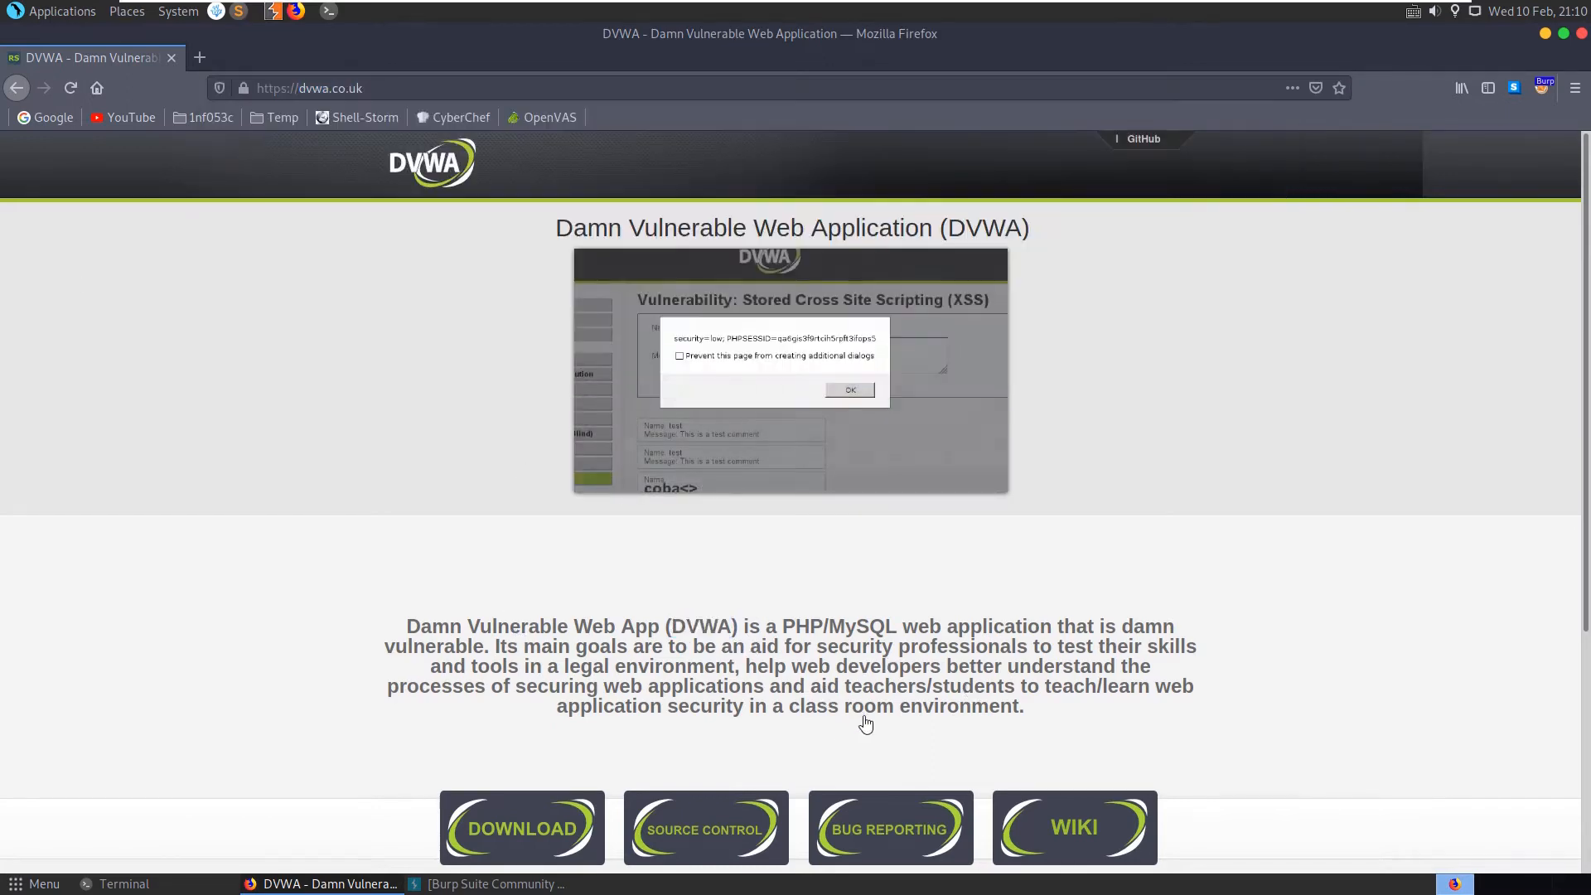
From dvwa.co.uk, bring up the DVWA GitHub source and the KaliLinux.in 'Setup a Vulnerable Web Server DVWA' article in new tabs
left_click(849, 389)
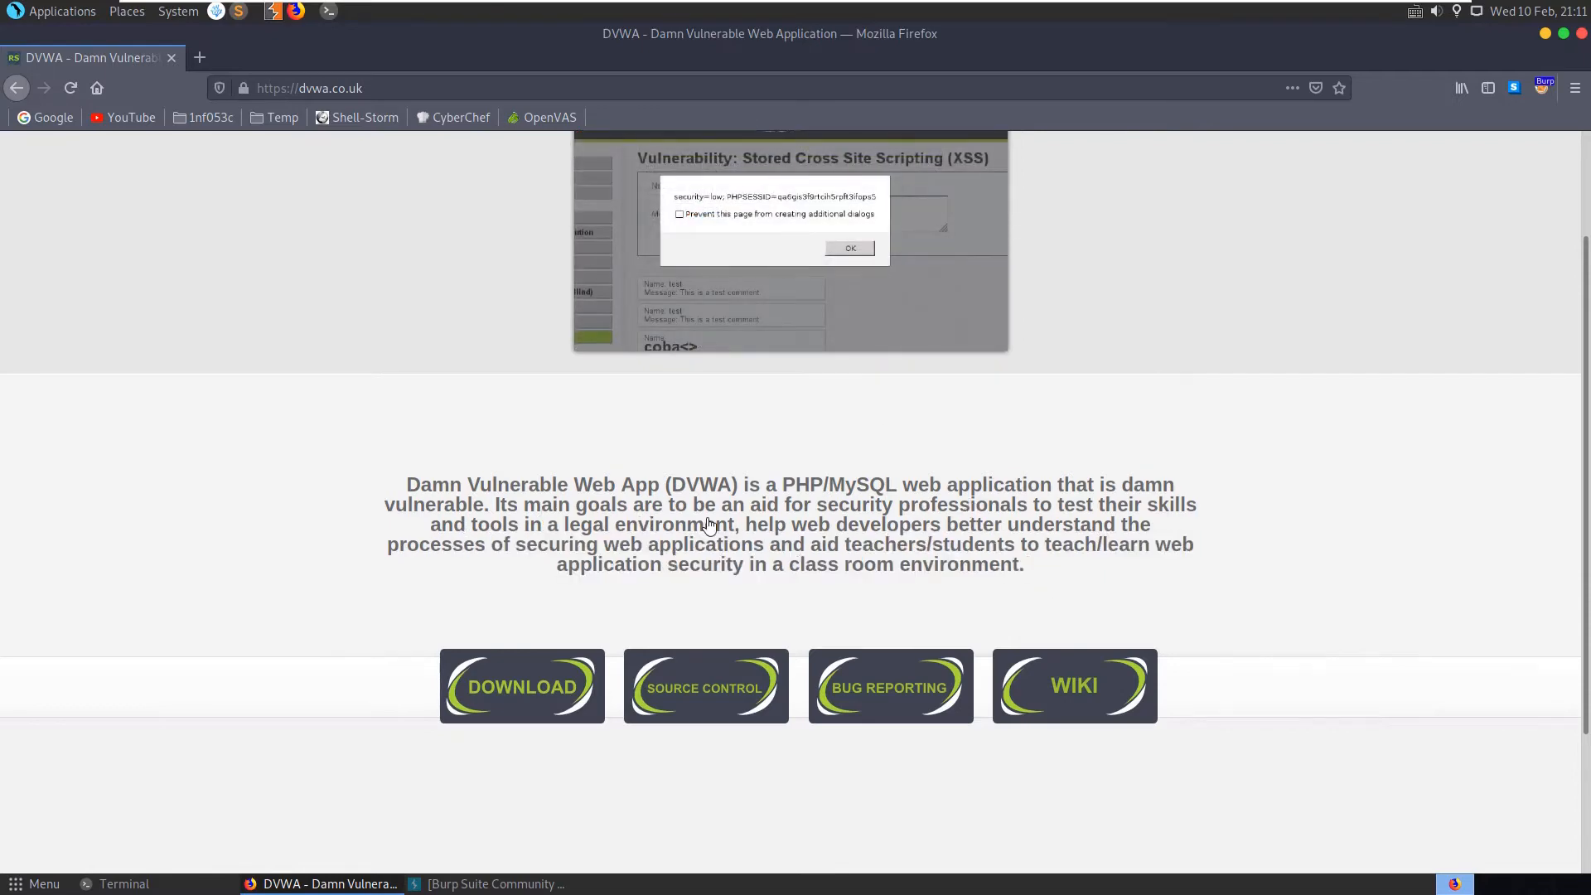
left_click(849, 247)
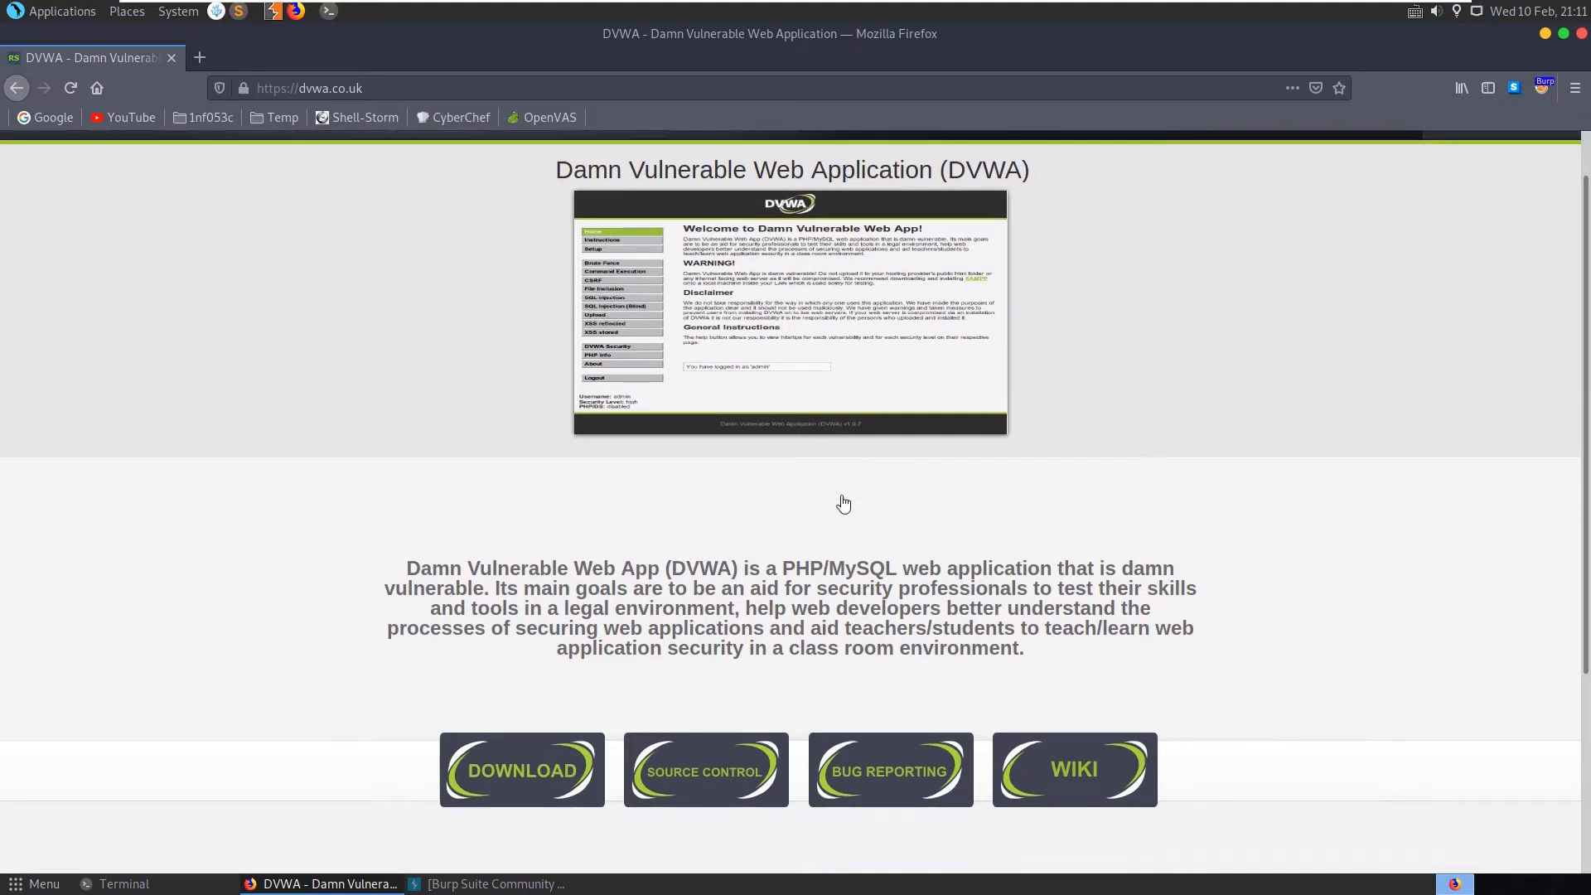
scroll("down", 3)
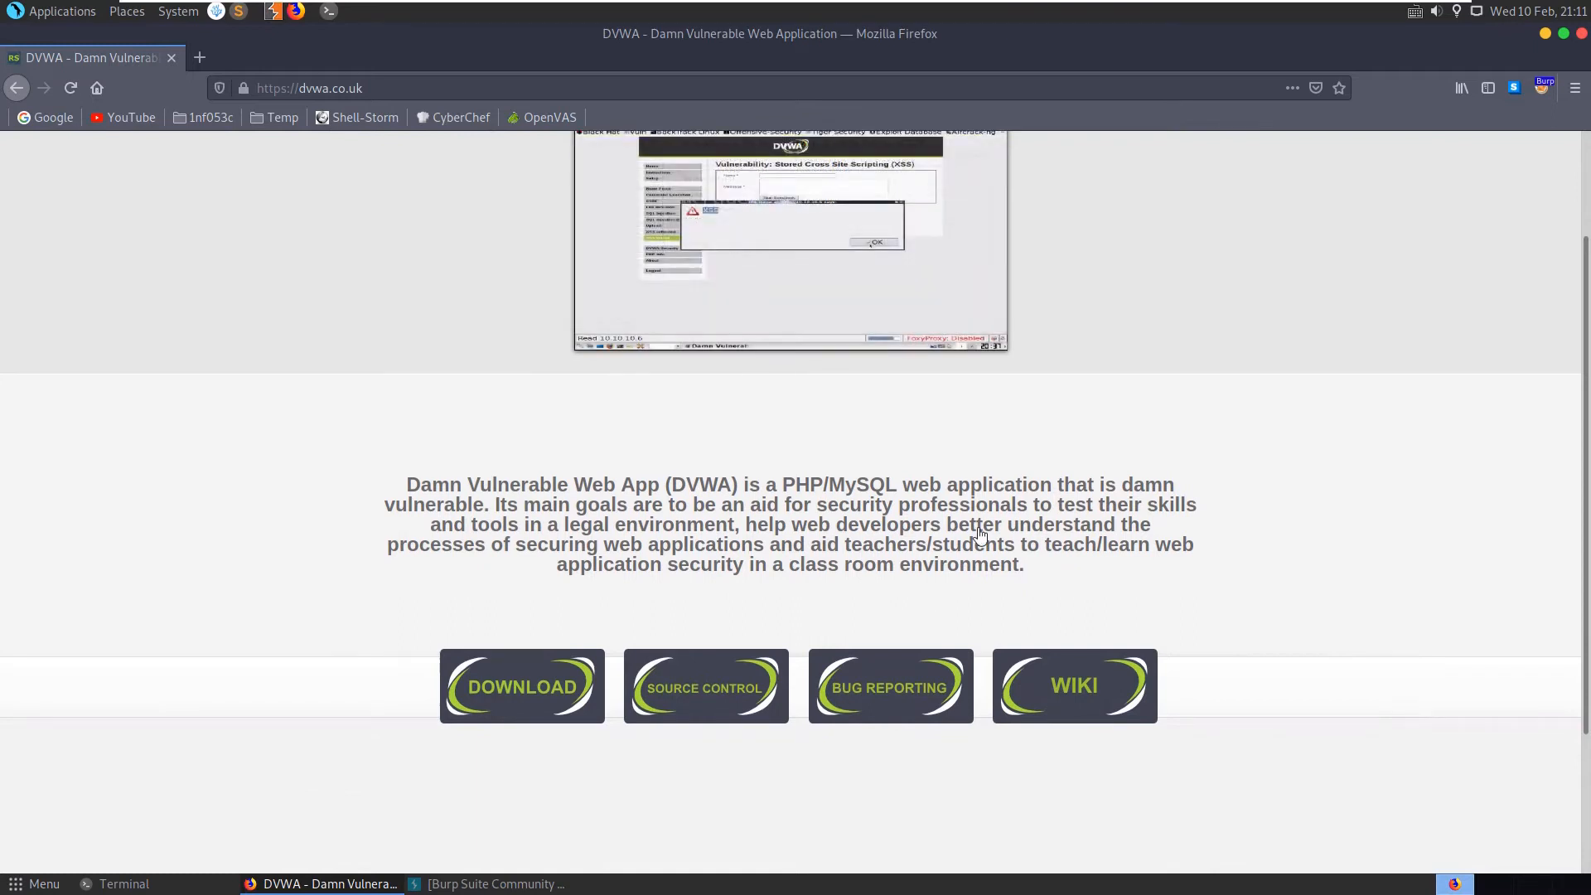
scroll("up", 3)
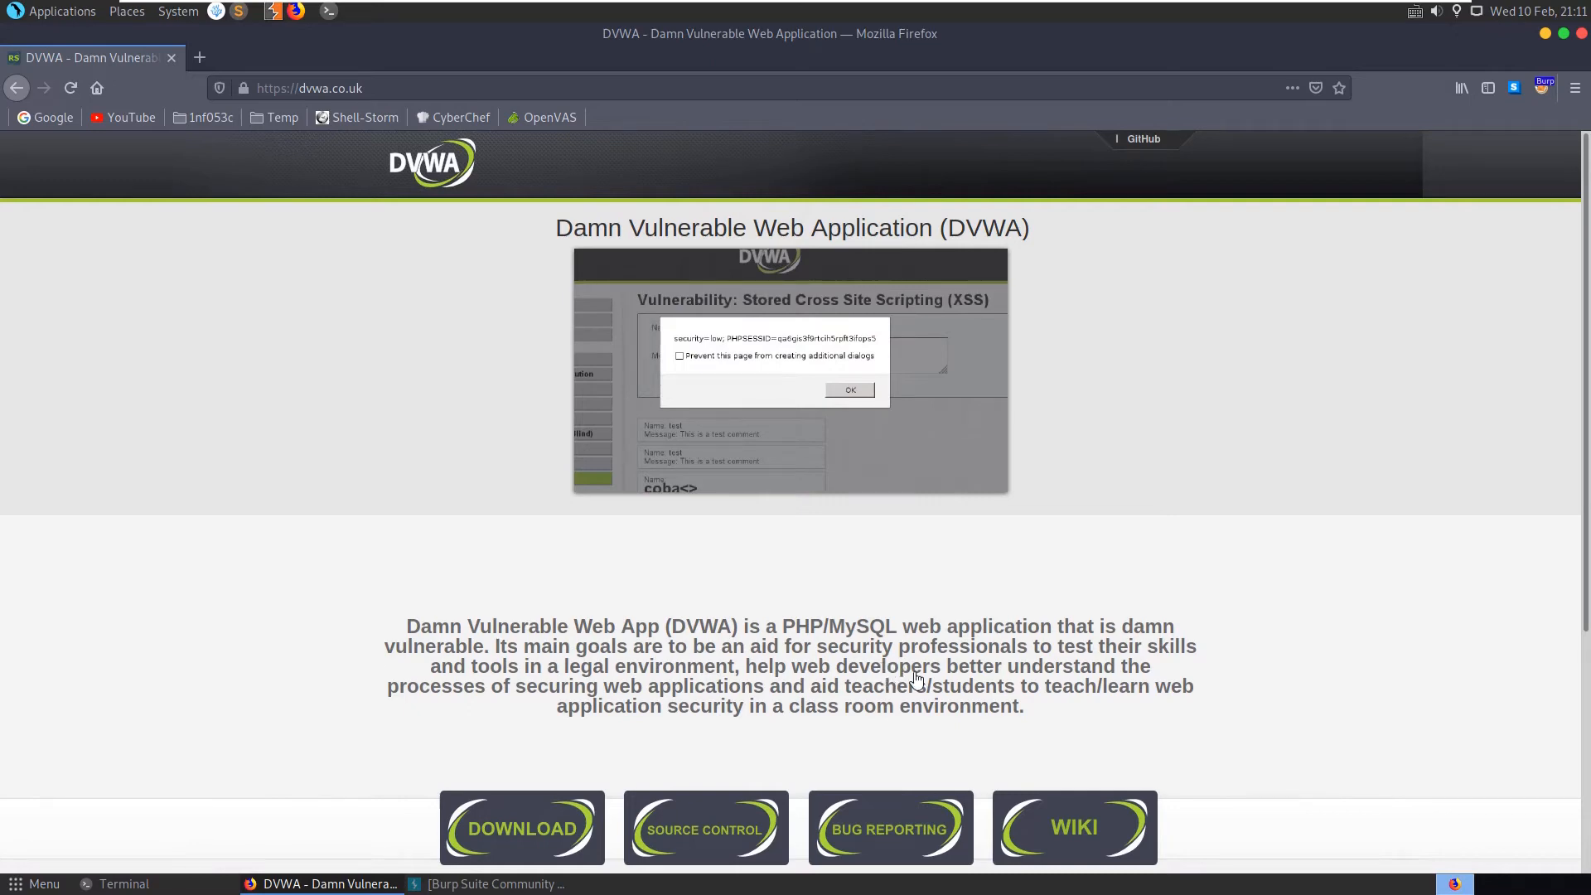
left_click(849, 389)
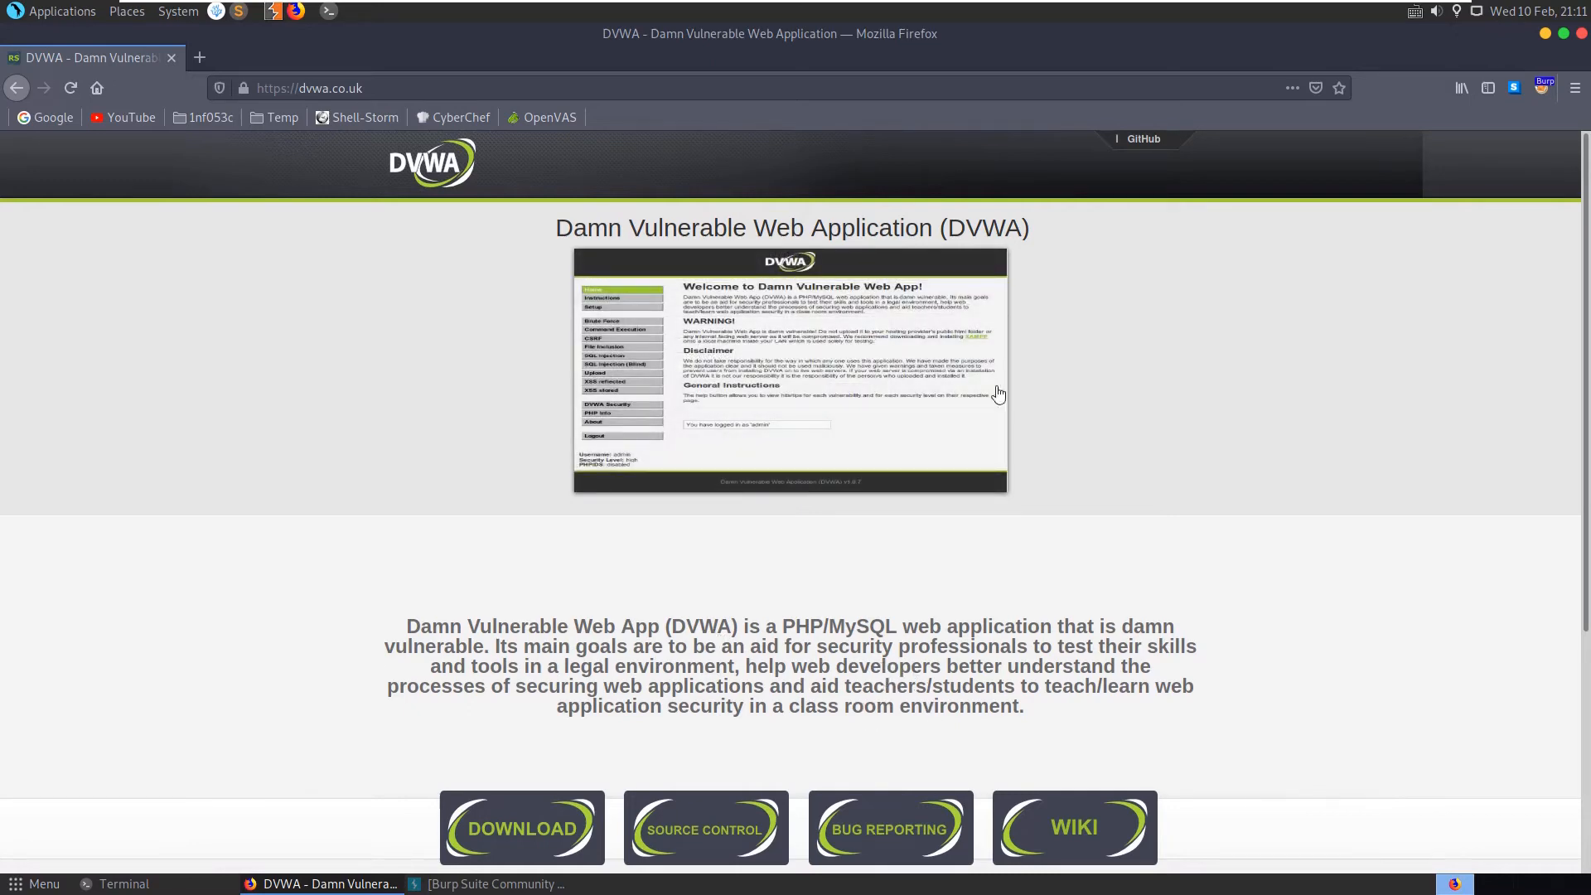
mouse_move(658, 331)
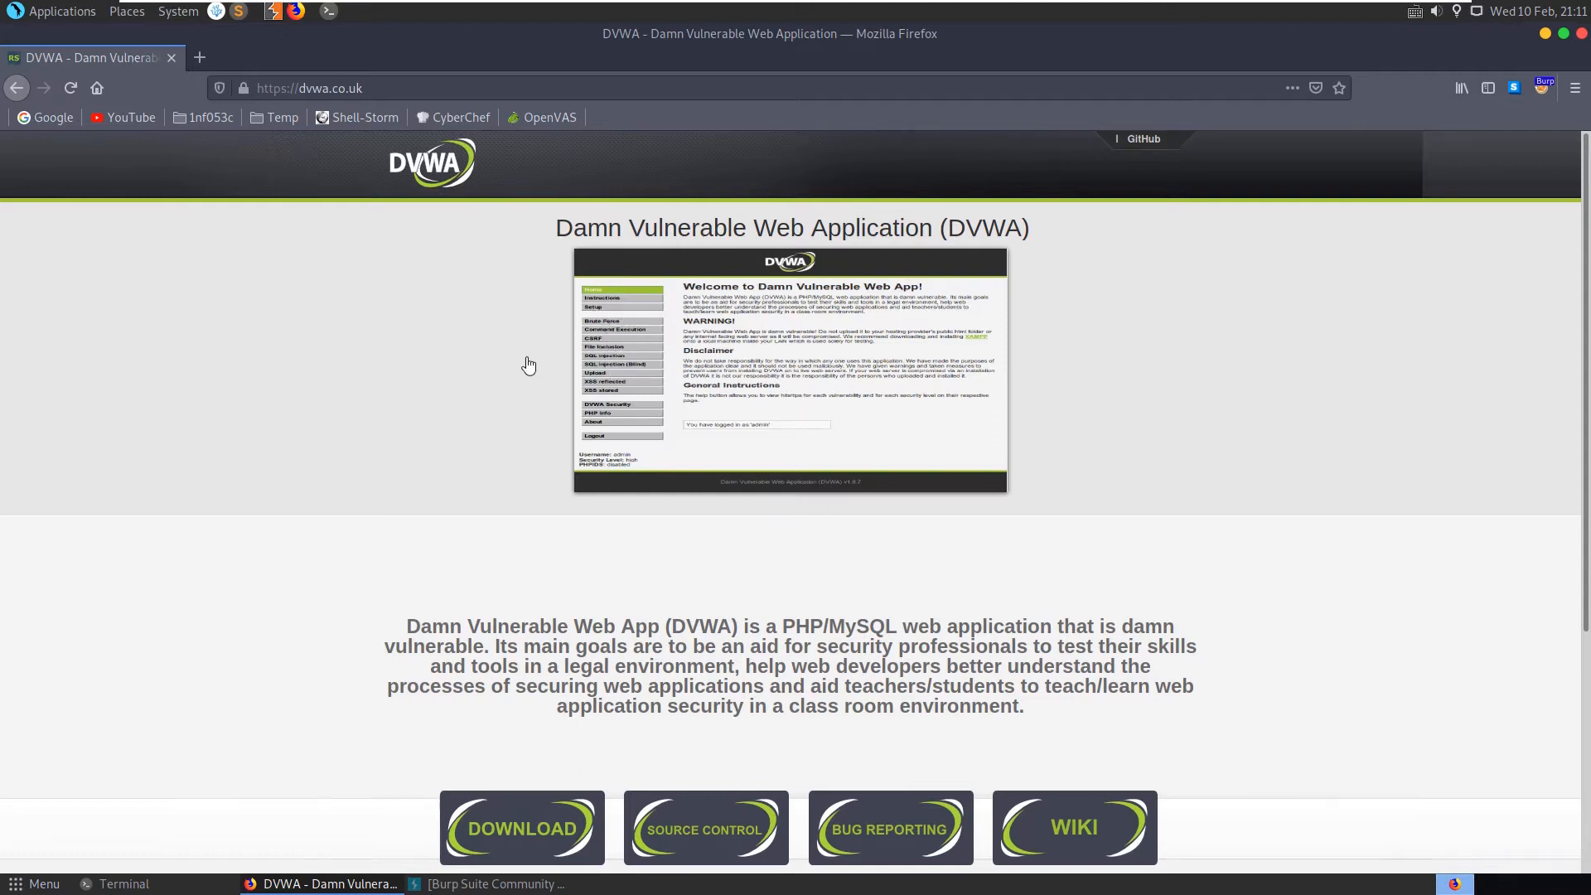
mouse_move(574, 663)
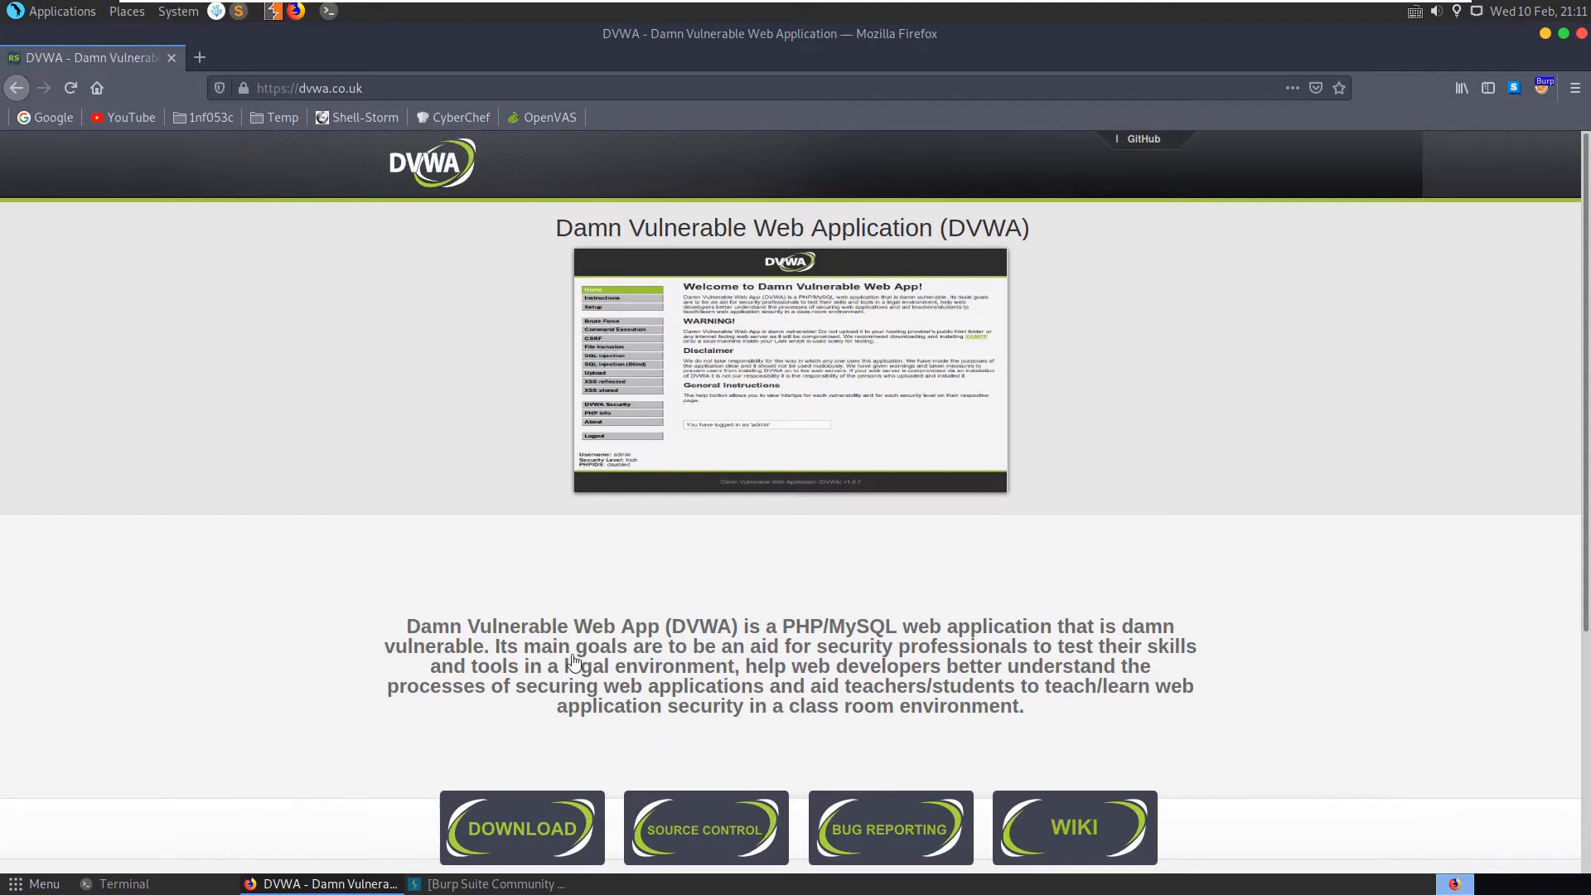
mouse_move(517, 464)
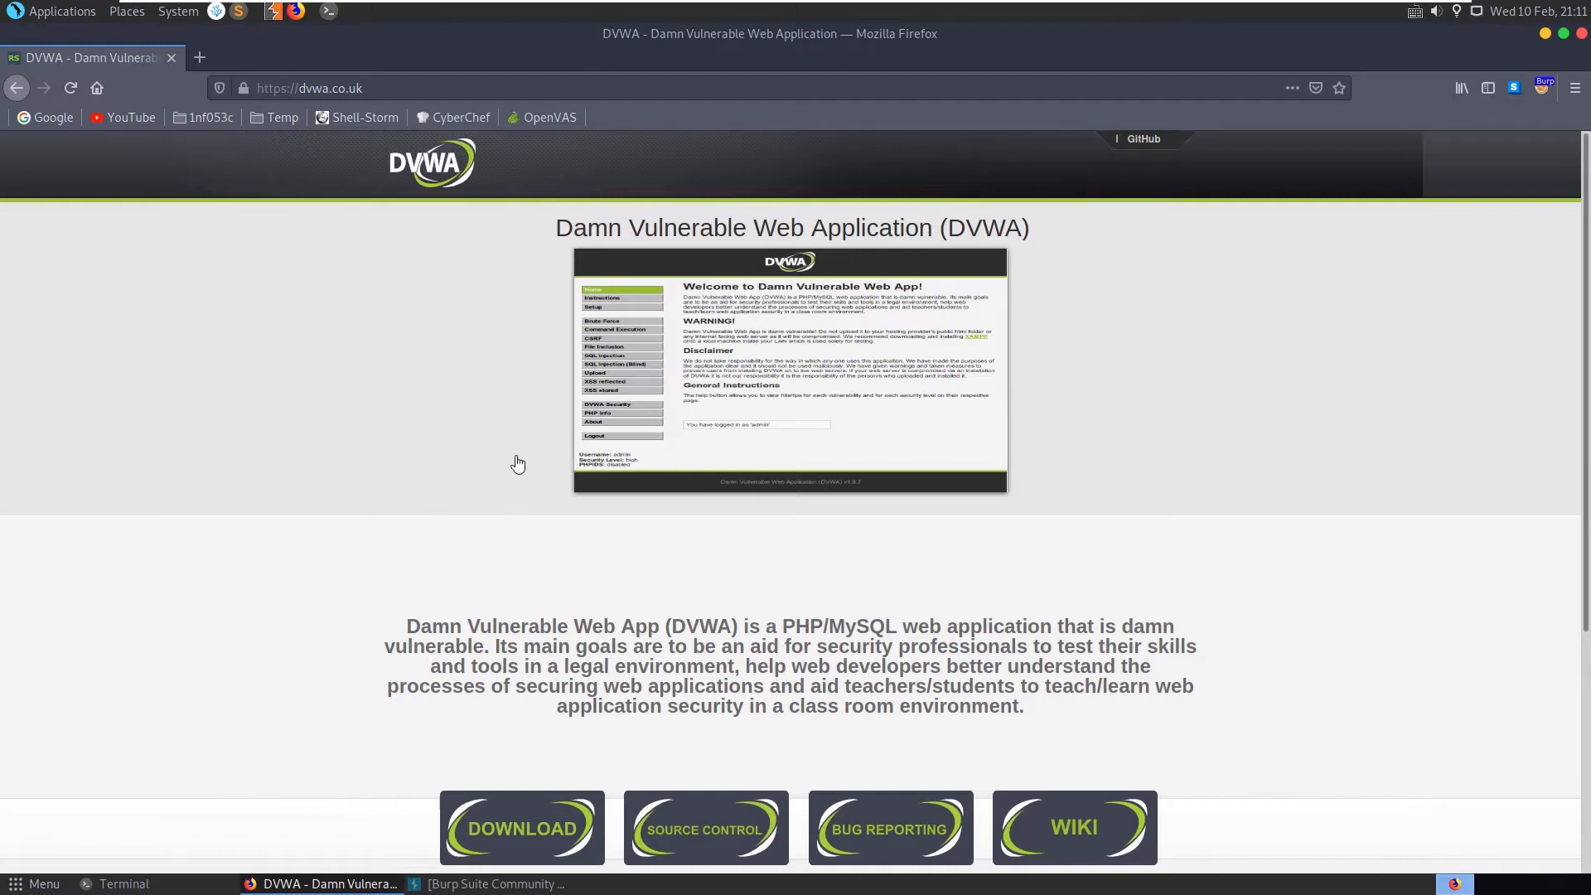
scroll("down", 3)
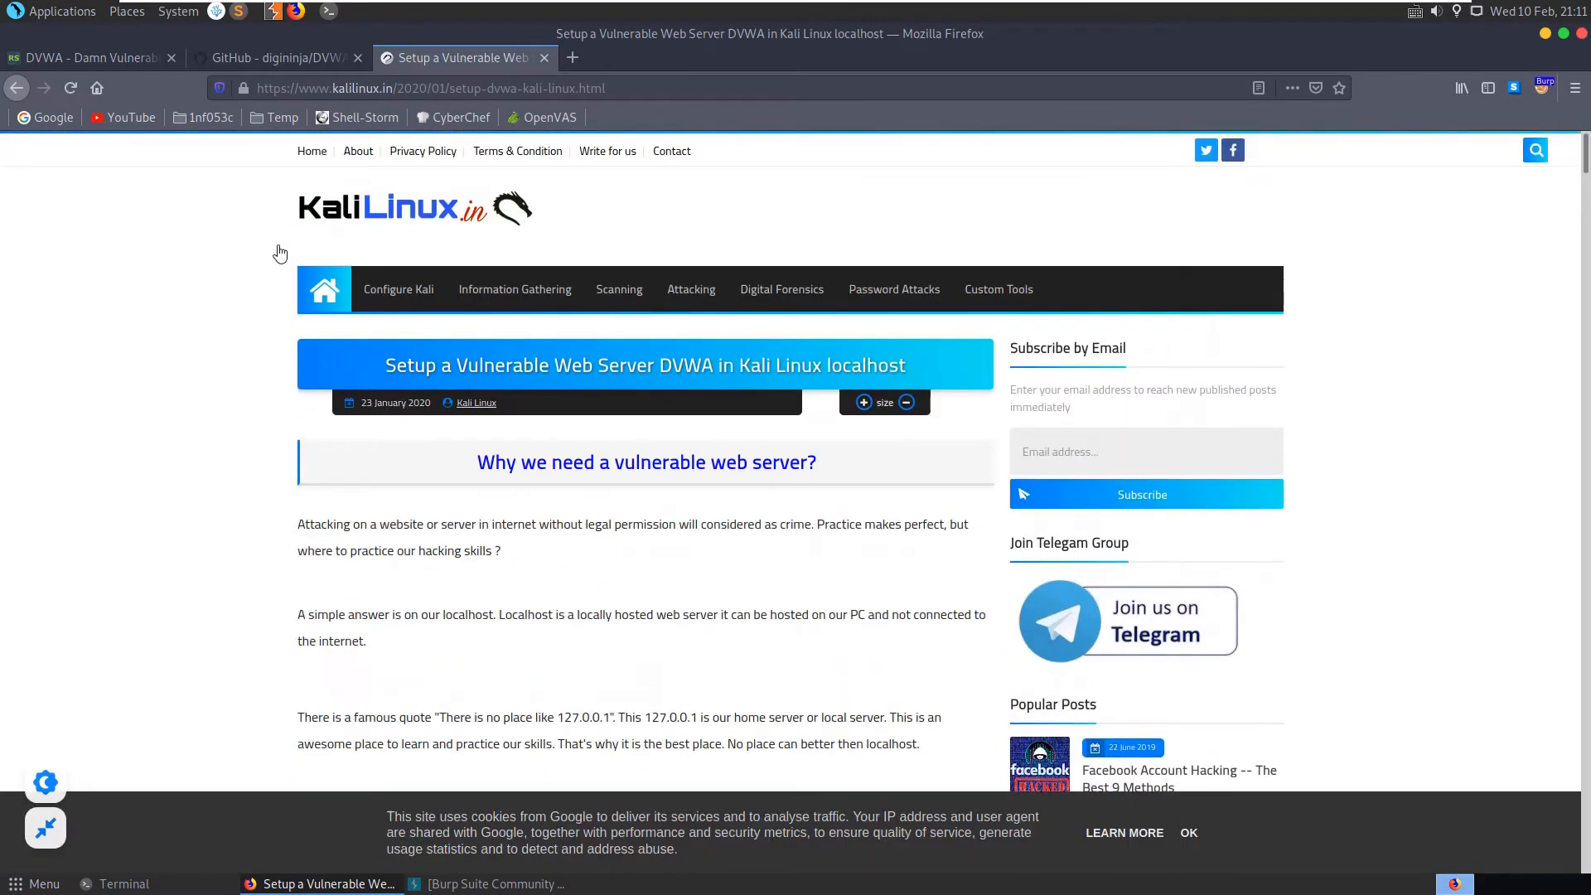
left_click(274, 56)
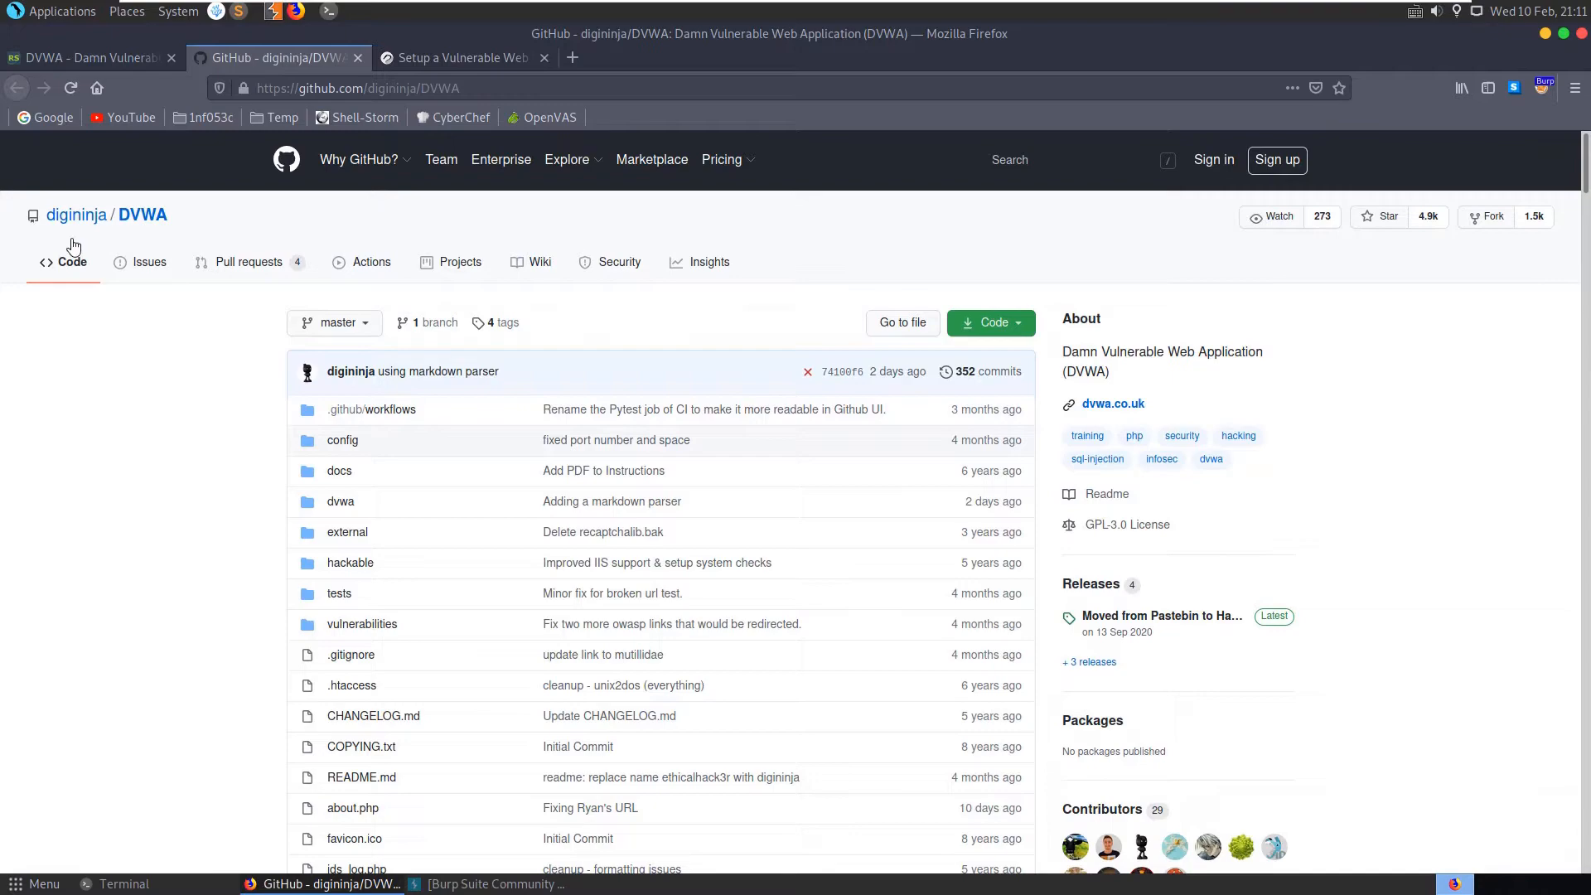
scroll("down", 3)
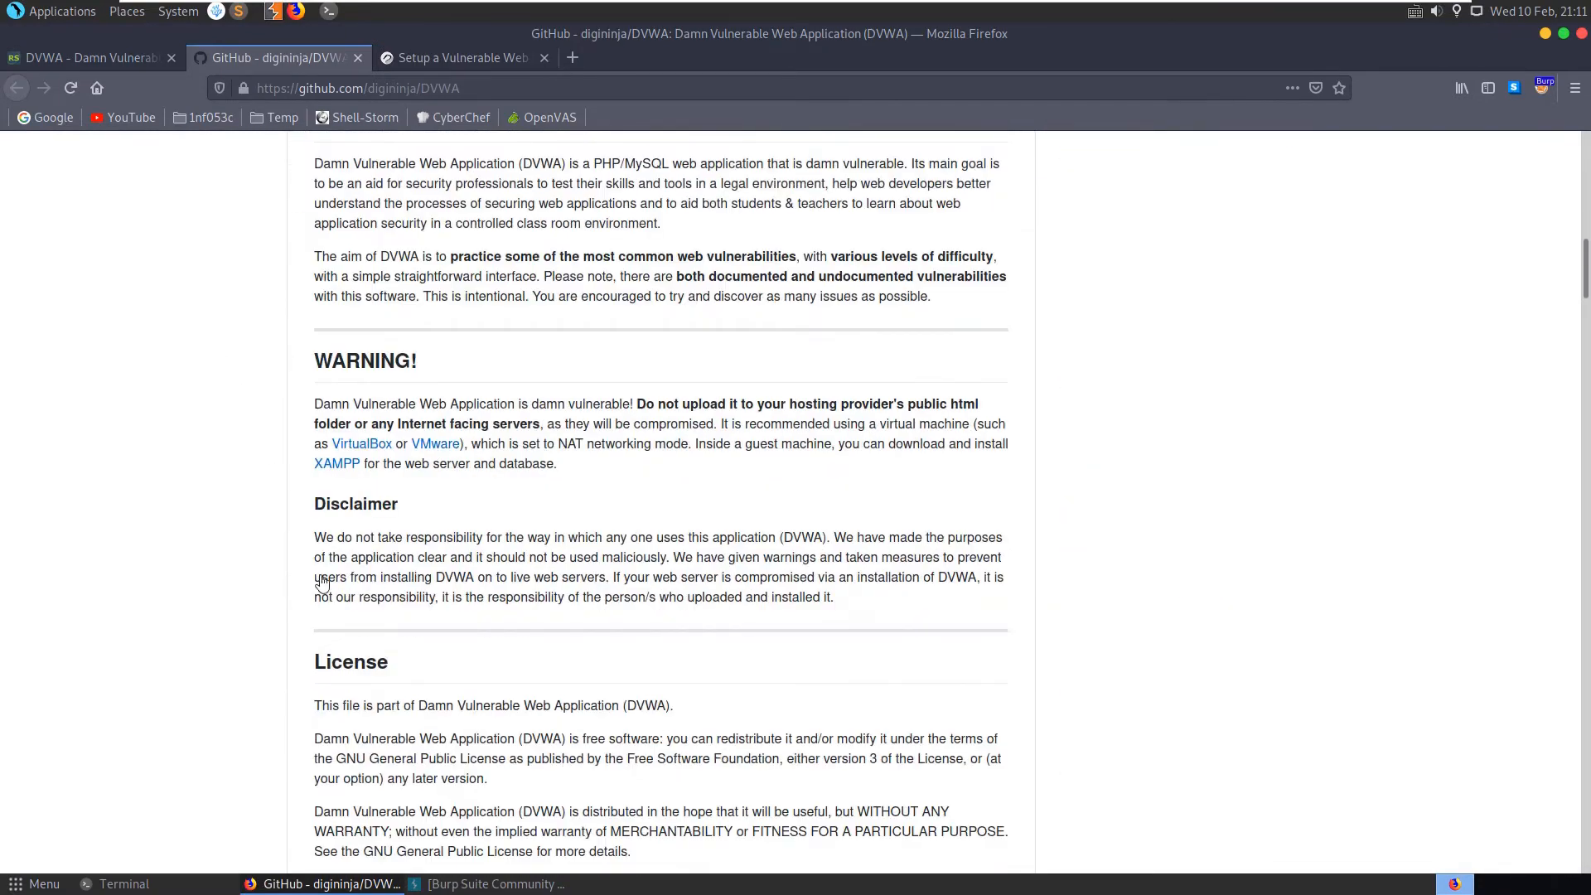
scroll("down", 3)
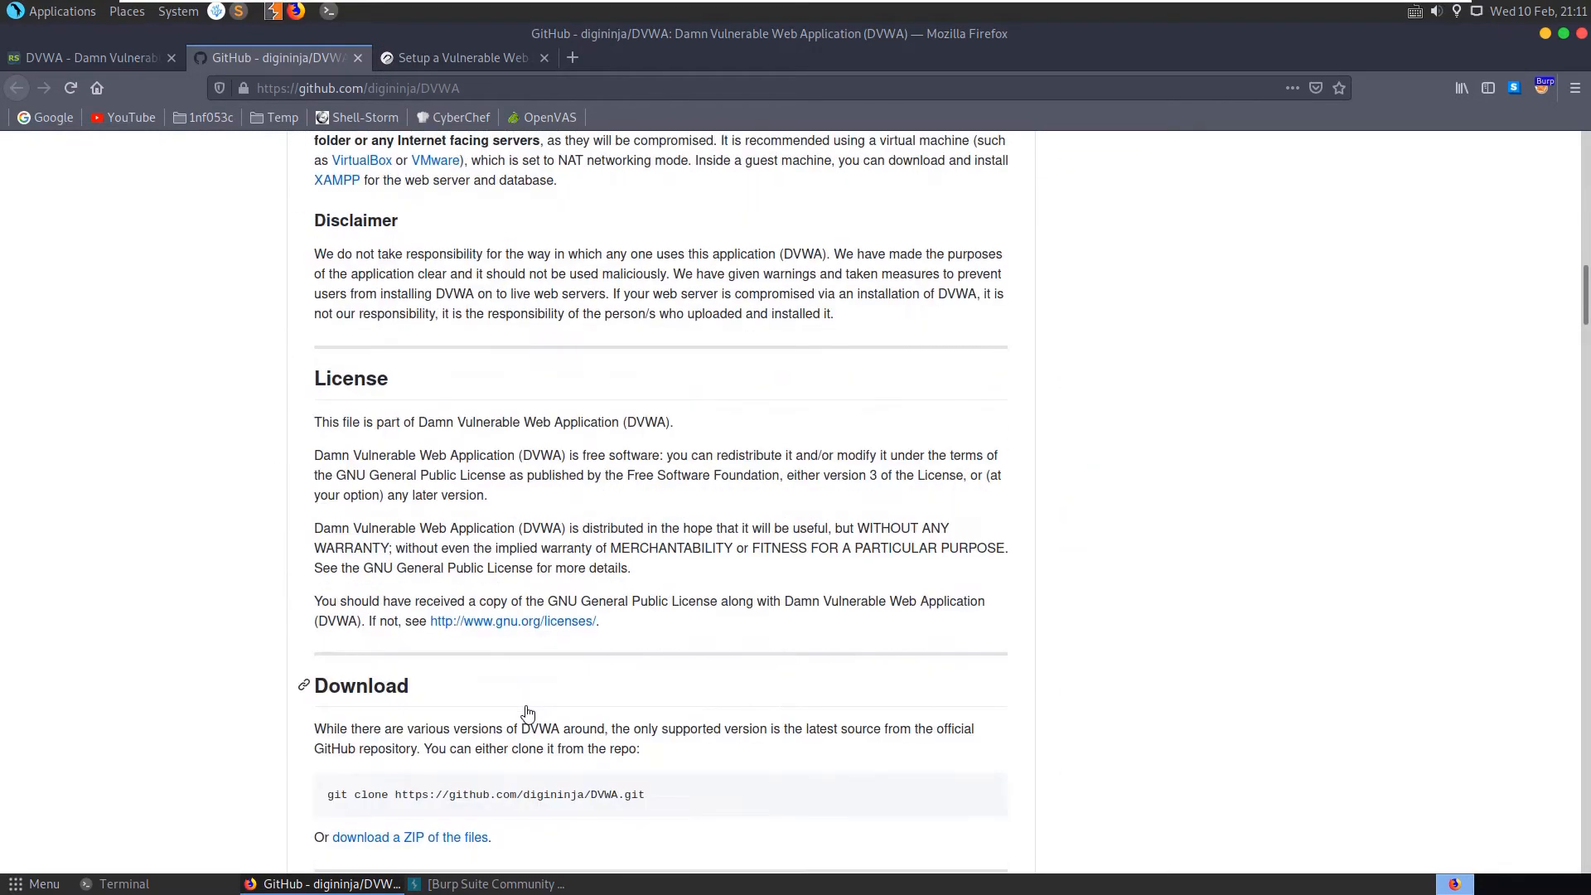
scroll("down", 3)
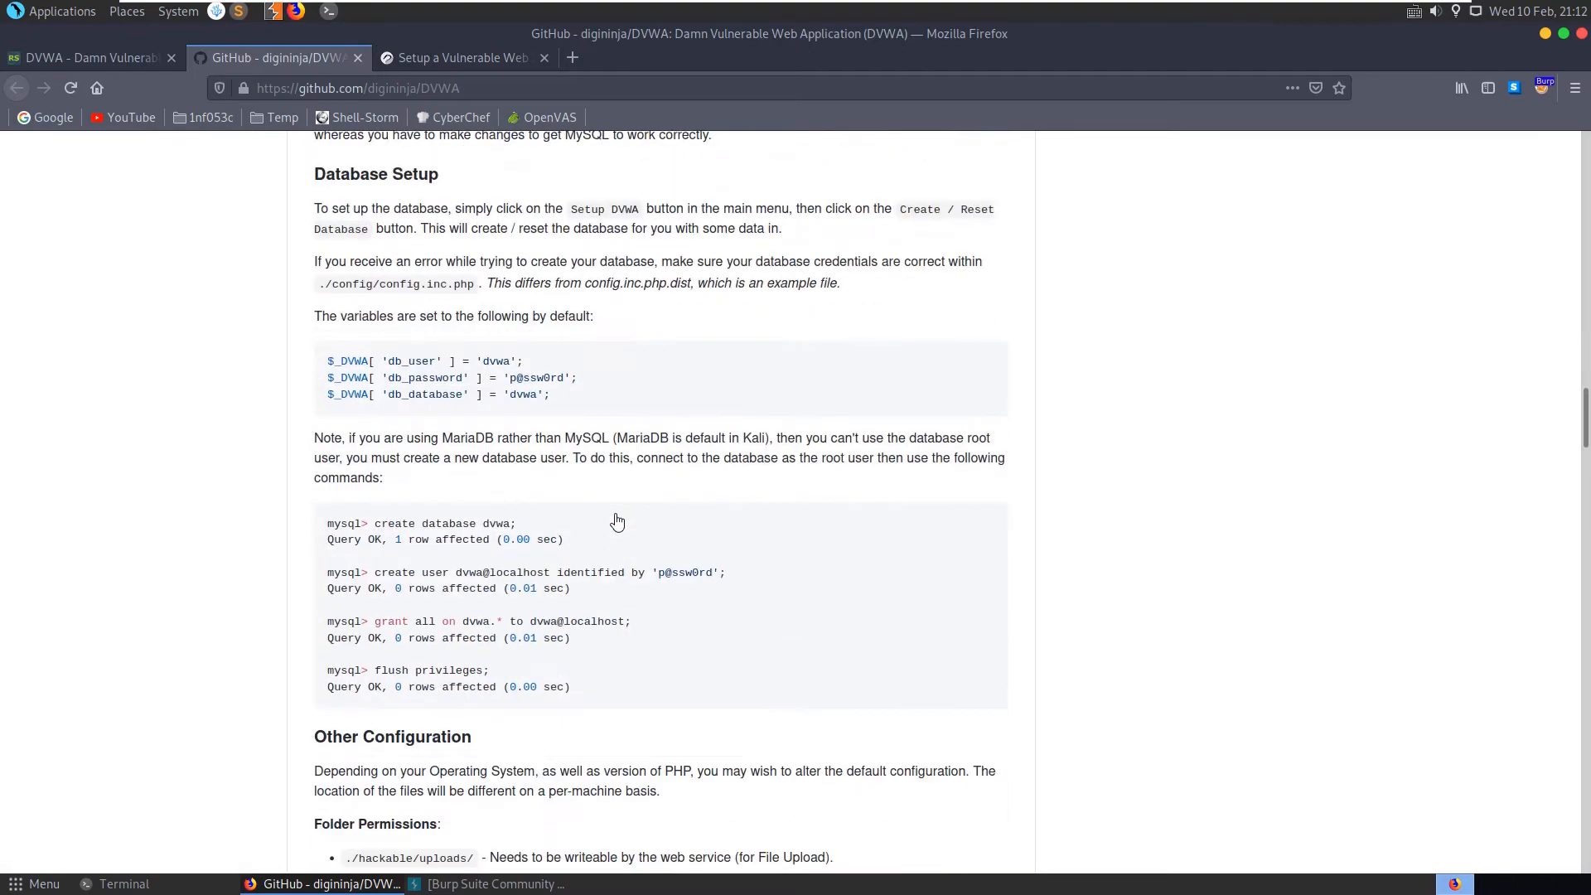
scroll("down", 3)
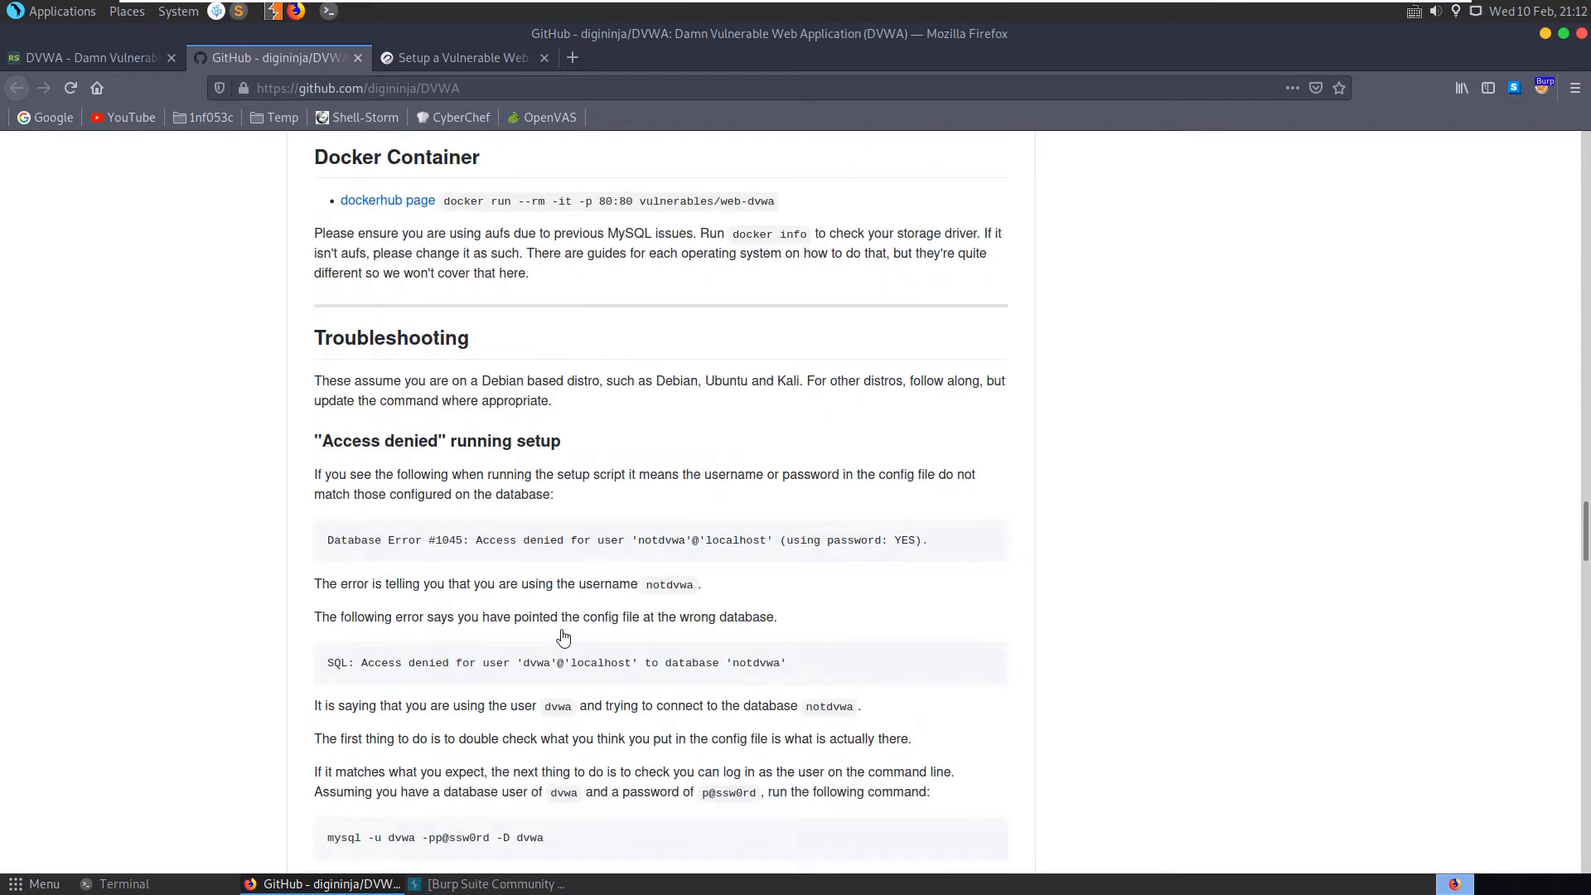
scroll("down", 3)
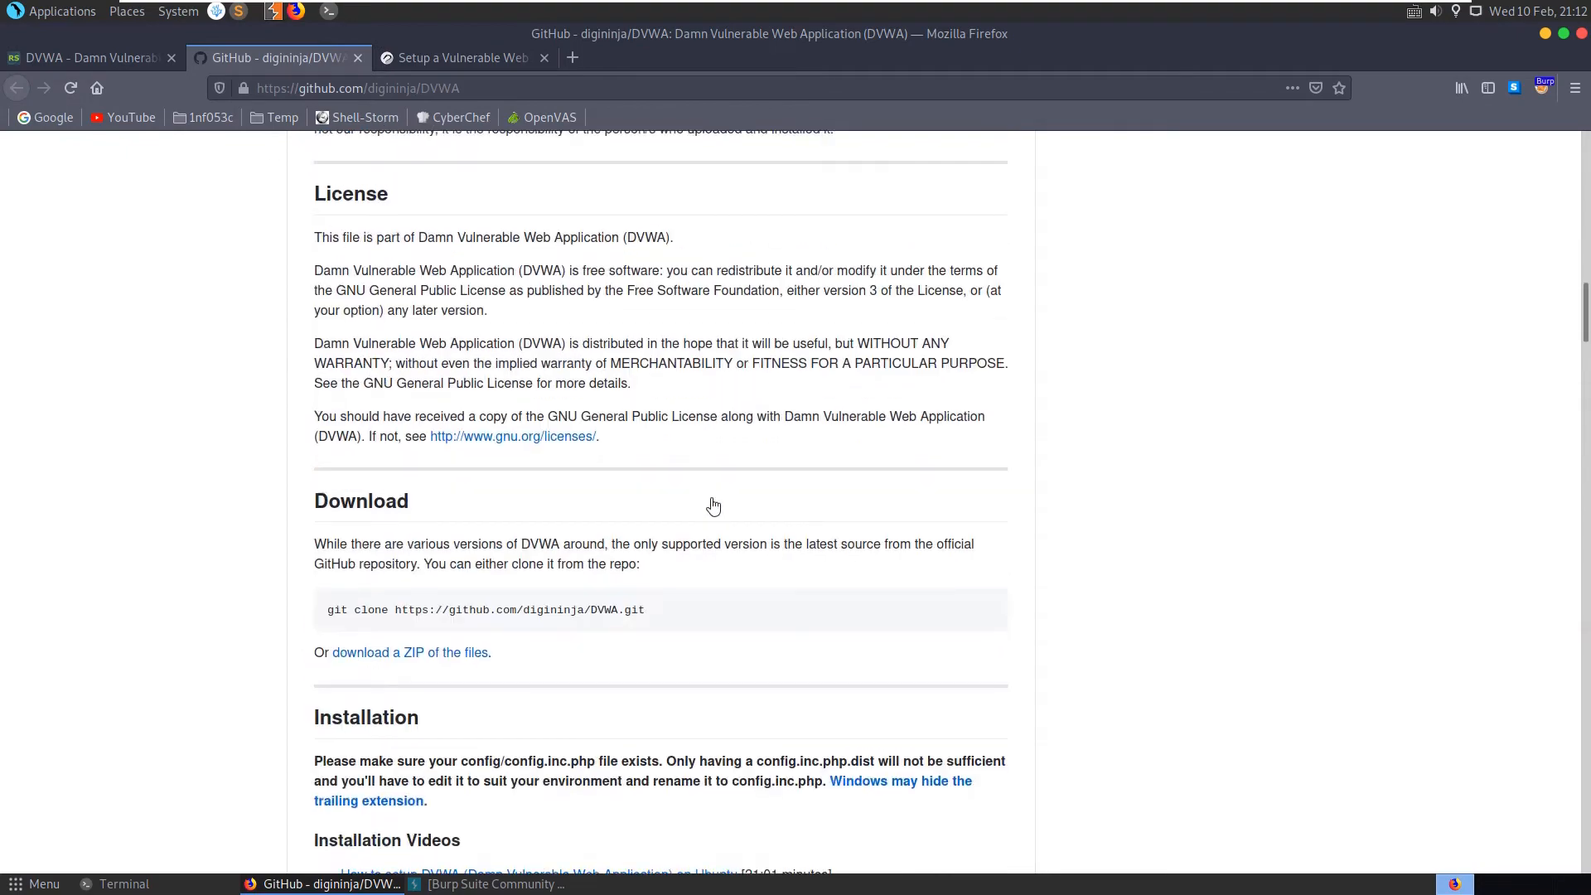
scroll("down", 3)
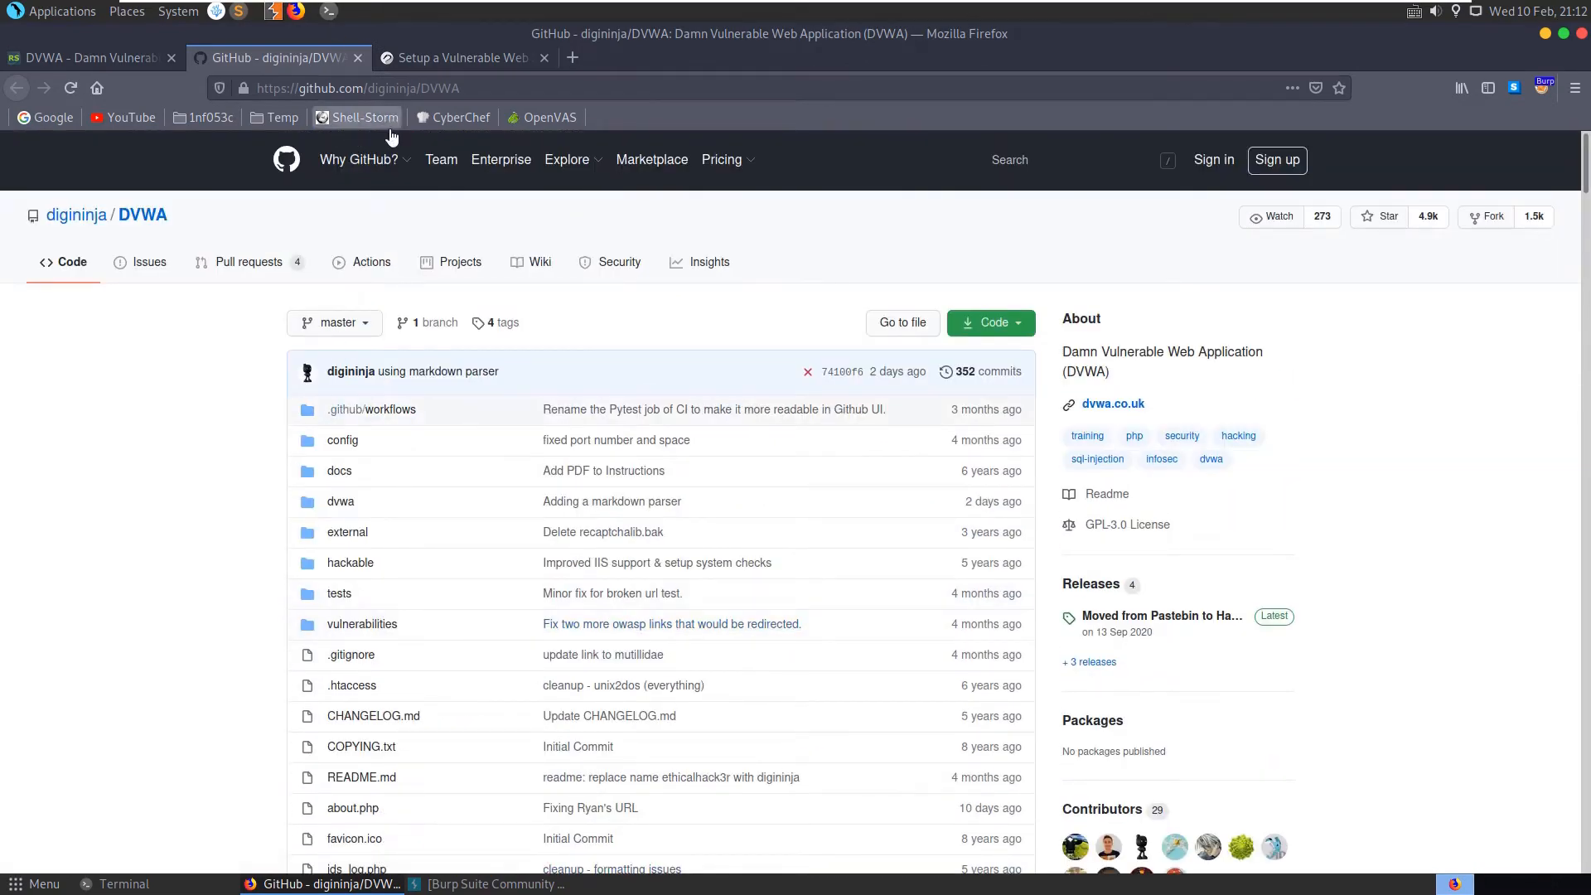
left_click(459, 57)
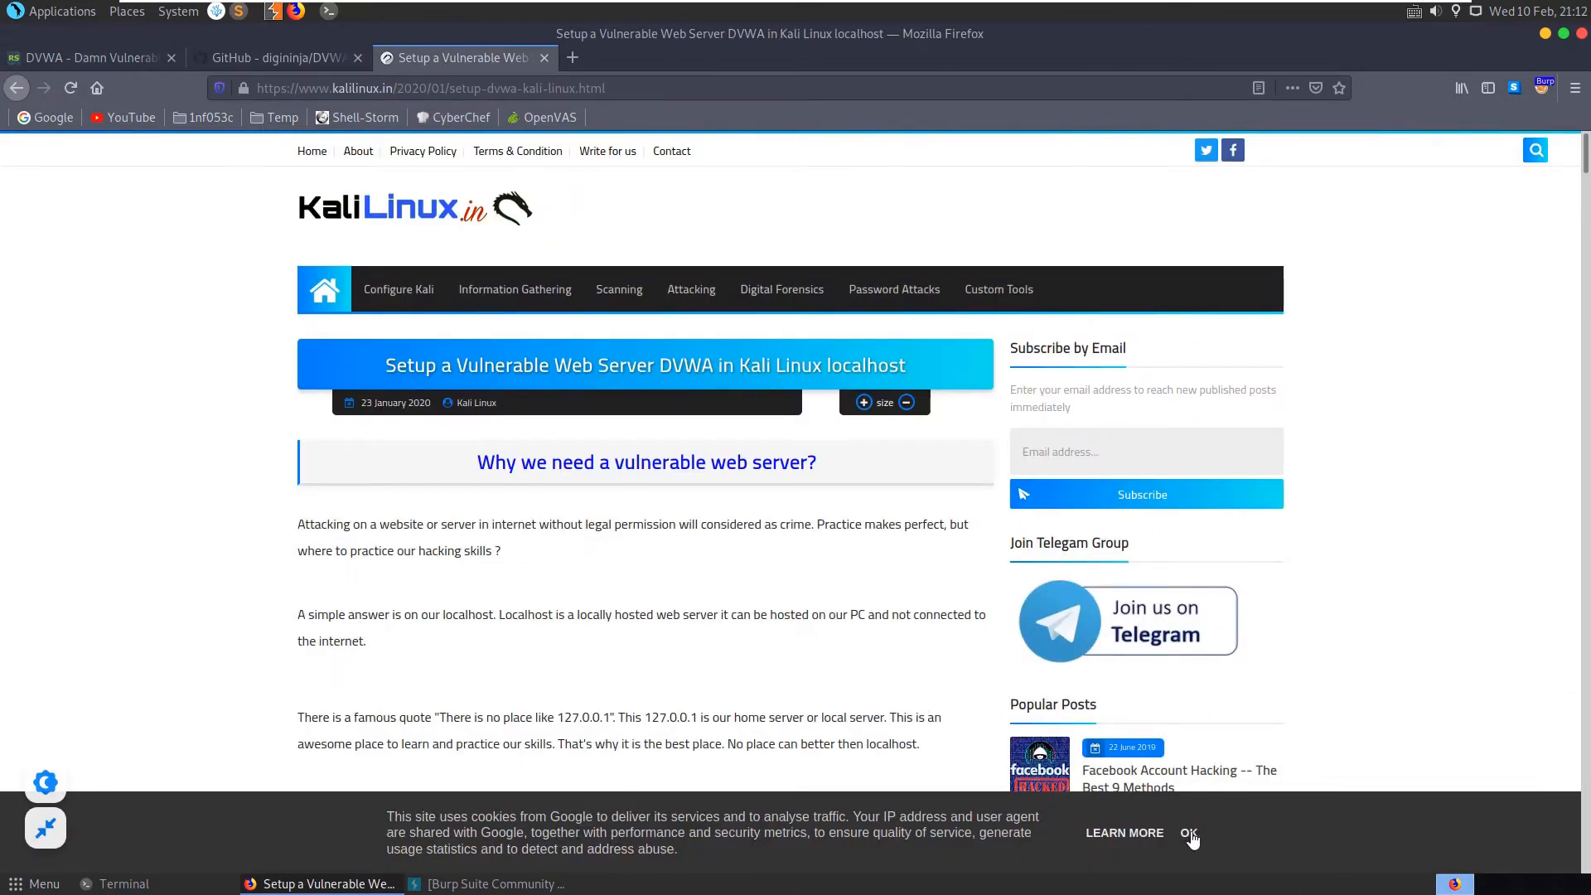
Dismiss the cookie banner and reach the guide's setup commands, selecting the directory-change command
left_click(1189, 832)
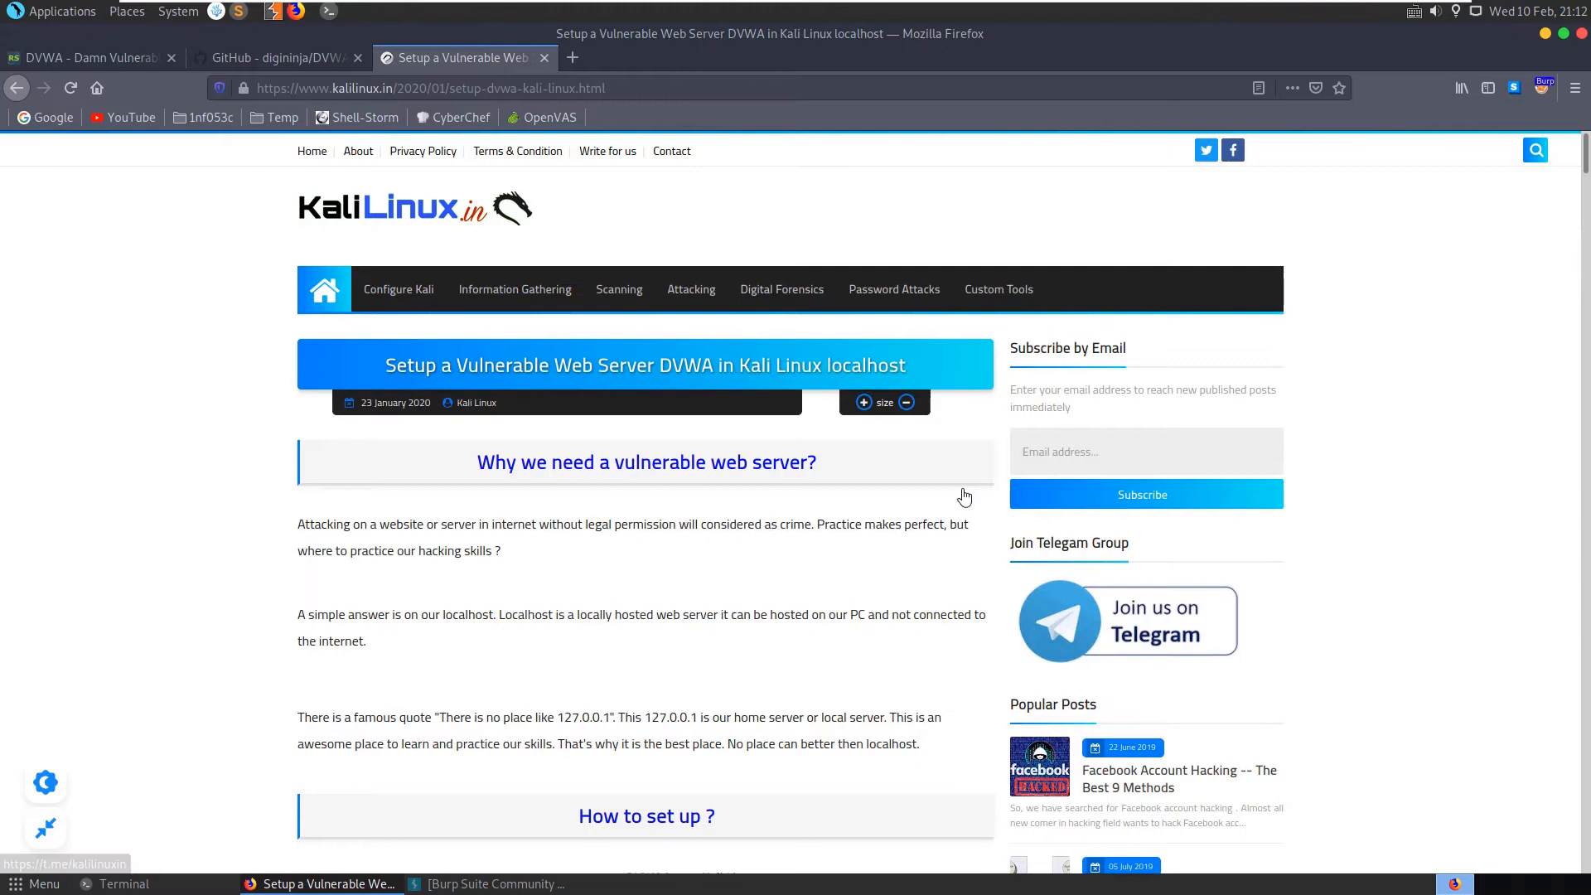
mouse_move(662, 536)
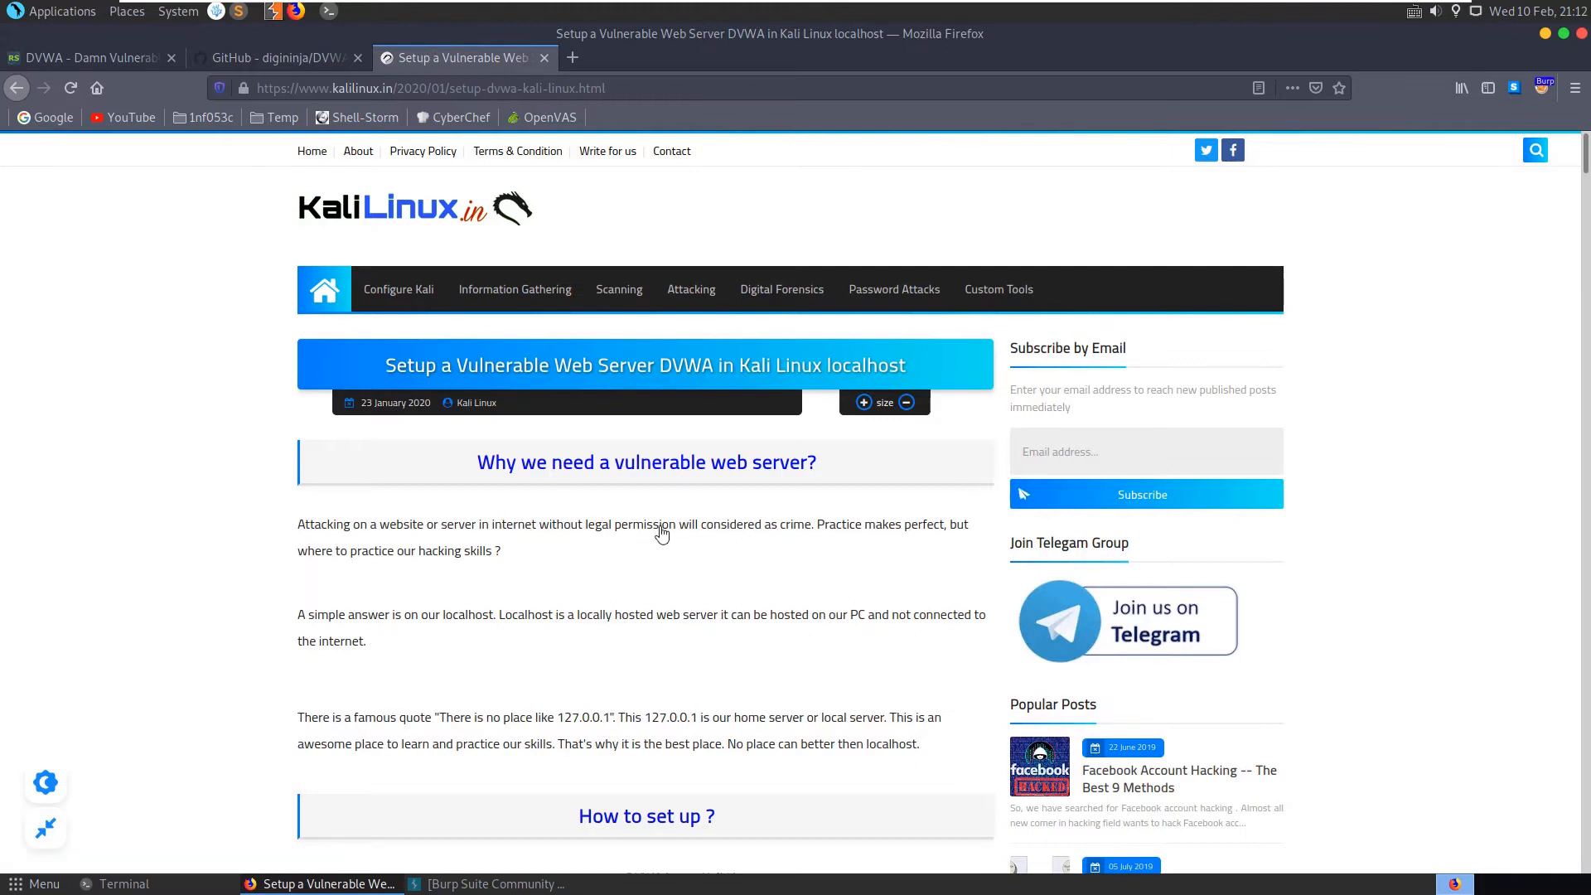
mouse_move(1177, 436)
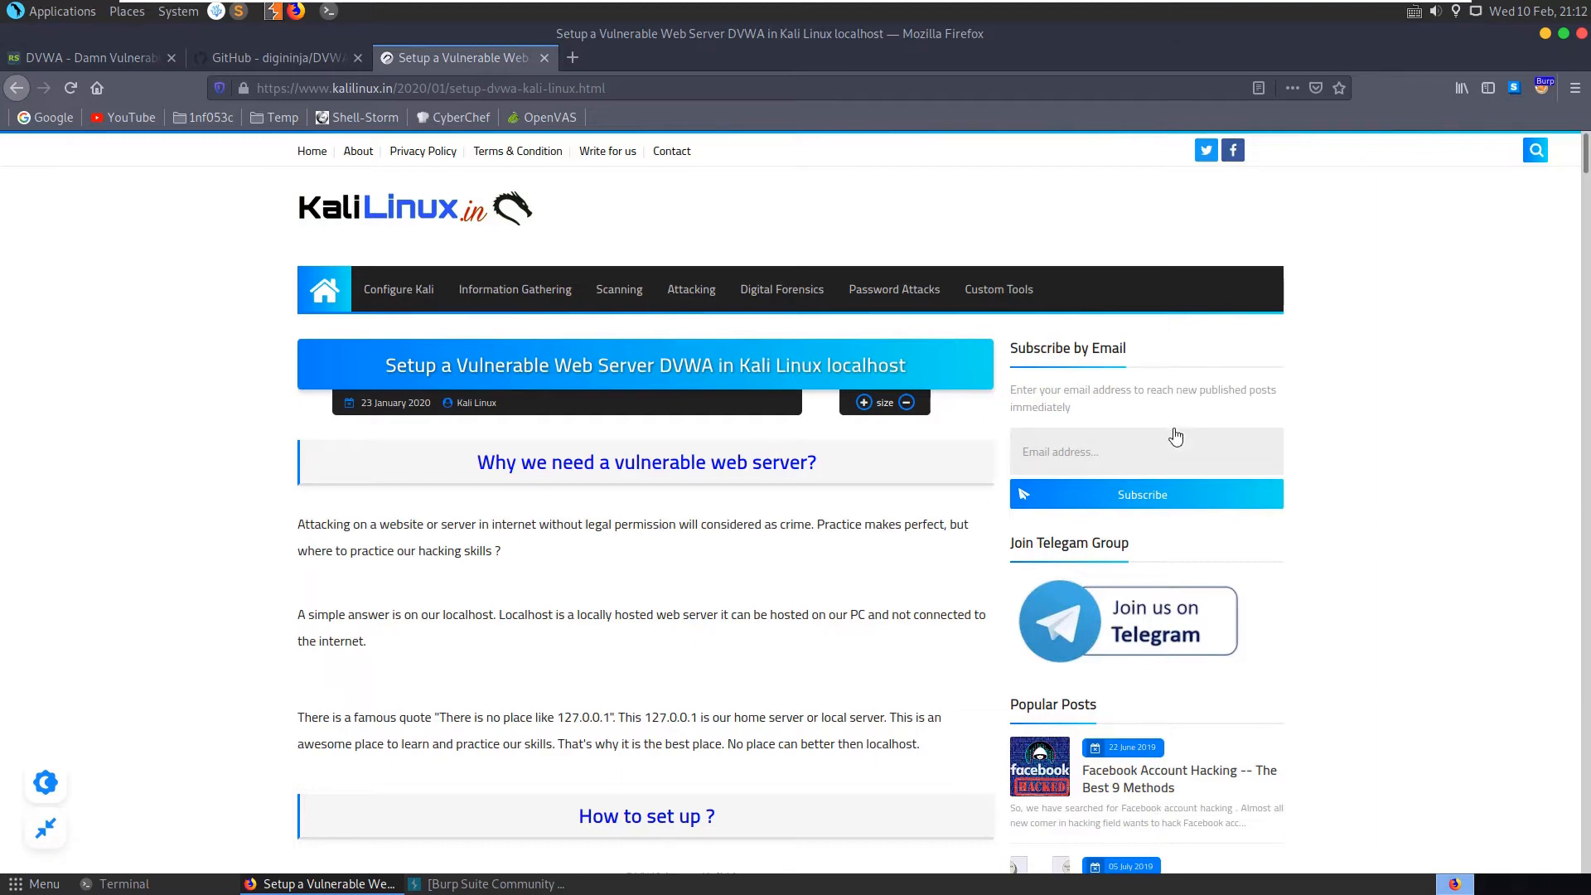
scroll("down", 3)
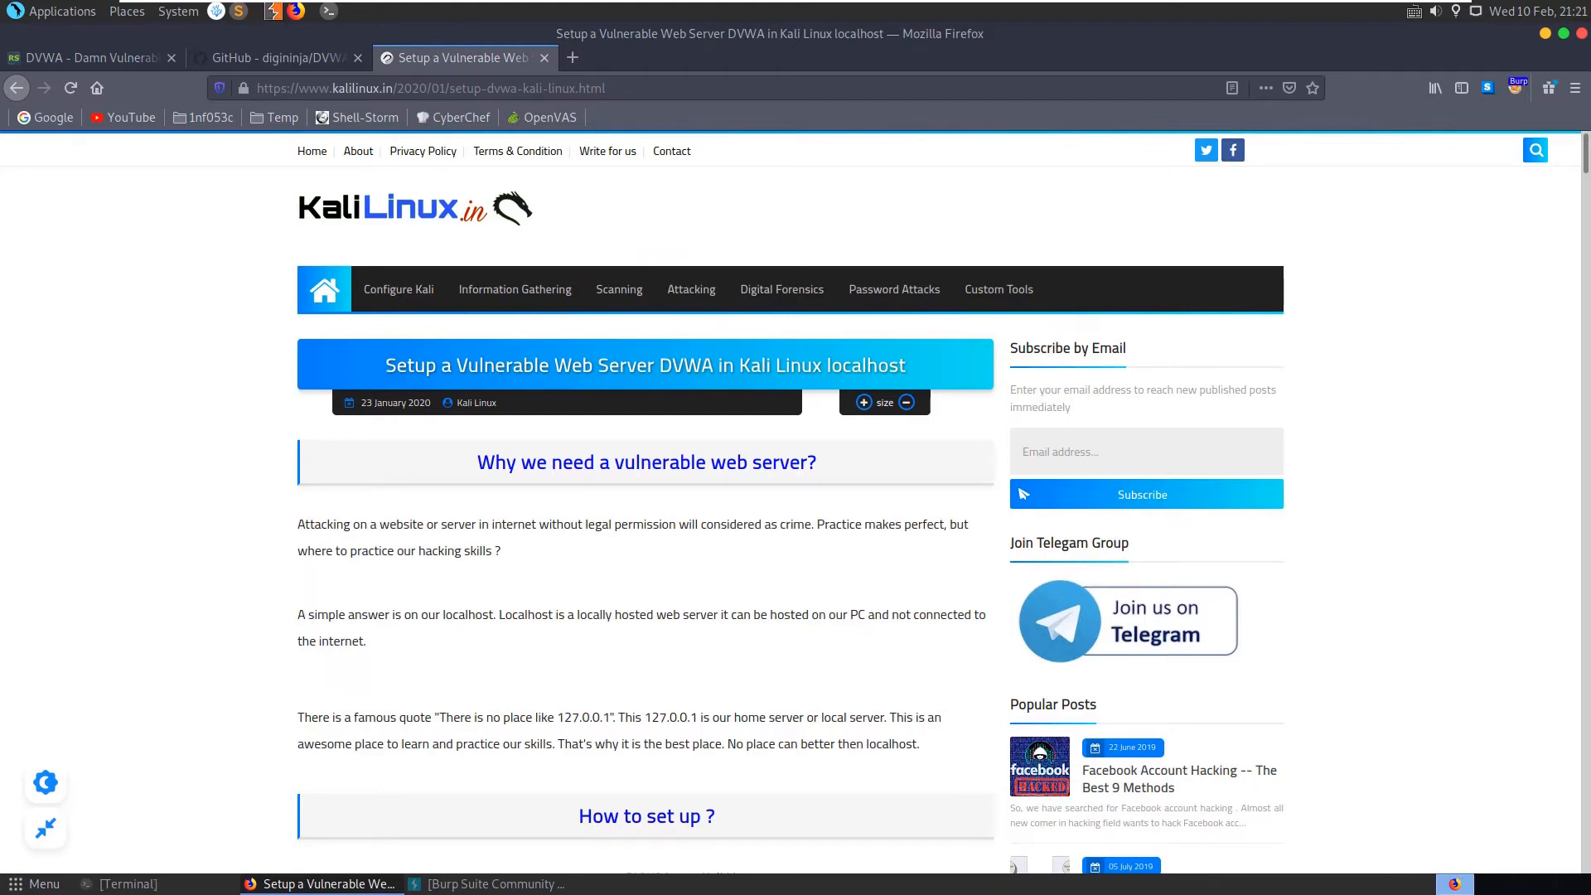
scroll("down", 3)
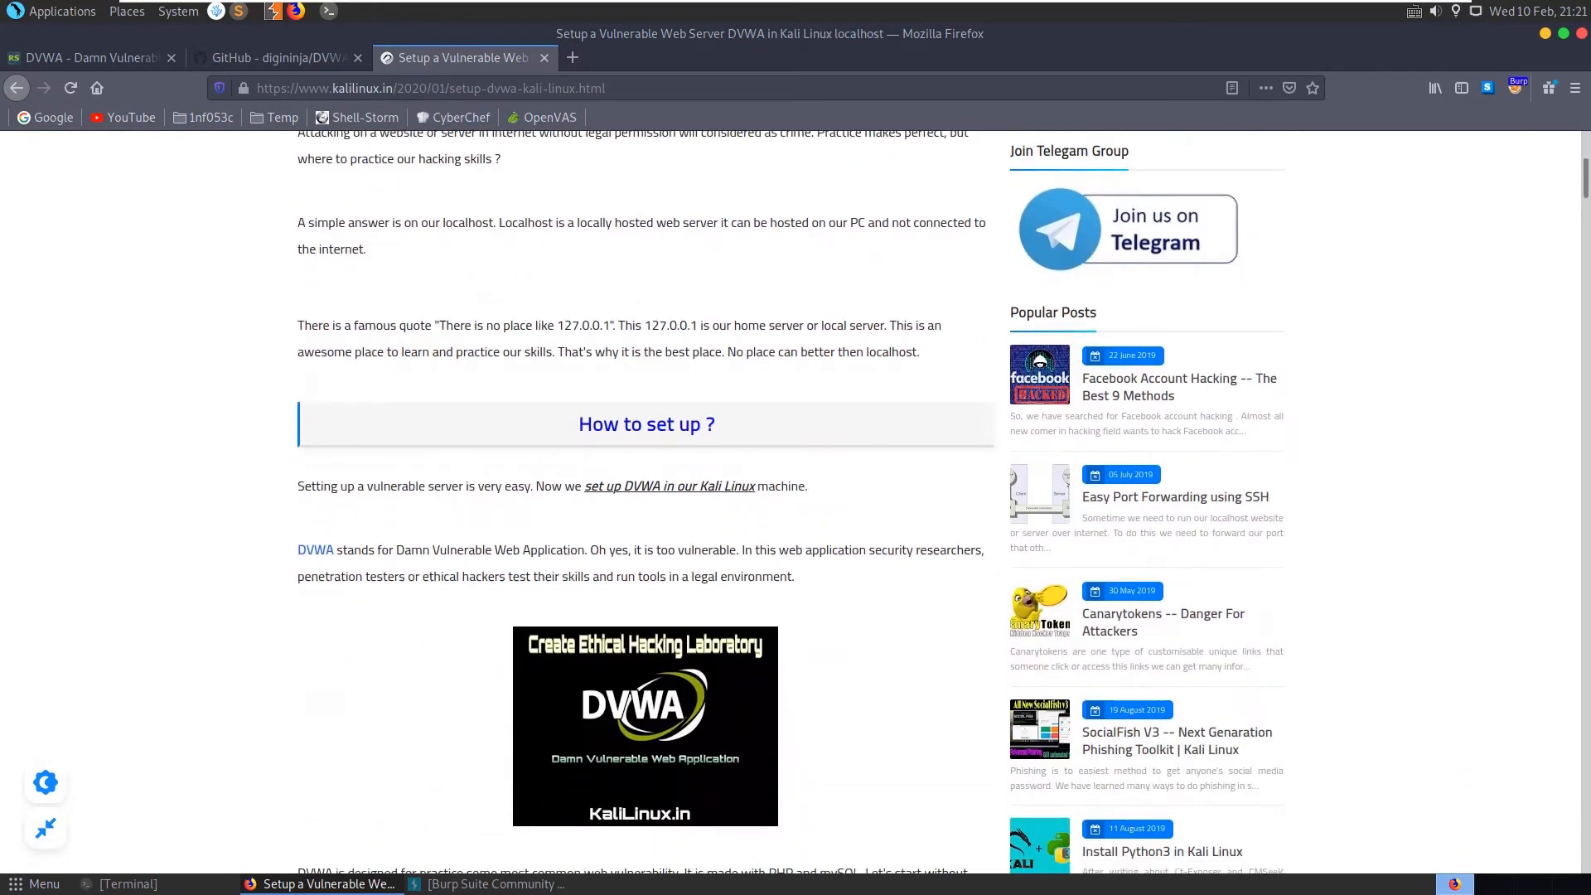
scroll("down", 3)
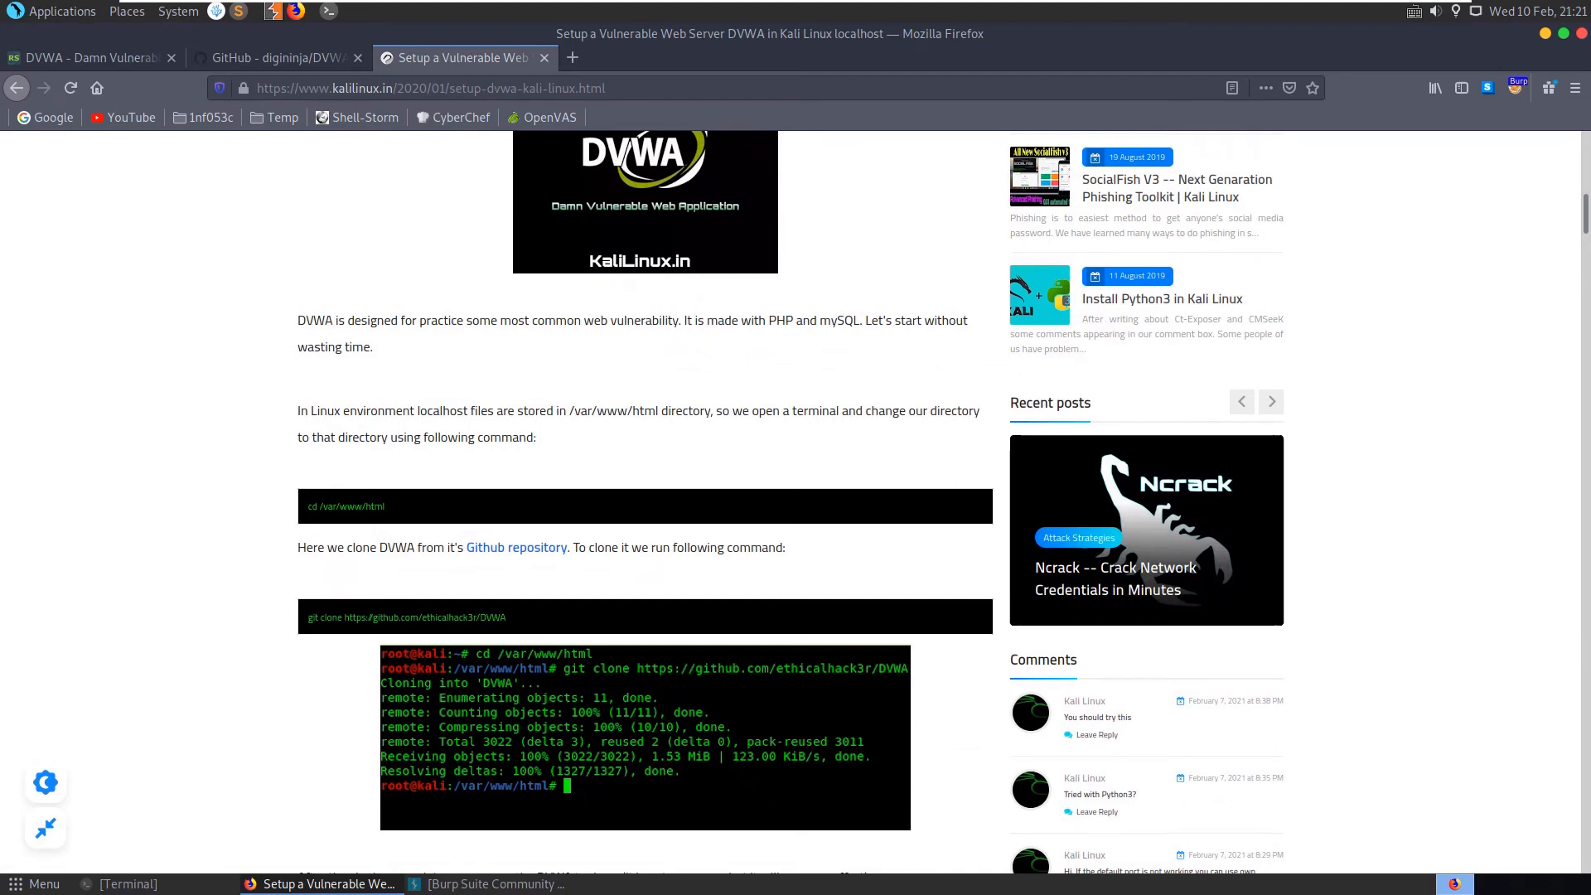
double_click(343, 506)
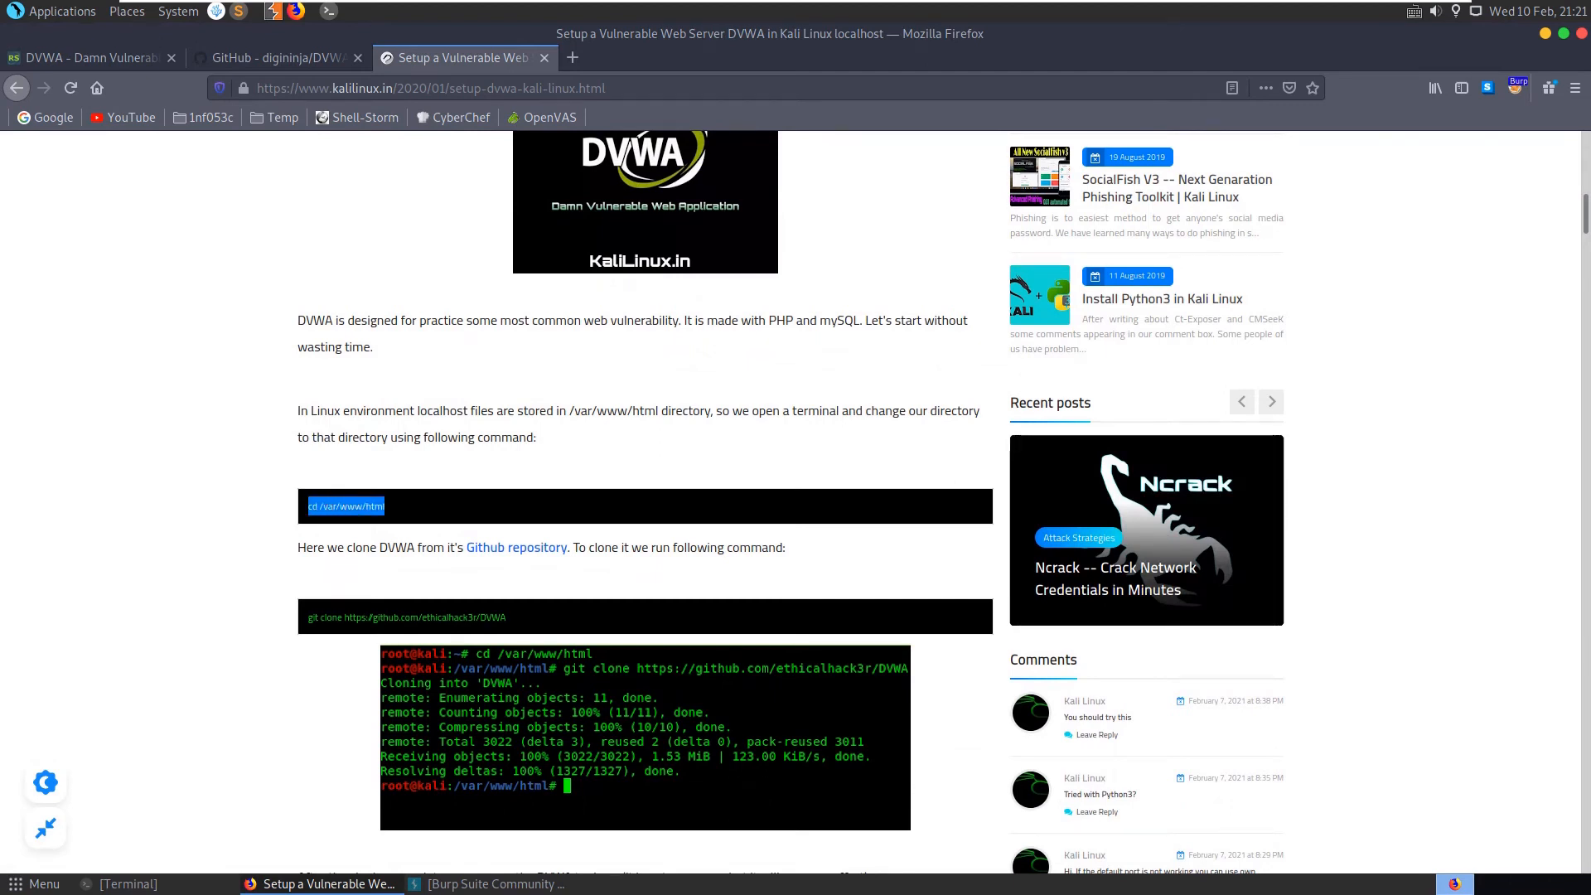
mouse_move(515, 547)
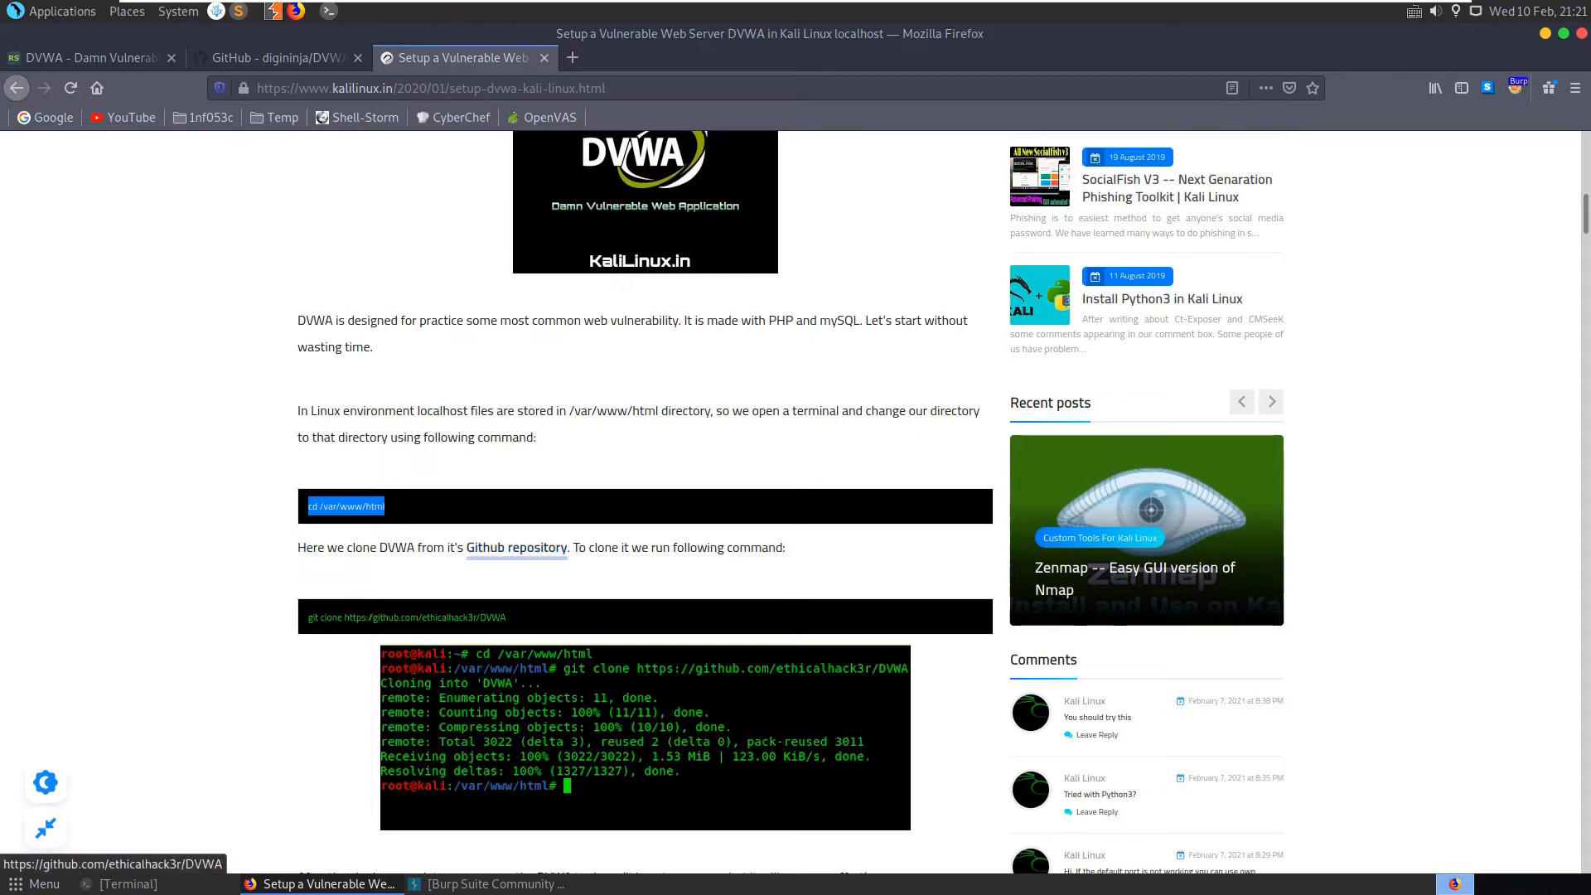
Bring the guide's linked DVWA GitHub repository up in its own tab, check the tabs, and bring up the terminal
left_click(515, 549)
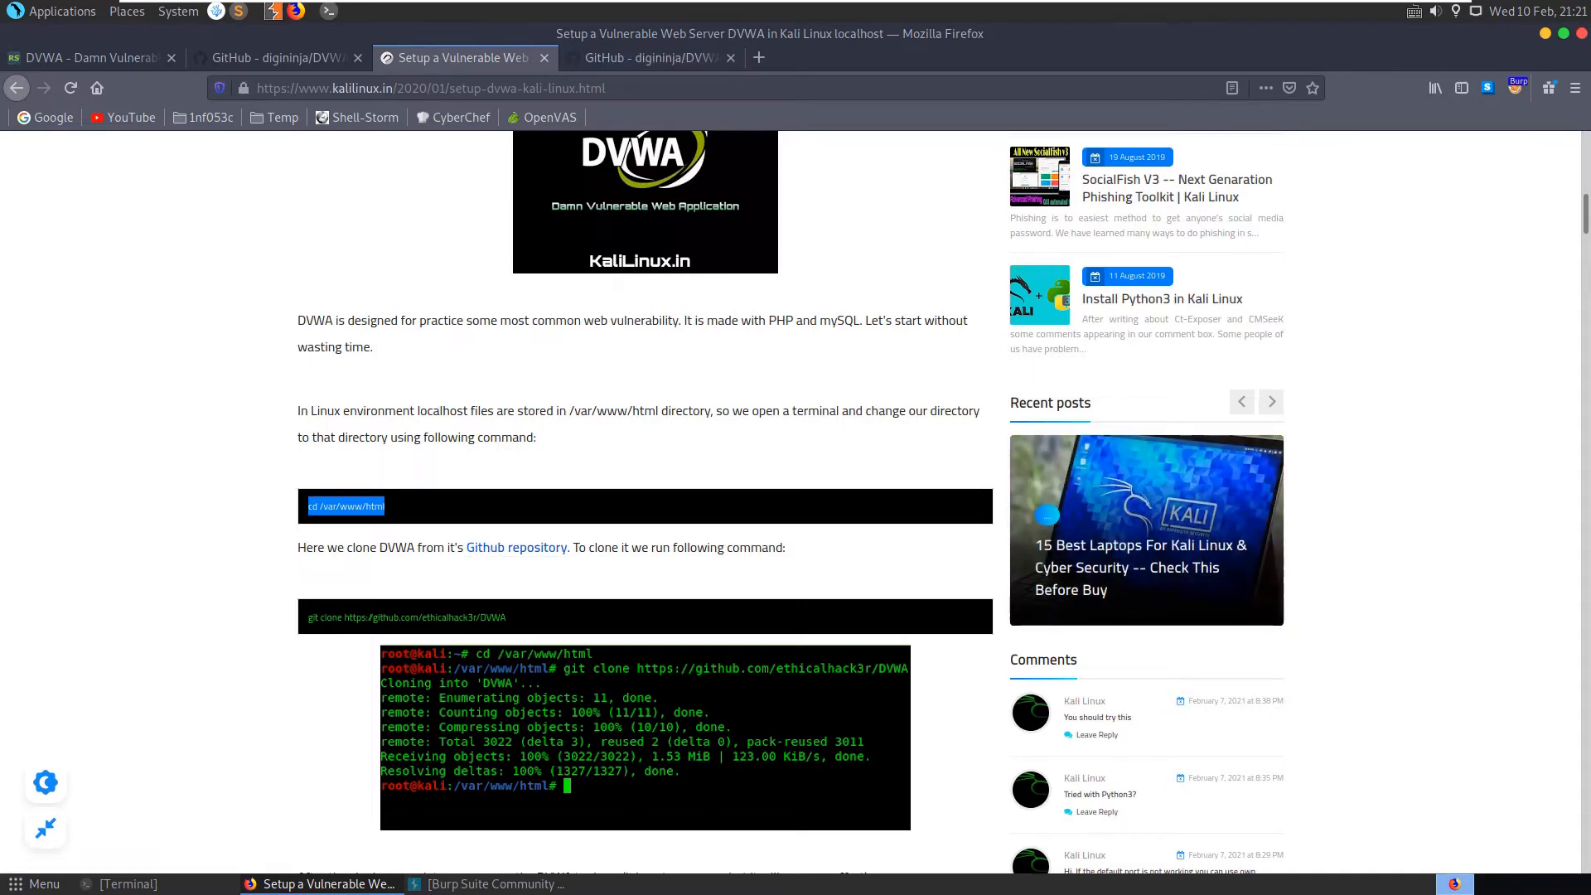
left_click(650, 58)
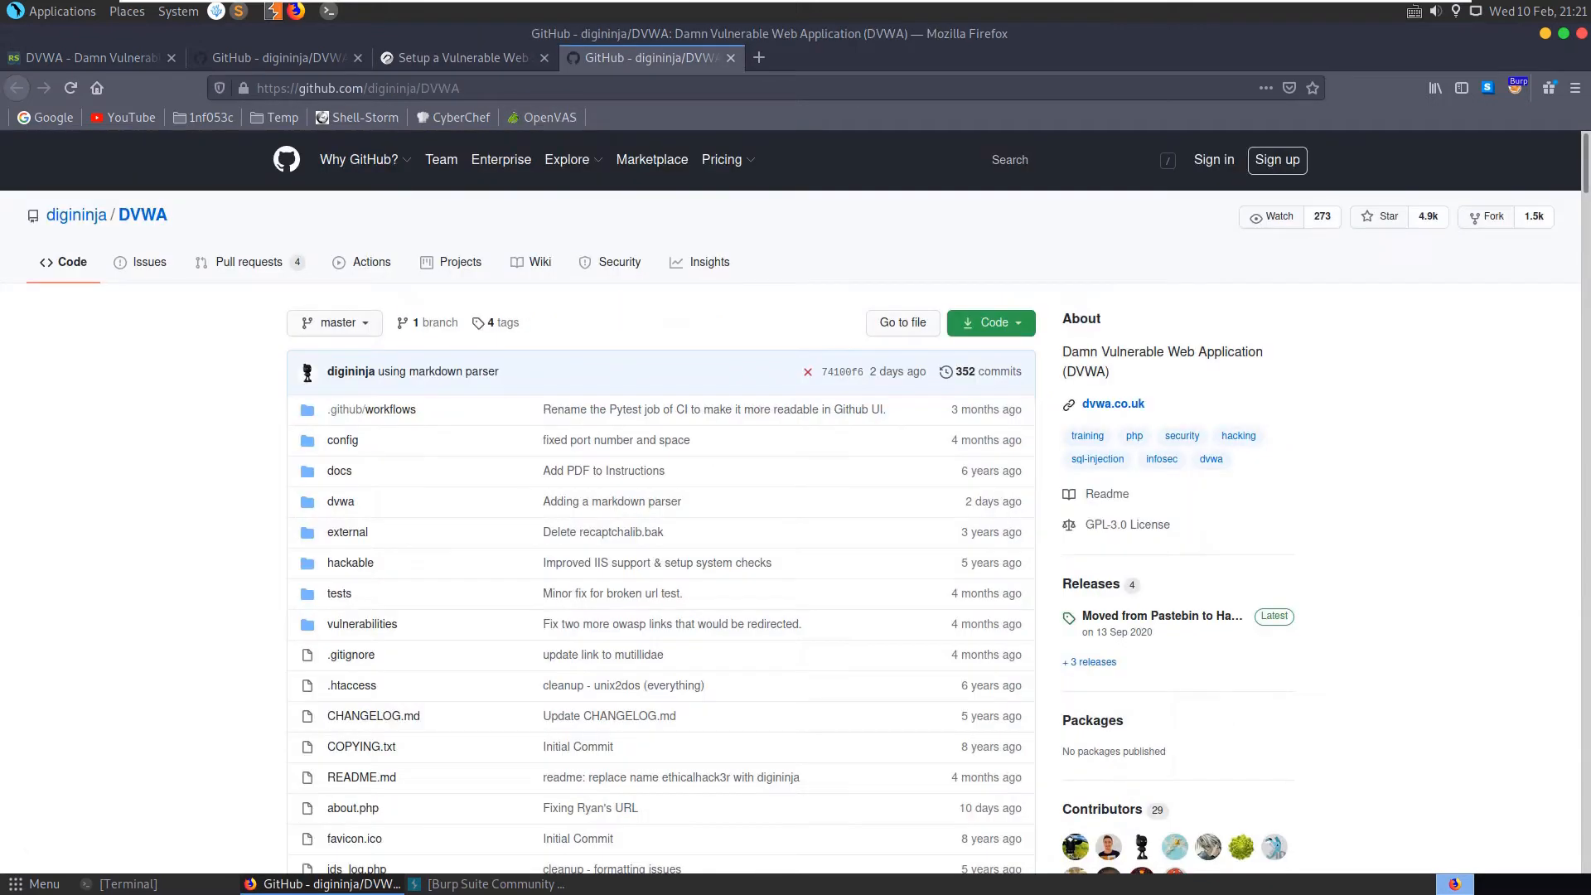
left_click(86, 58)
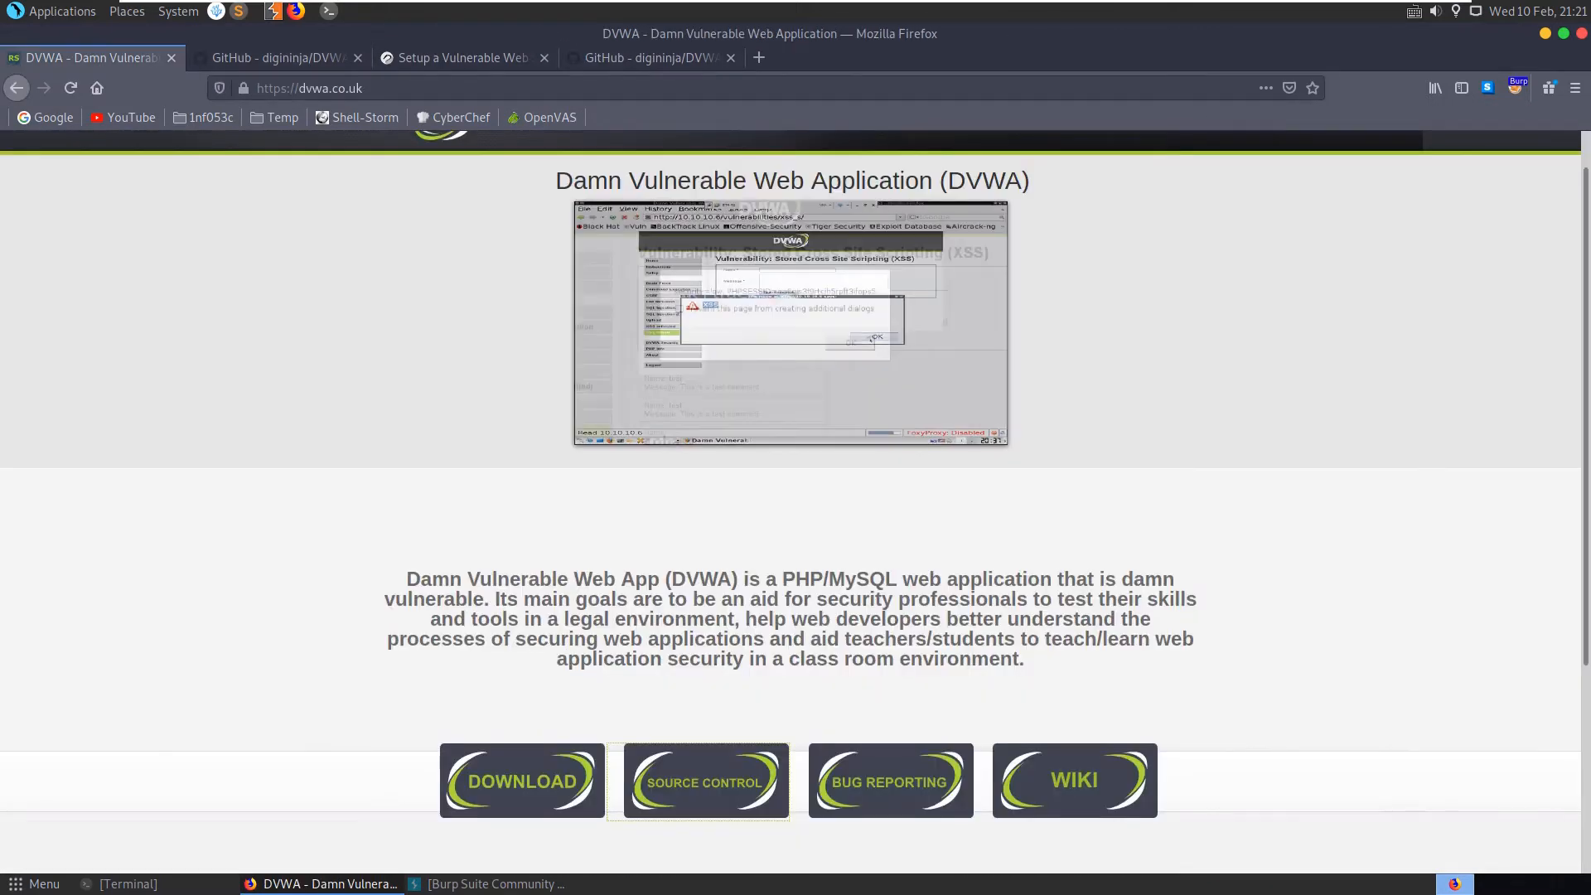
left_click(649, 56)
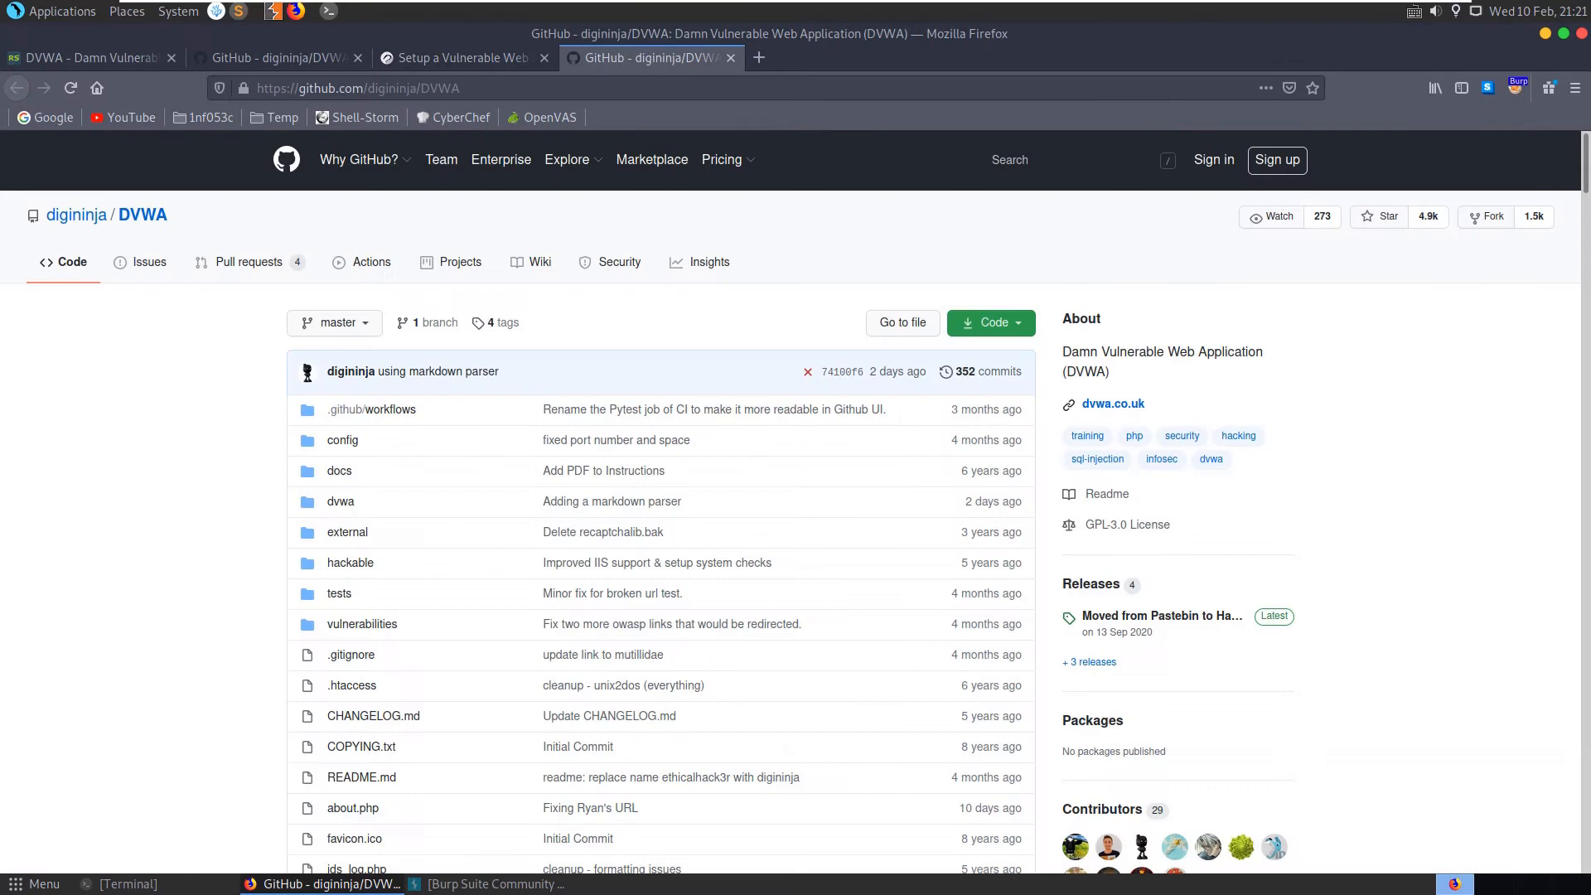
left_click(983, 321)
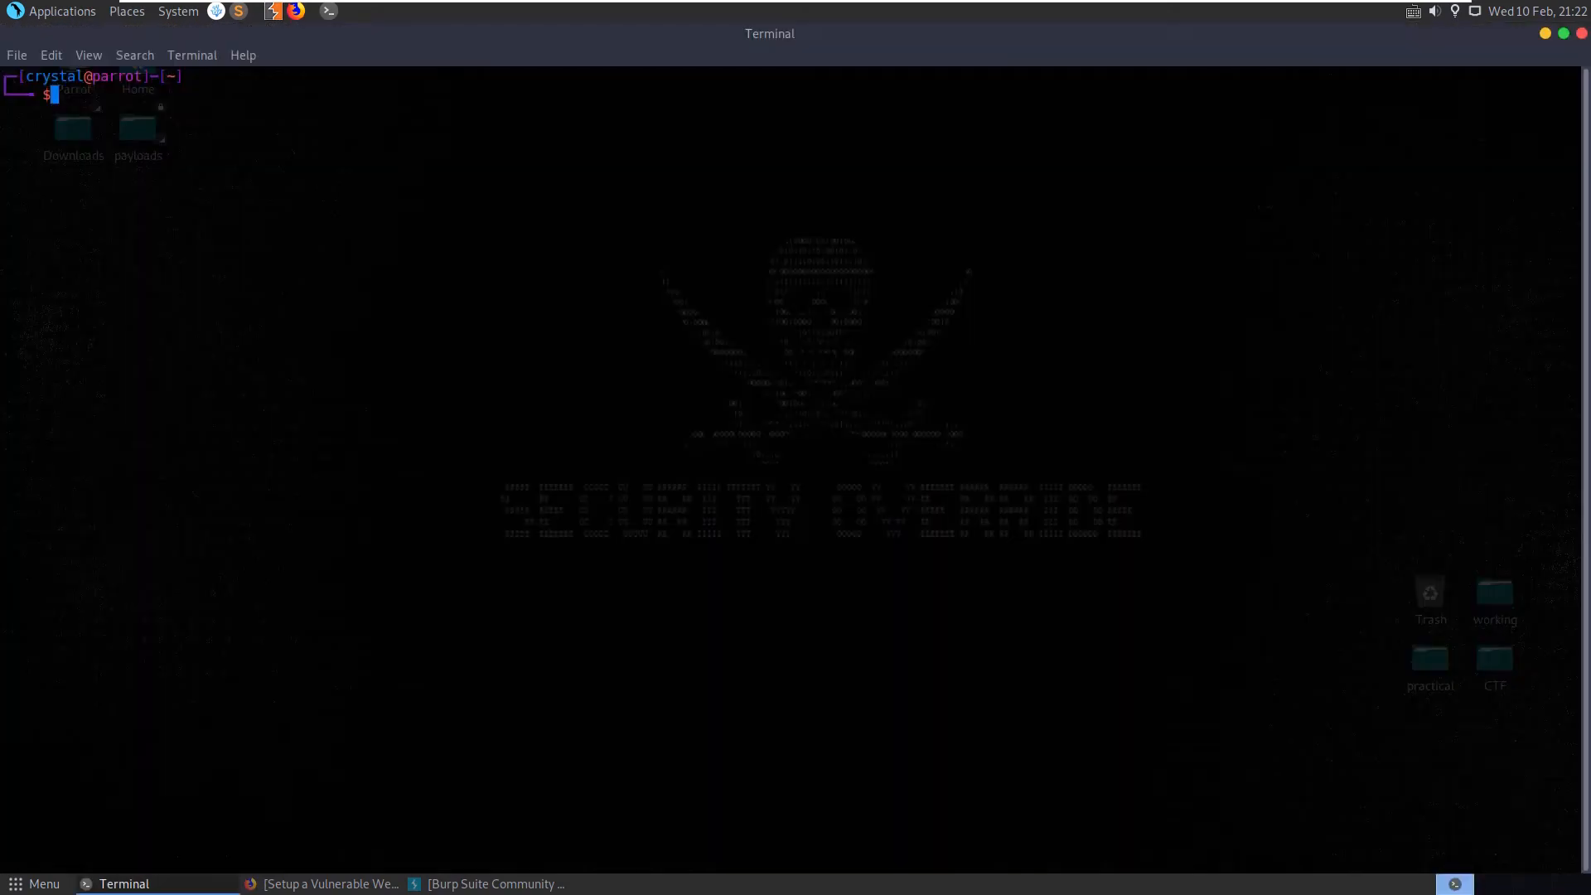
Move into /var/www/html and start git clone of the DVWA repository, then return to the setup guide
type("cd /var/")
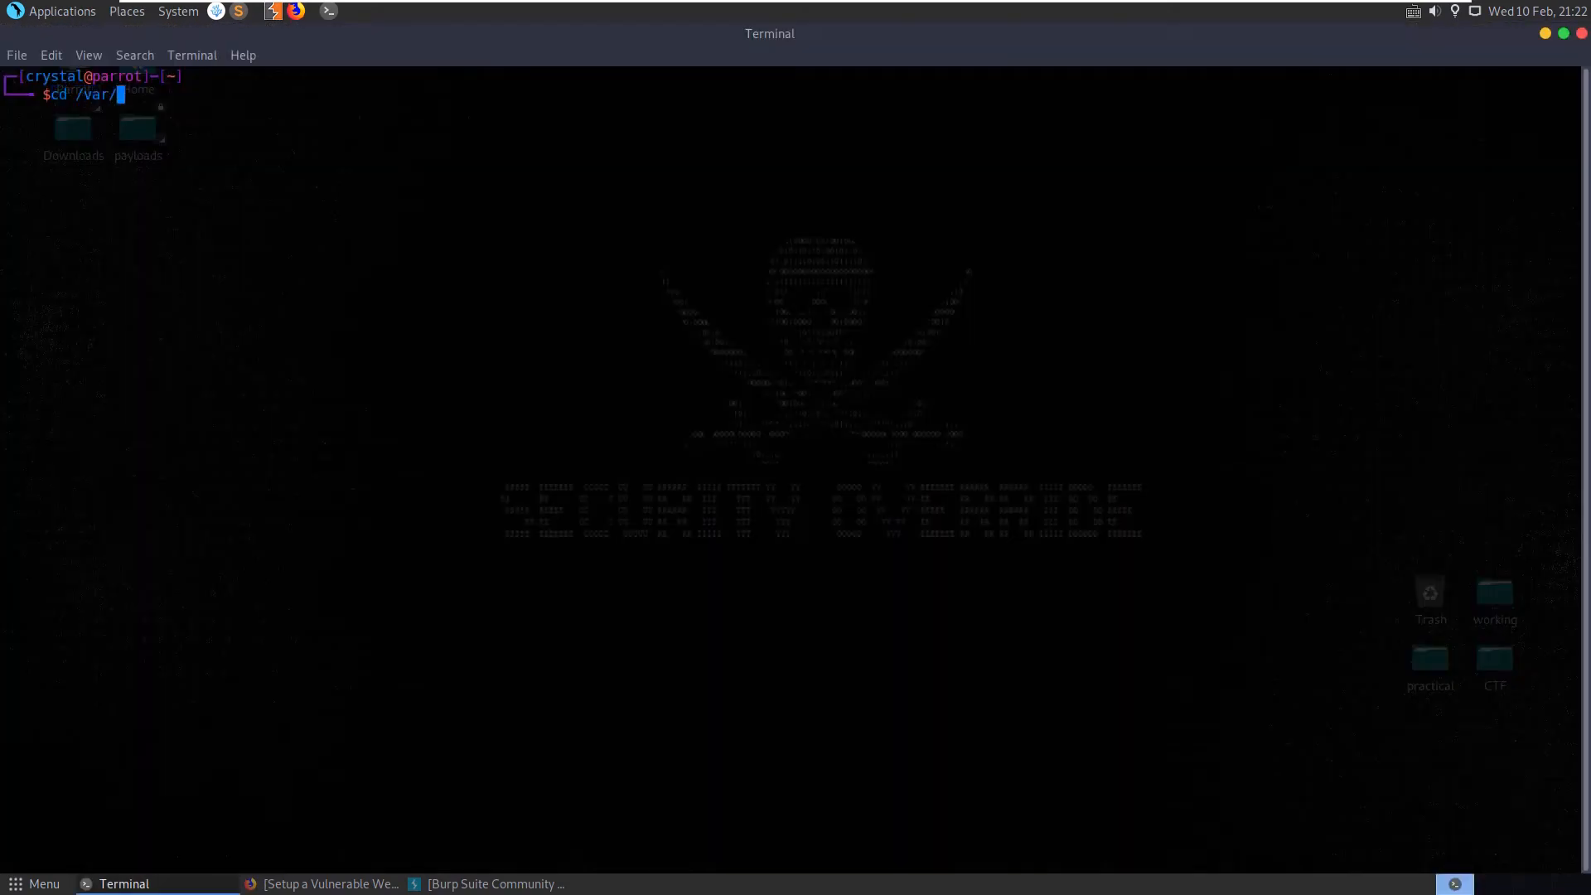
key("Return")
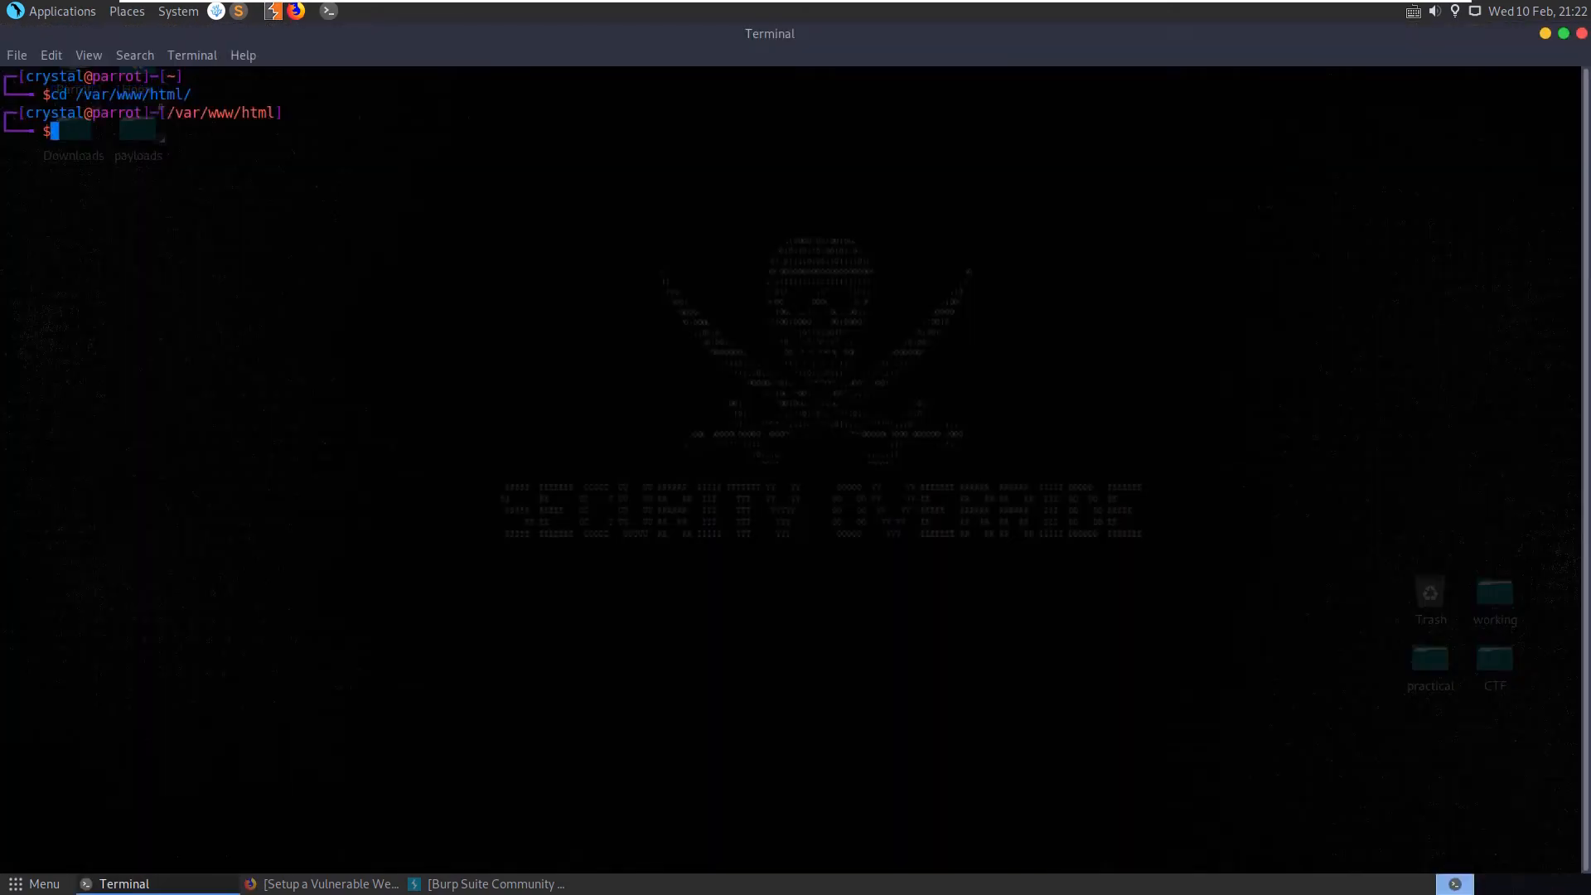
type("git clone https://github.com/digininja/DVWA.git")
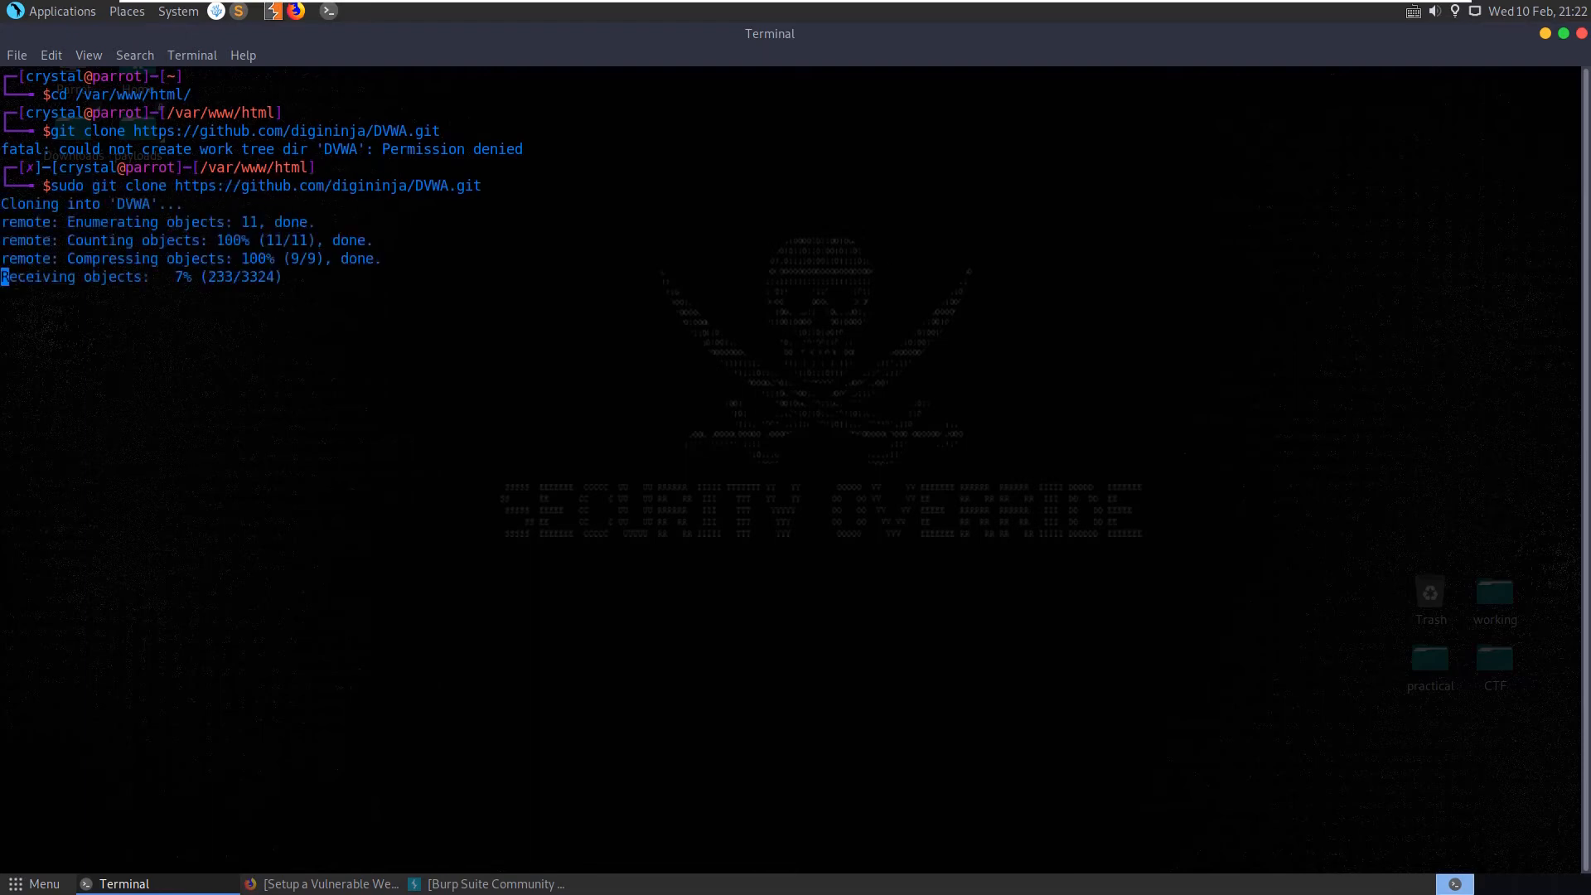
left_click(325, 883)
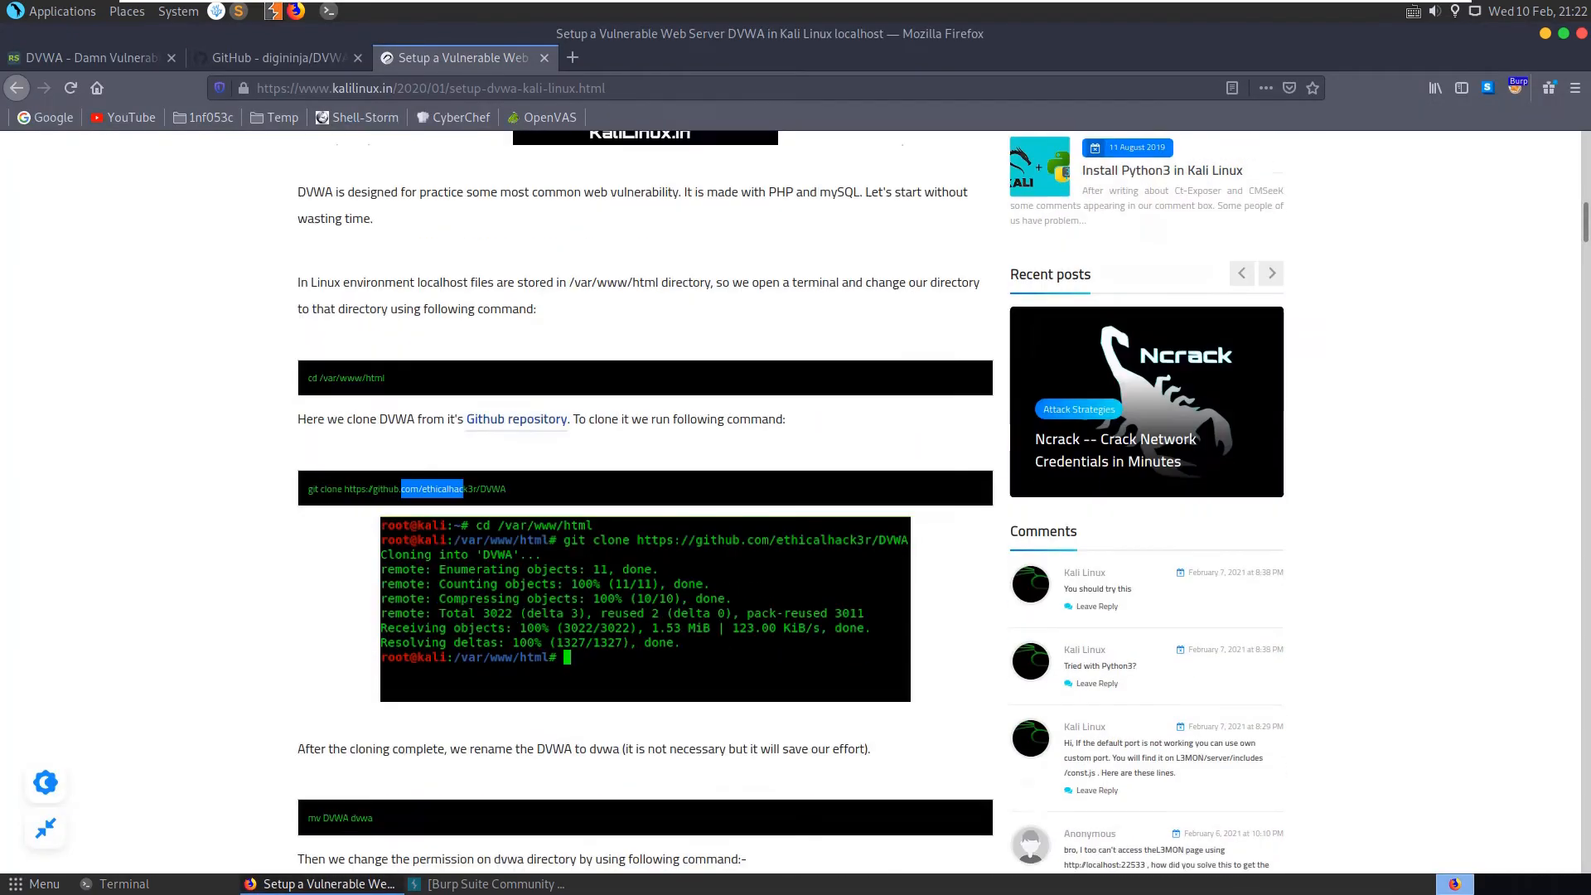
Scroll the guide to the mv DVWA dvwa and chmod -R 777 dvwa commands
scroll("down", 3)
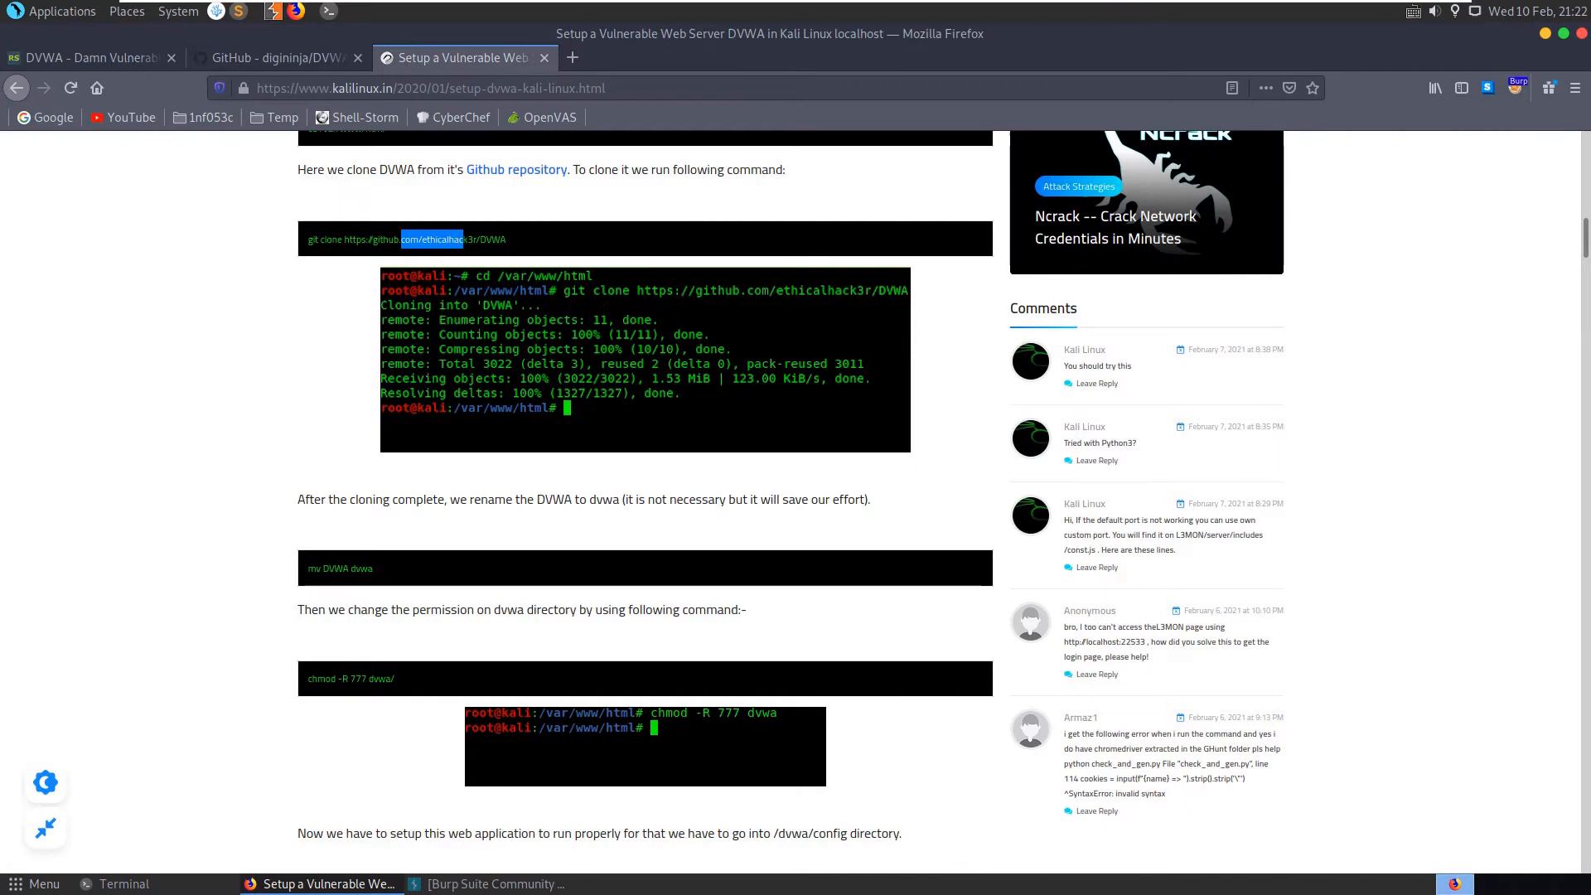
scroll("down", 3)
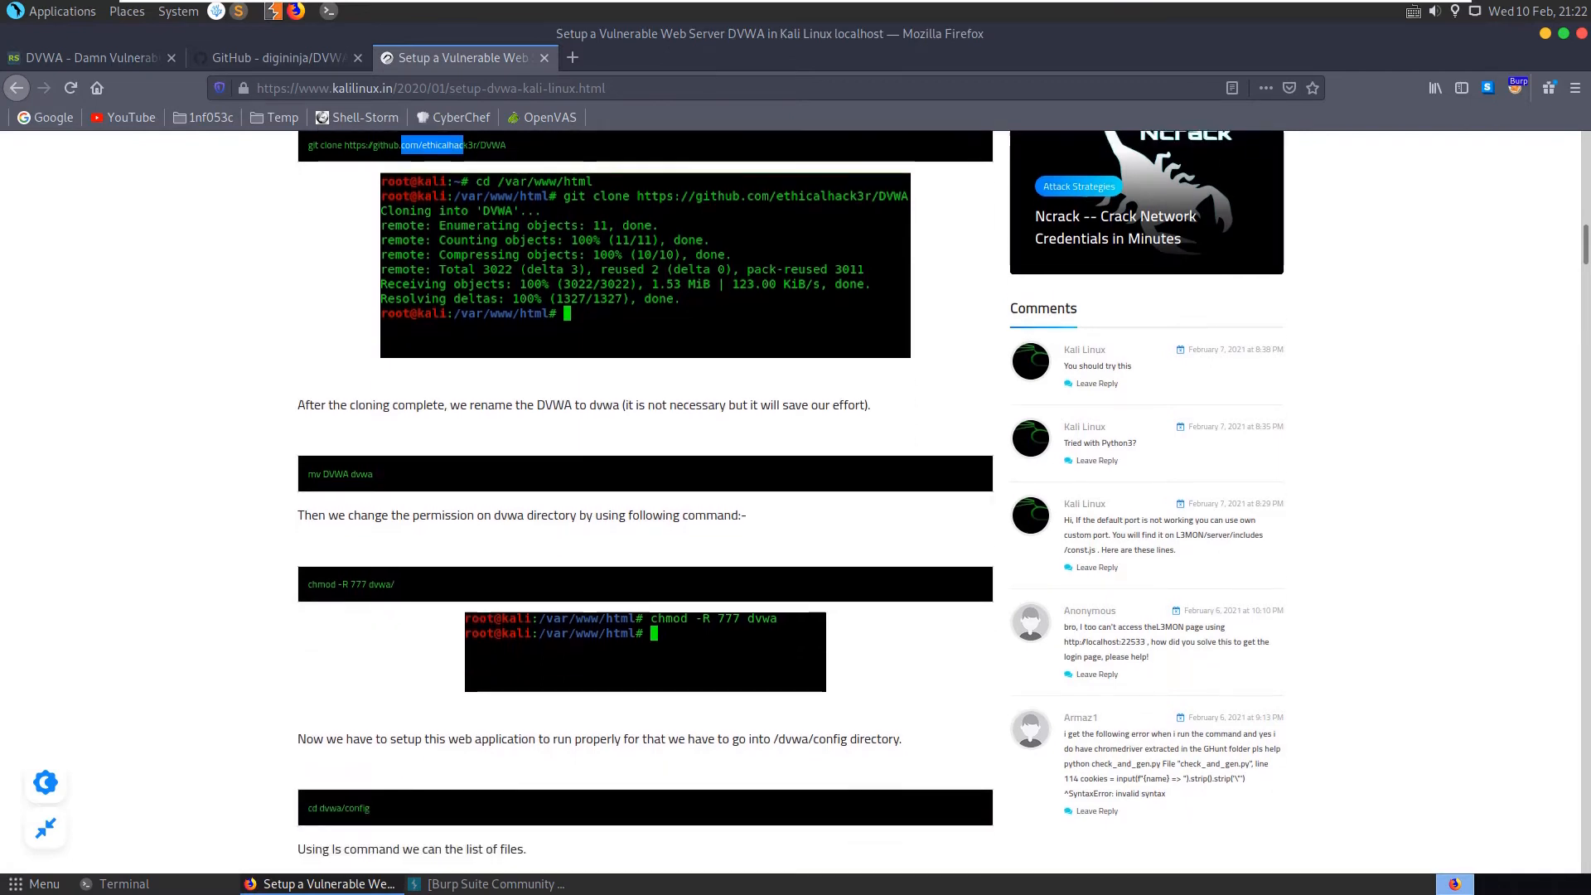
scroll("down", 3)
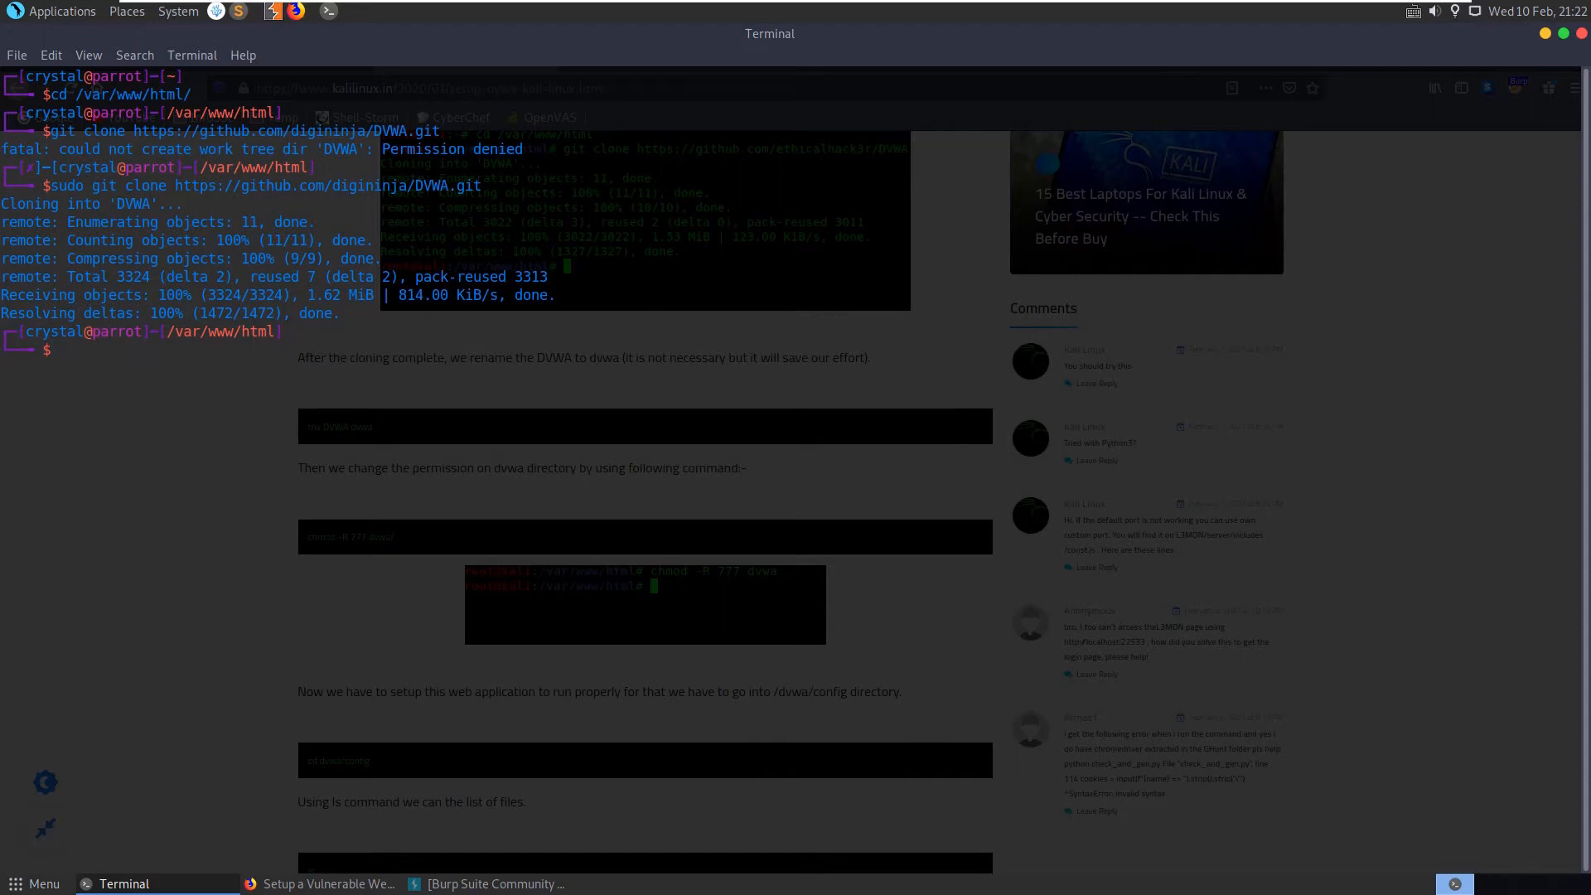
Rename DVWA/ to dvwa with sudo mv and set its permissions to 777 recursively
type("sudo mv DVWA/ dvwa")
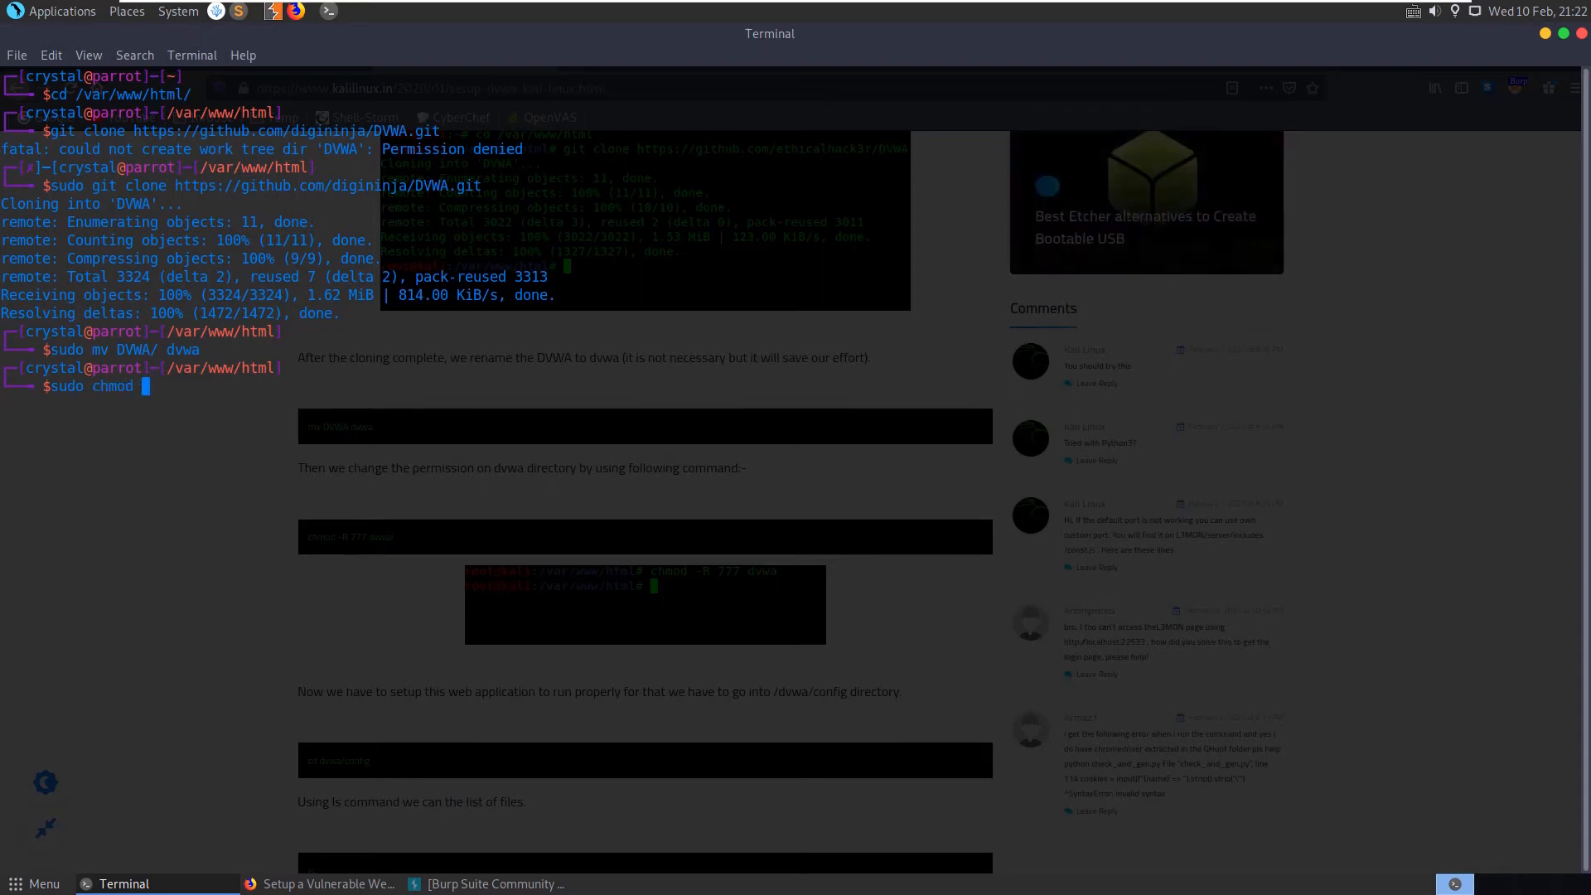
type("-R 777")
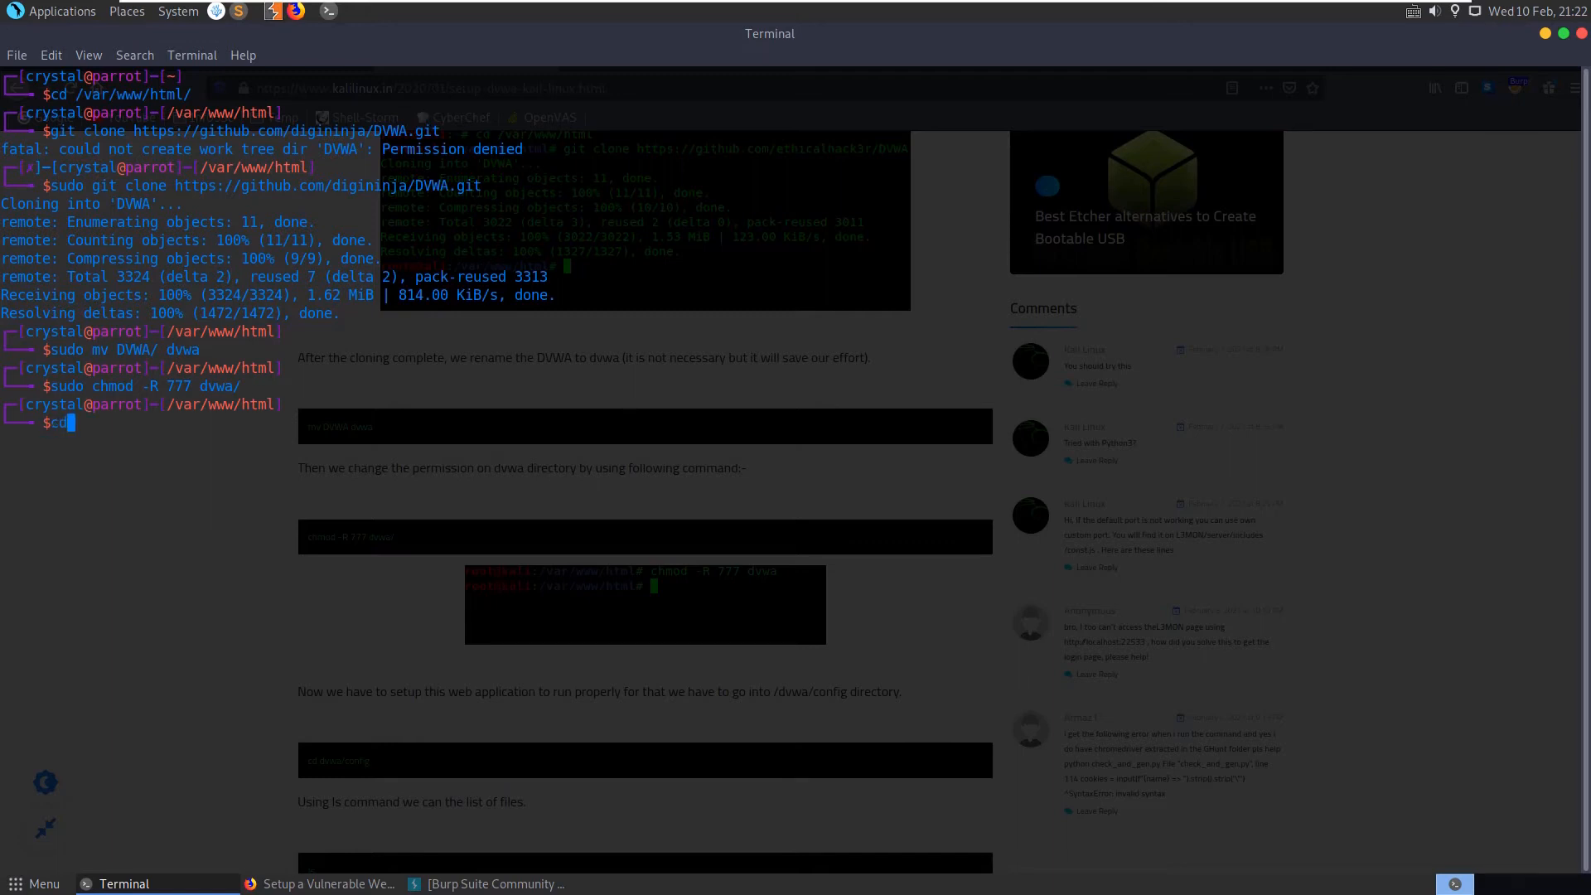
List the dvwa folder, reach the guide's config.inc.php copy-and-edit steps, and return to the terminal
type("dvwa/")
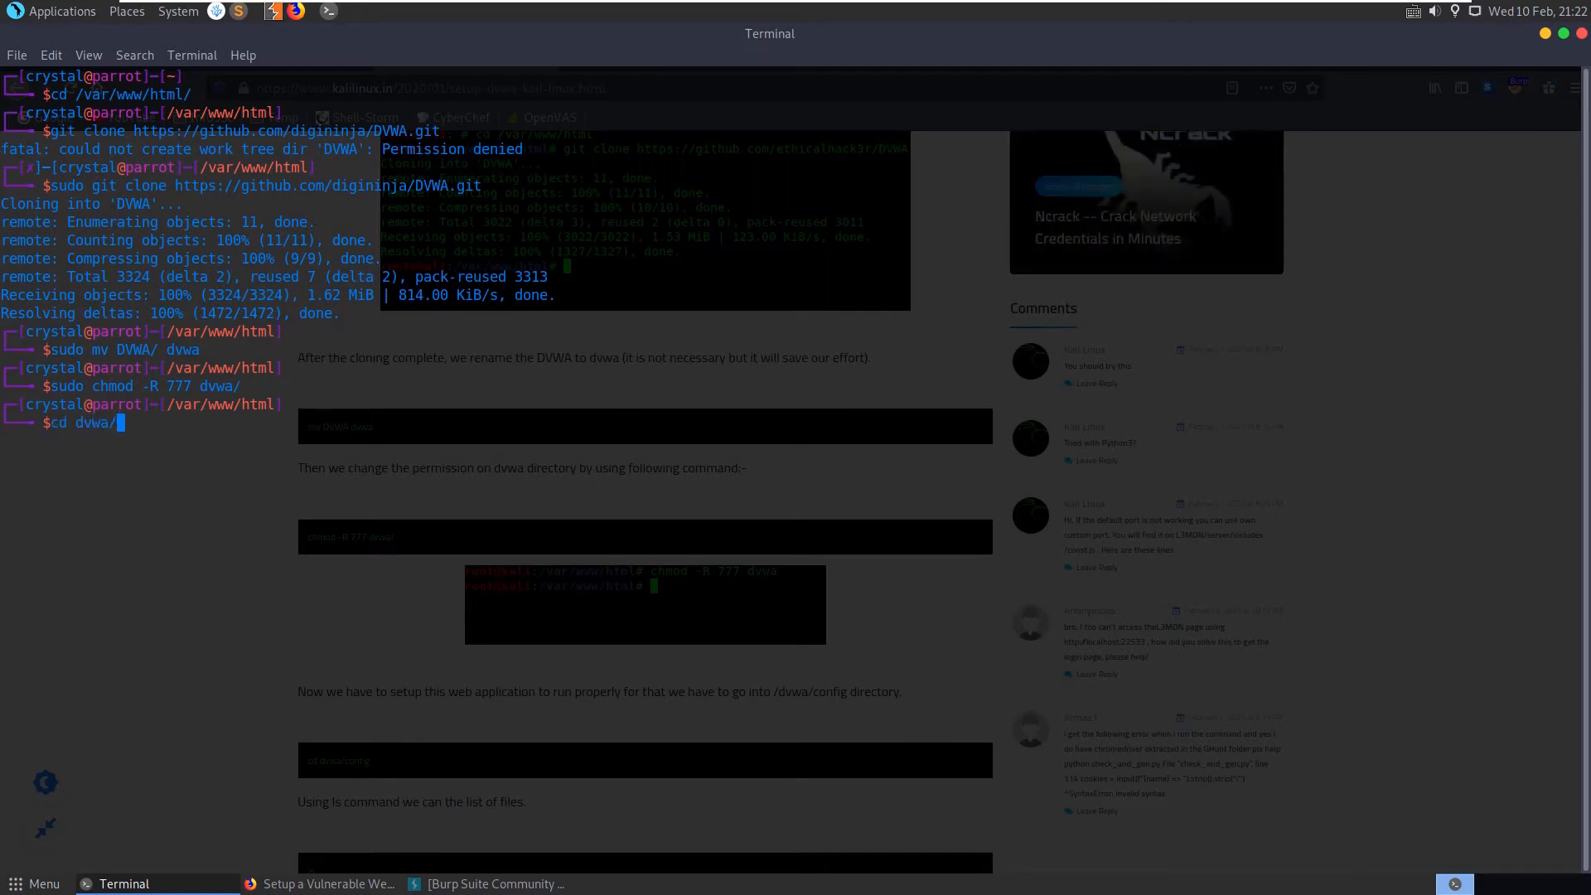
type("ls")
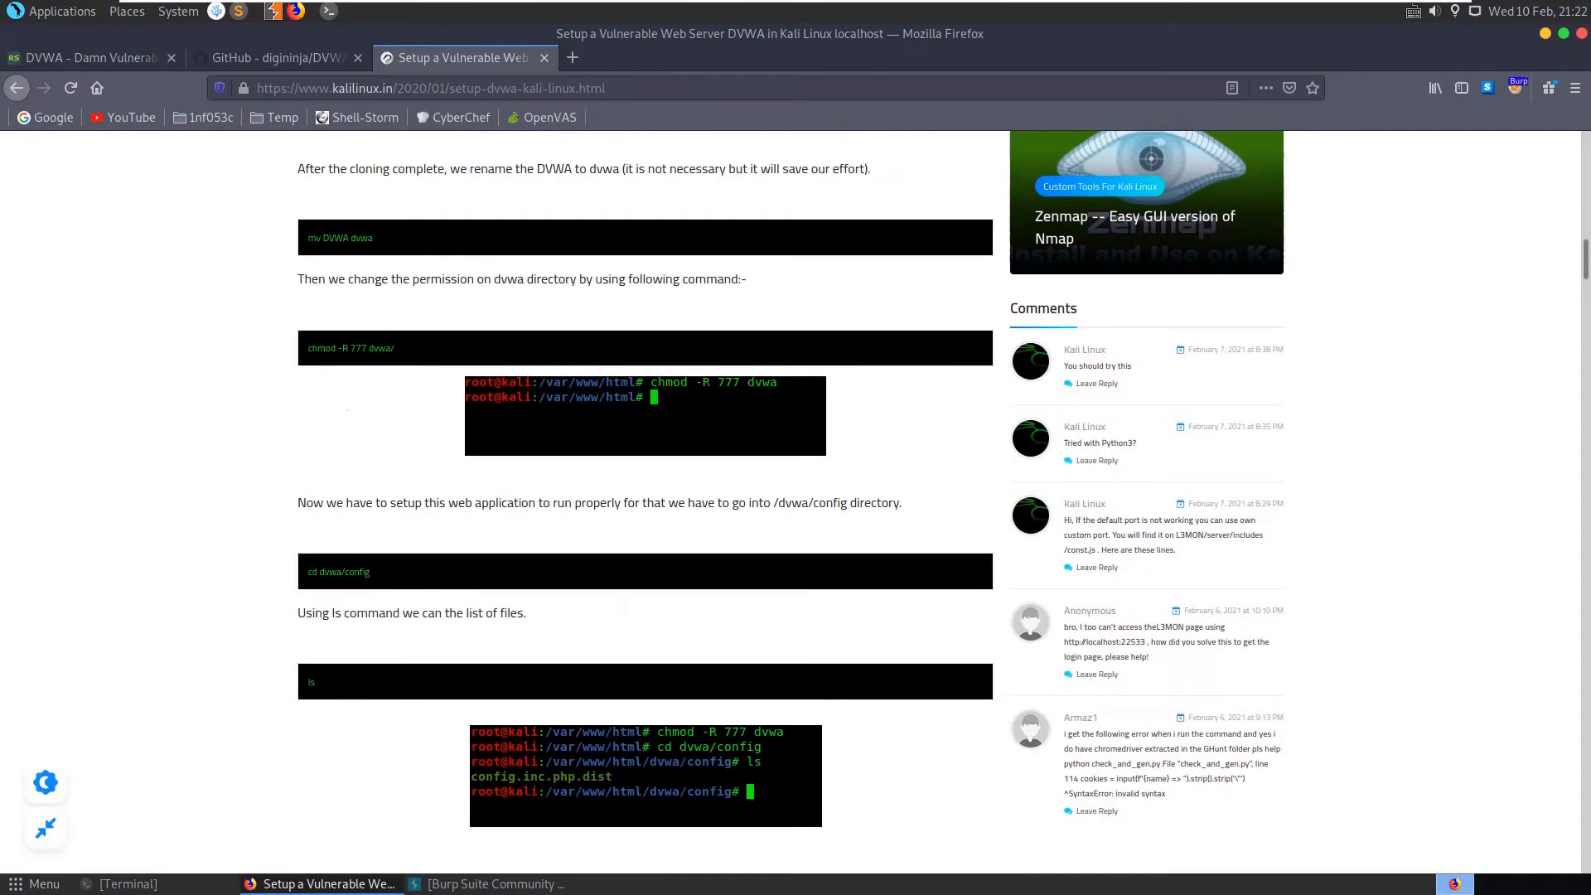
scroll("down", 3)
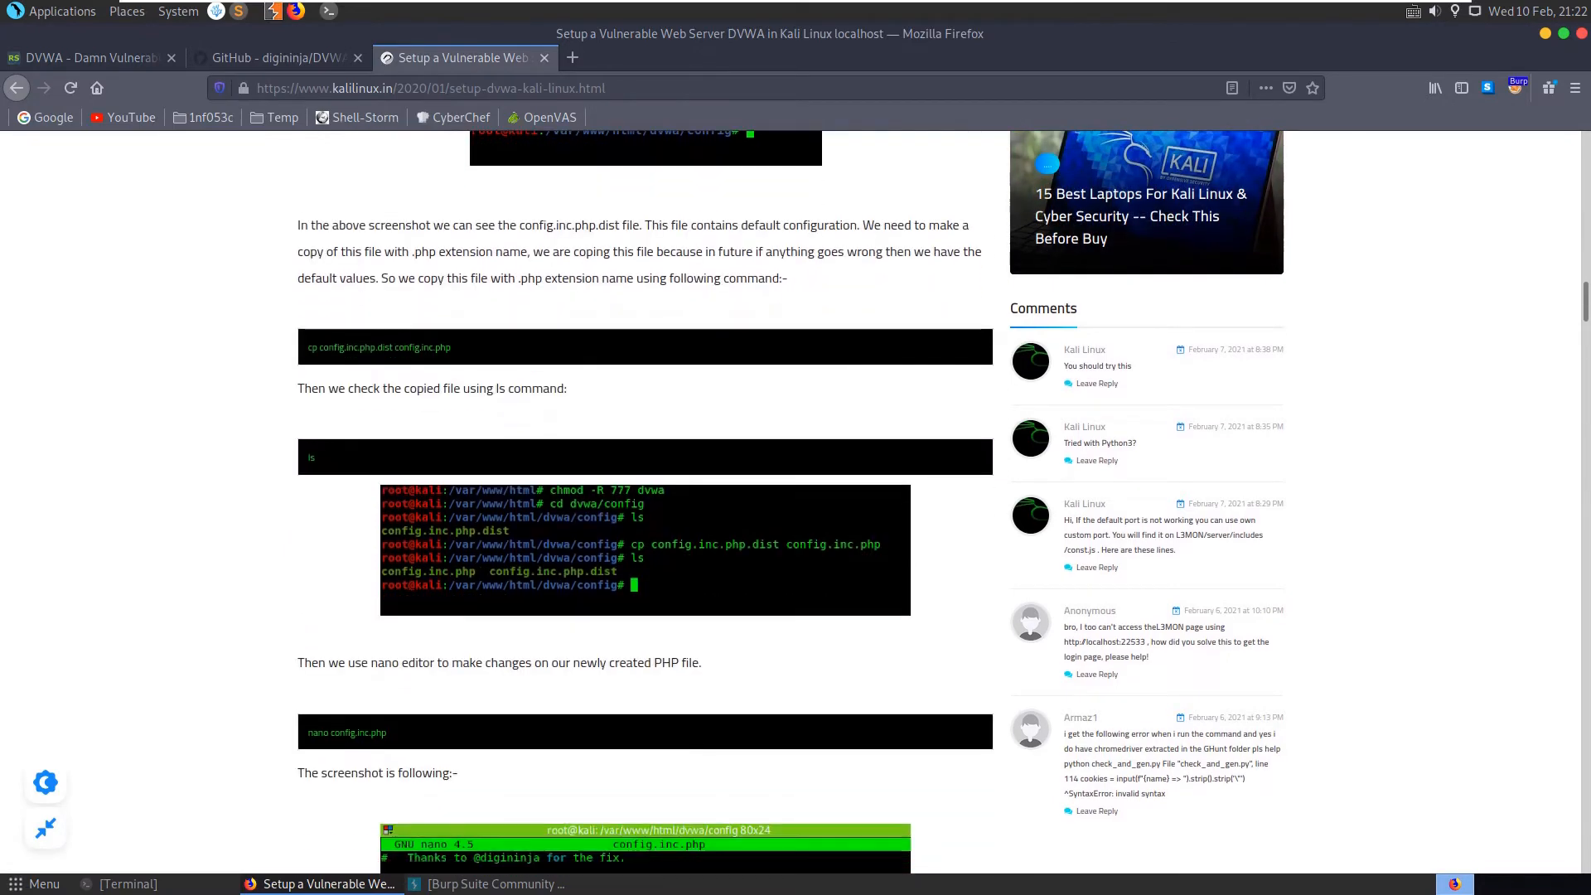
scroll("down", 3)
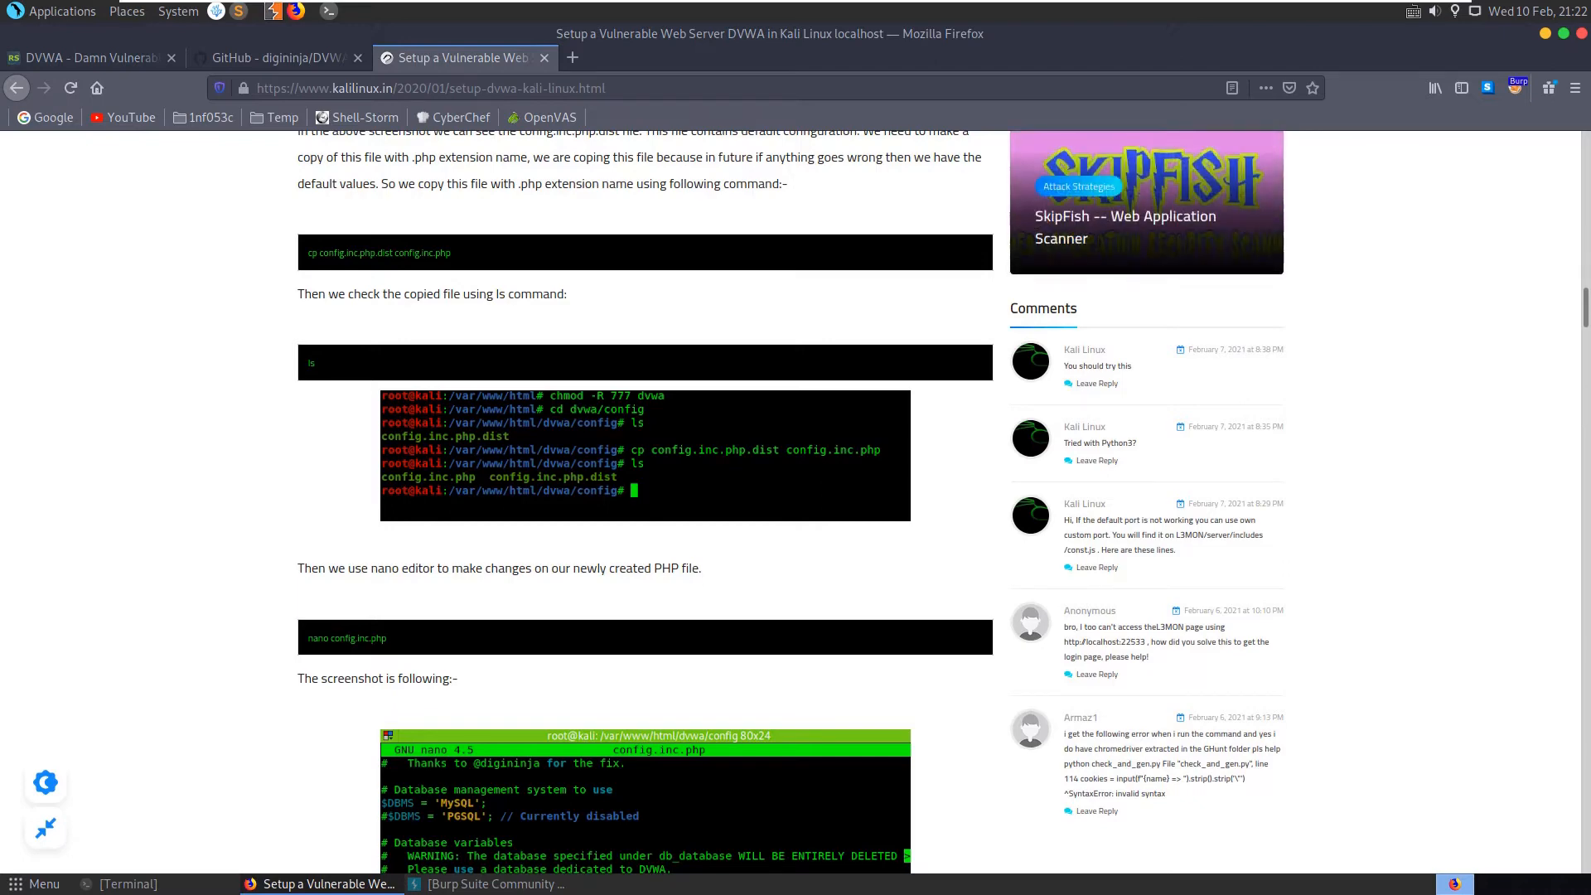
scroll("down", 3)
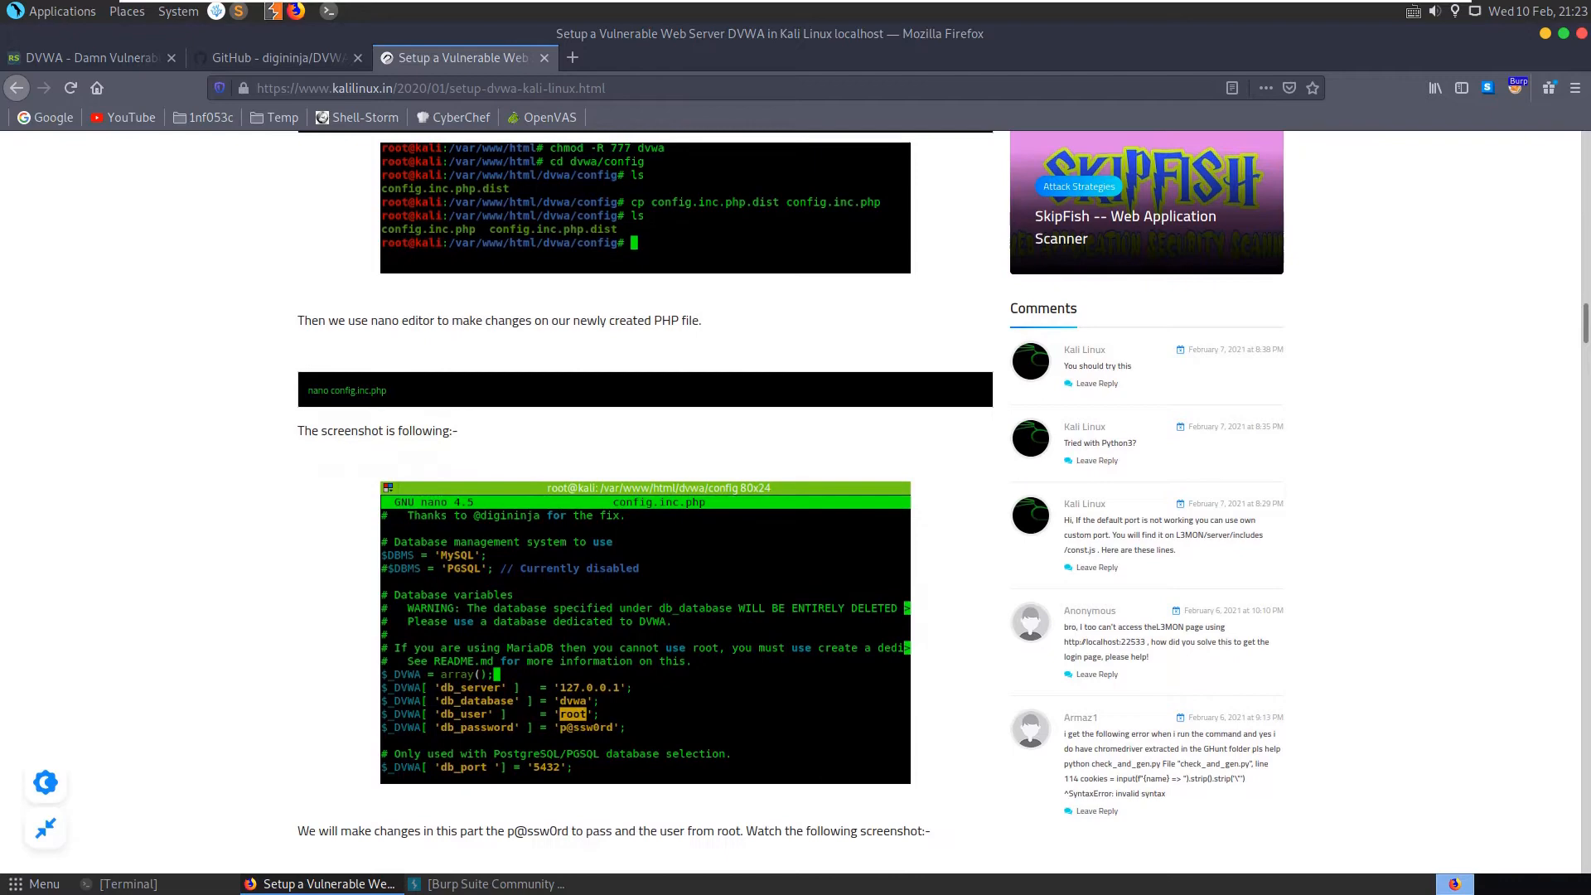
scroll("down", 3)
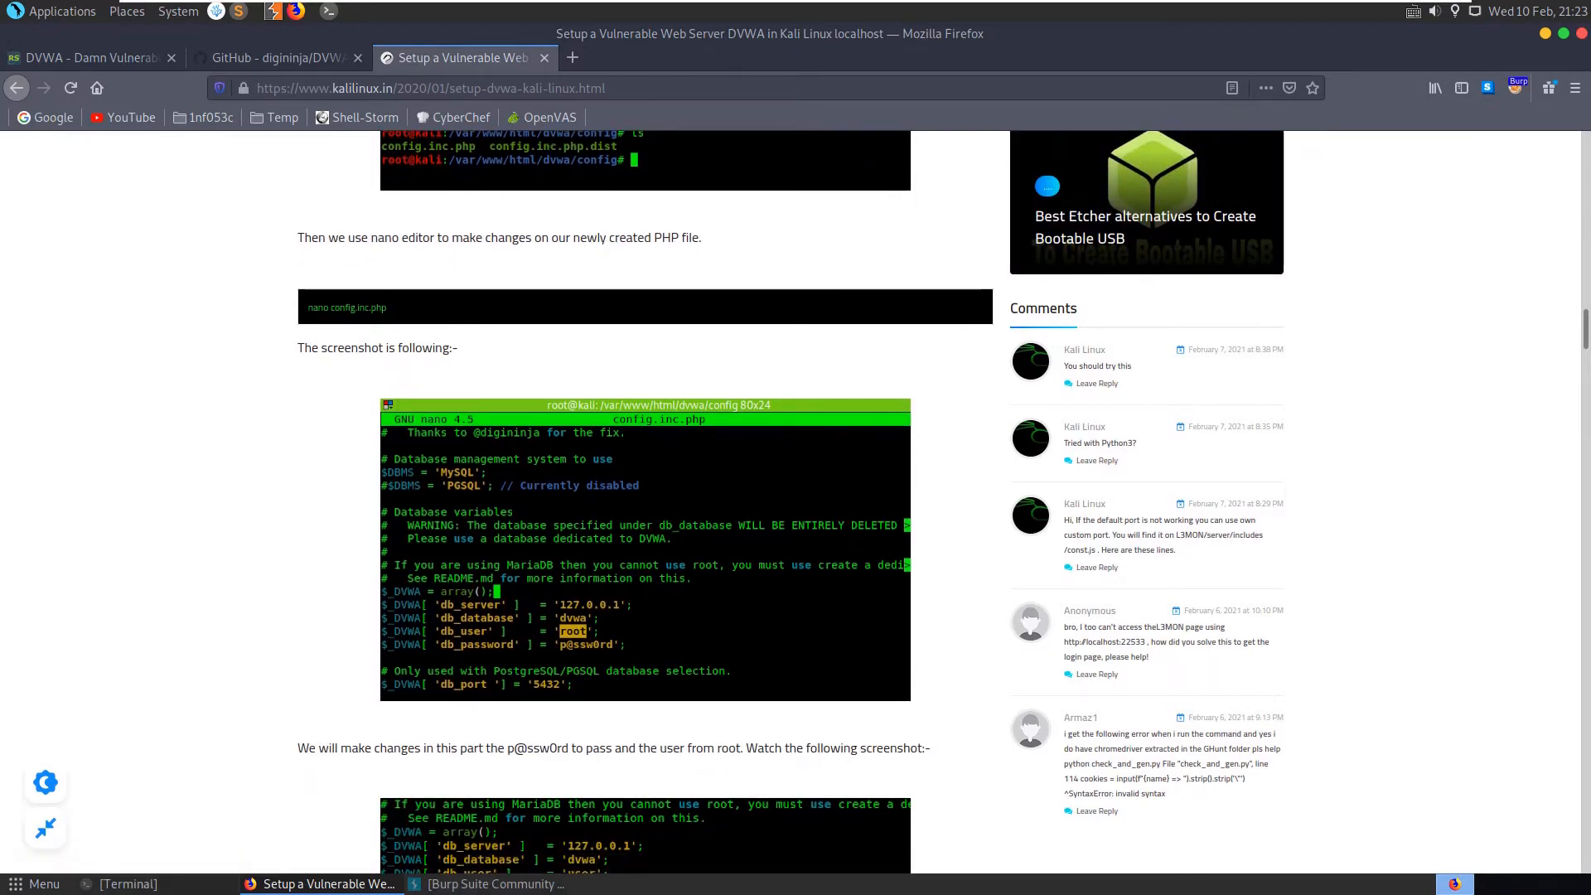
left_click(129, 883)
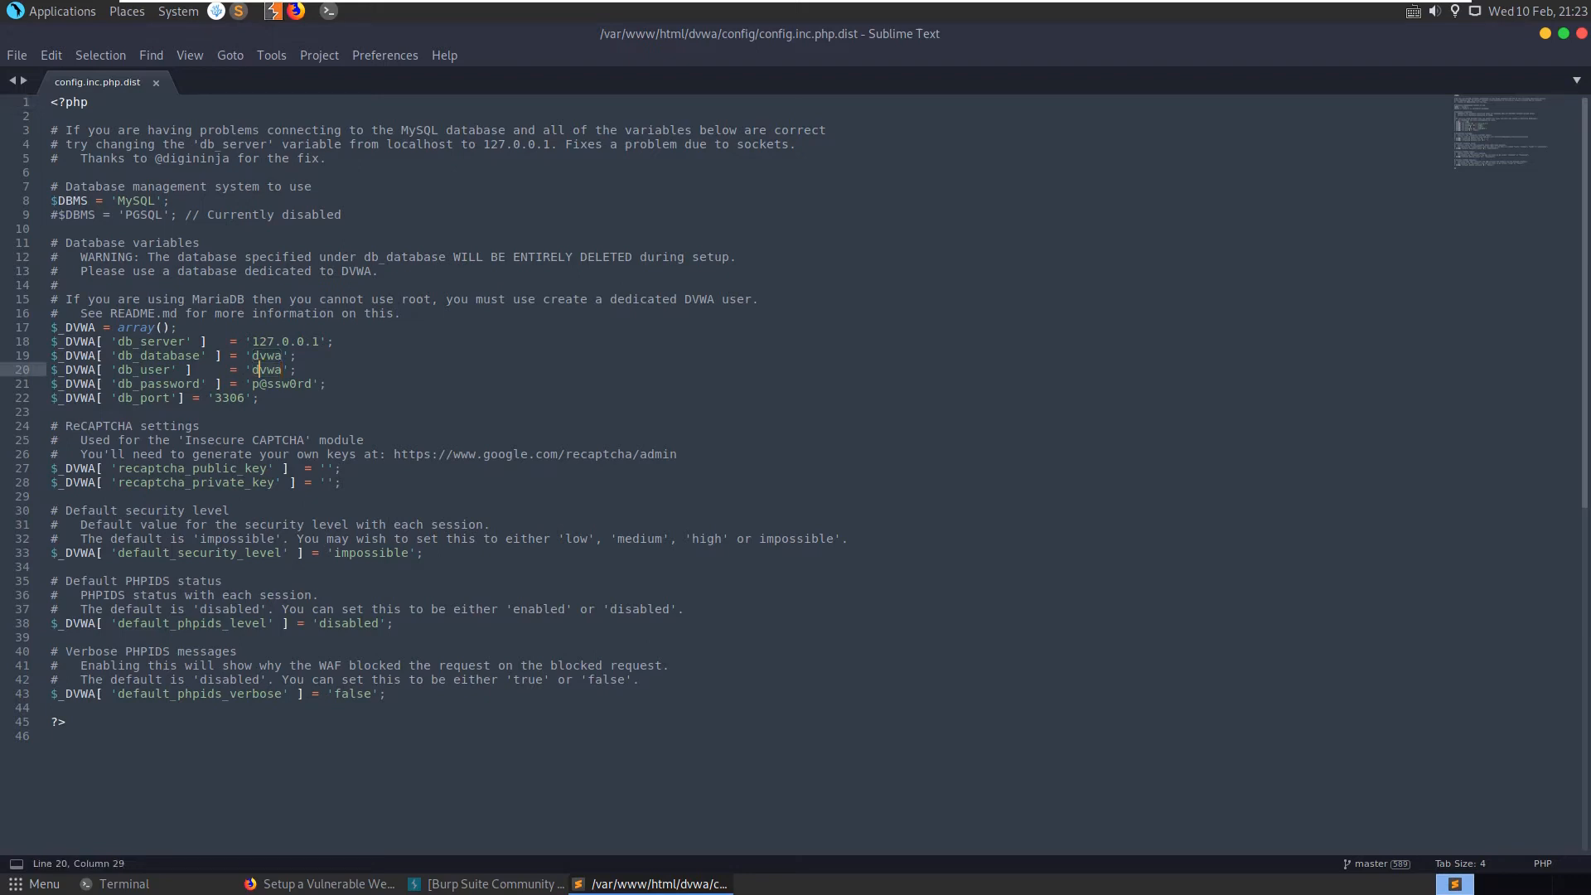
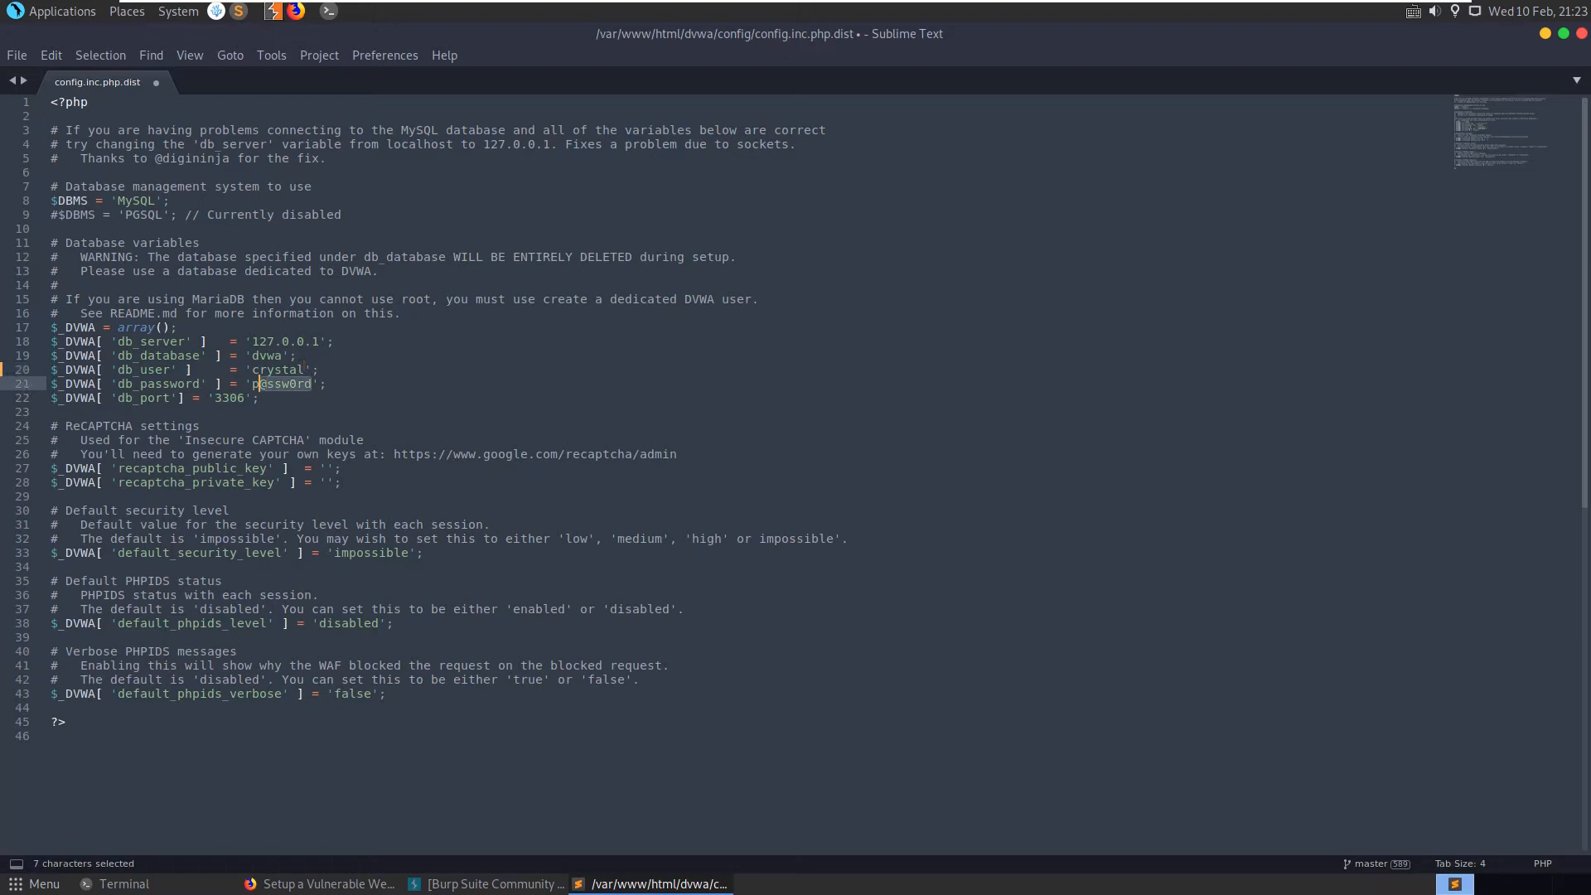
key("Delete")
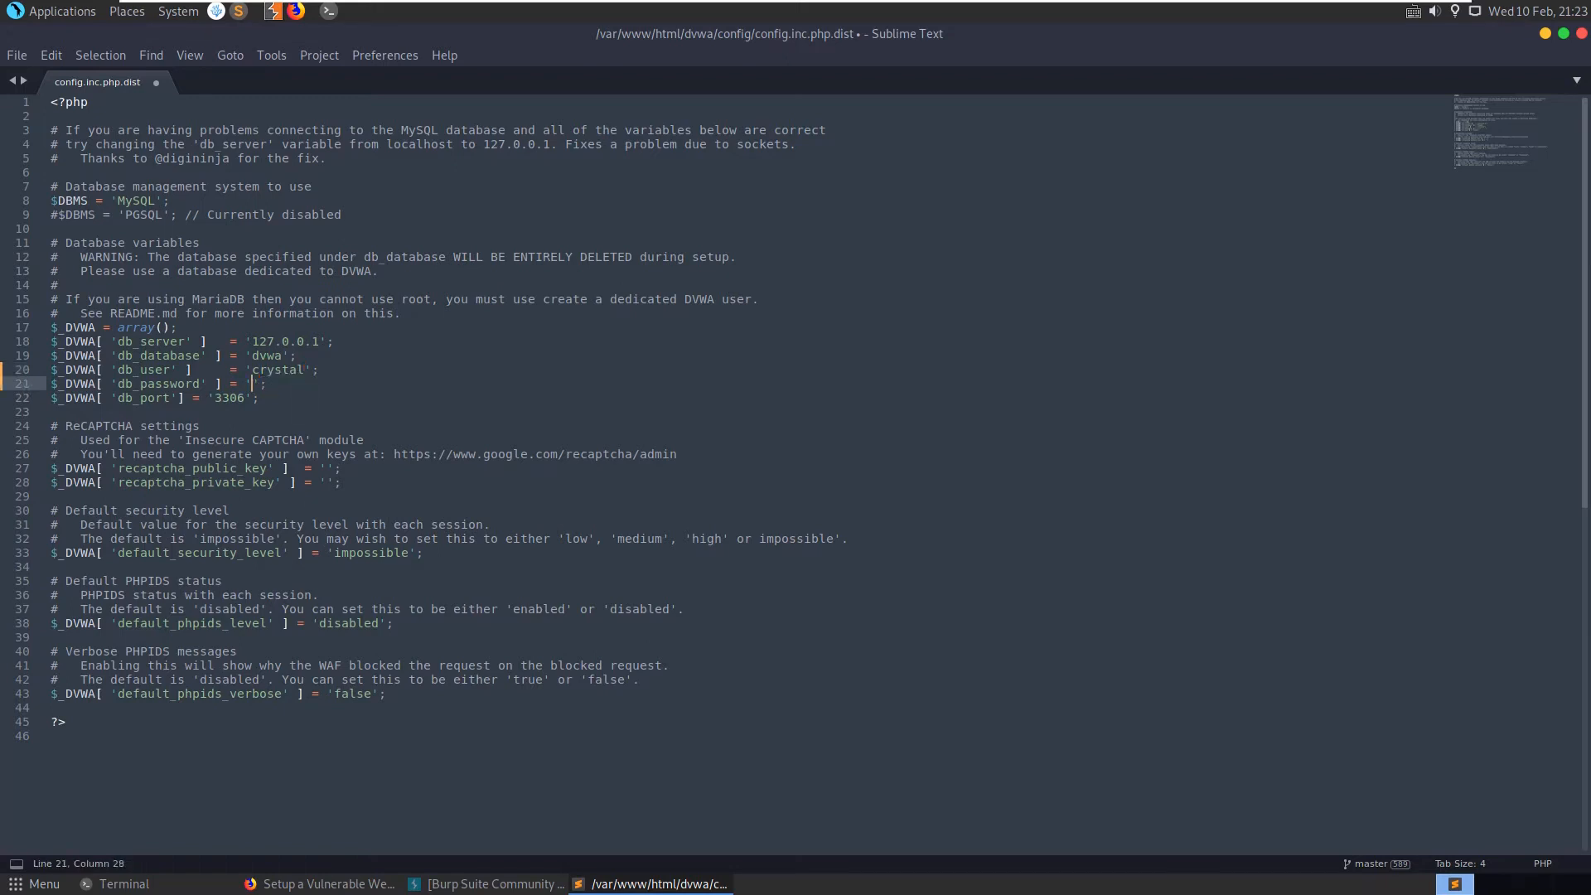
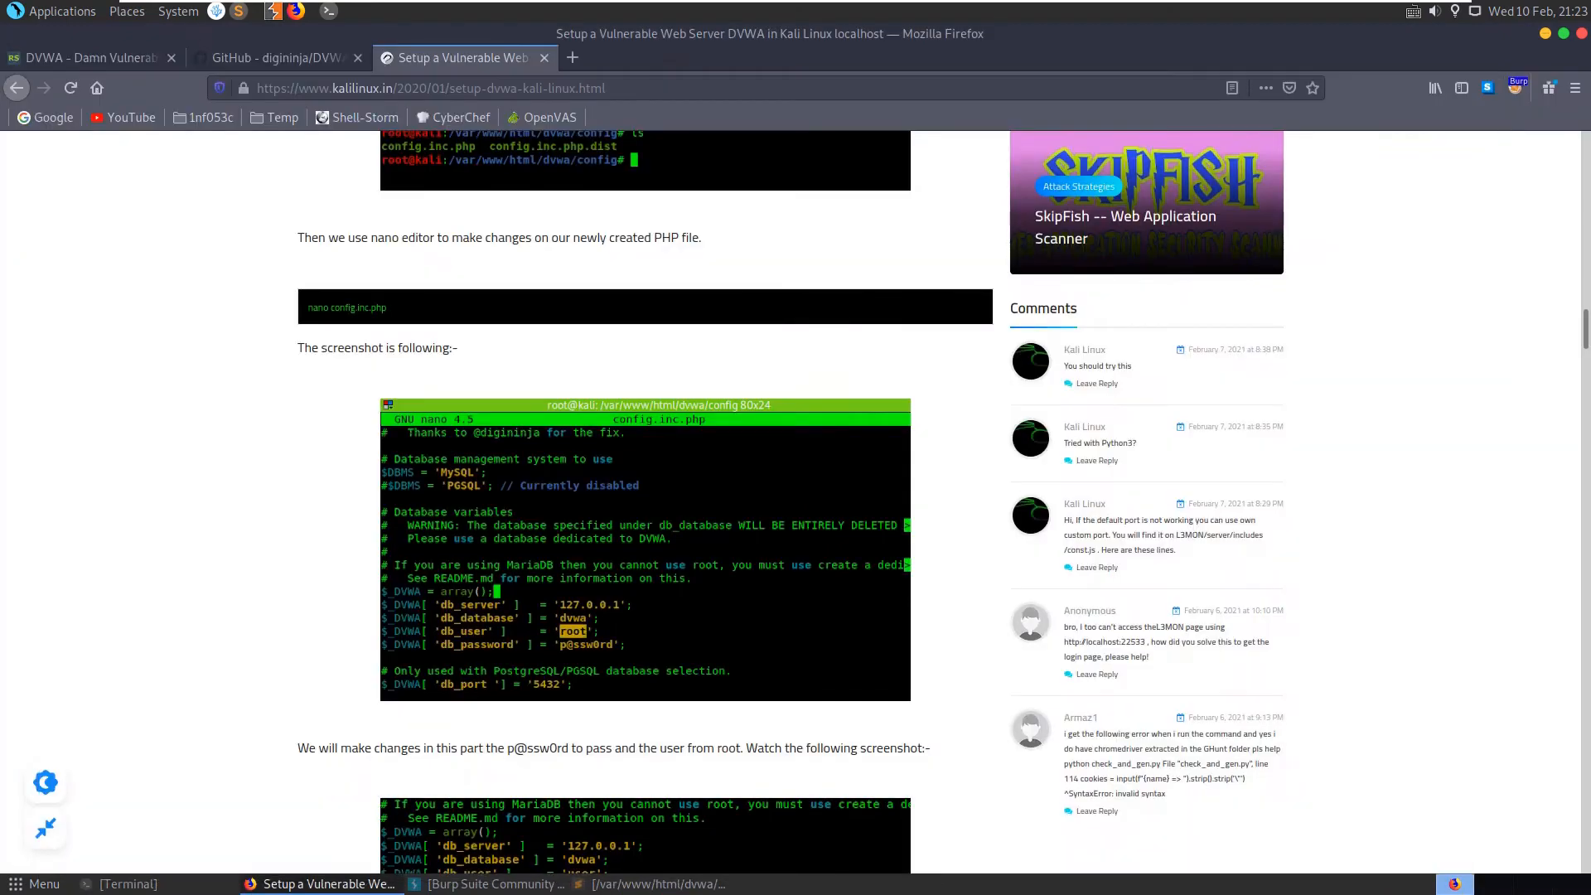
Run service mysql start, cancel the Authenticate dialog, and rerun it with sudo
scroll("down", 3)
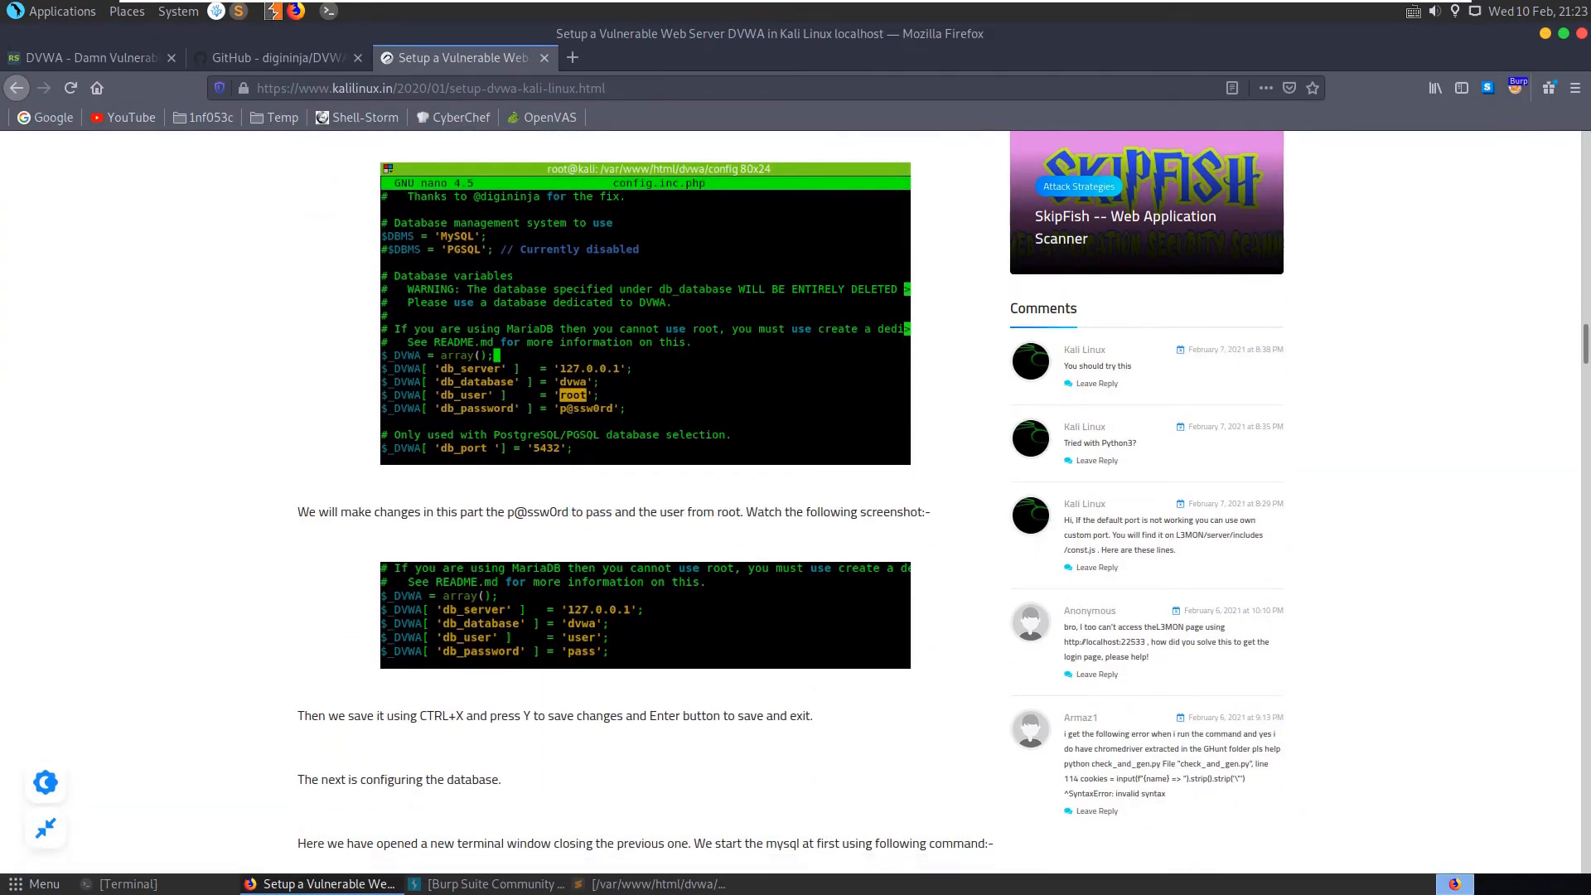
scroll("down", 3)
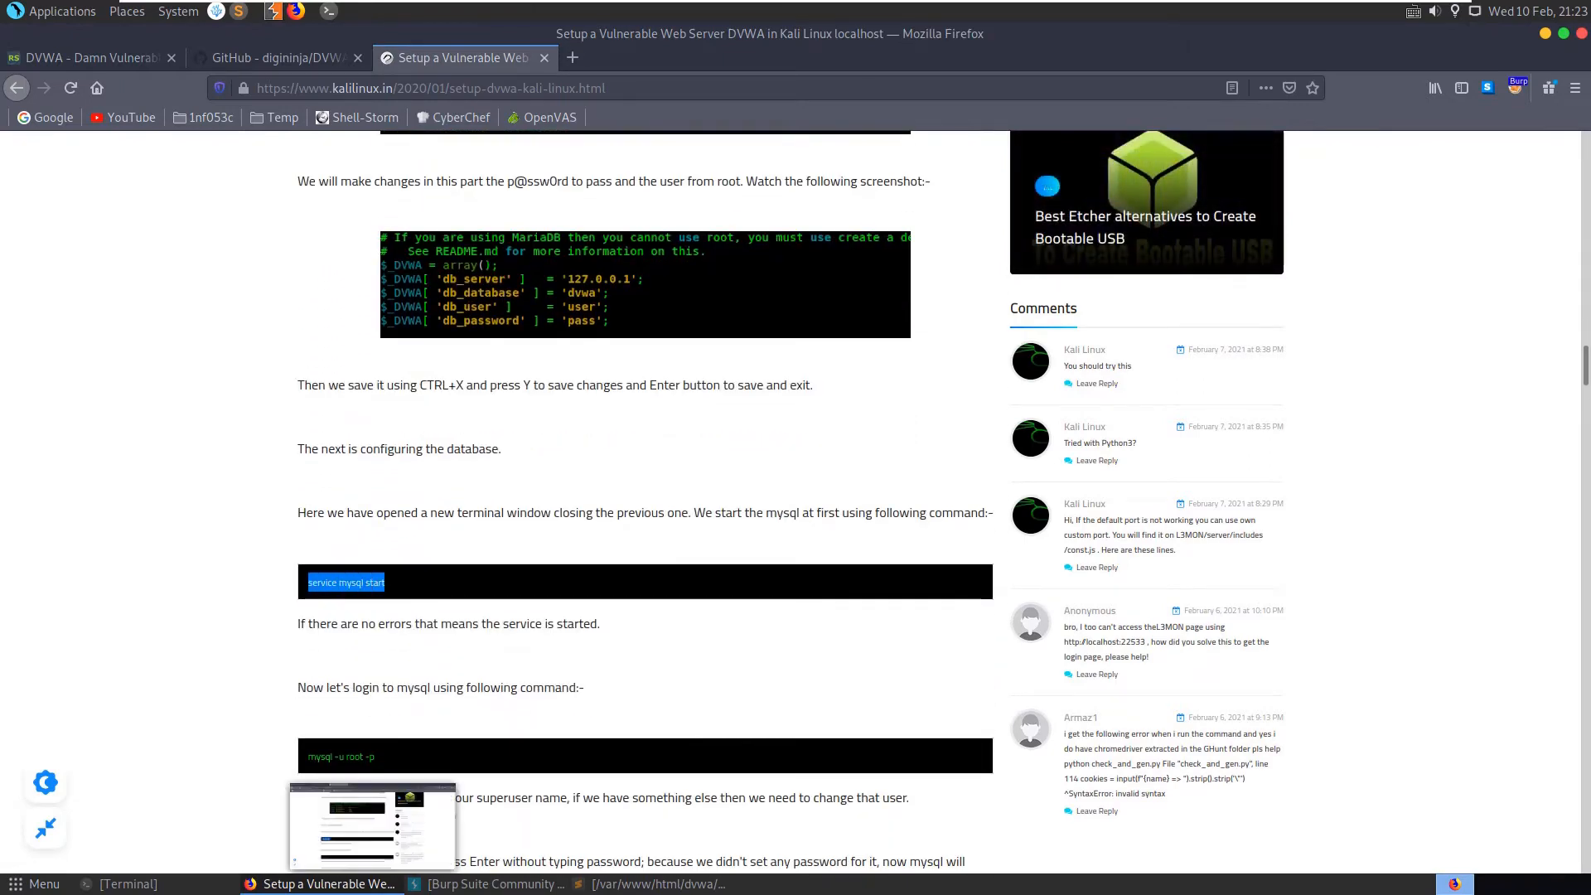
left_click(126, 884)
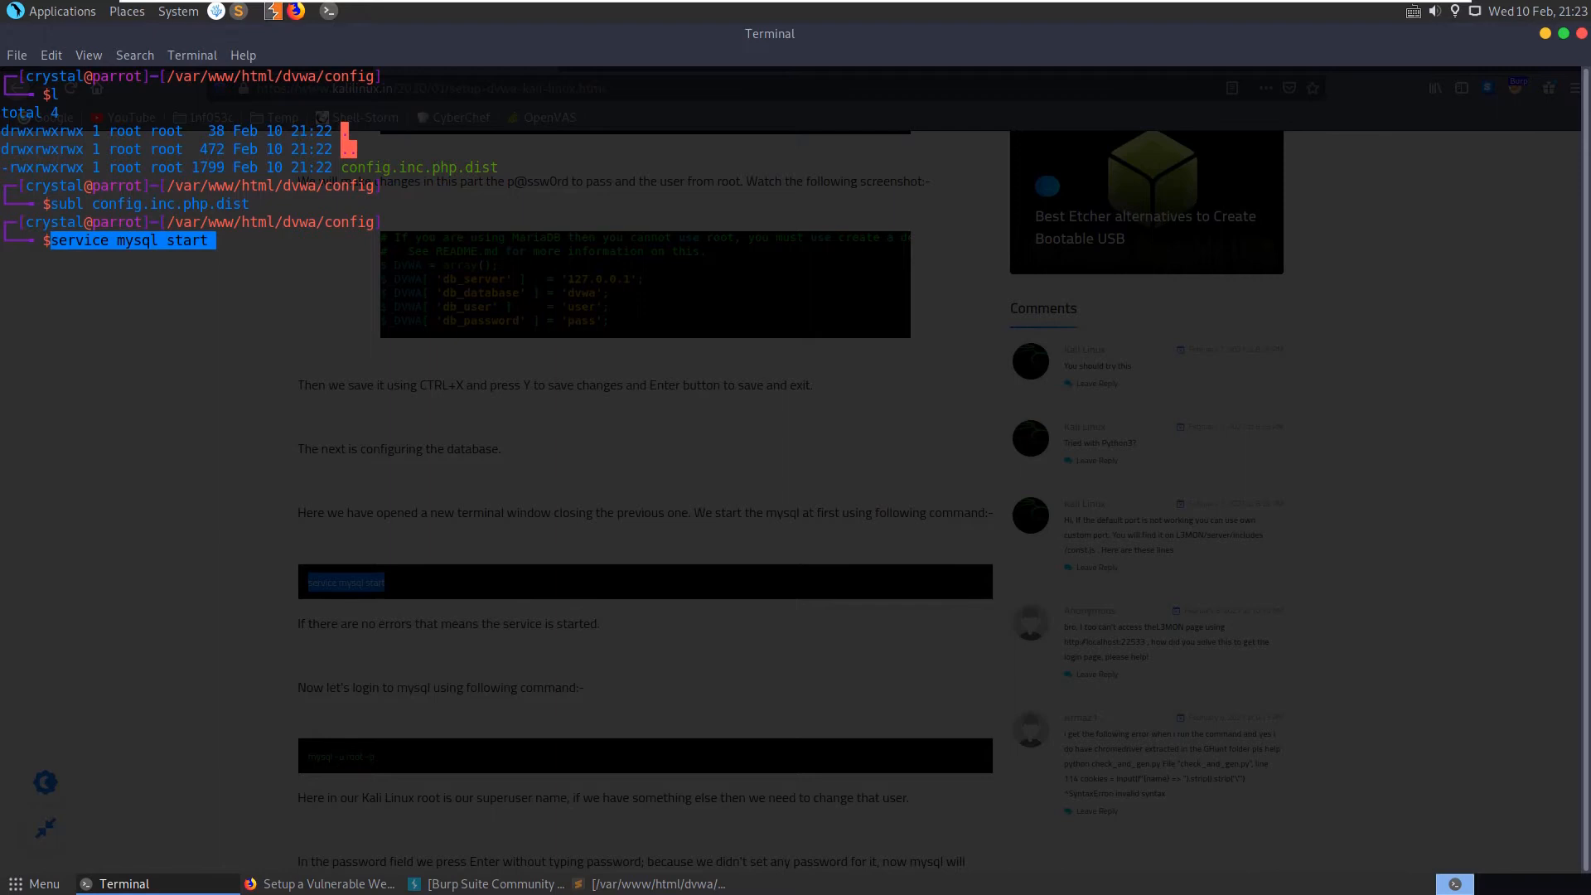
key("Return")
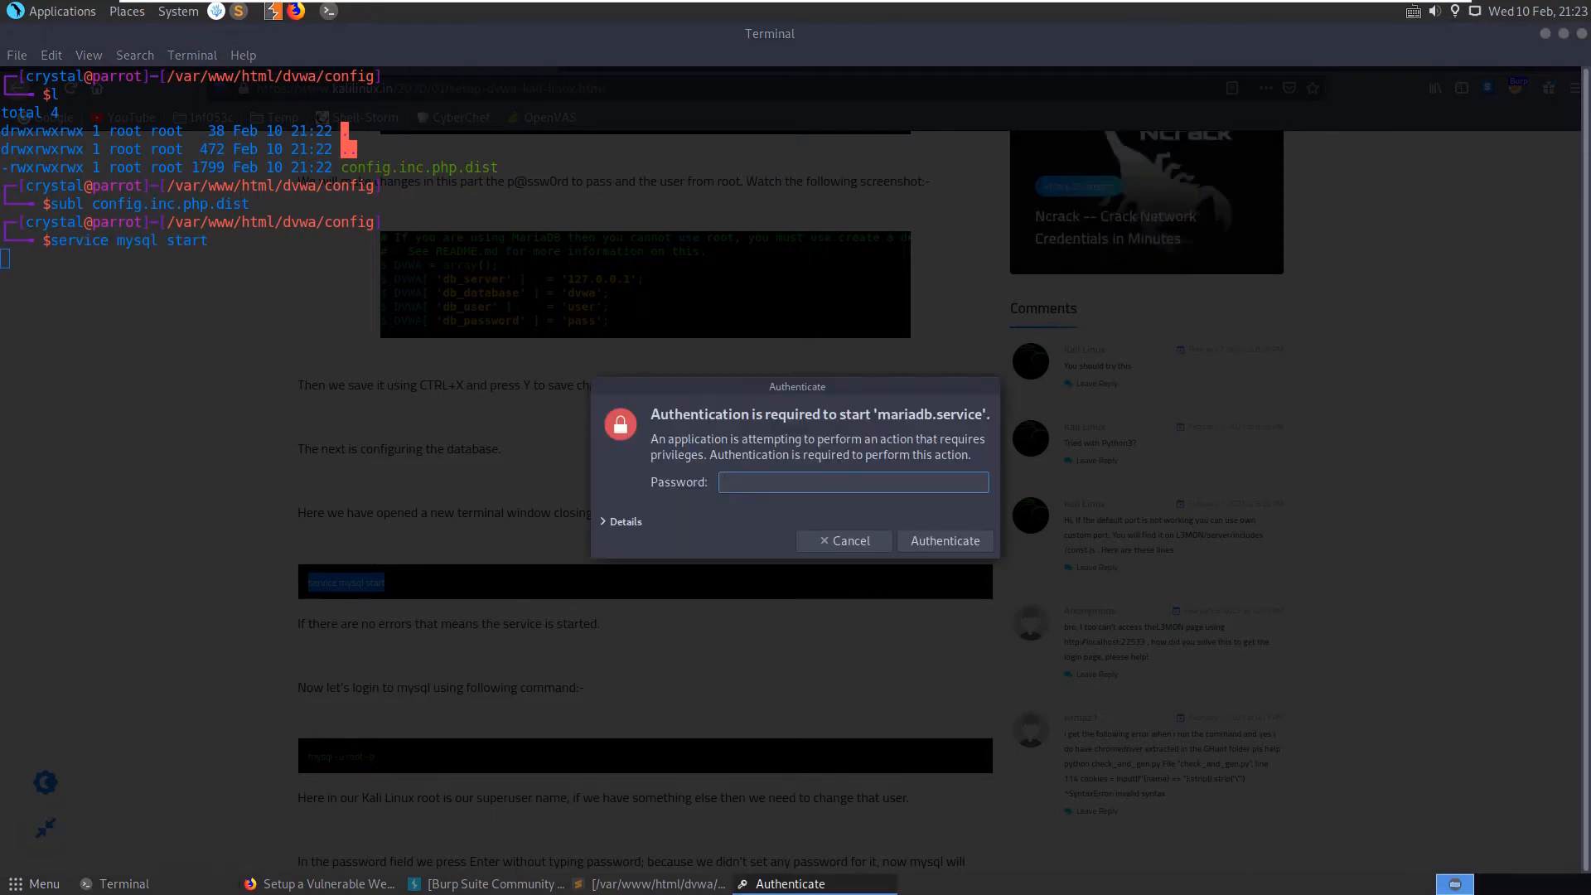
left_click(842, 540)
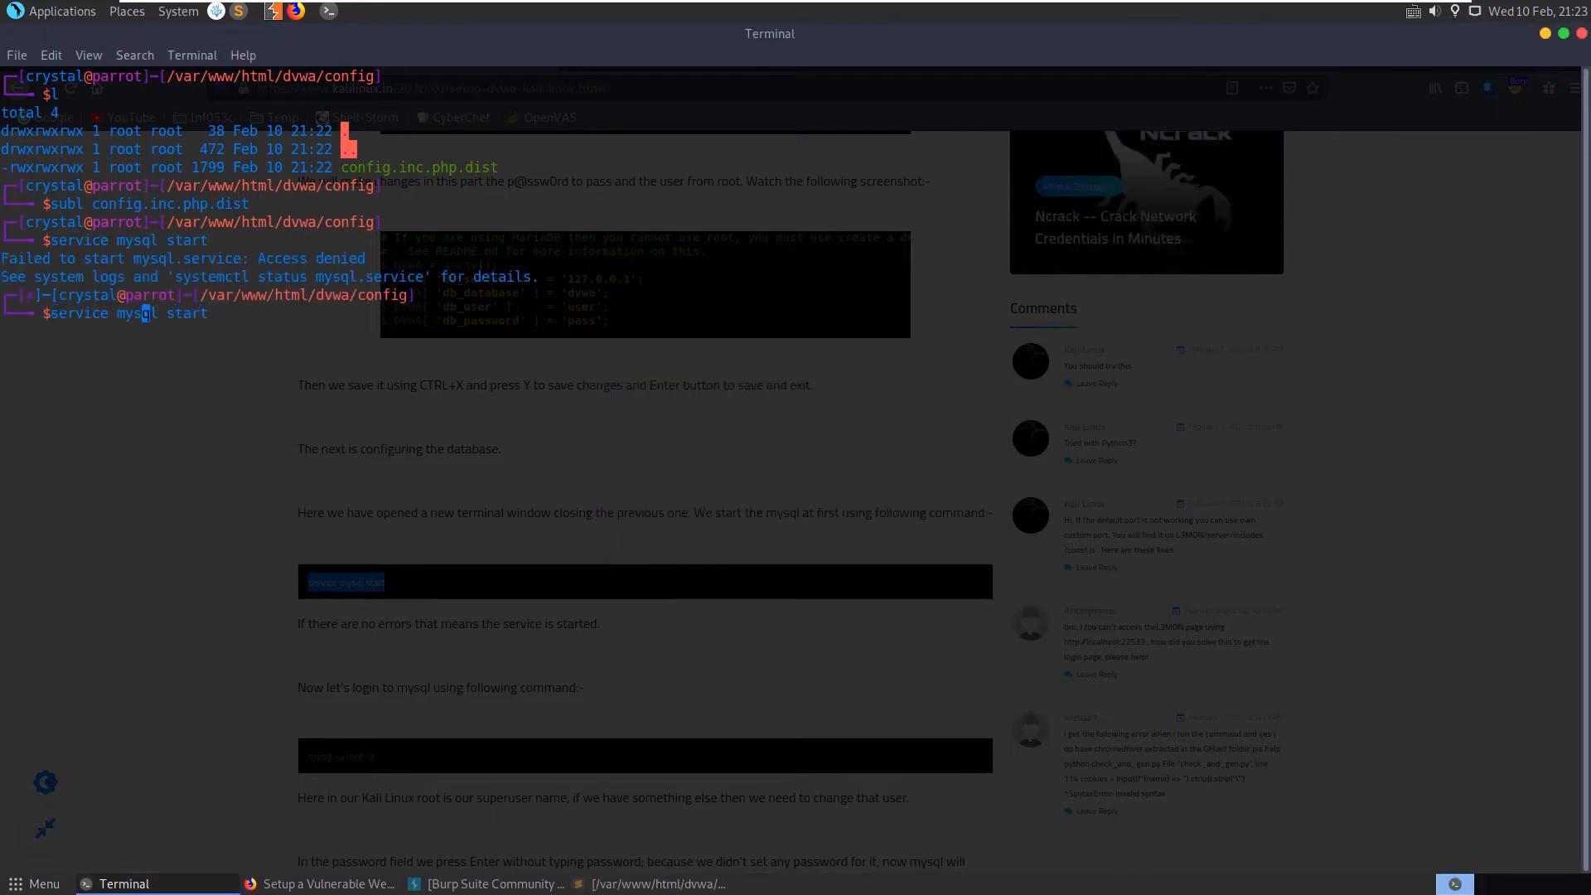
key("Return")
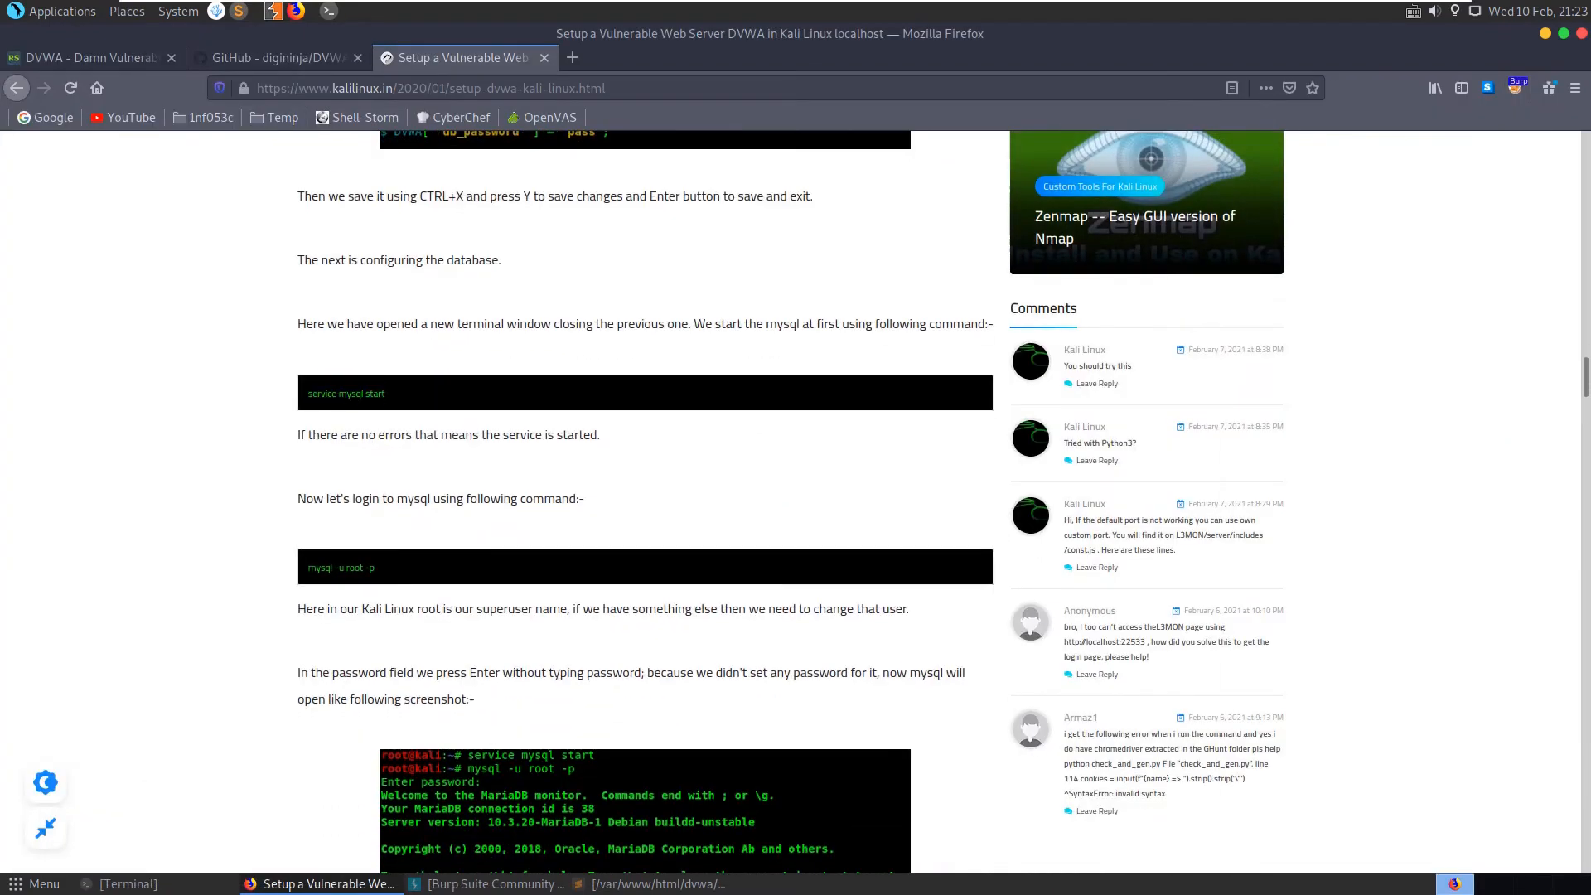
Back in the terminal, enter mysql -u root -p to log into the database
left_click(126, 884)
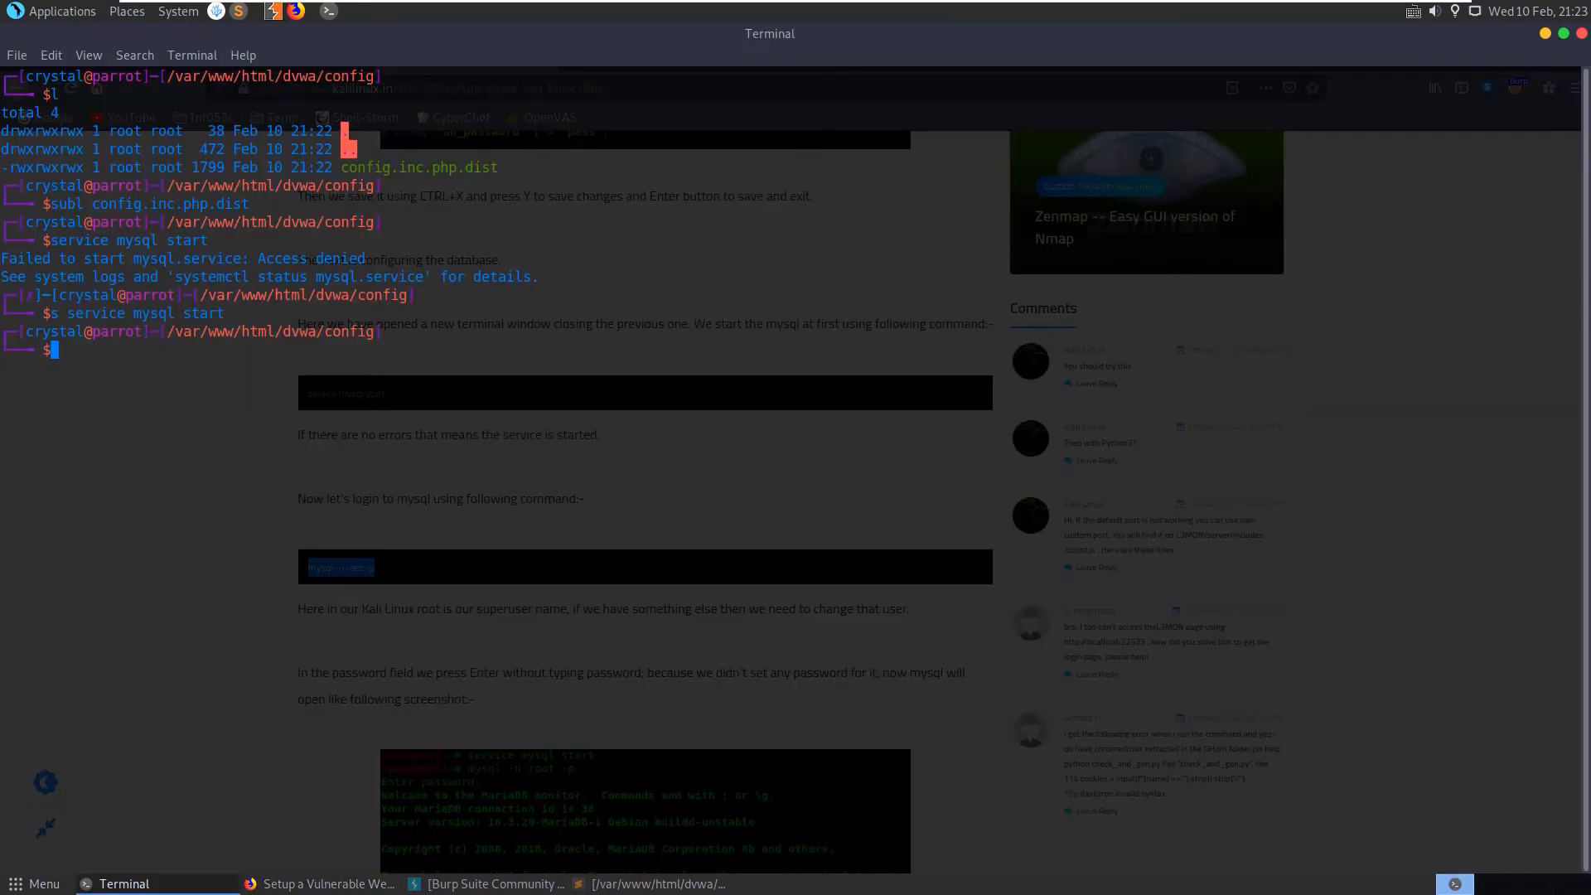
type("mysql -u root -p")
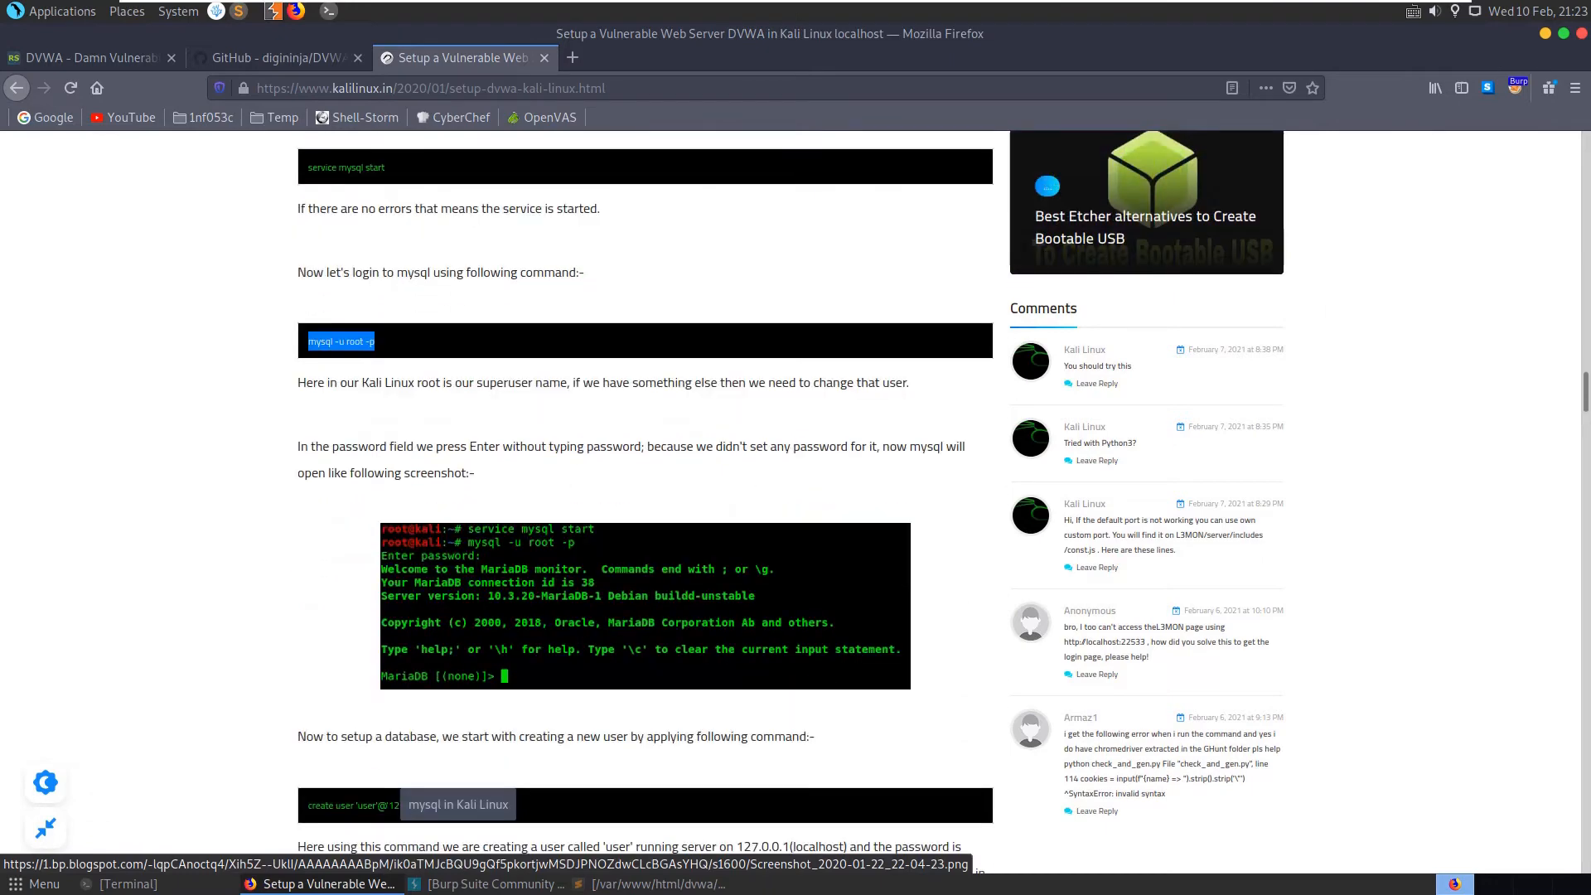
scroll("down", 3)
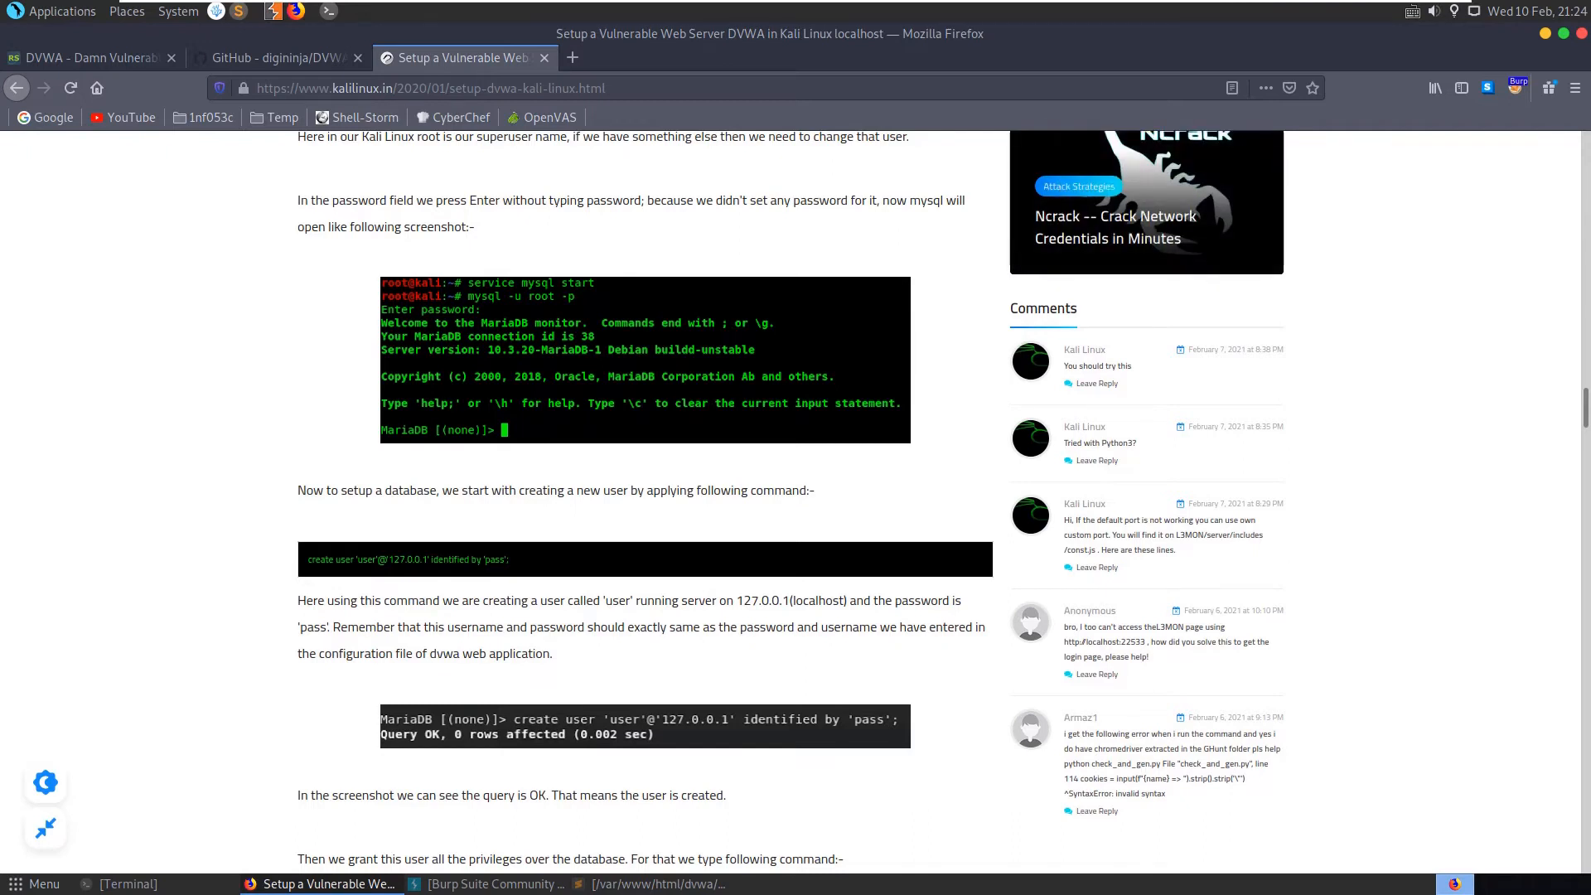
left_click_drag(396, 559, 509, 559)
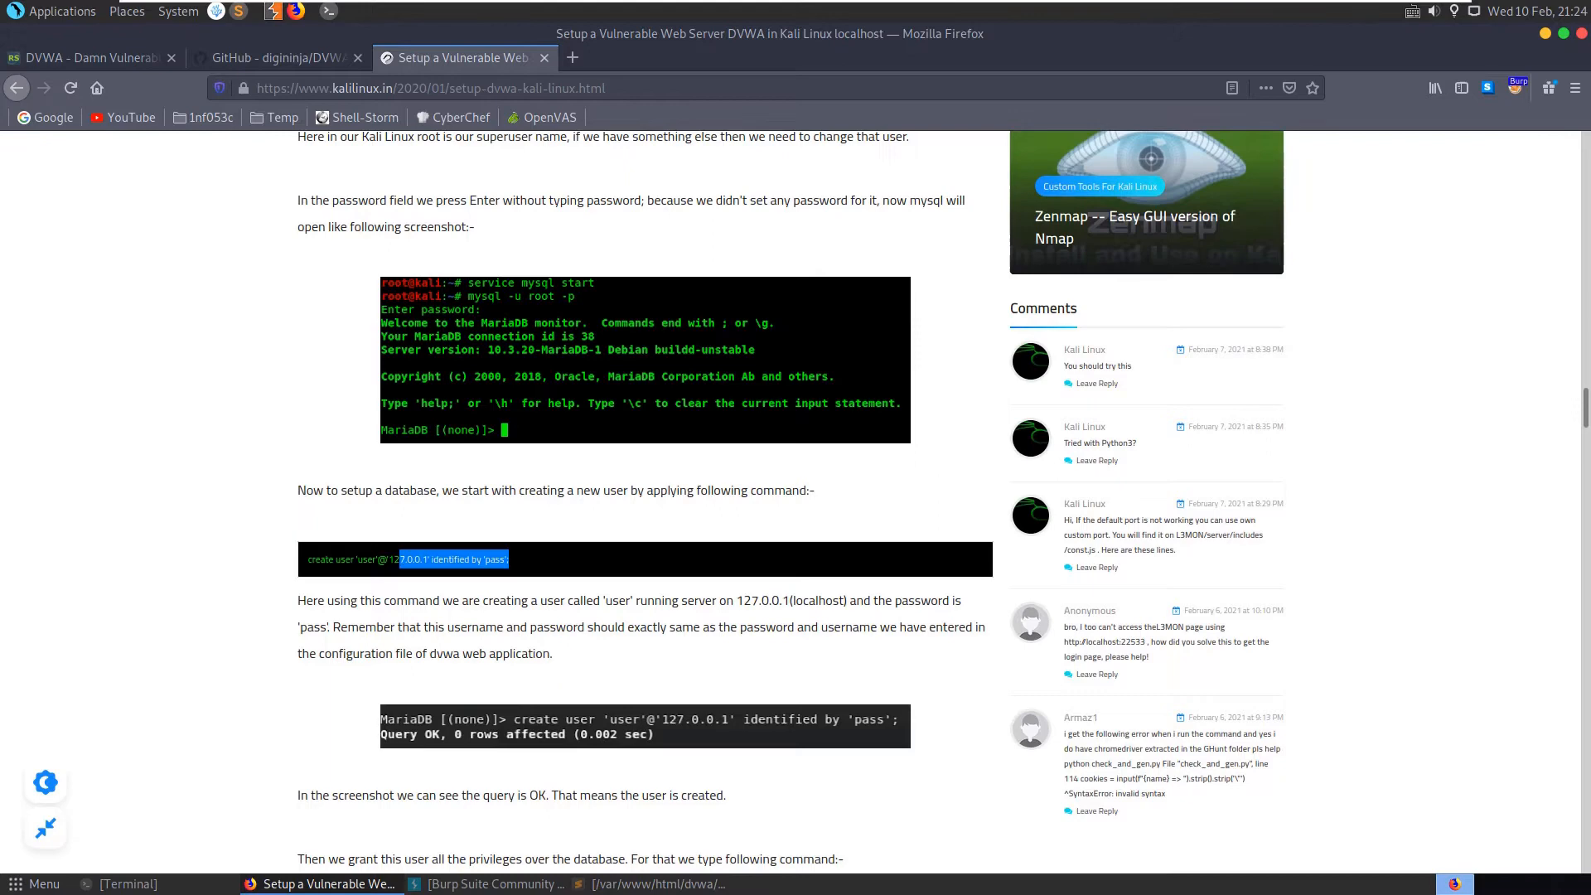
left_click(128, 884)
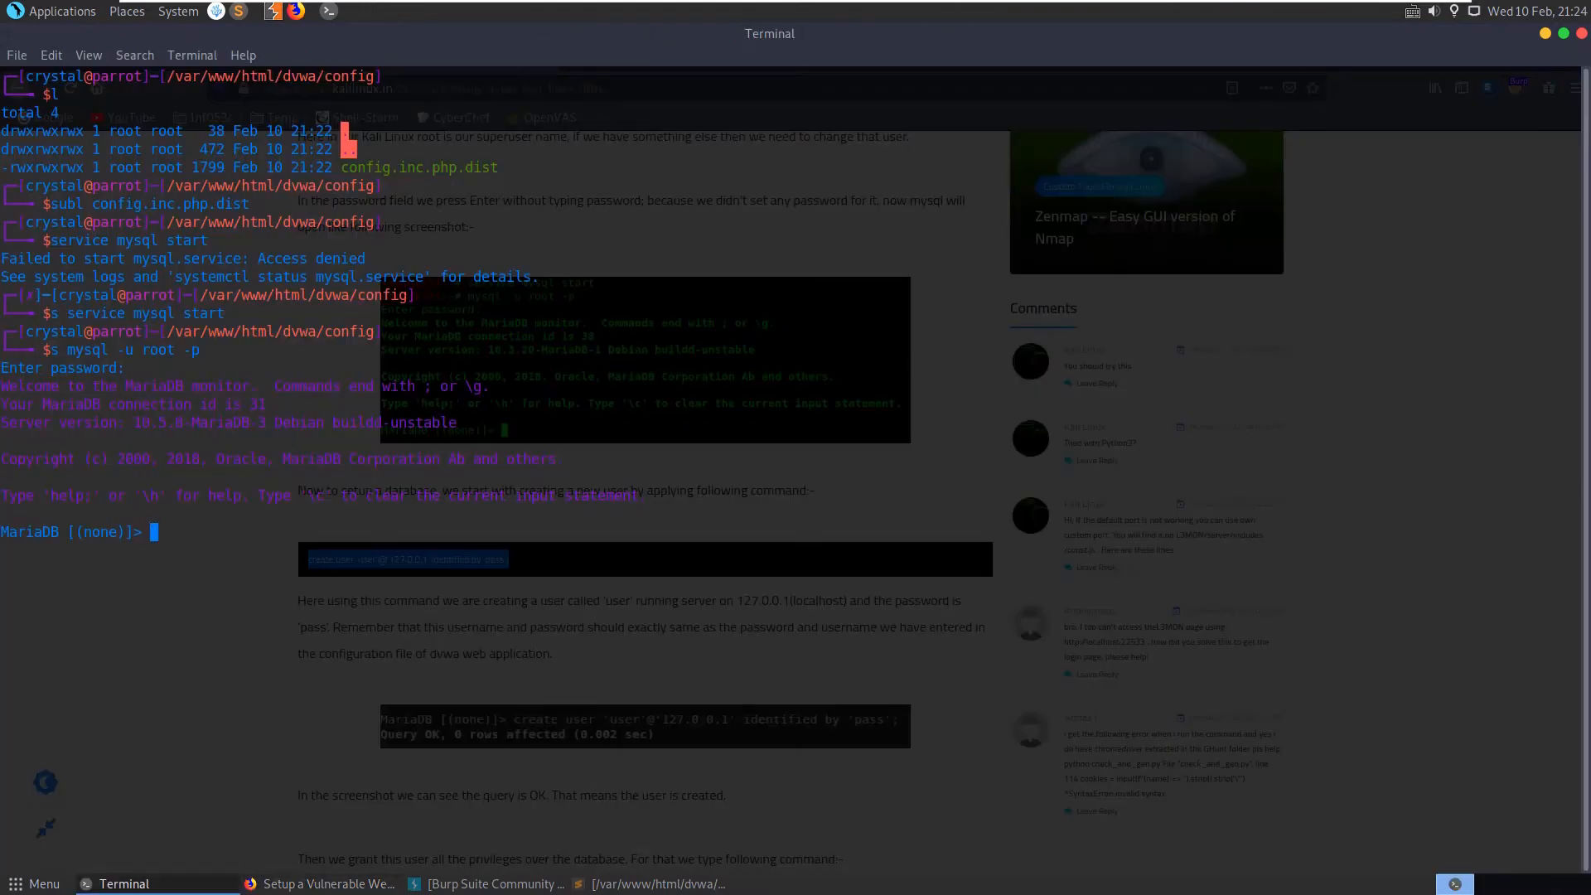
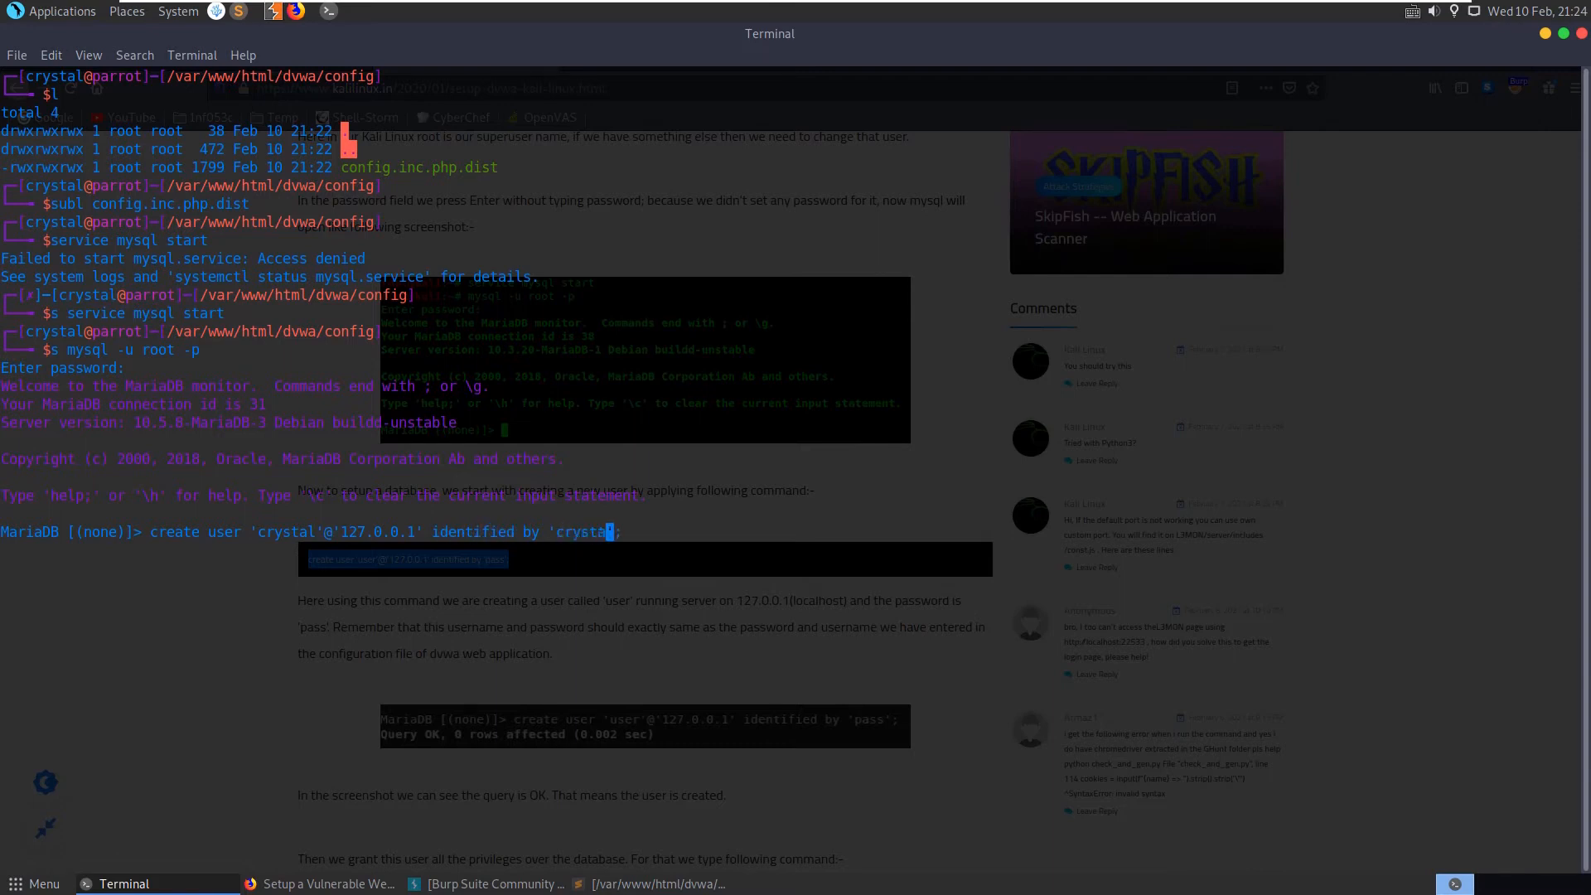
key("Return")
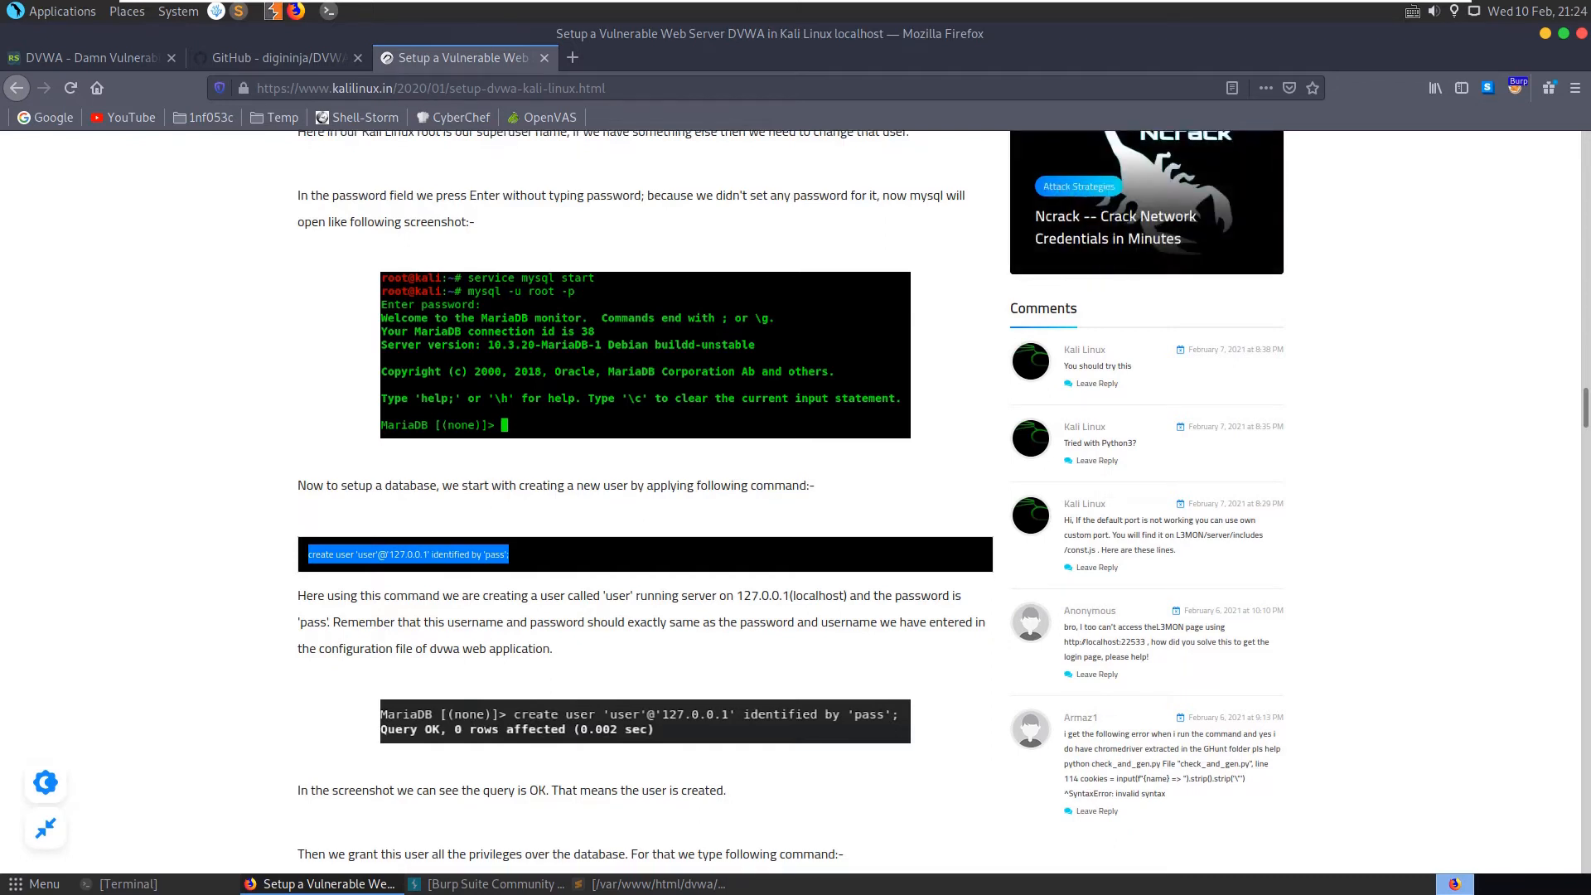
scroll("down", 3)
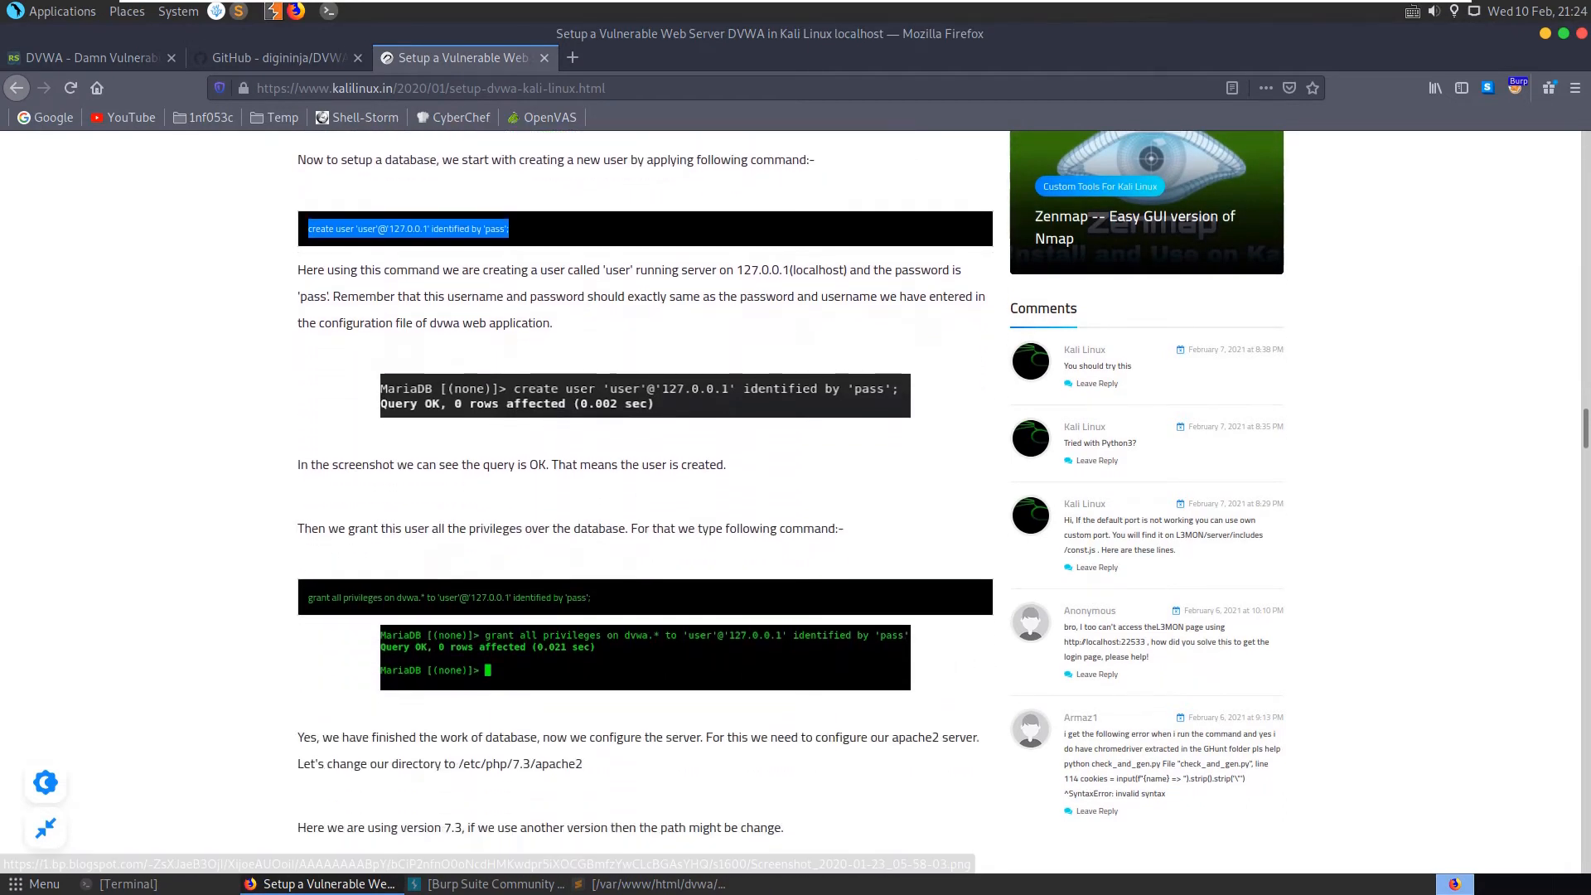
scroll("down", 3)
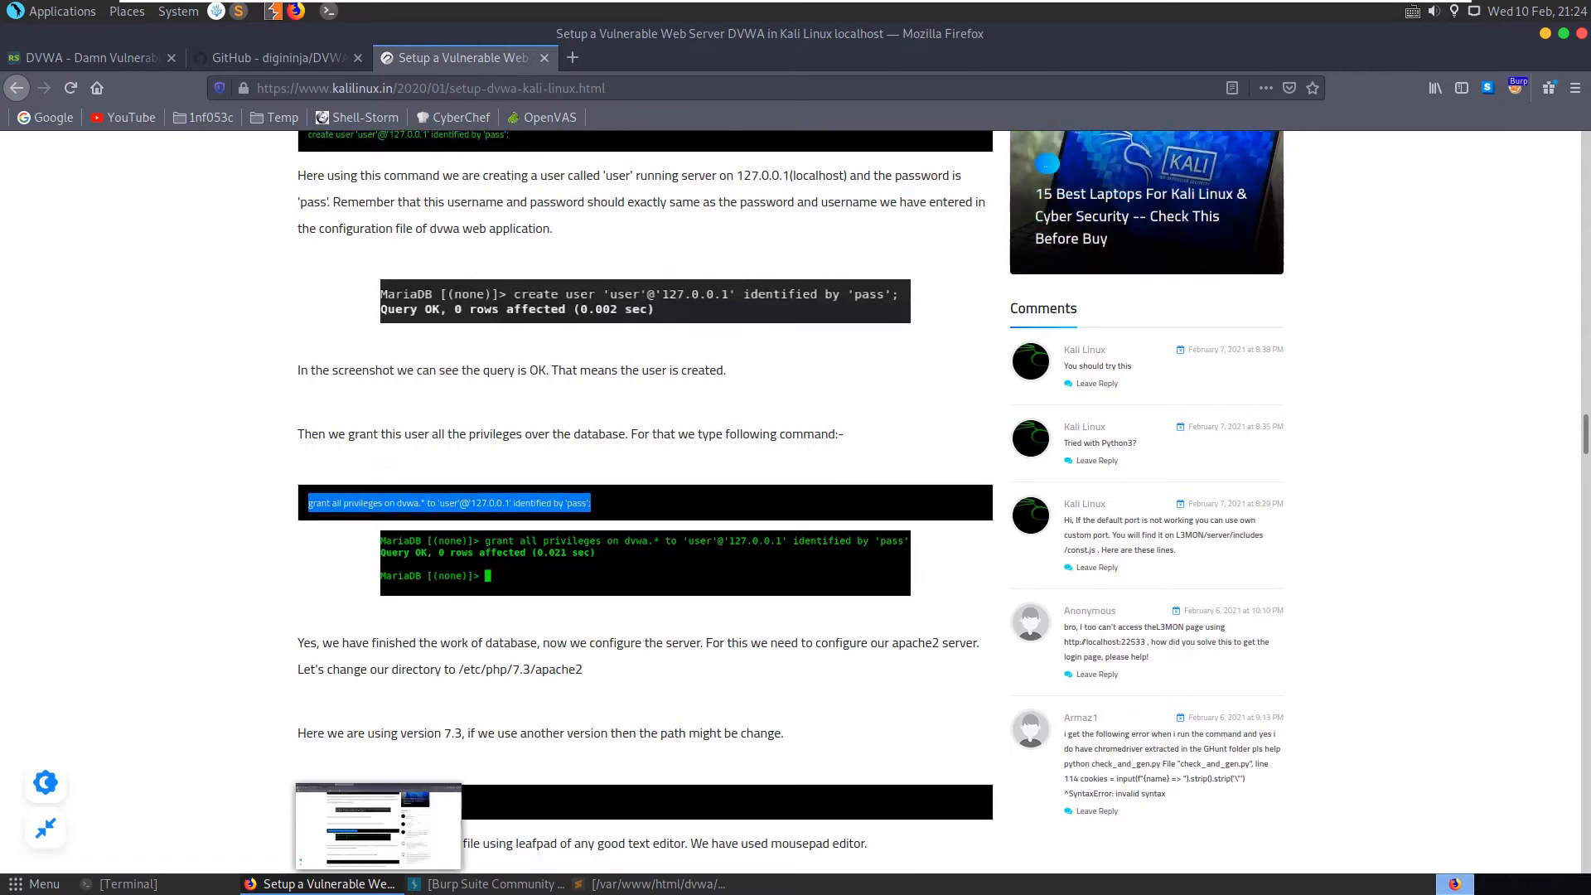
left_click(126, 883)
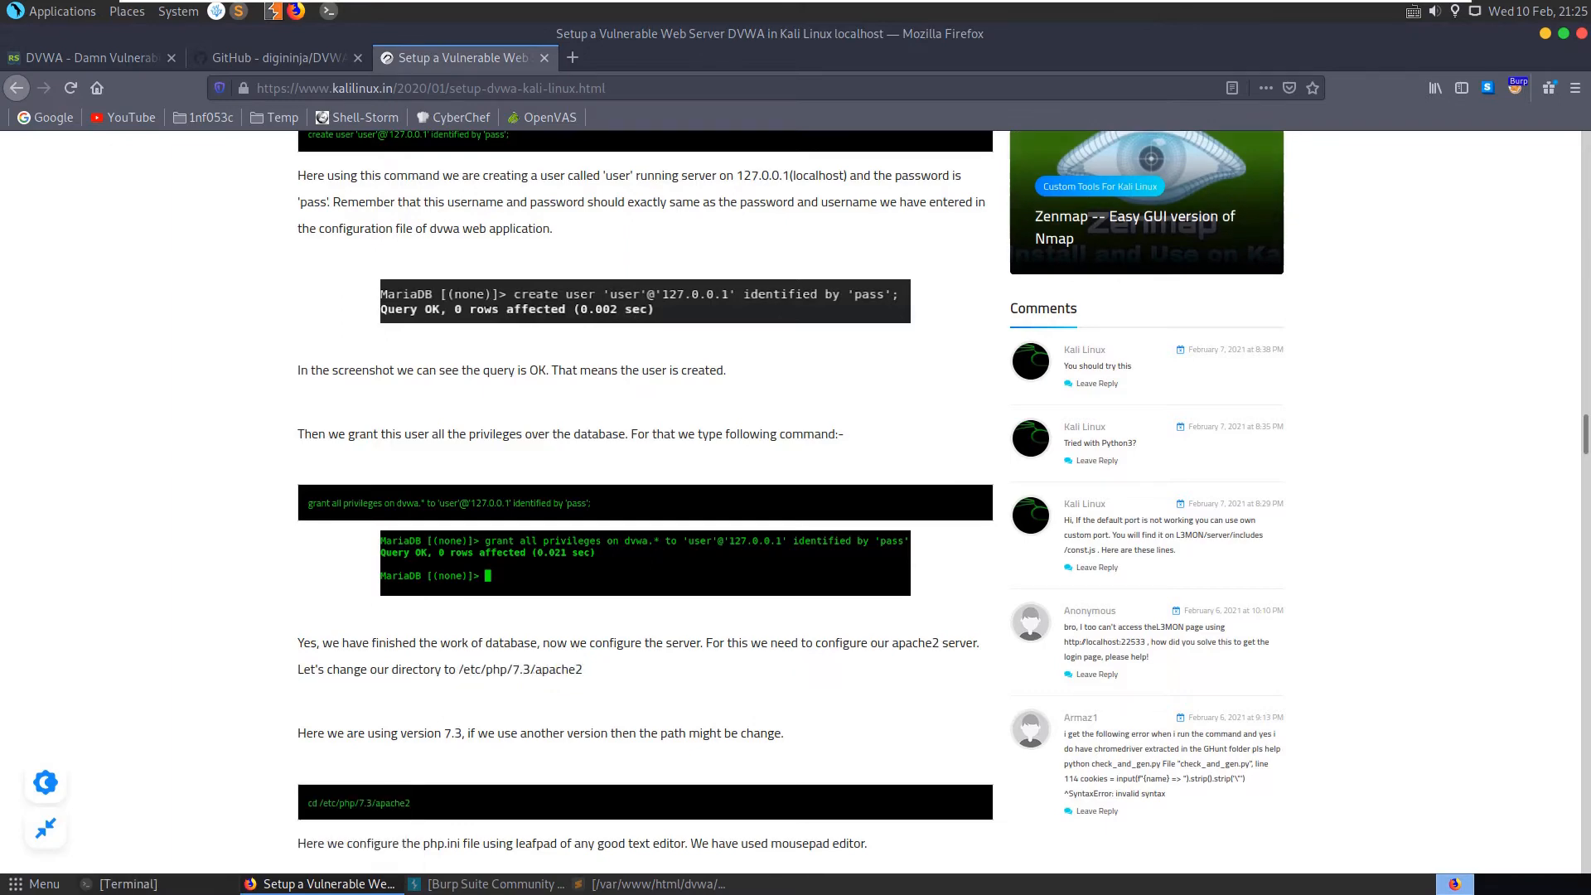
In the terminal run cd /etc/php/7.4/apache2/ to reach the PHP configuration folder
left_click(125, 884)
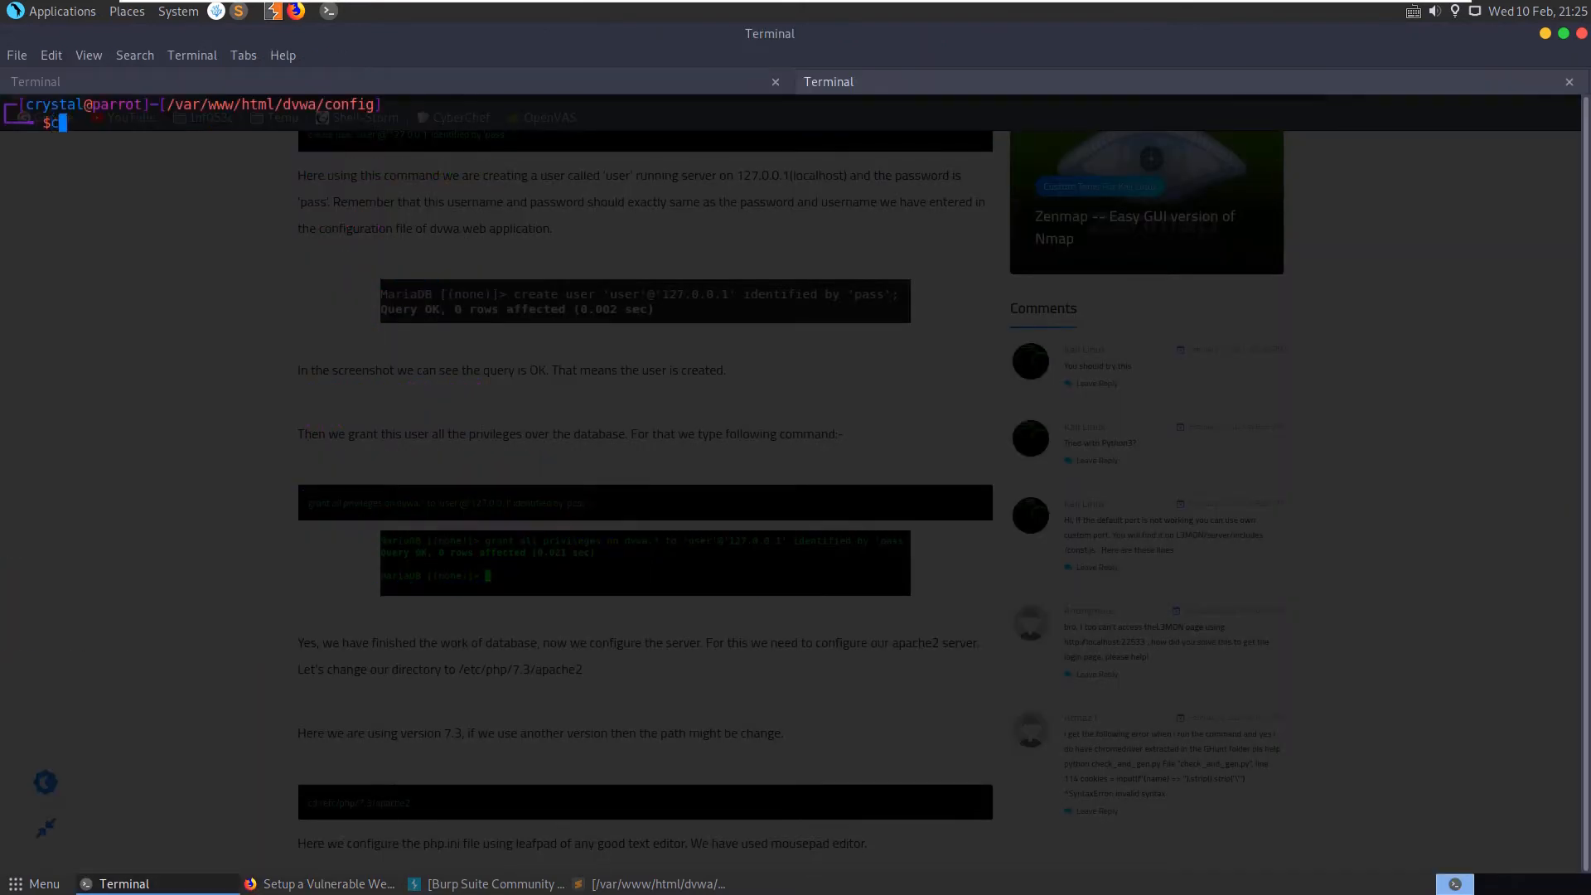
type("cd /etc/")
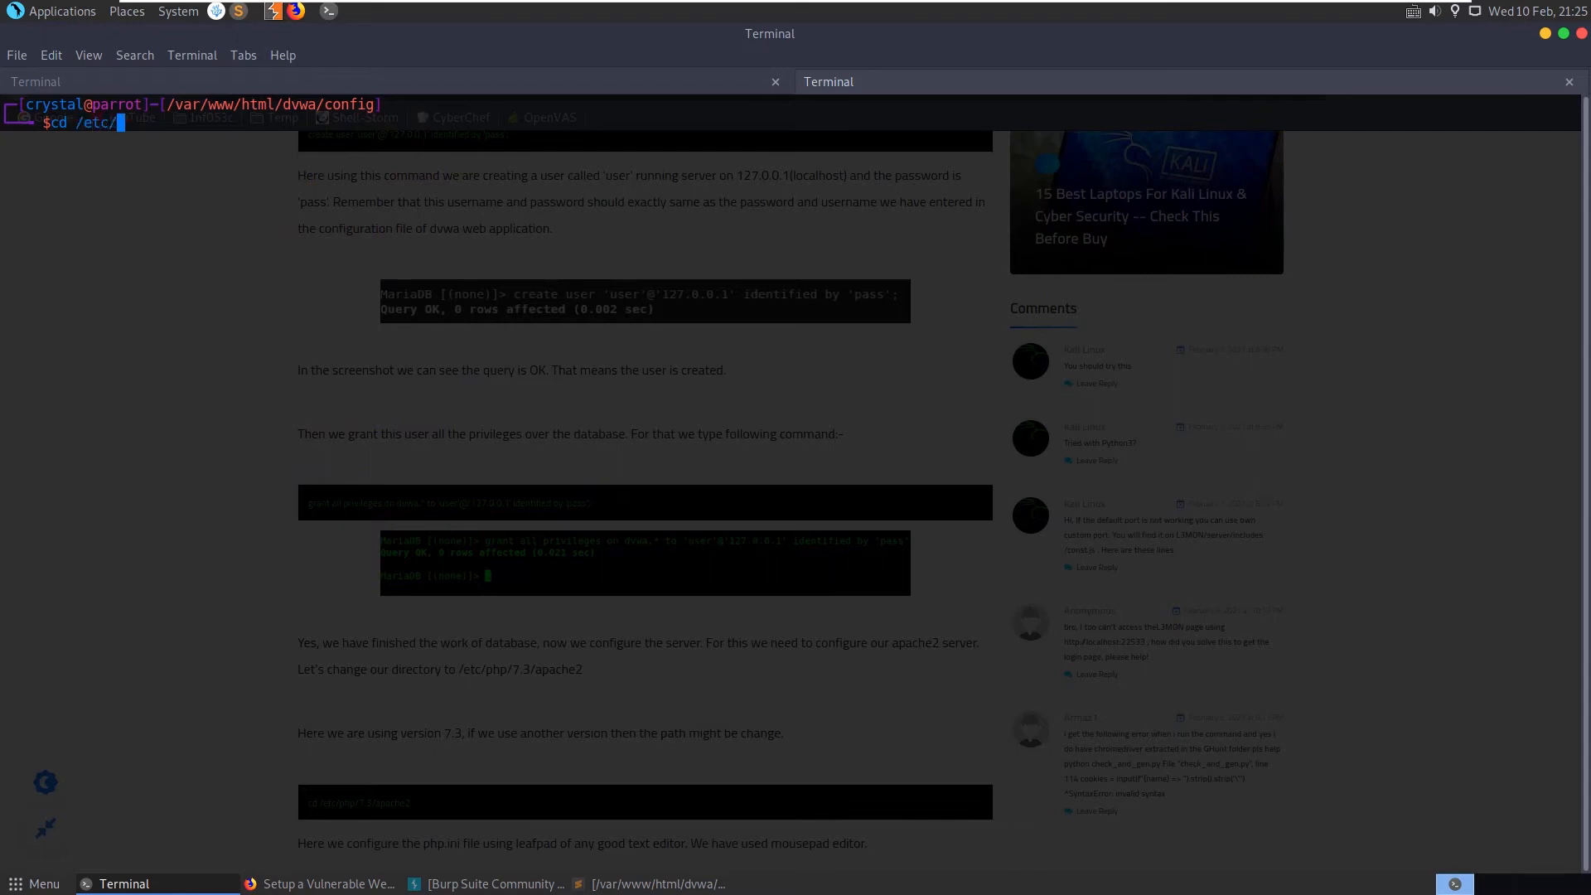
type("p")
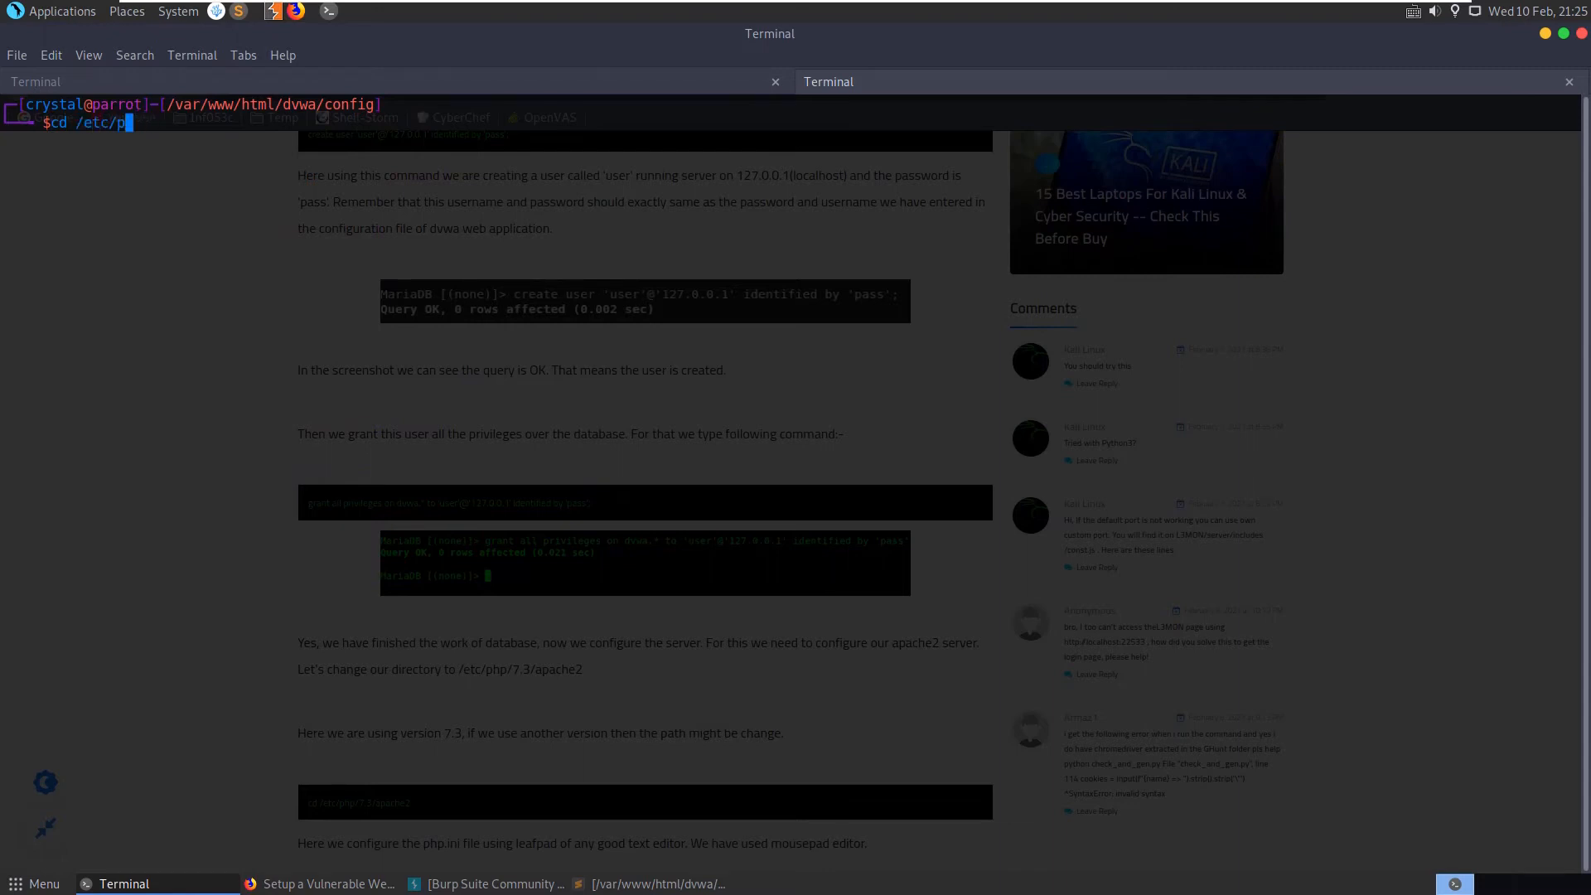
type("hp/7.4/")
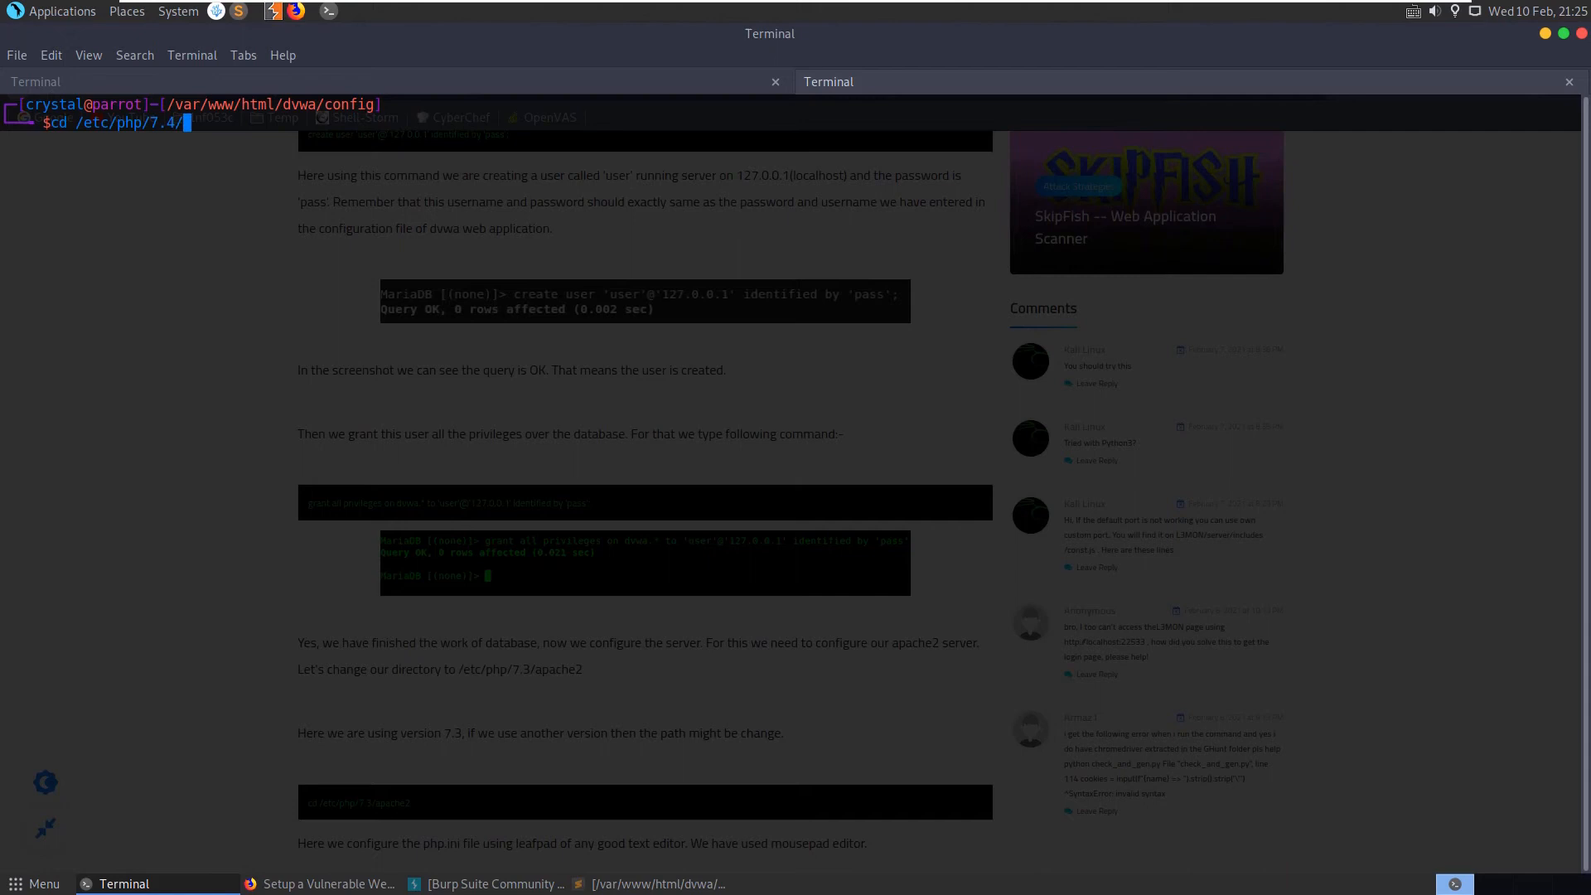
type("apache2/")
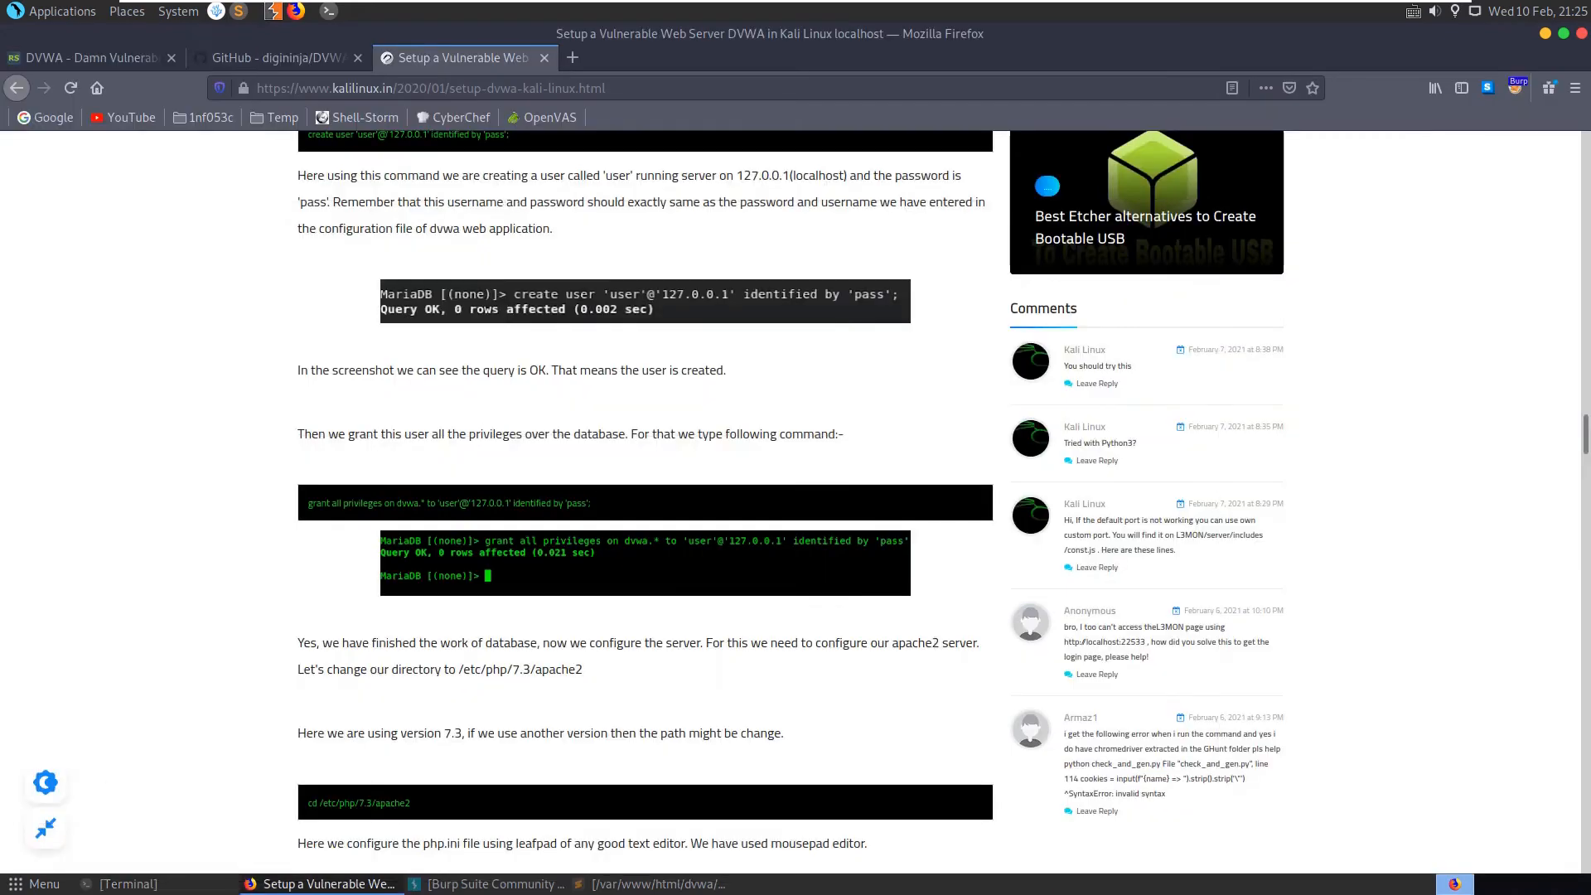
scroll("down", 3)
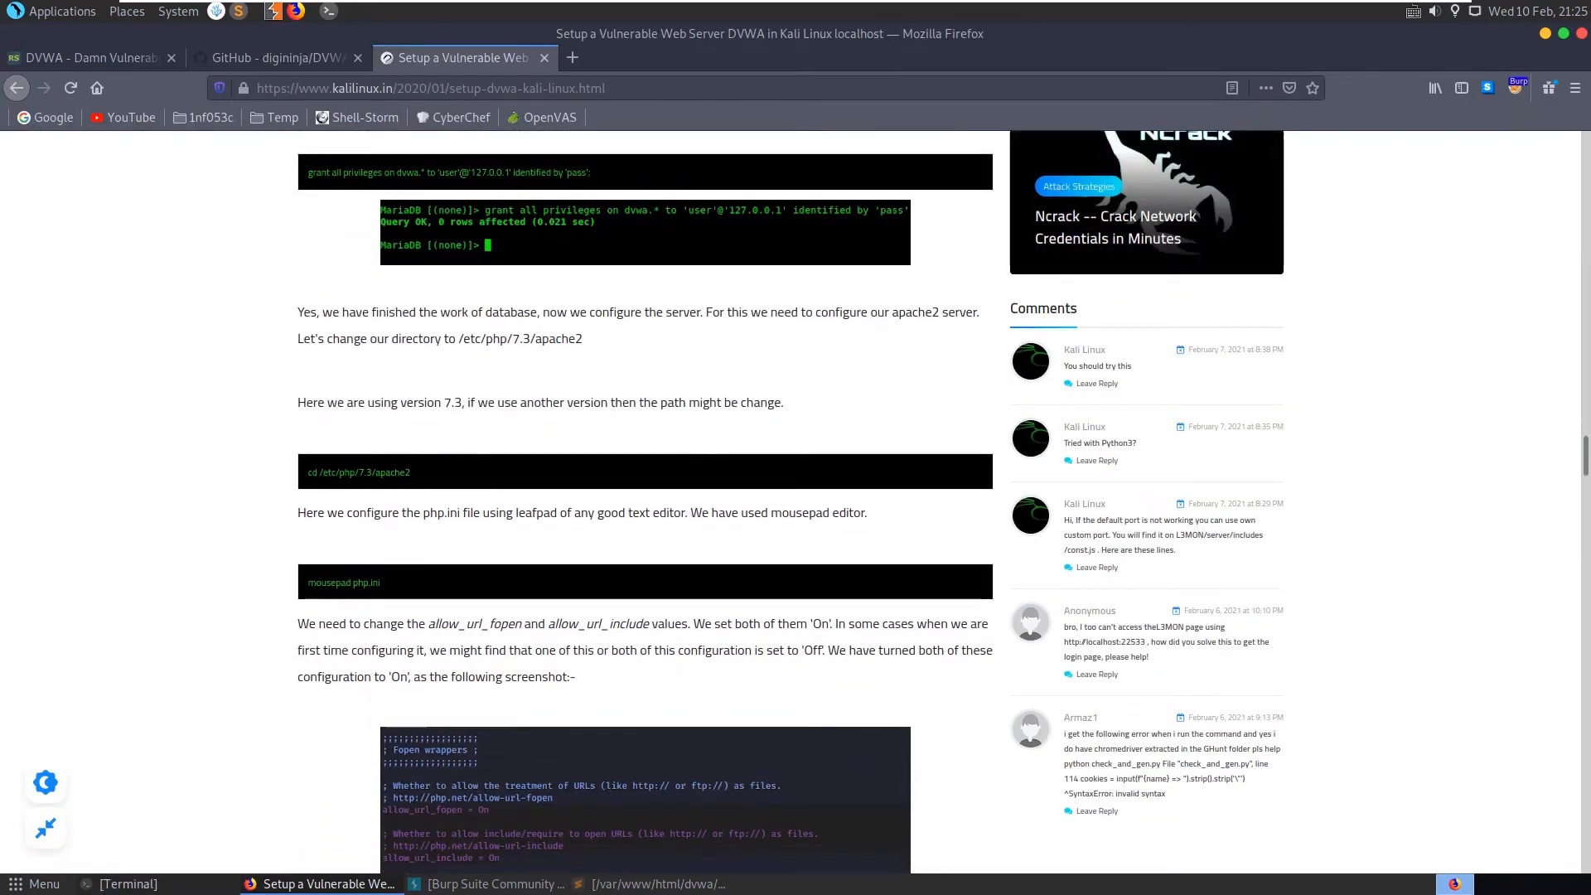
left_click(127, 883)
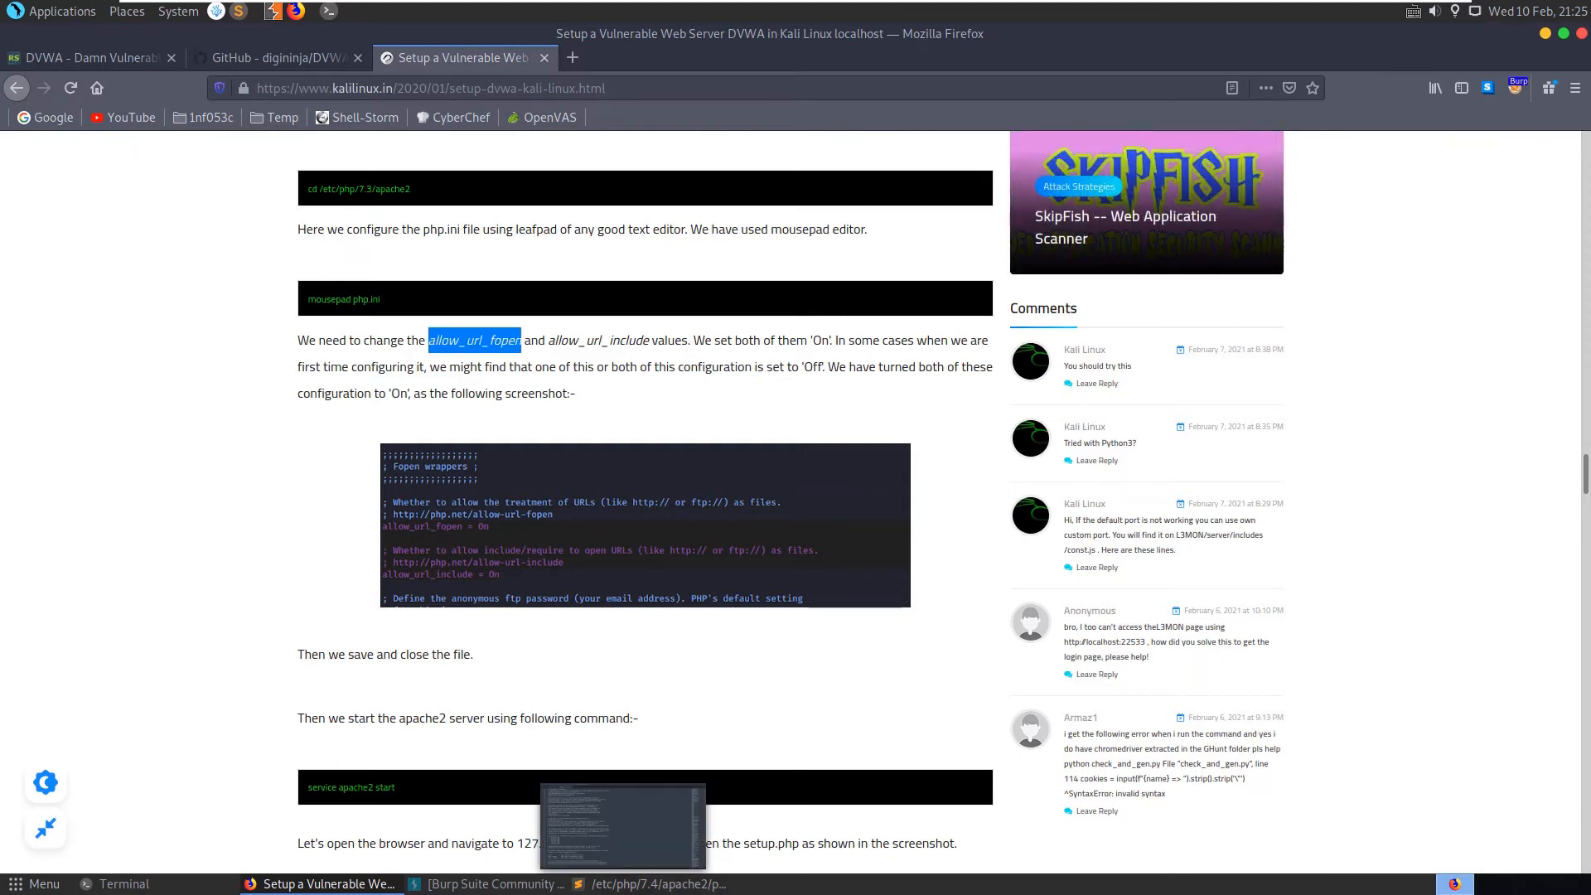
Check php.ini's allow_url_fopen and allow_url_include On settings, then run sudo service apache2 start
left_click(657, 884)
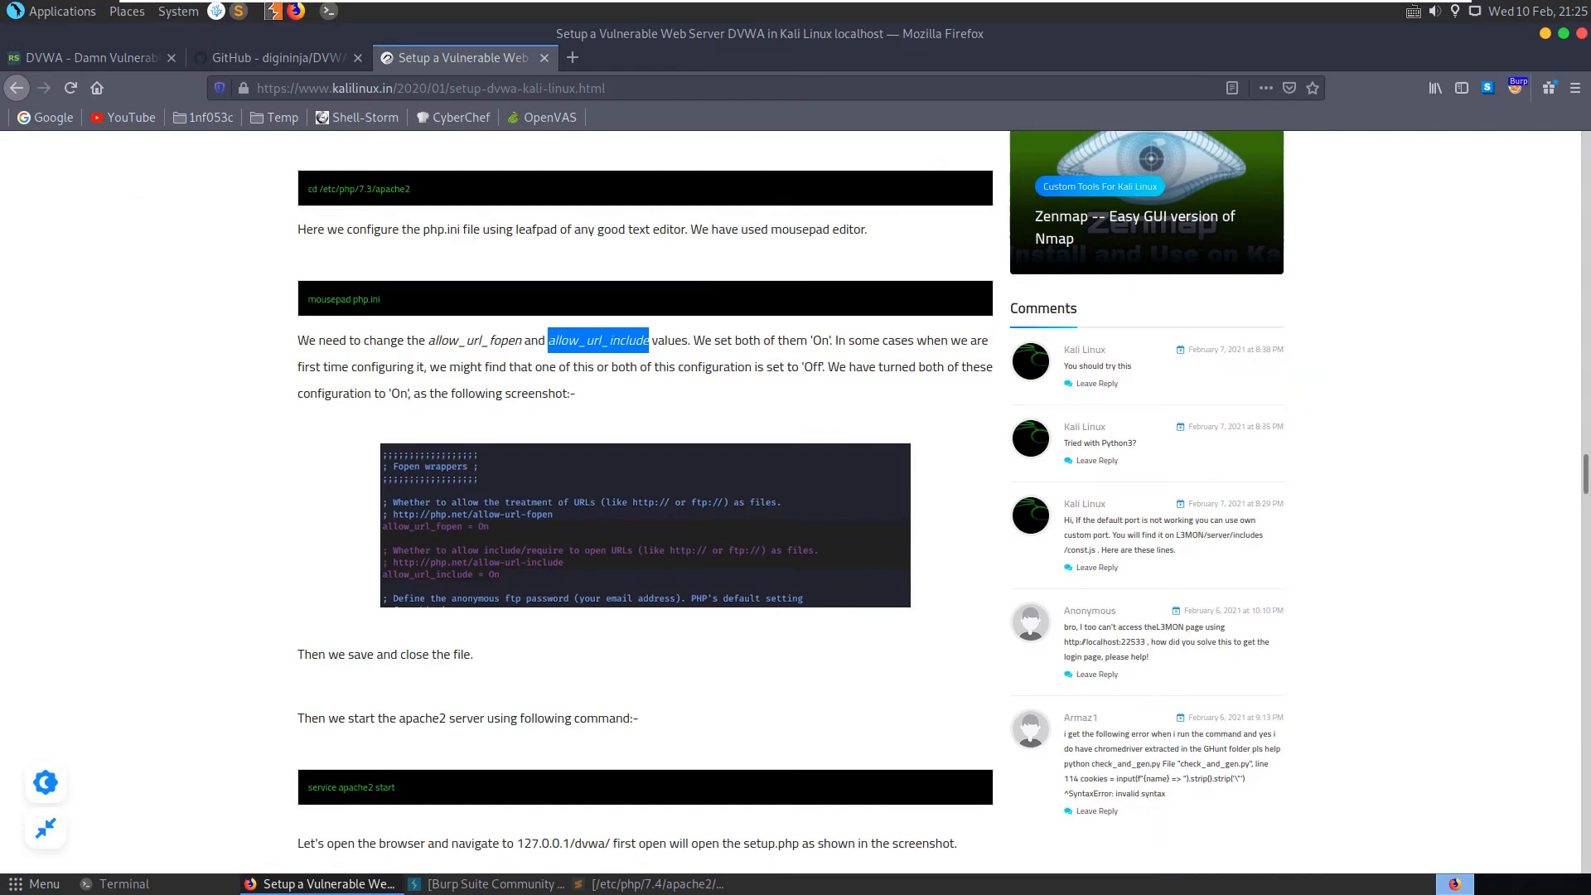
scroll("down", 3)
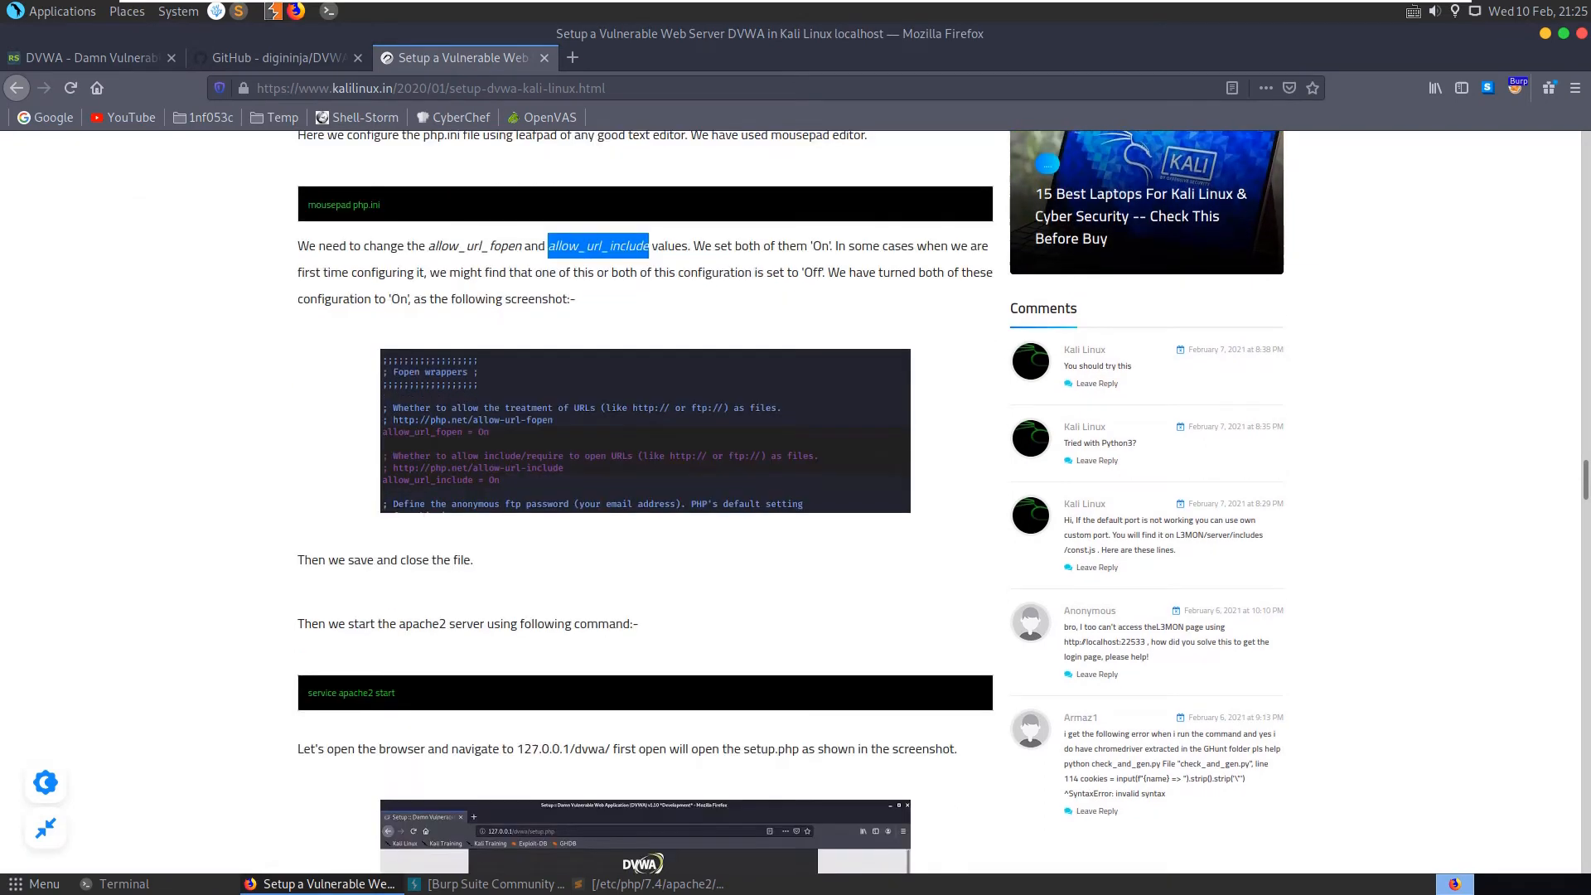
scroll("down", 3)
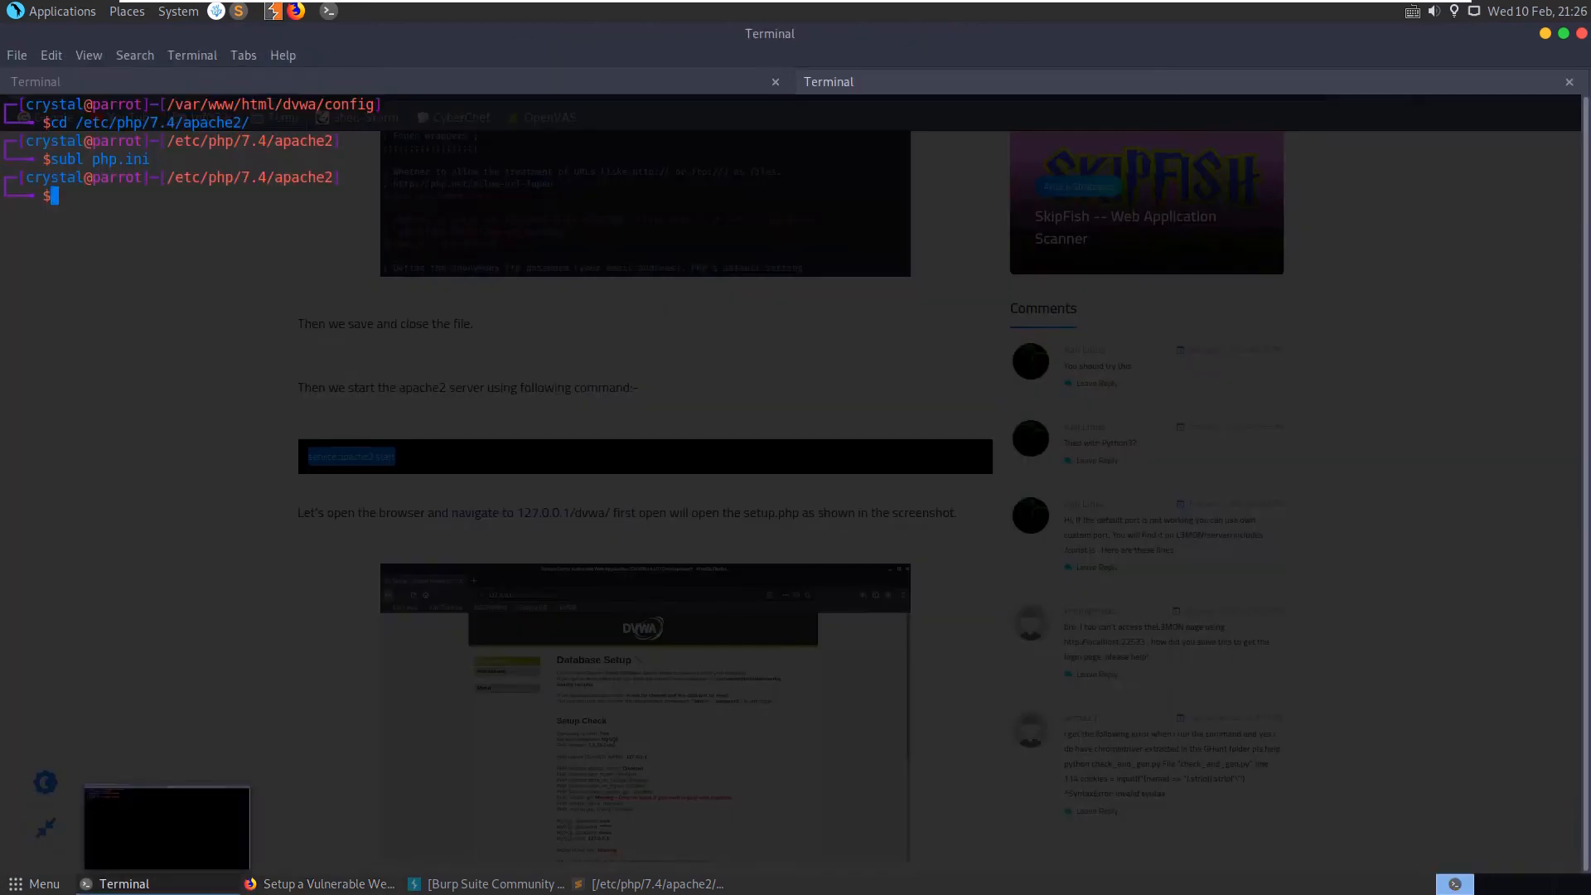
type("sudo service apache2 start")
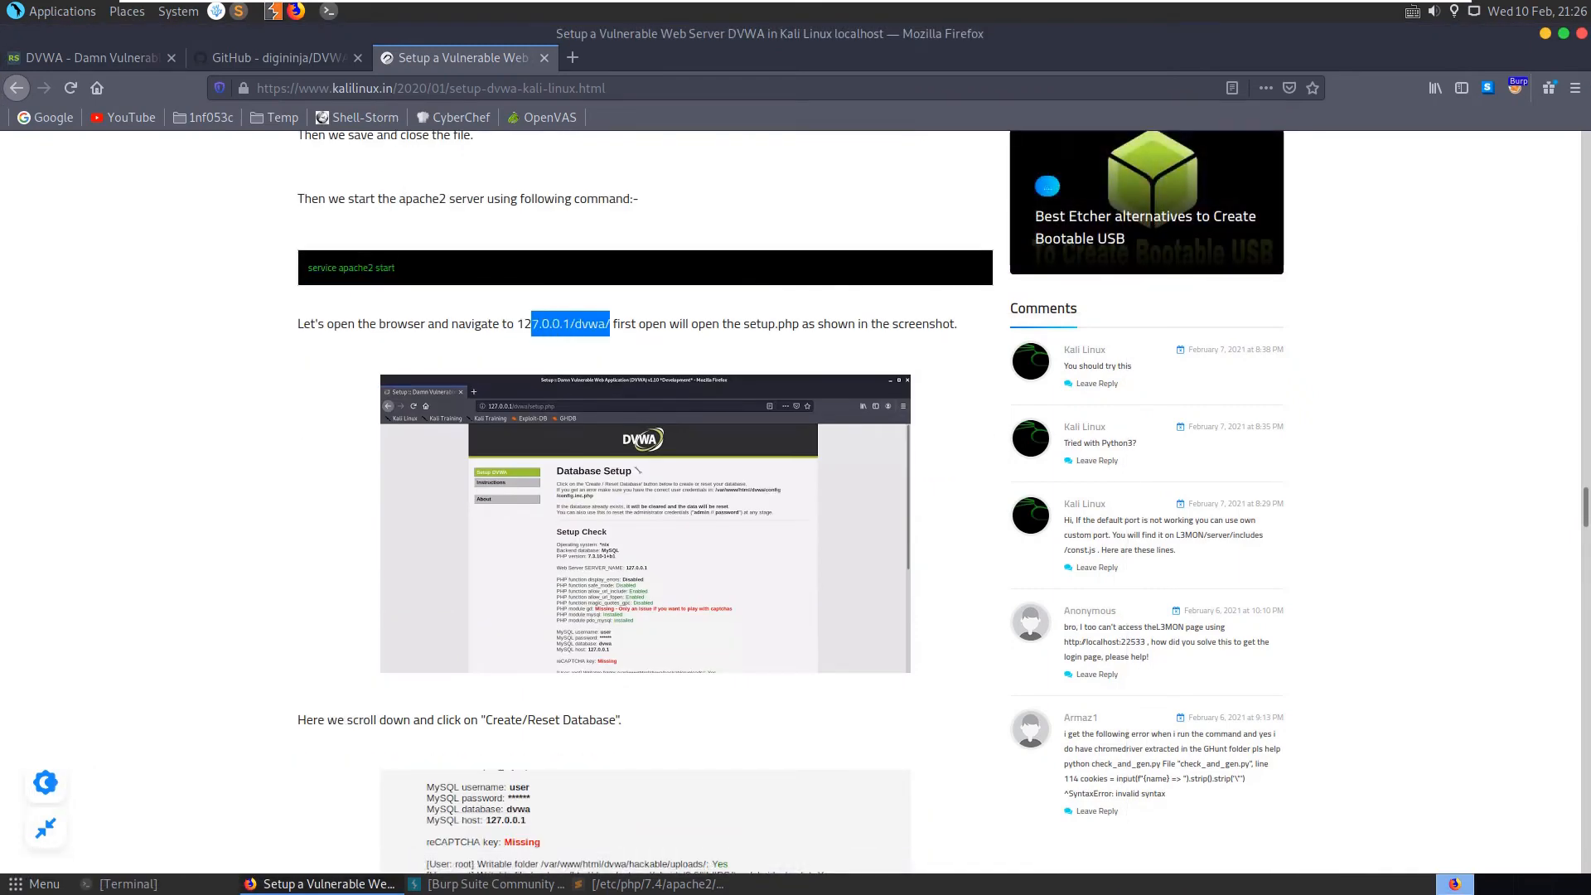
scroll("down", 3)
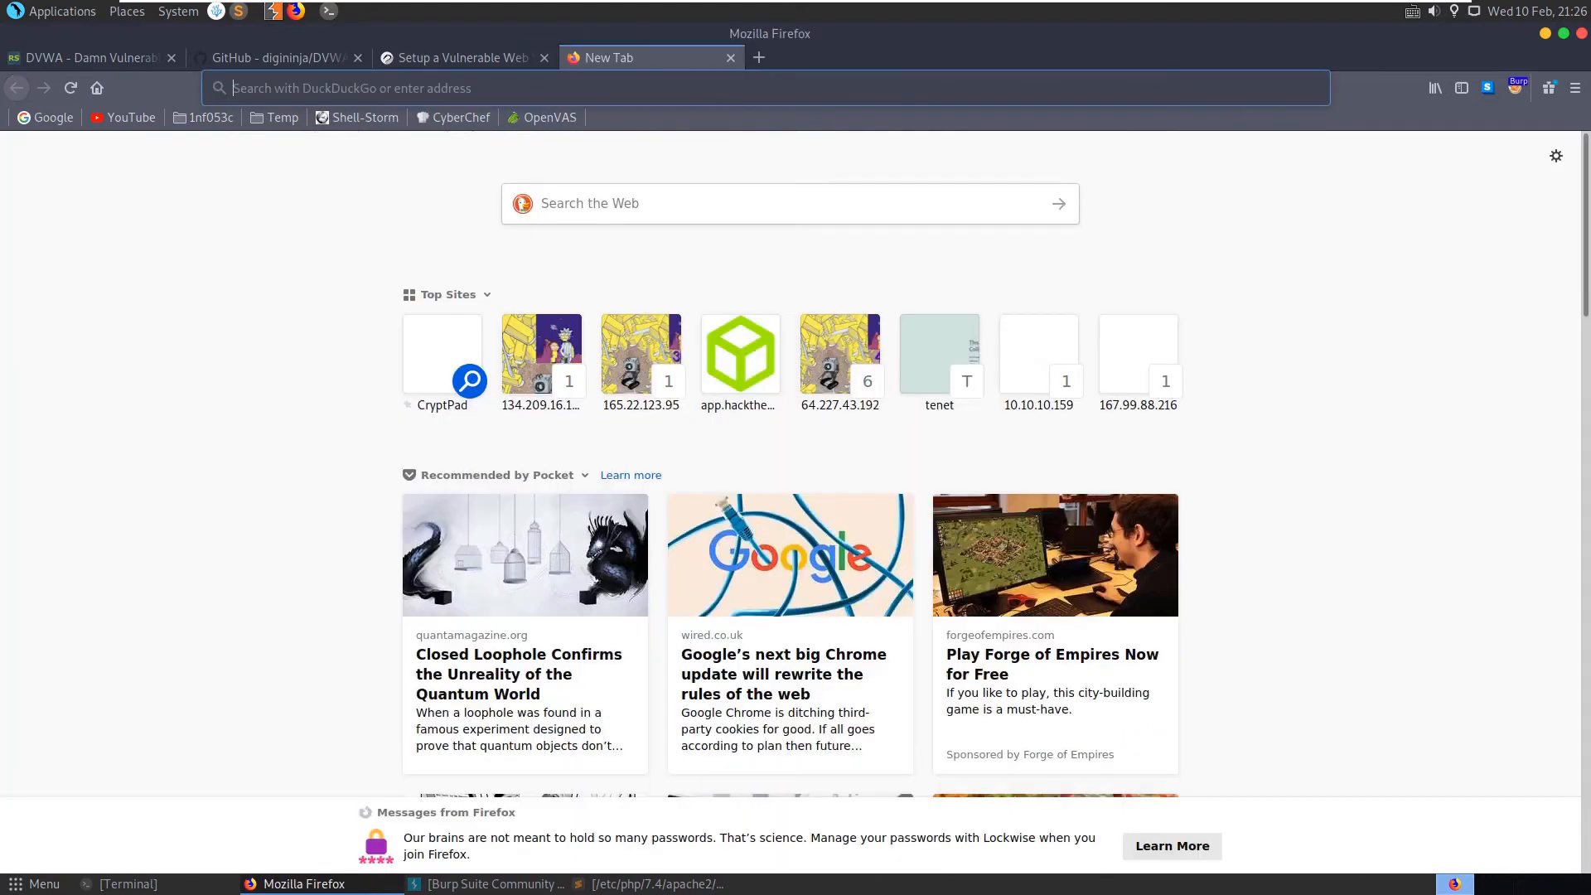
Load 127.0.0.1/dvwa/ and select its missing-config-file error message
type("127.0.0.1/dvwa/")
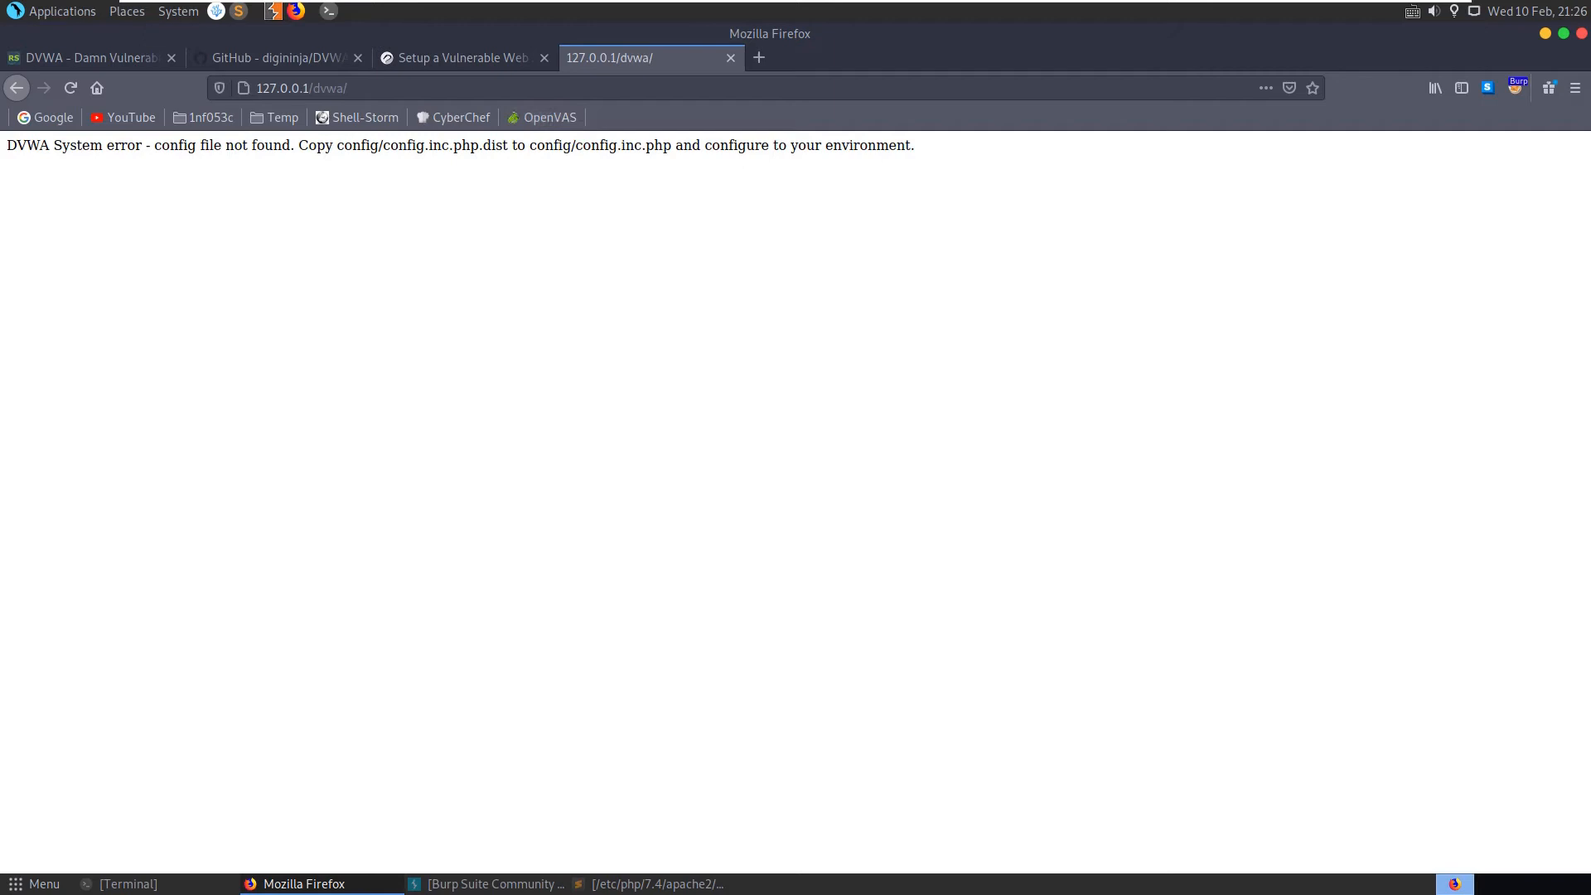
left_click_drag(5, 146, 507, 146)
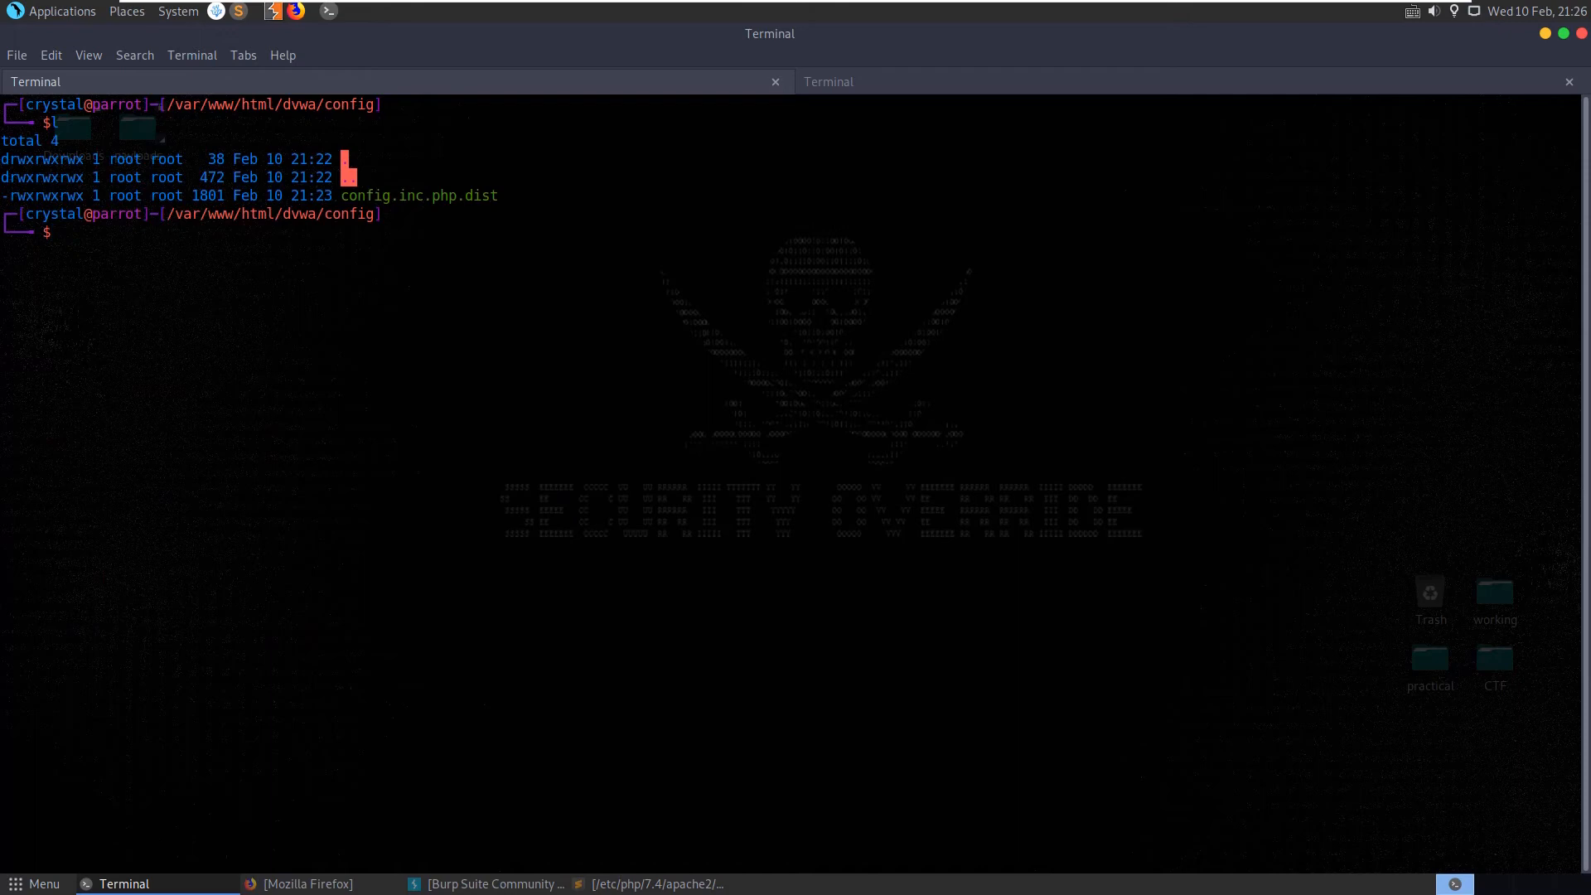
Run cp config.inc.php.dist config.inc.php in /var/www/html/dvwa/config
type("cp config.inc.php.dist")
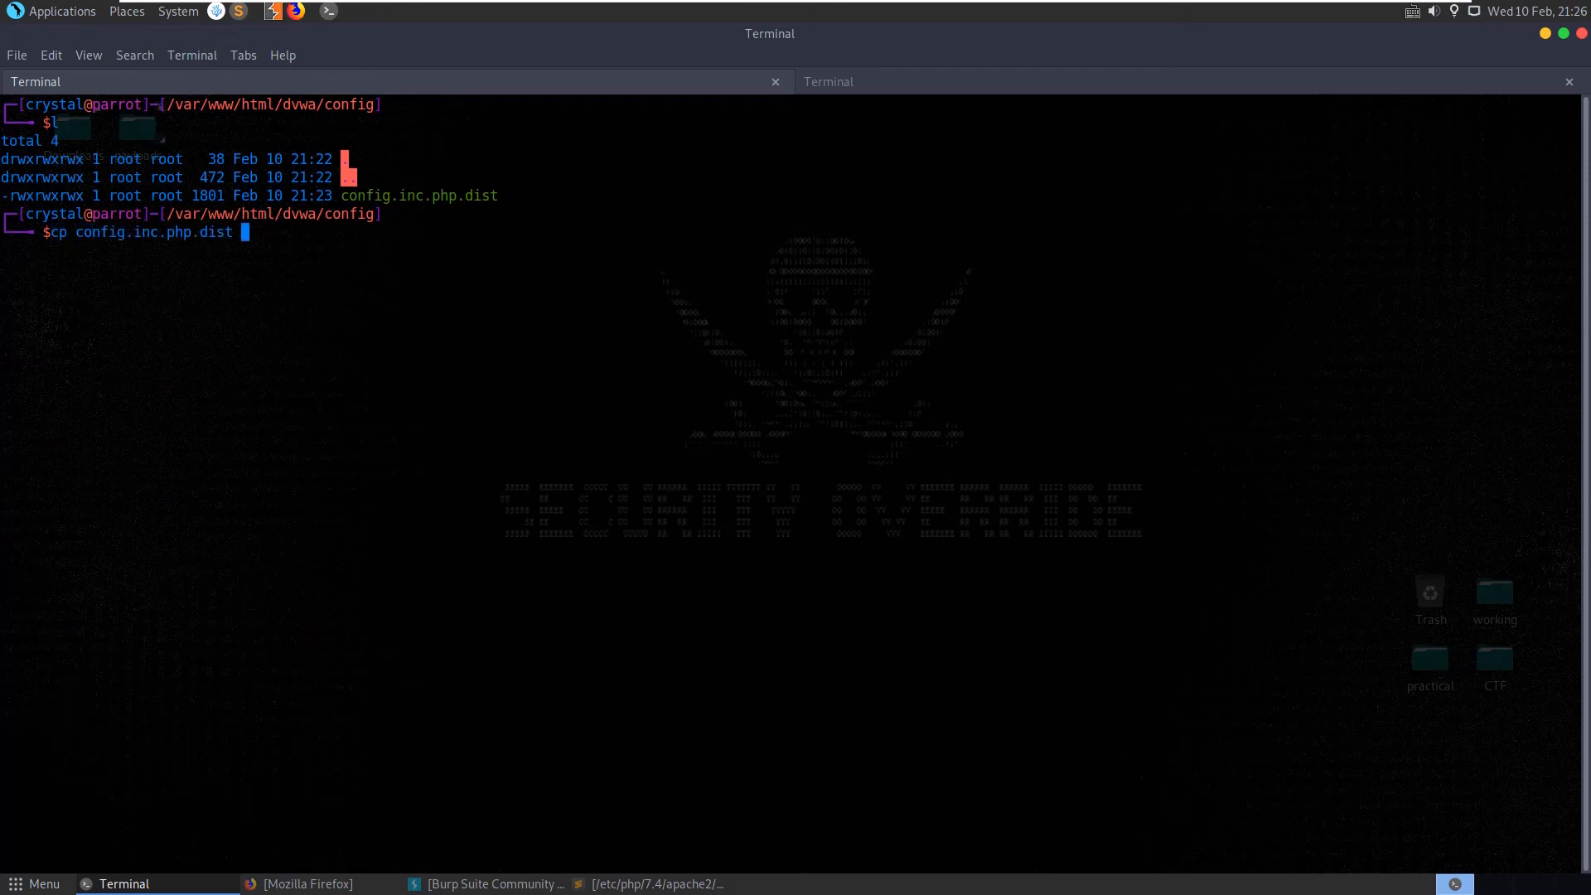
type("config.i")
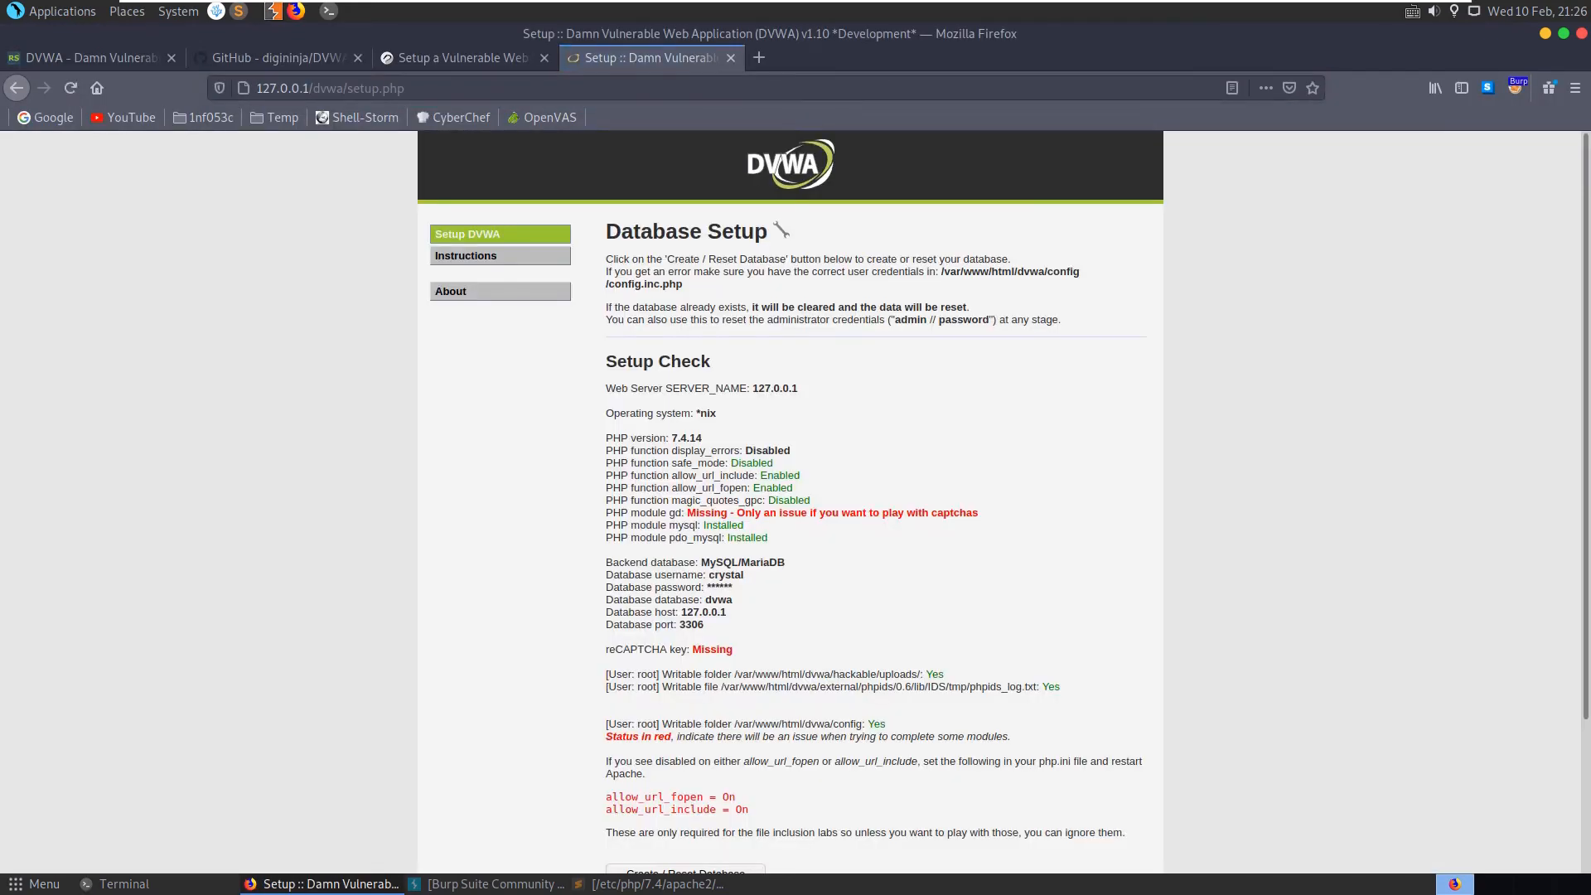
Check the setup guide, then use Create / Reset Database on the DVWA setup page
left_click(463, 57)
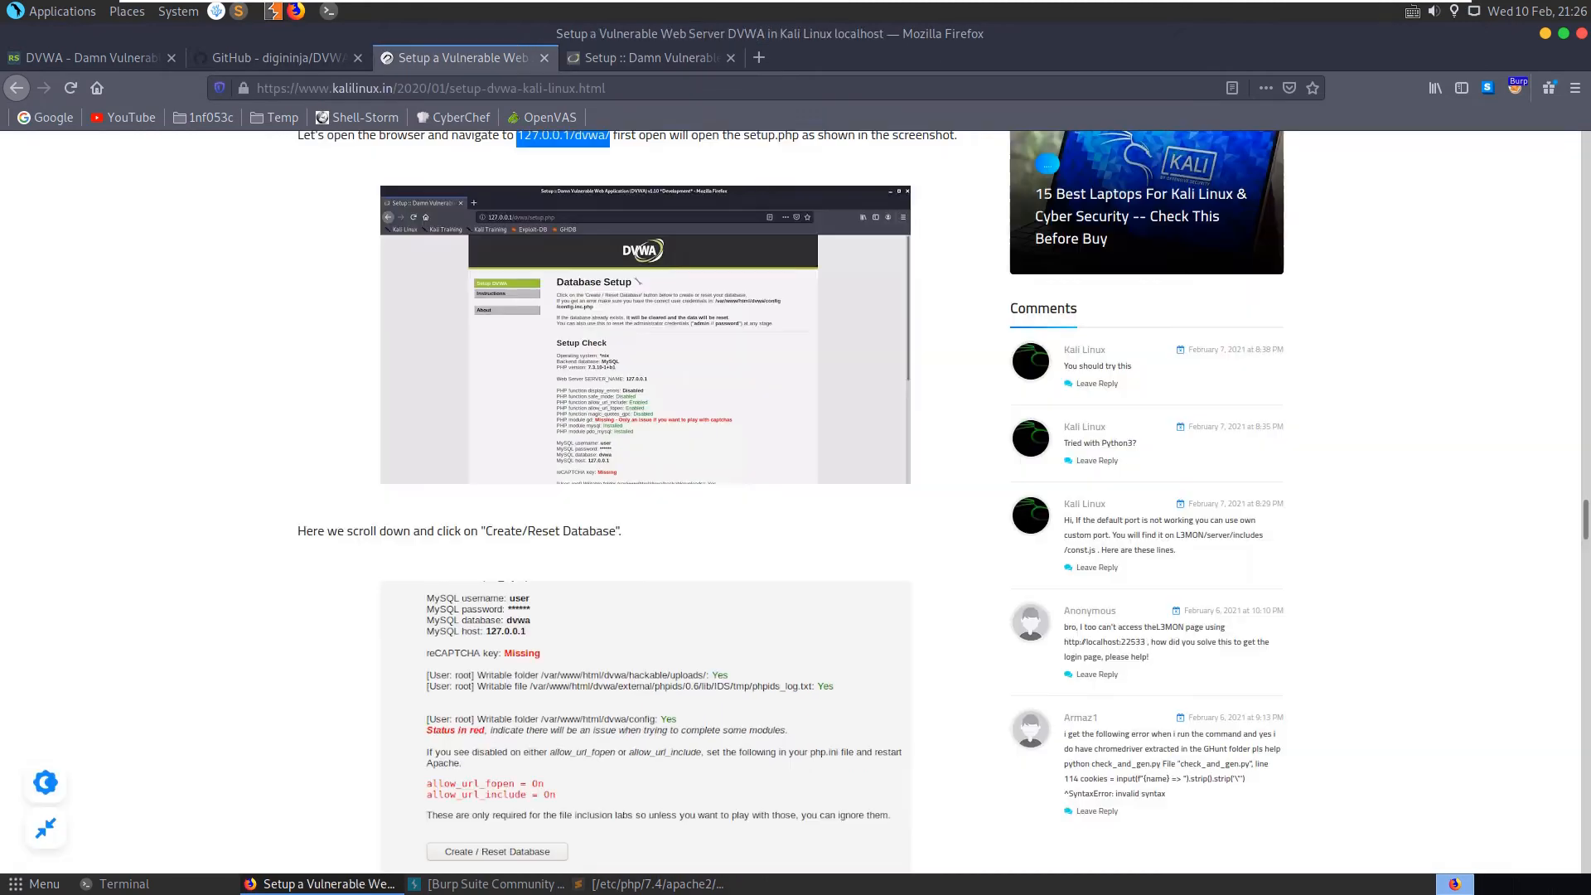
scroll("down", 3)
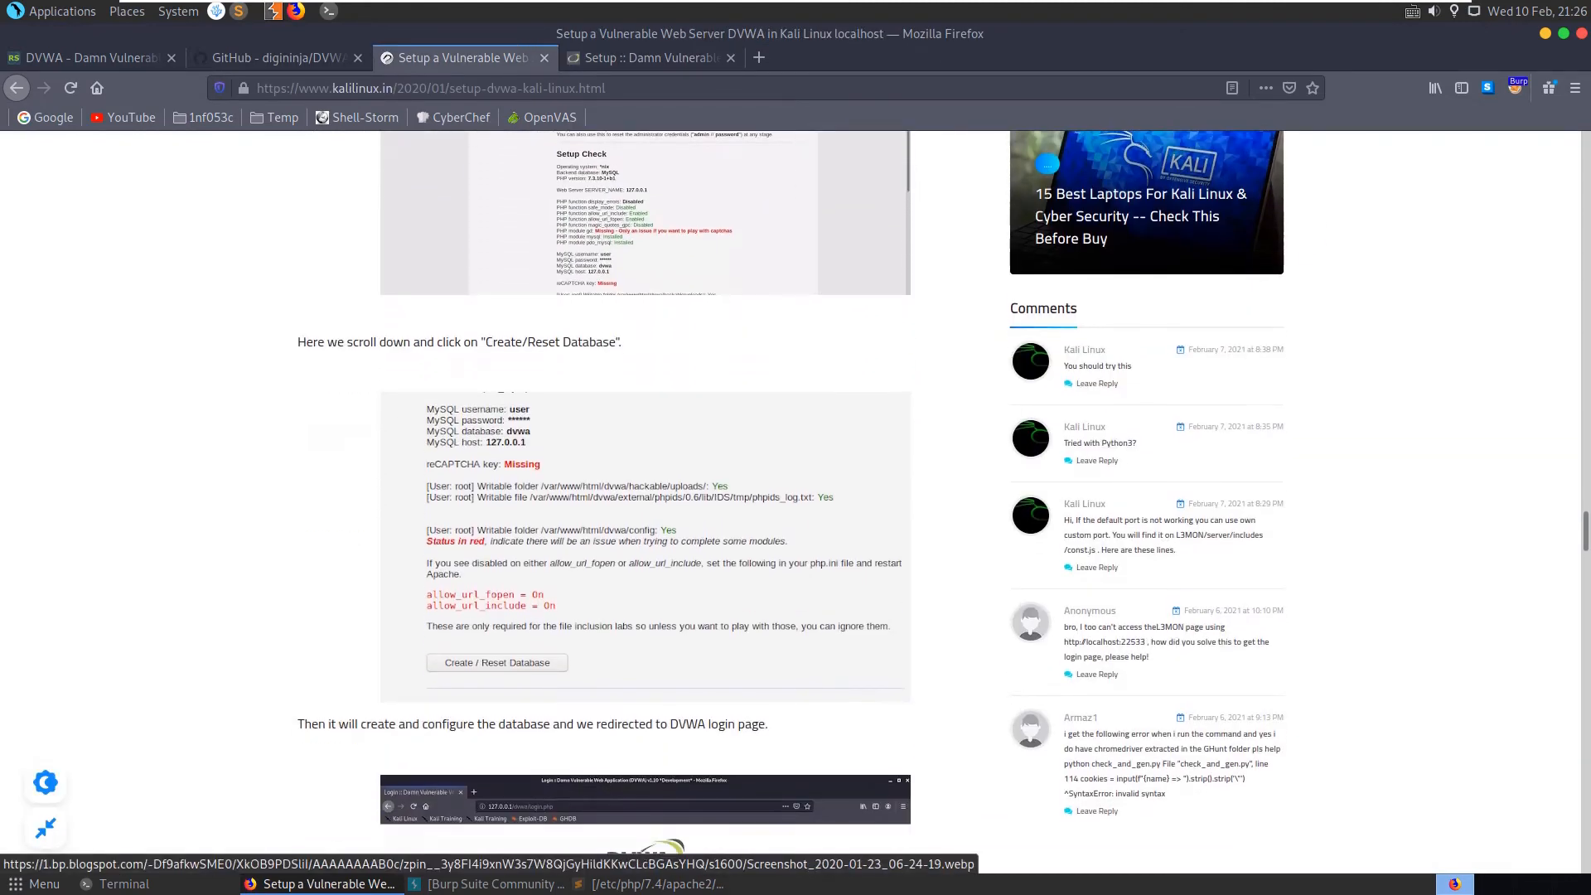
left_click(650, 58)
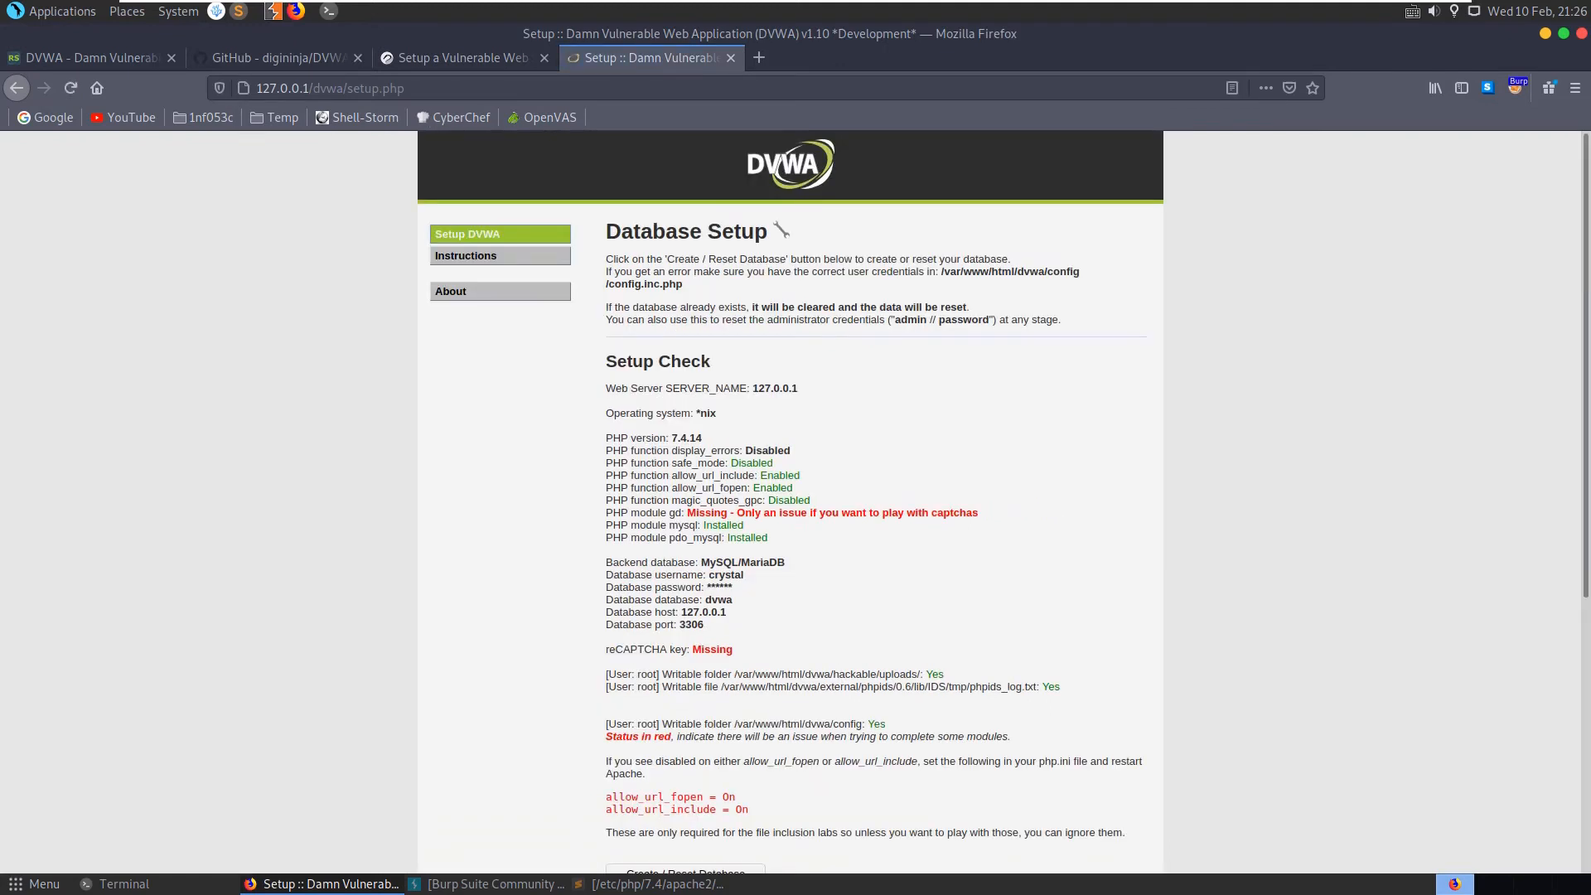
scroll("down", 3)
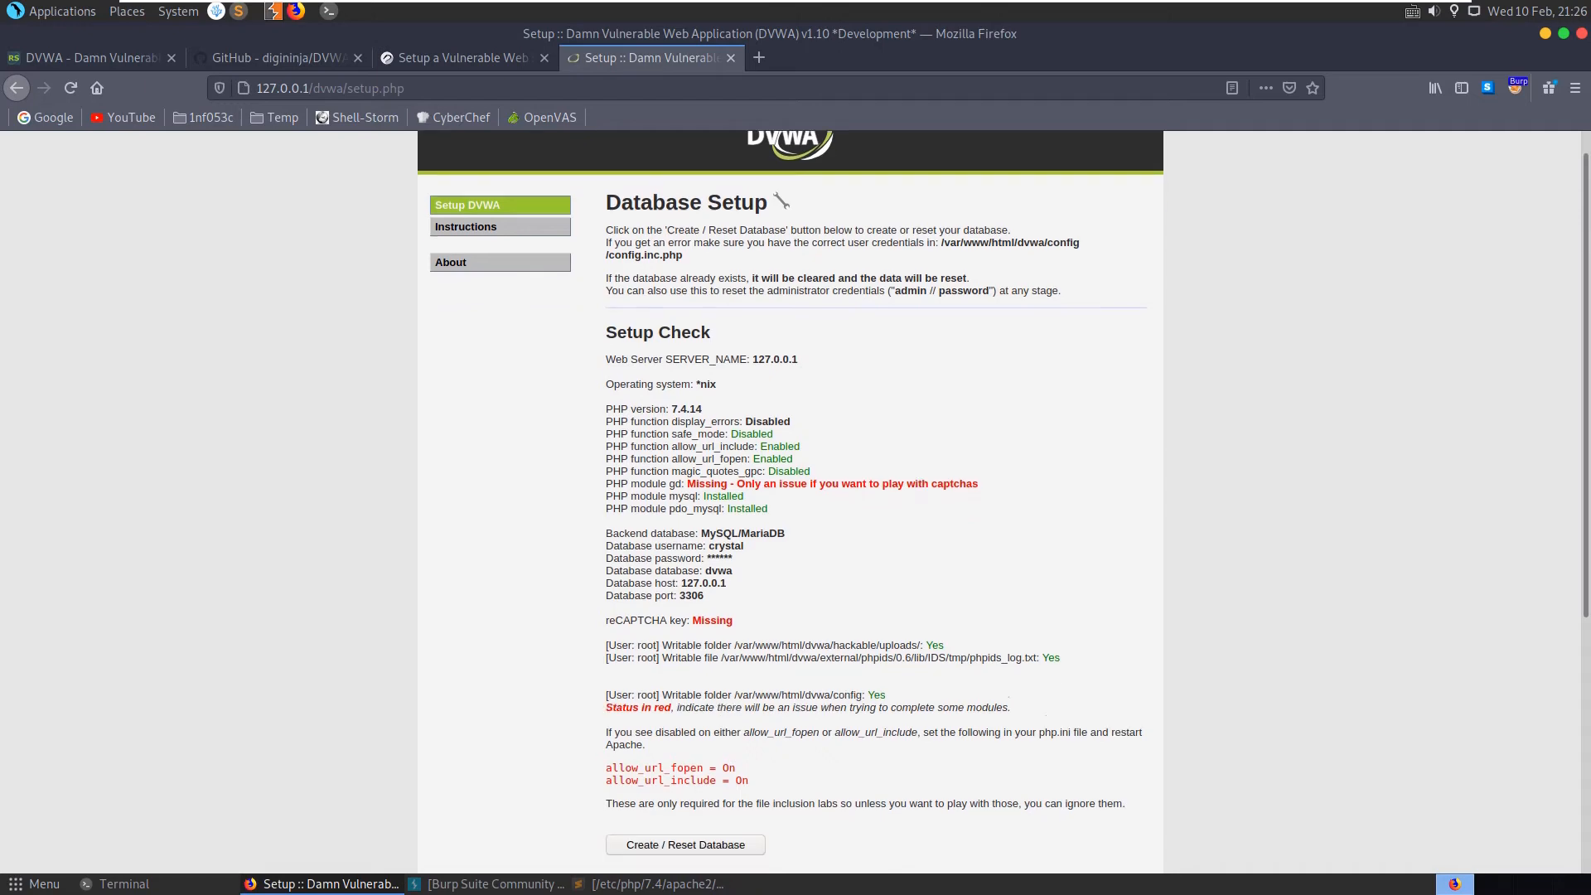
left_click(684, 843)
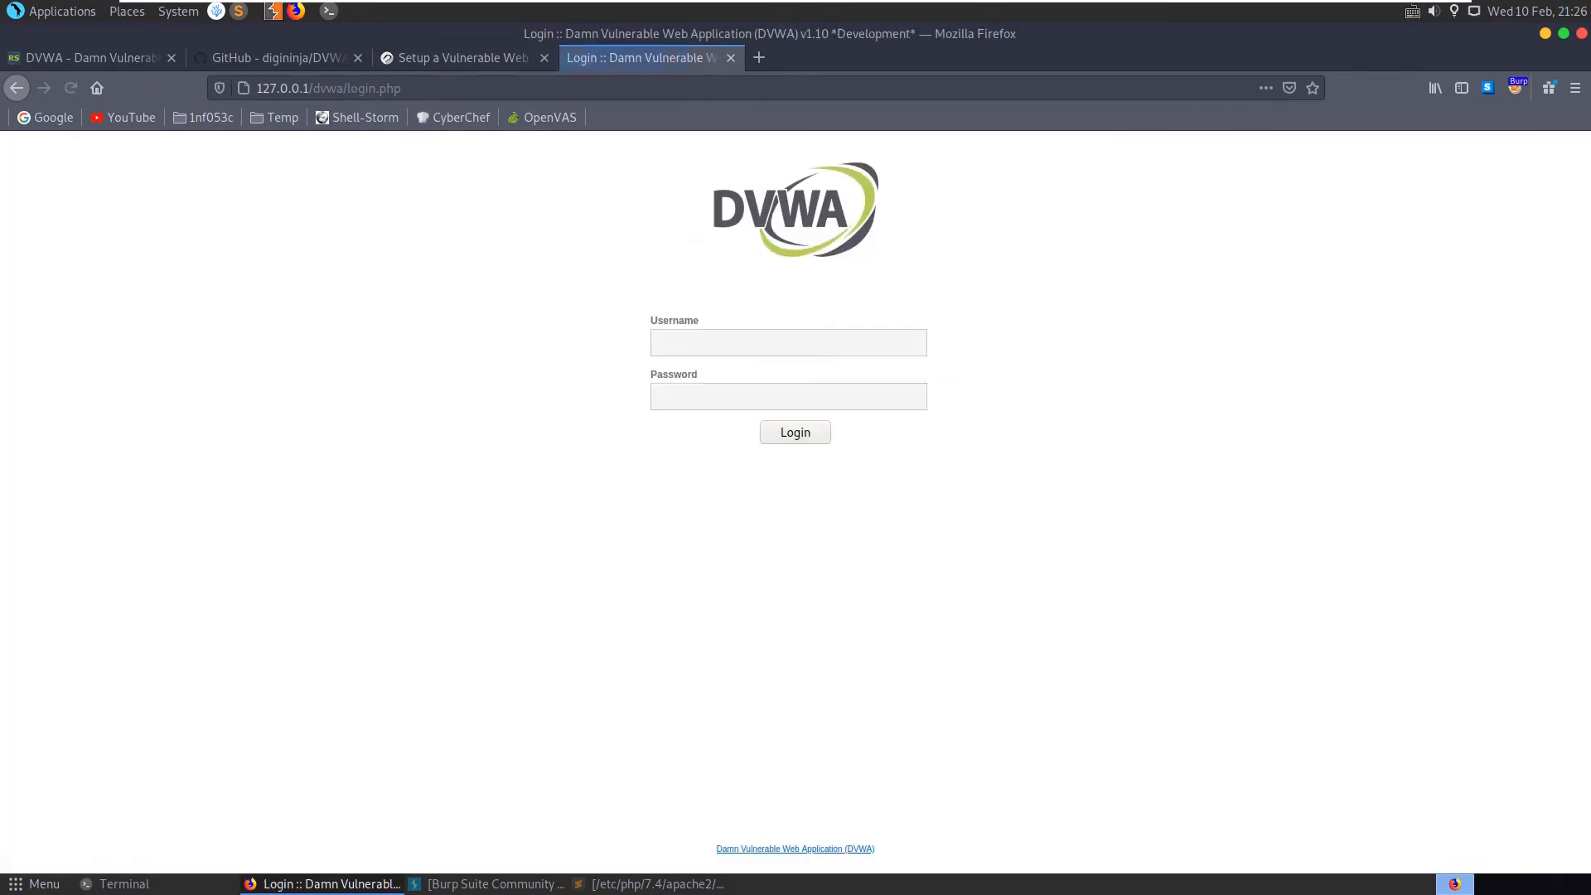
Log in to DVWA as admin / password, checking the setup guide along the way
left_click(457, 58)
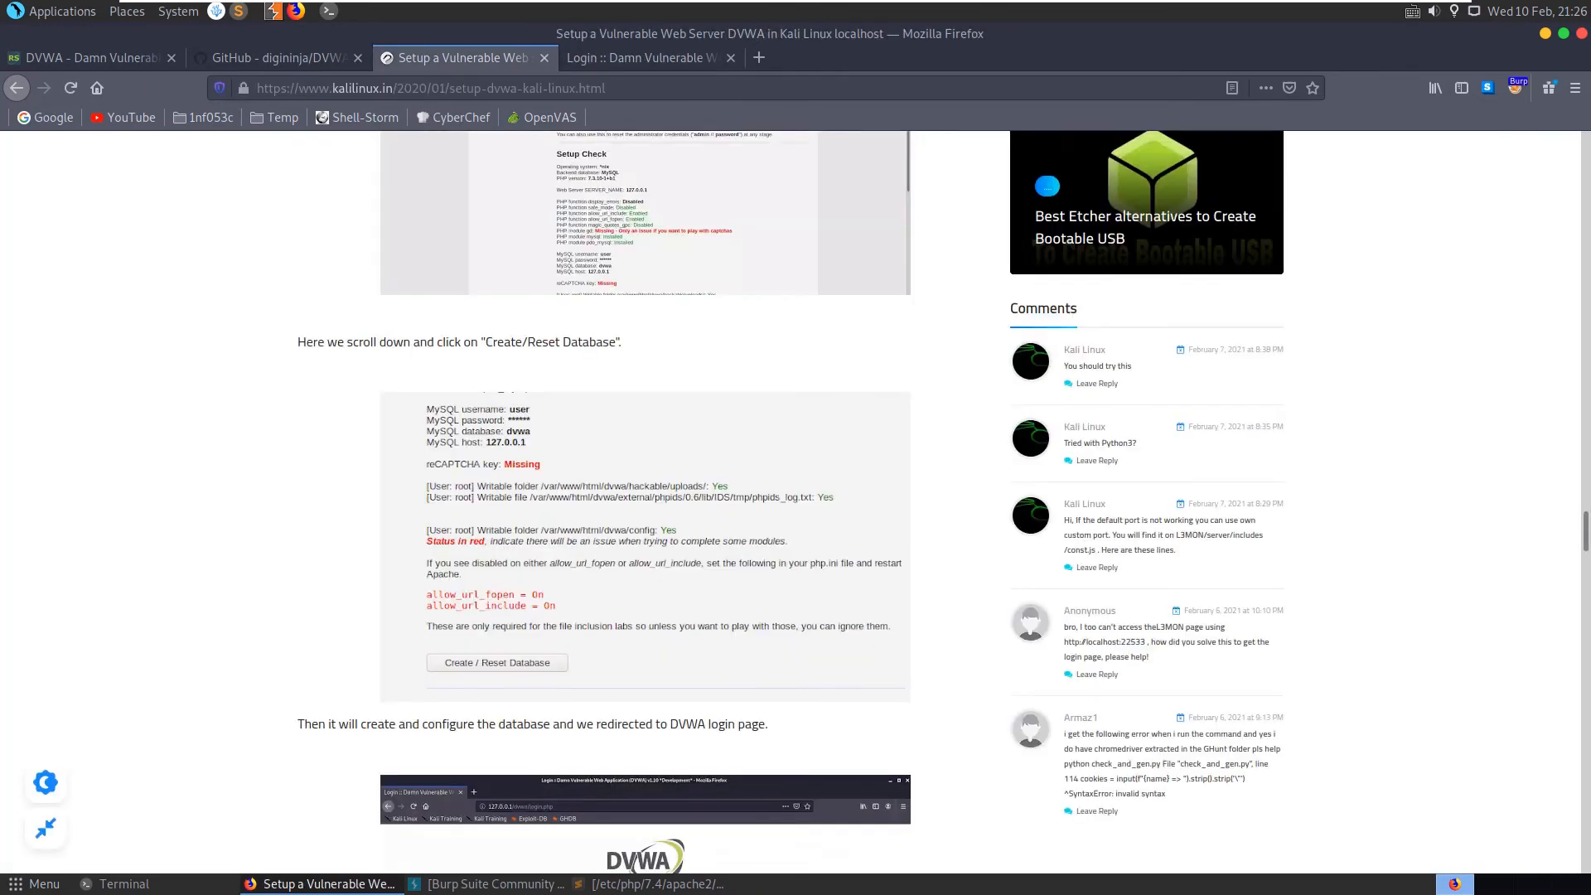
scroll("down", 3)
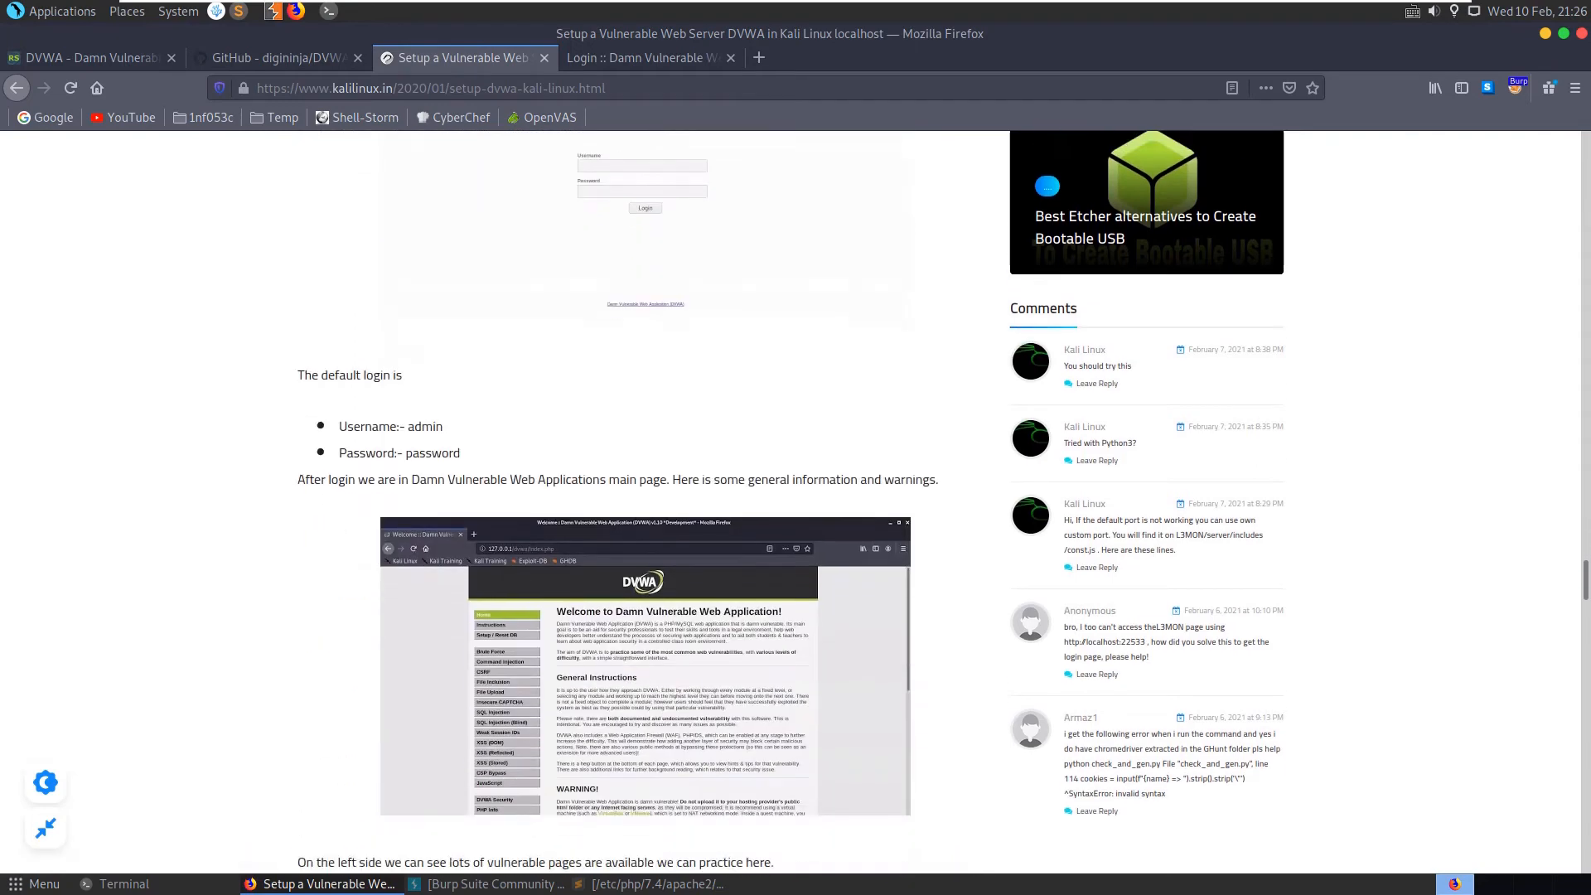
left_click(645, 58)
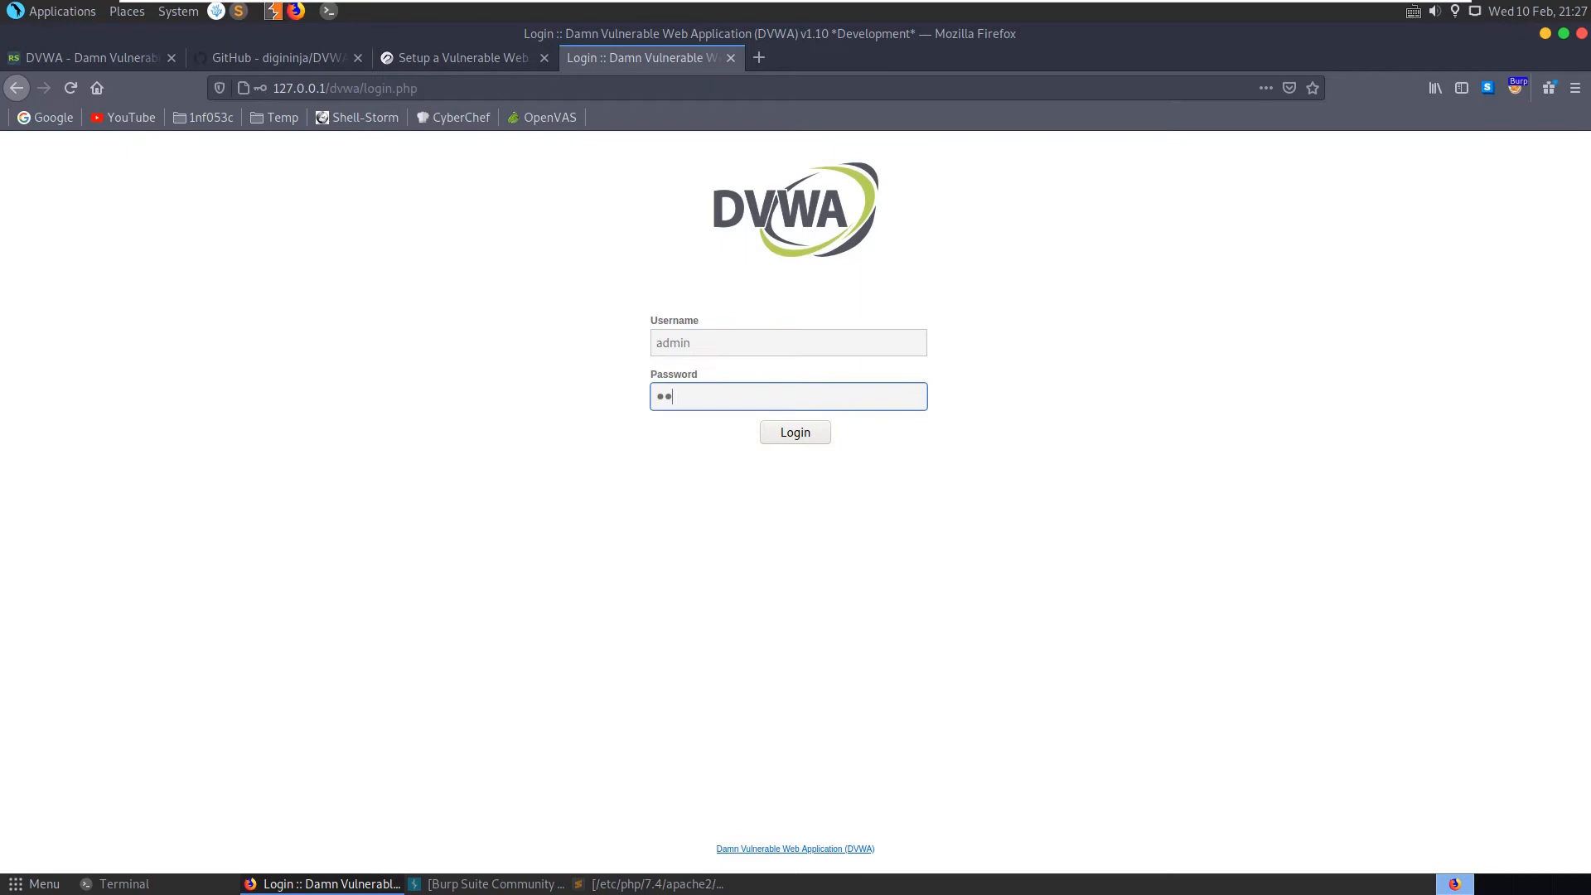
left_click(794, 431)
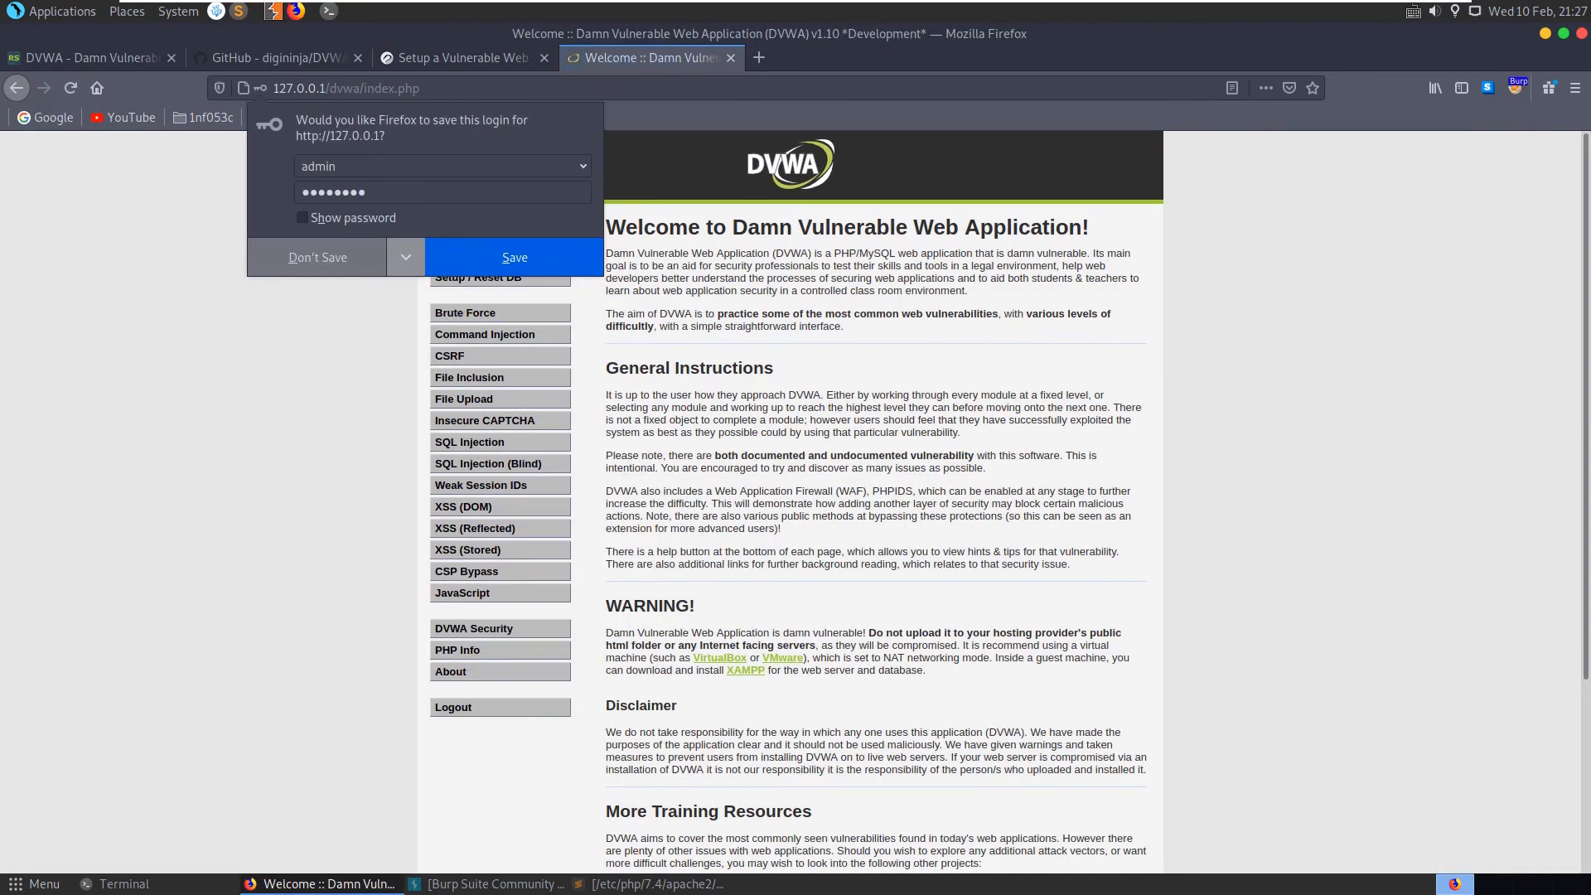
left_click(462, 56)
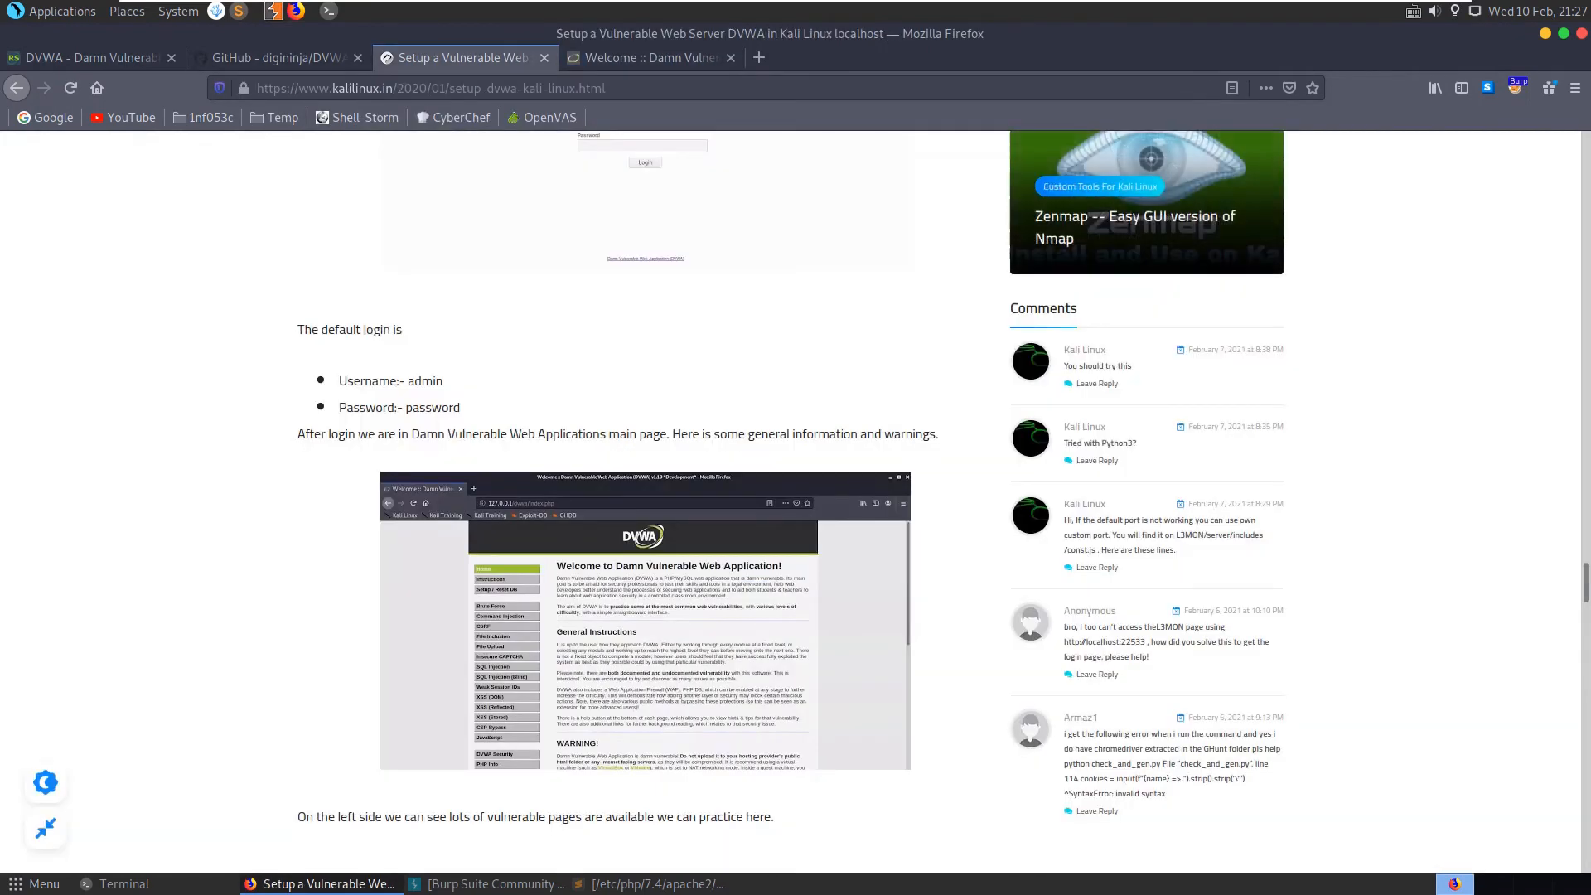
scroll("down", 3)
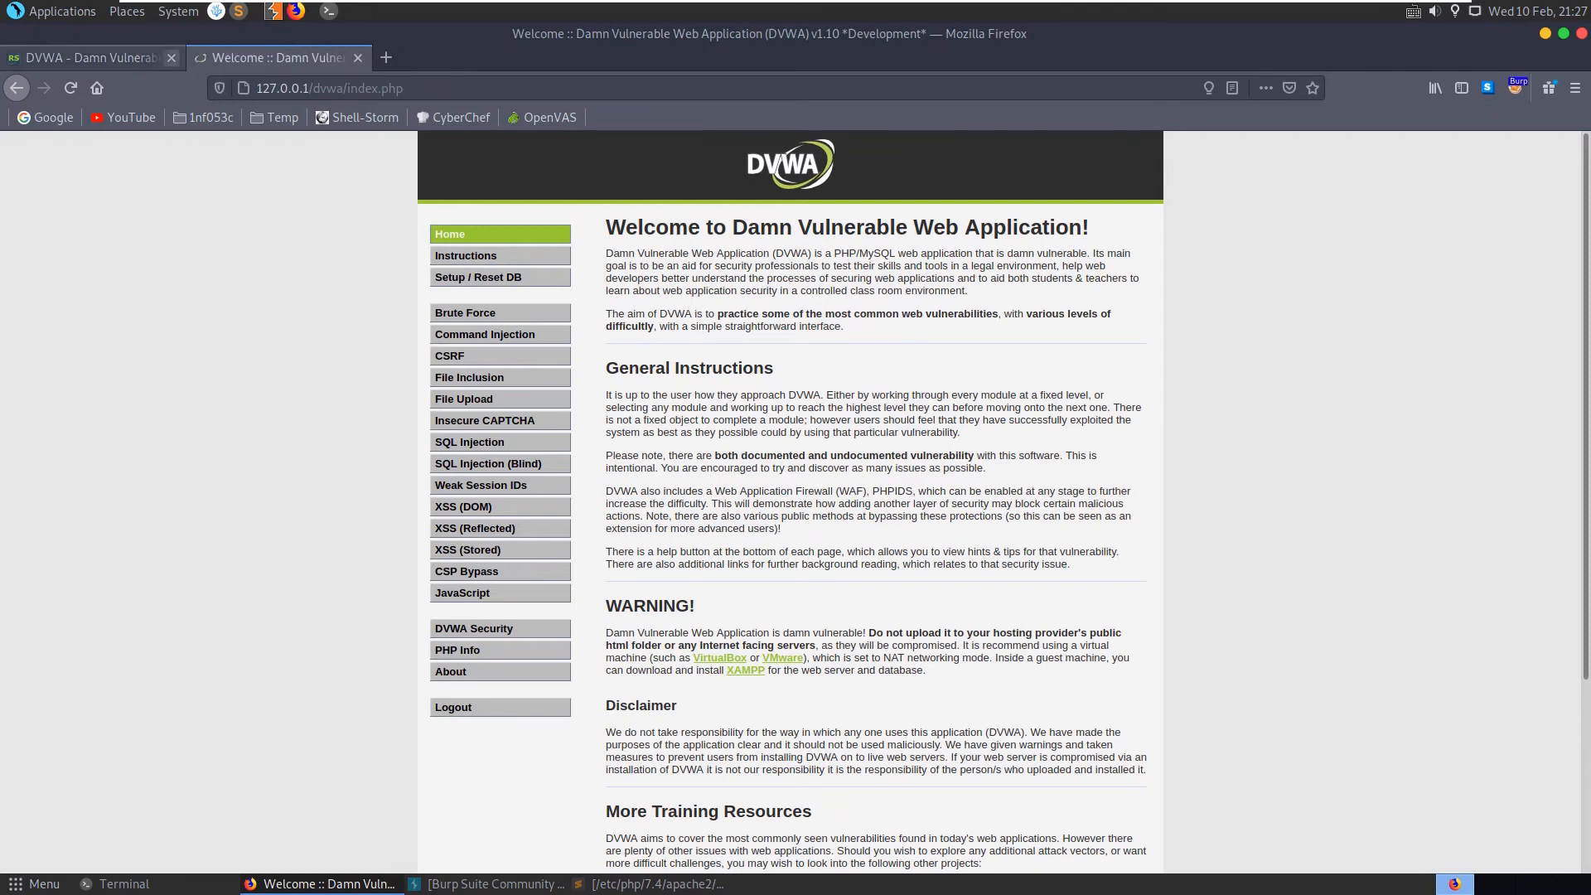
Save the welcome page as the DVWA toolbar bookmark and go to the Instructions page
left_click(171, 58)
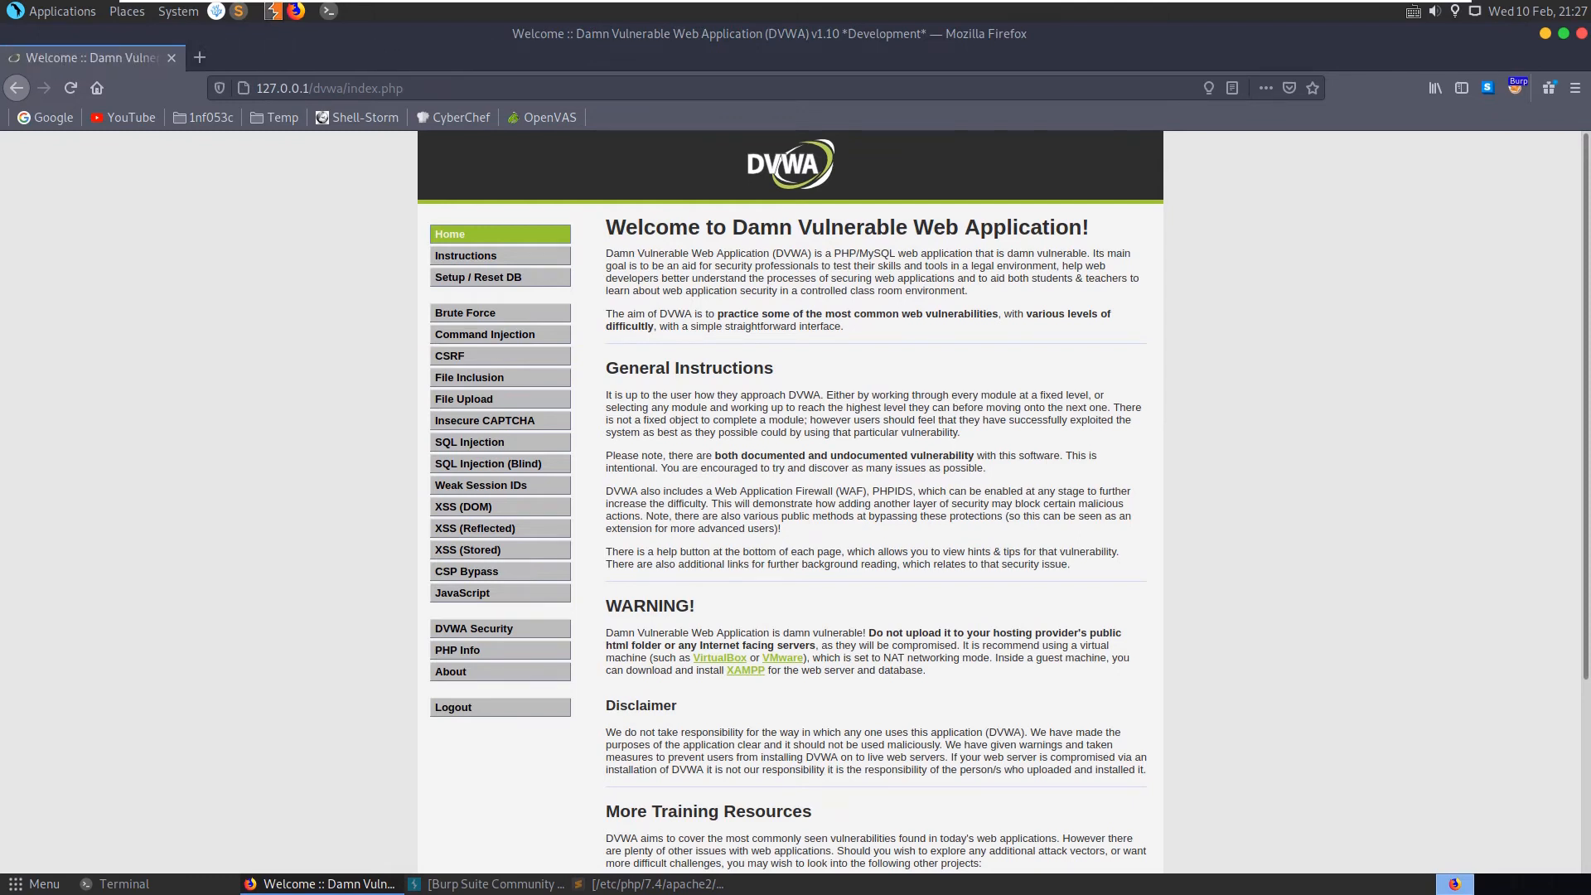
left_click(1312, 88)
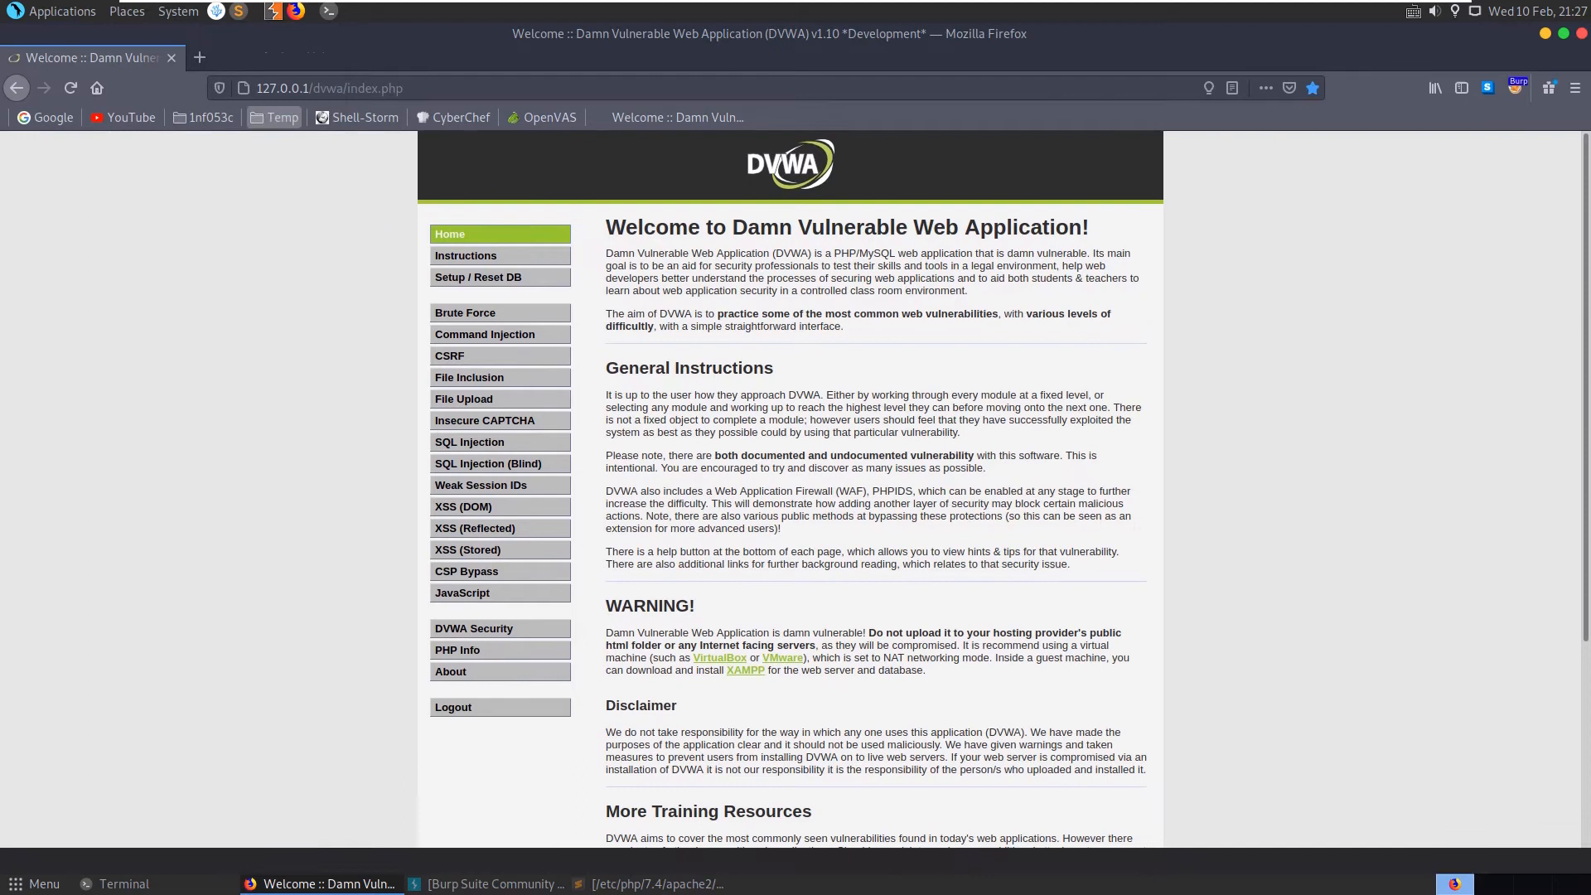
left_click(1313, 88)
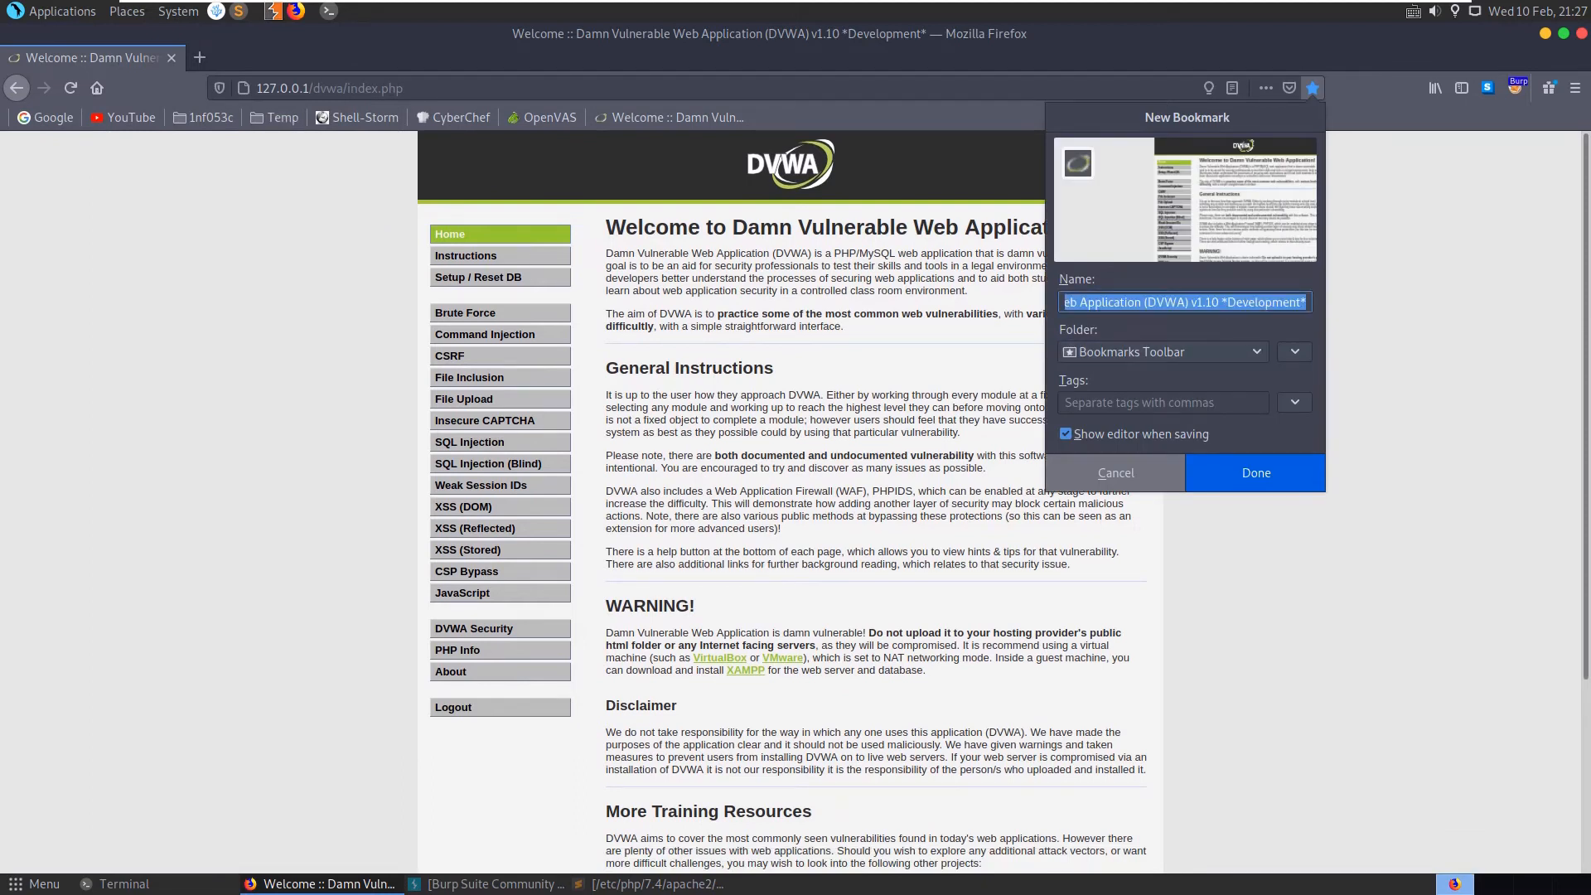
left_click(1255, 472)
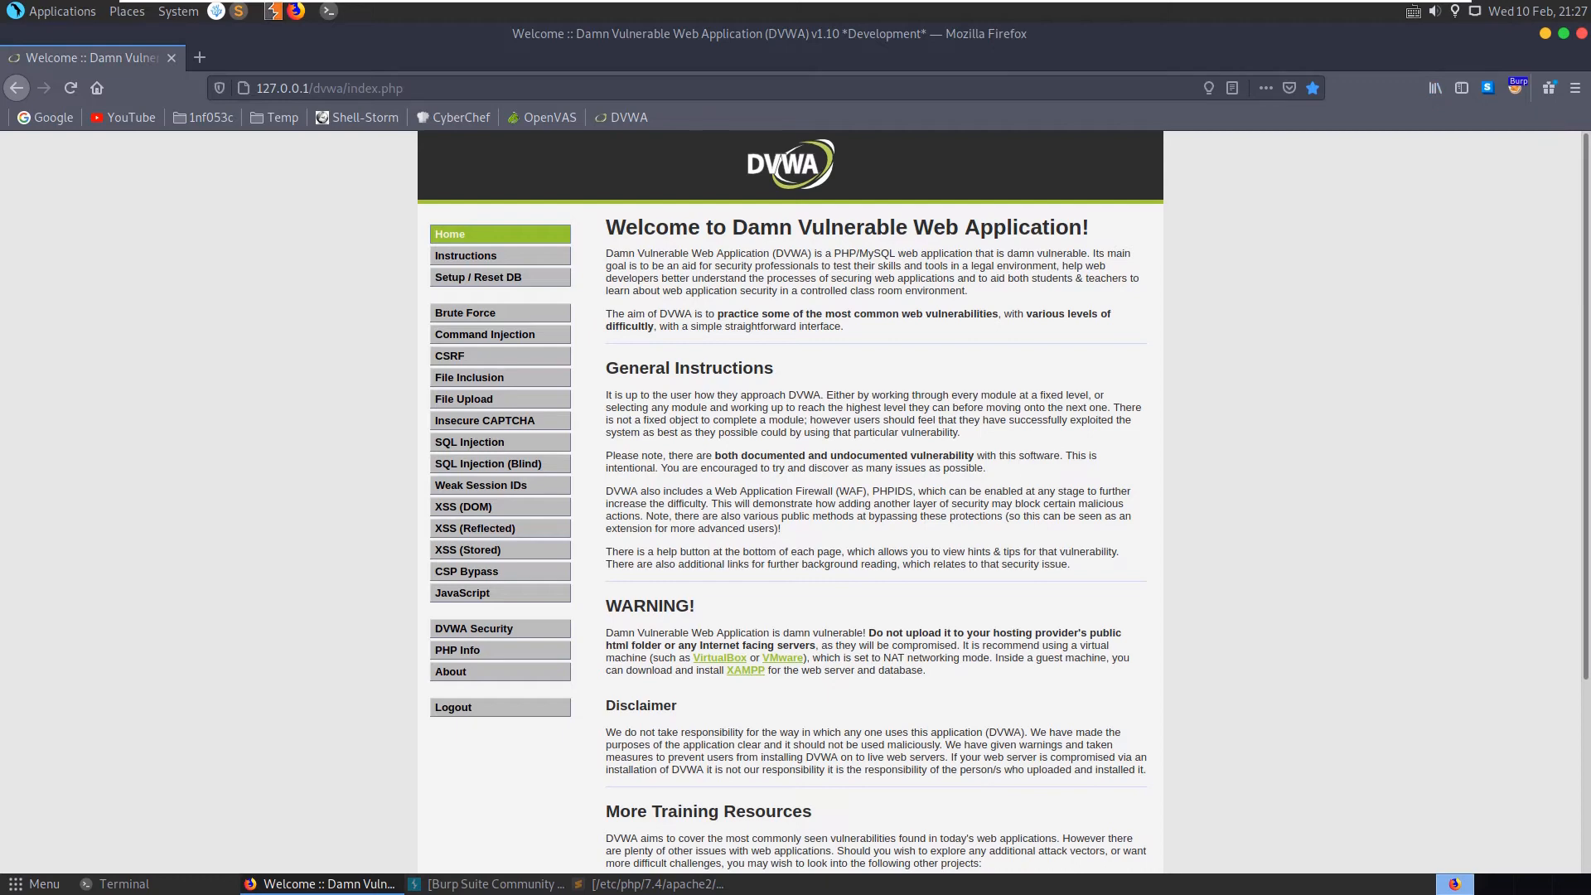
mouse_move(486, 333)
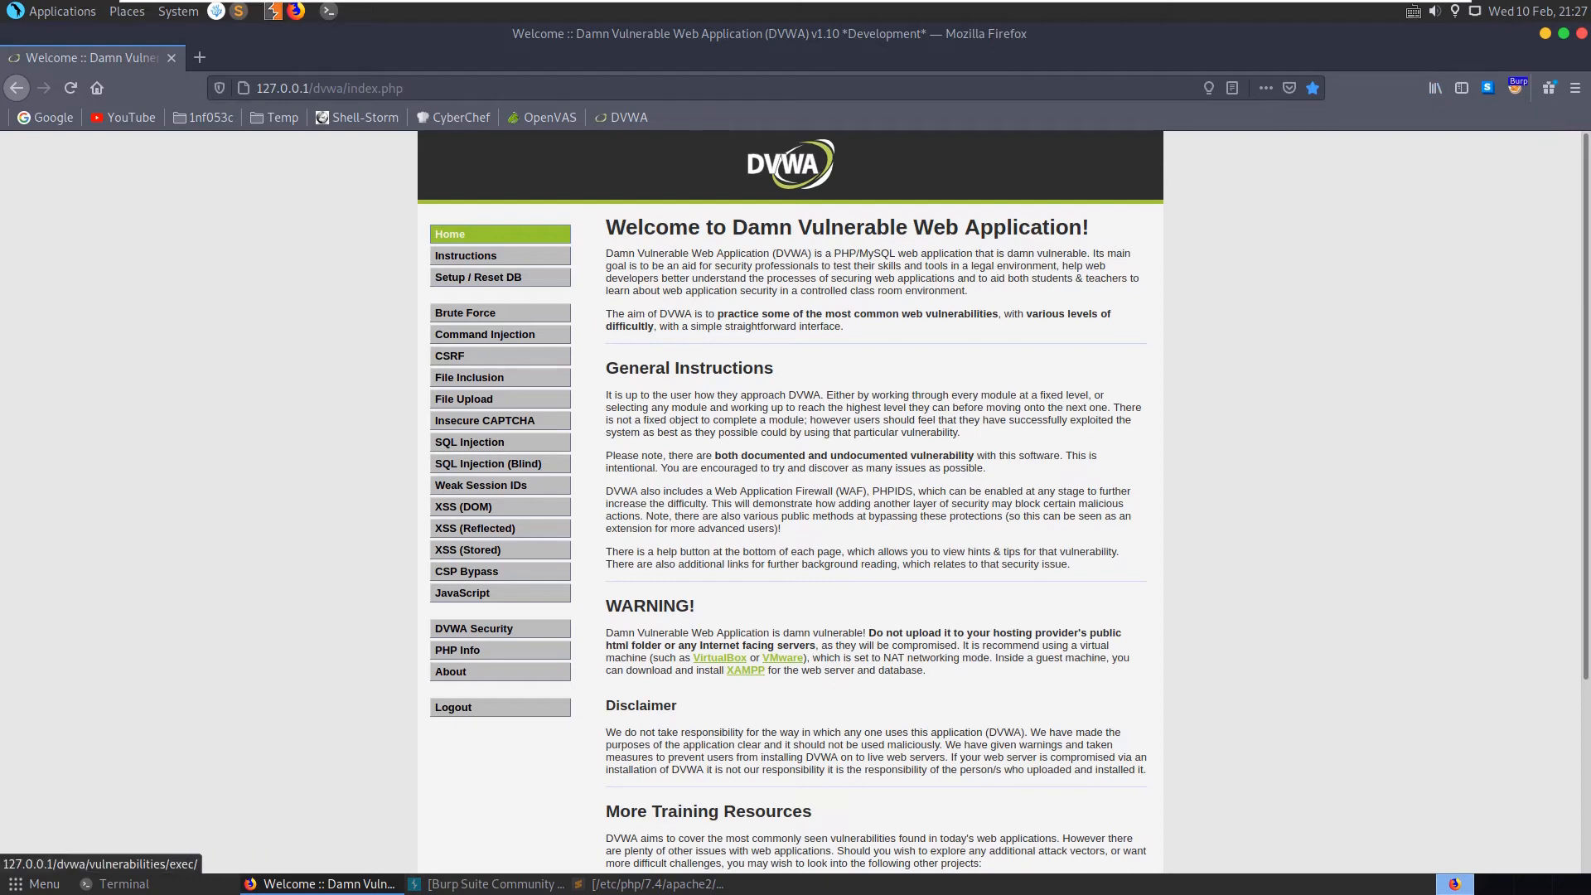
left_click(466, 255)
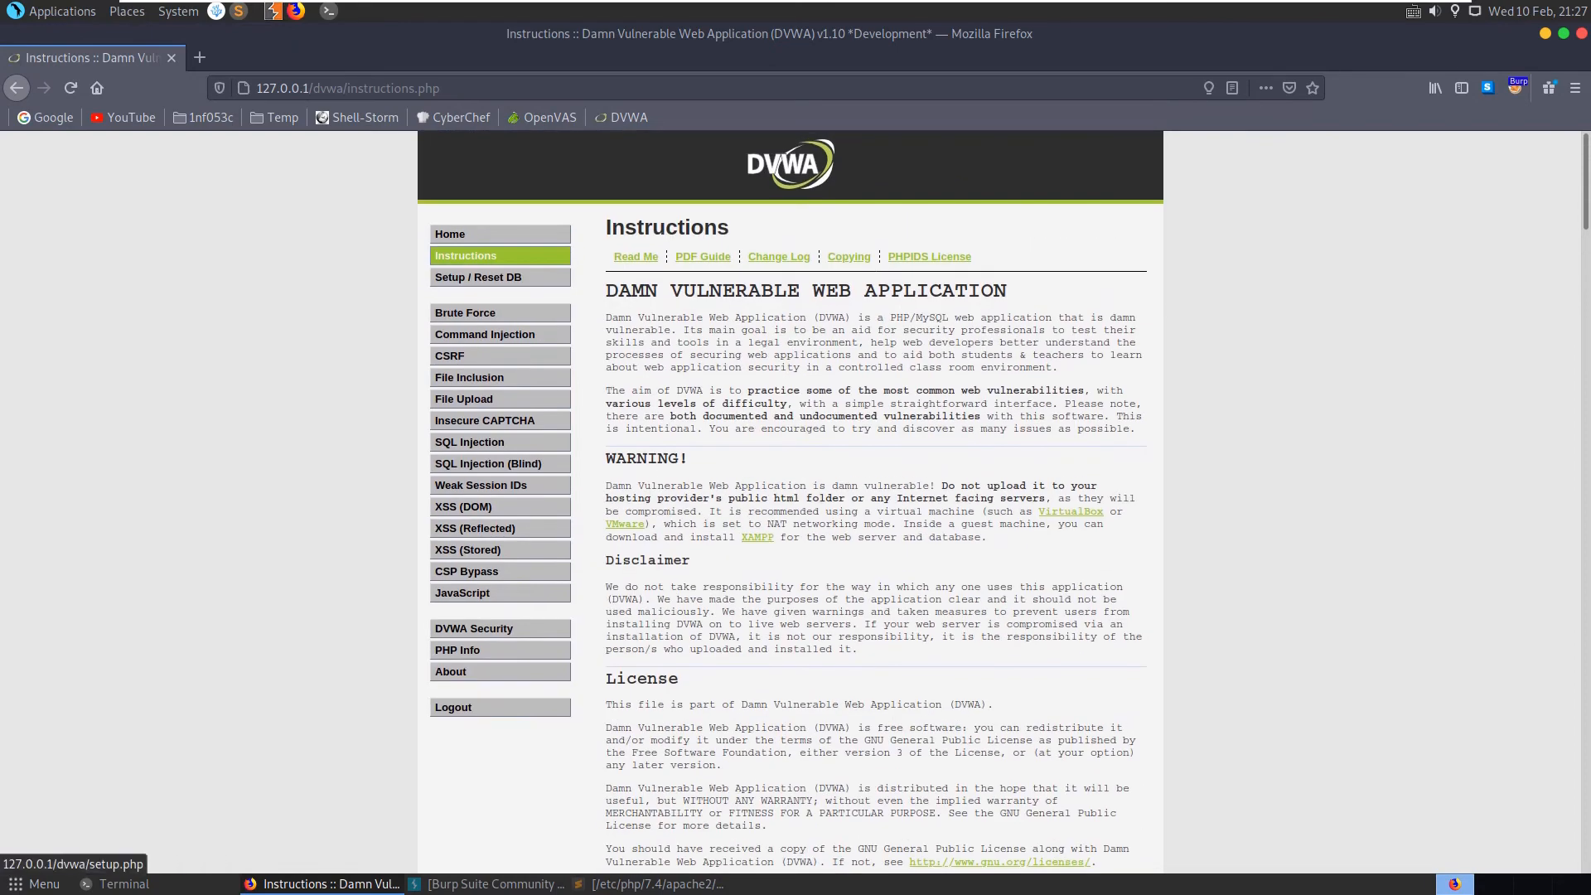
Visit Setup / Reset DB and About, leave DVWA Security on Impossible, then go to Brute Force
left_click(478, 277)
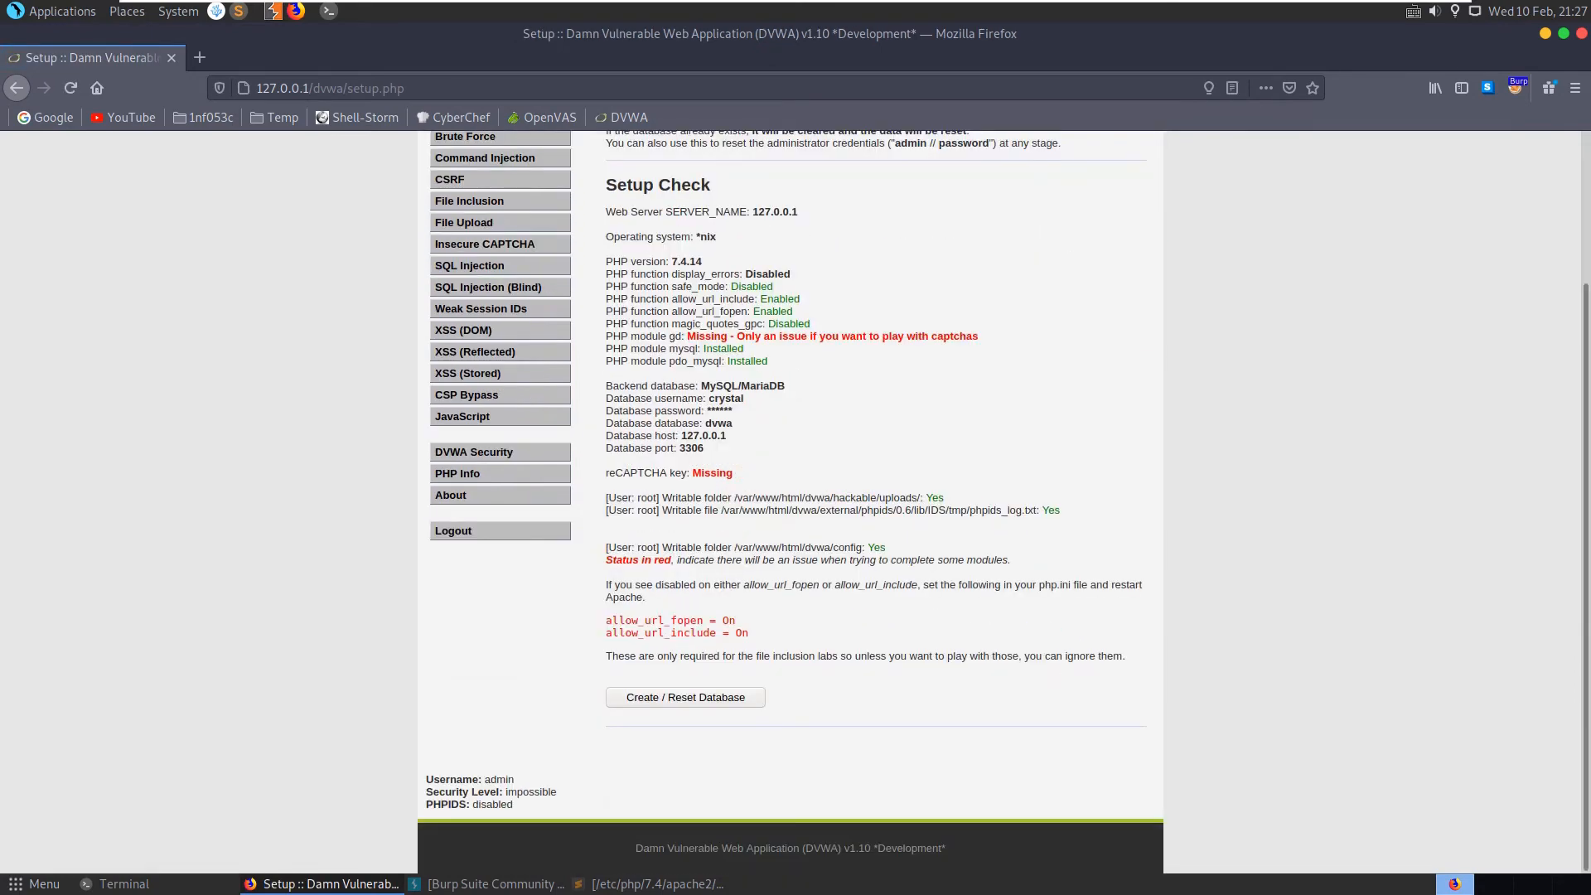
left_click(451, 494)
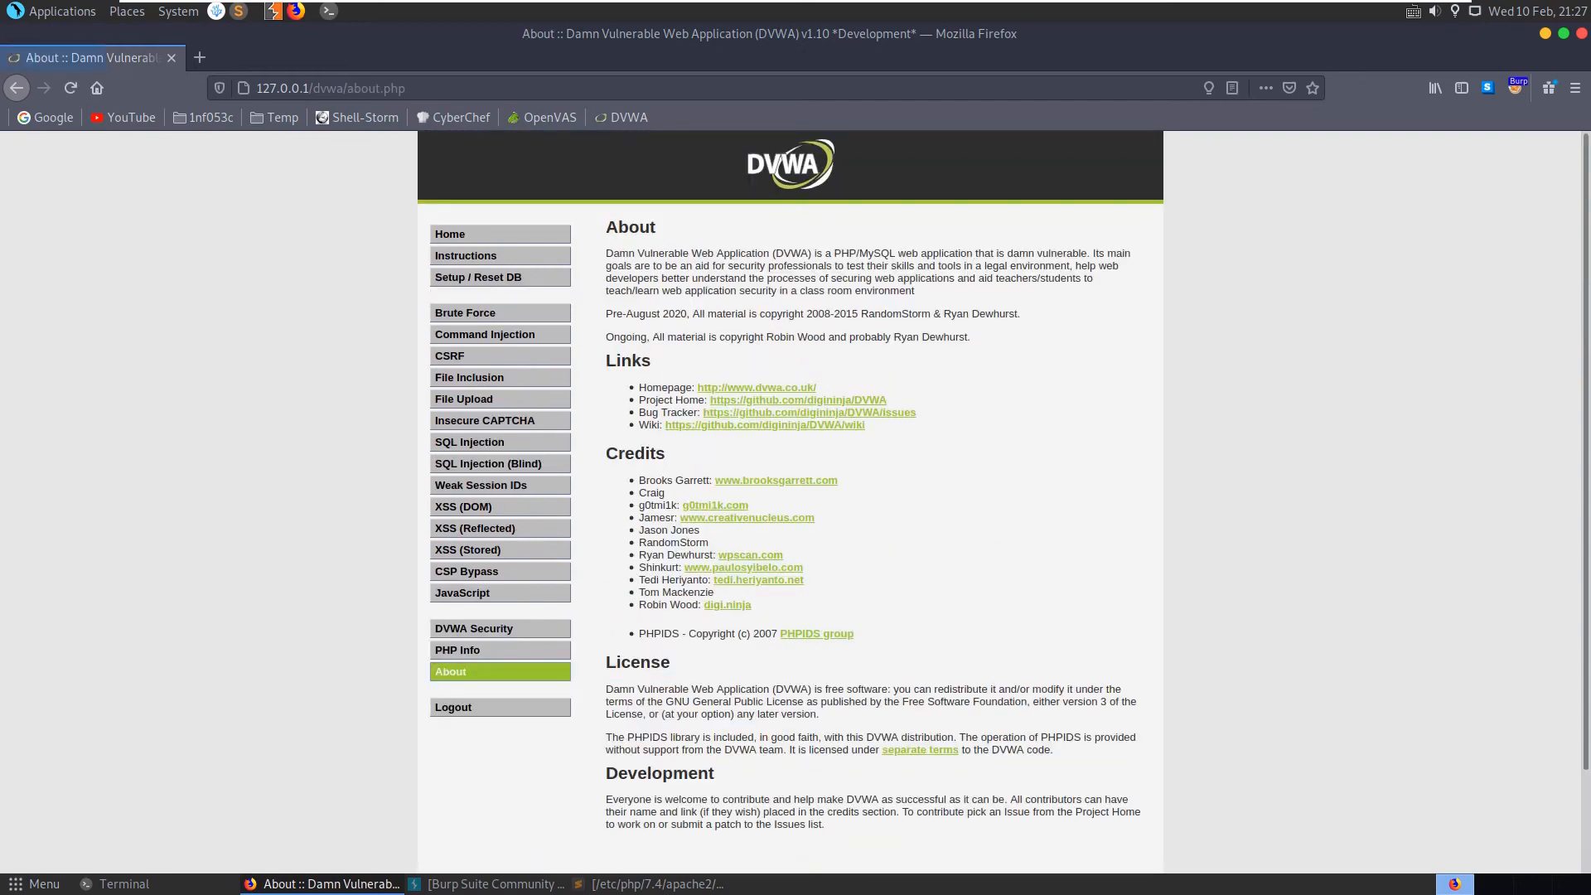
scroll("down", 3)
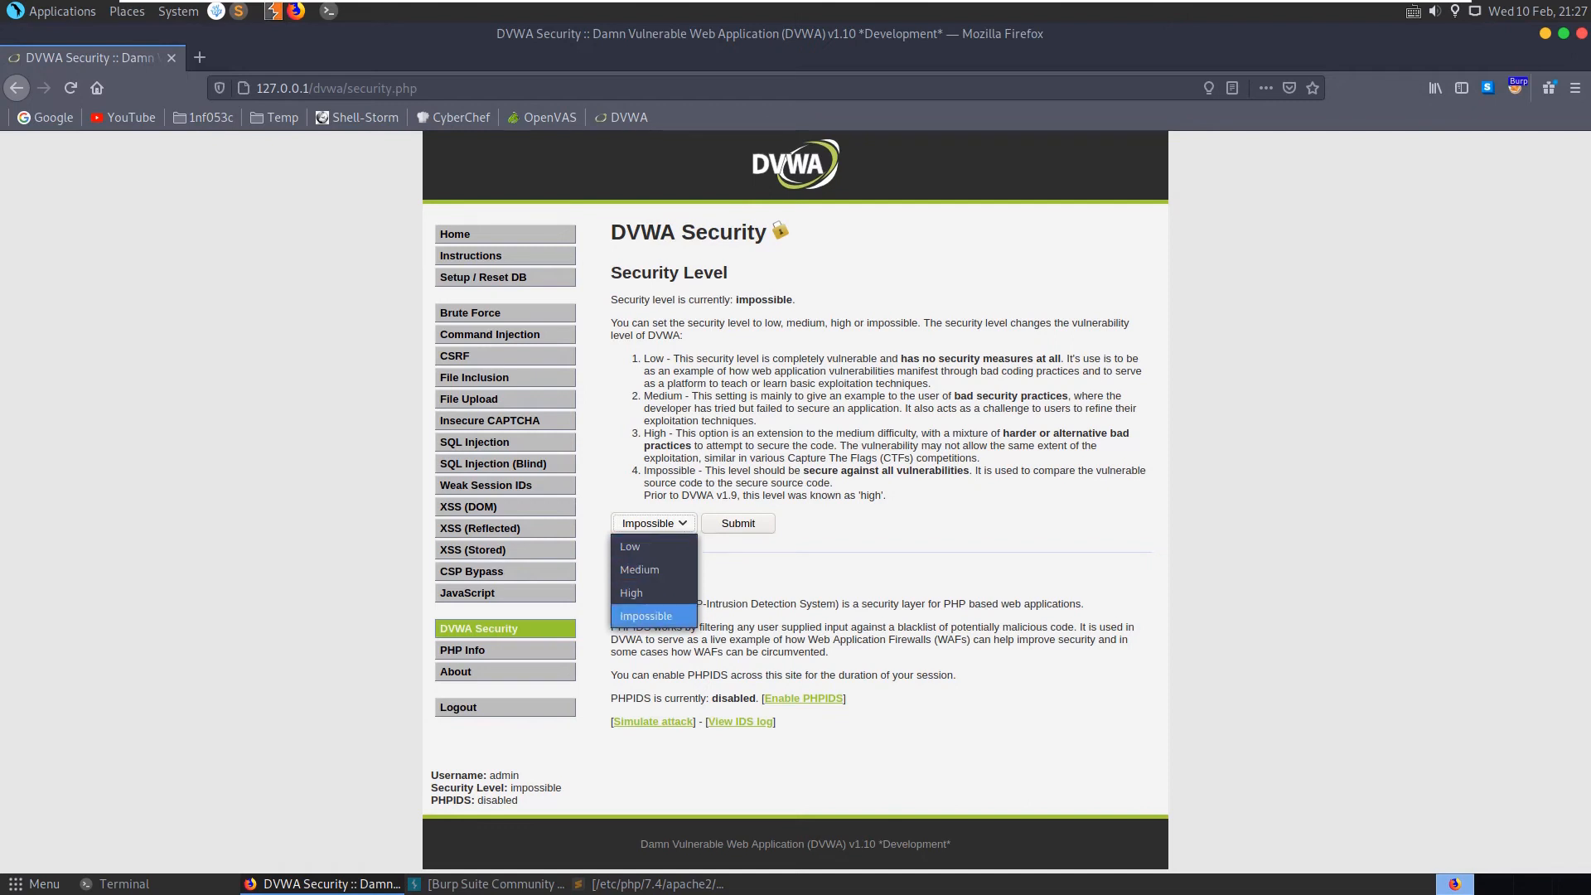
left_click(653, 522)
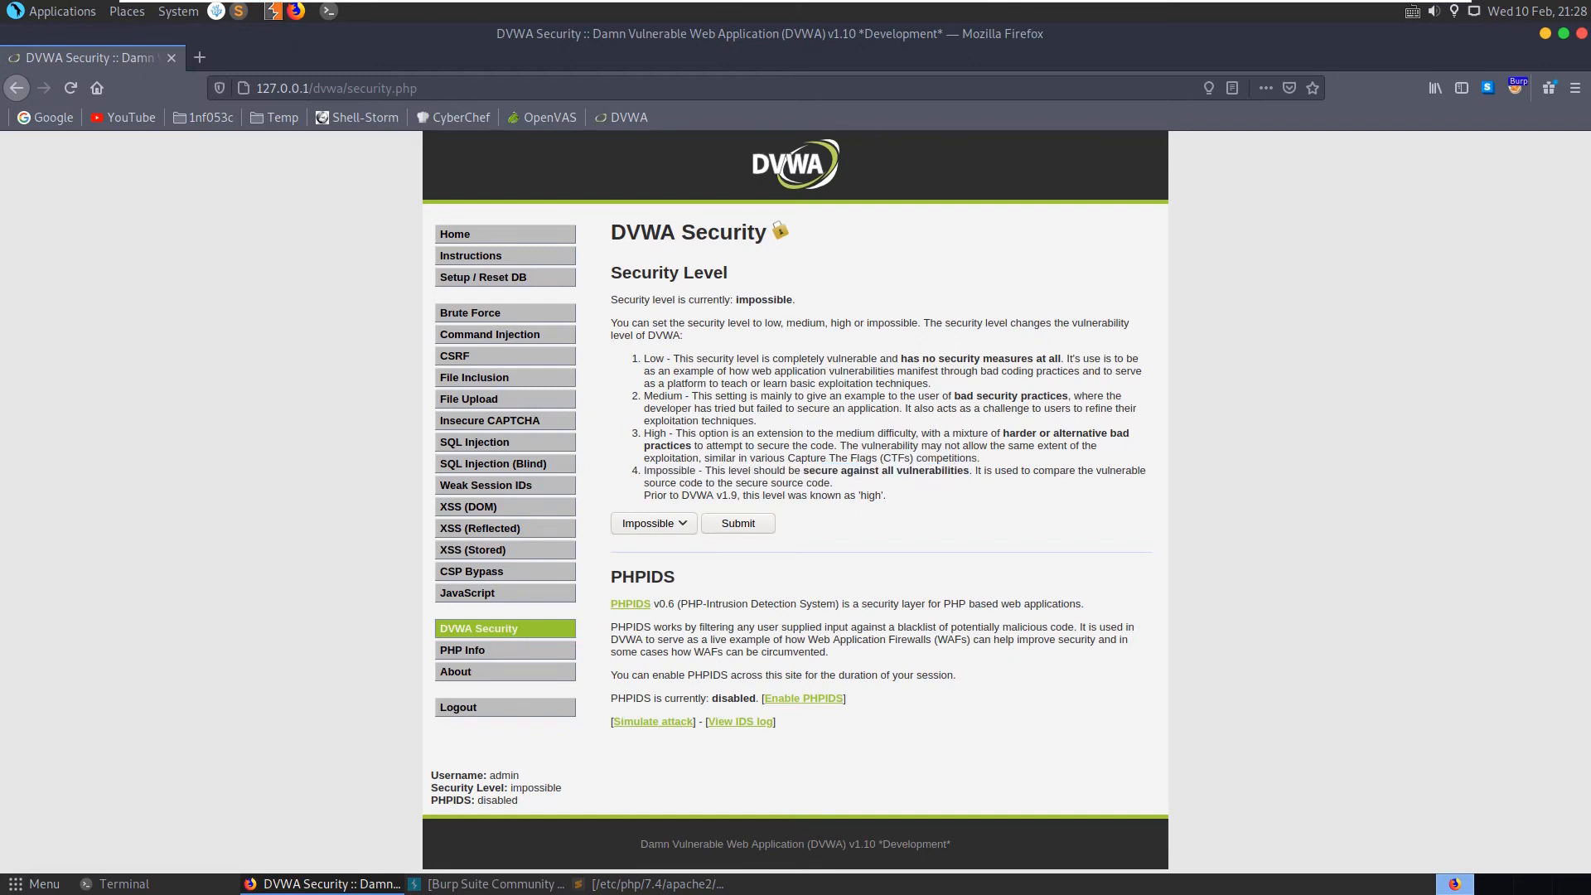
double_click(668, 469)
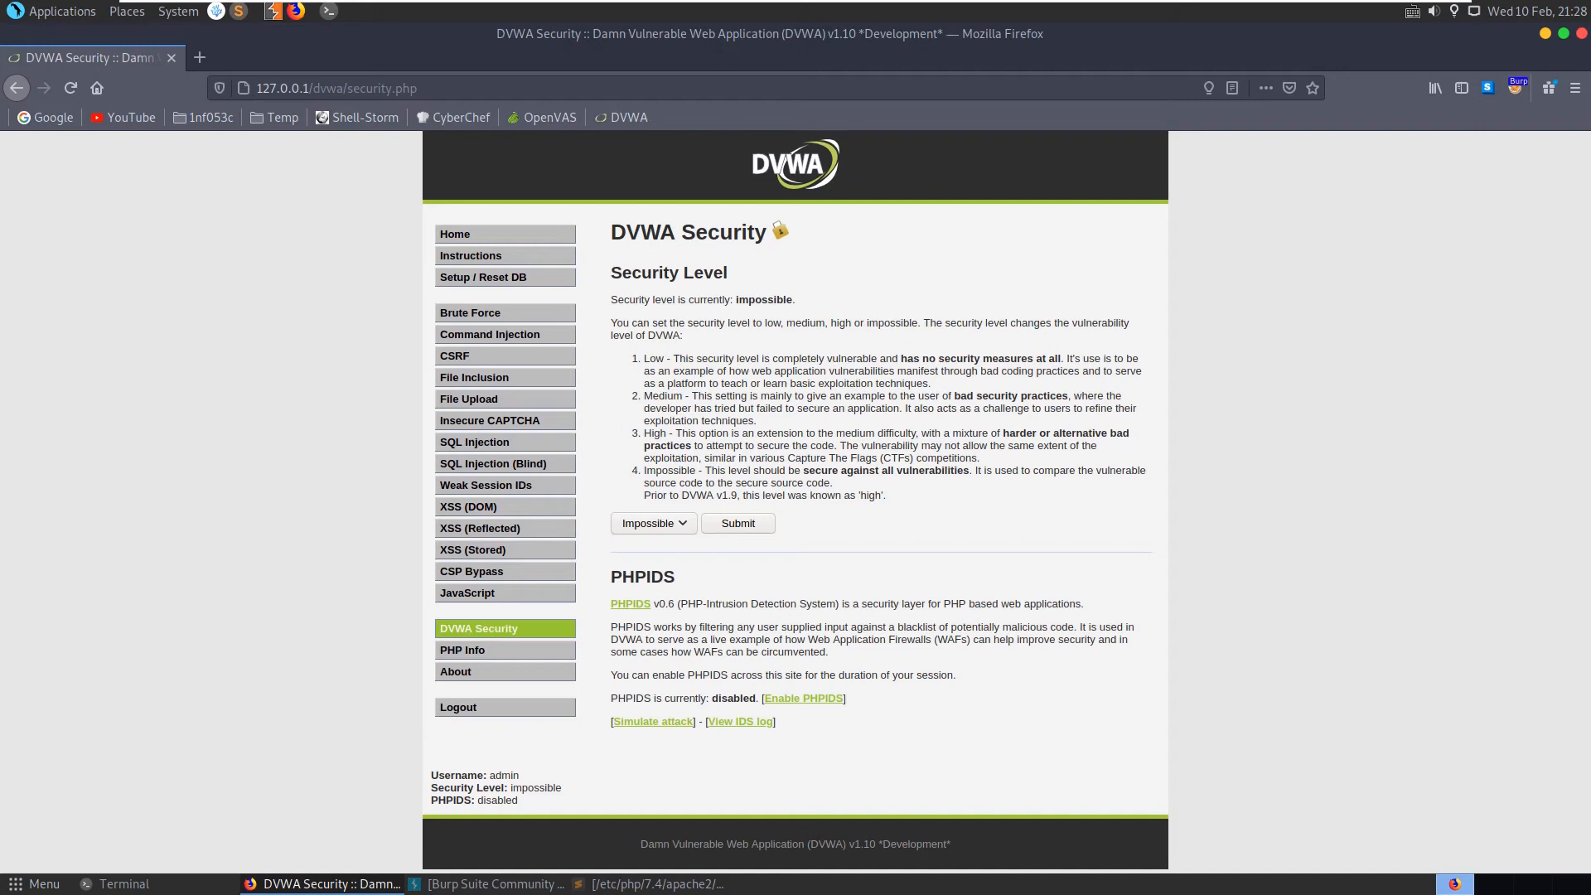
left_click(469, 313)
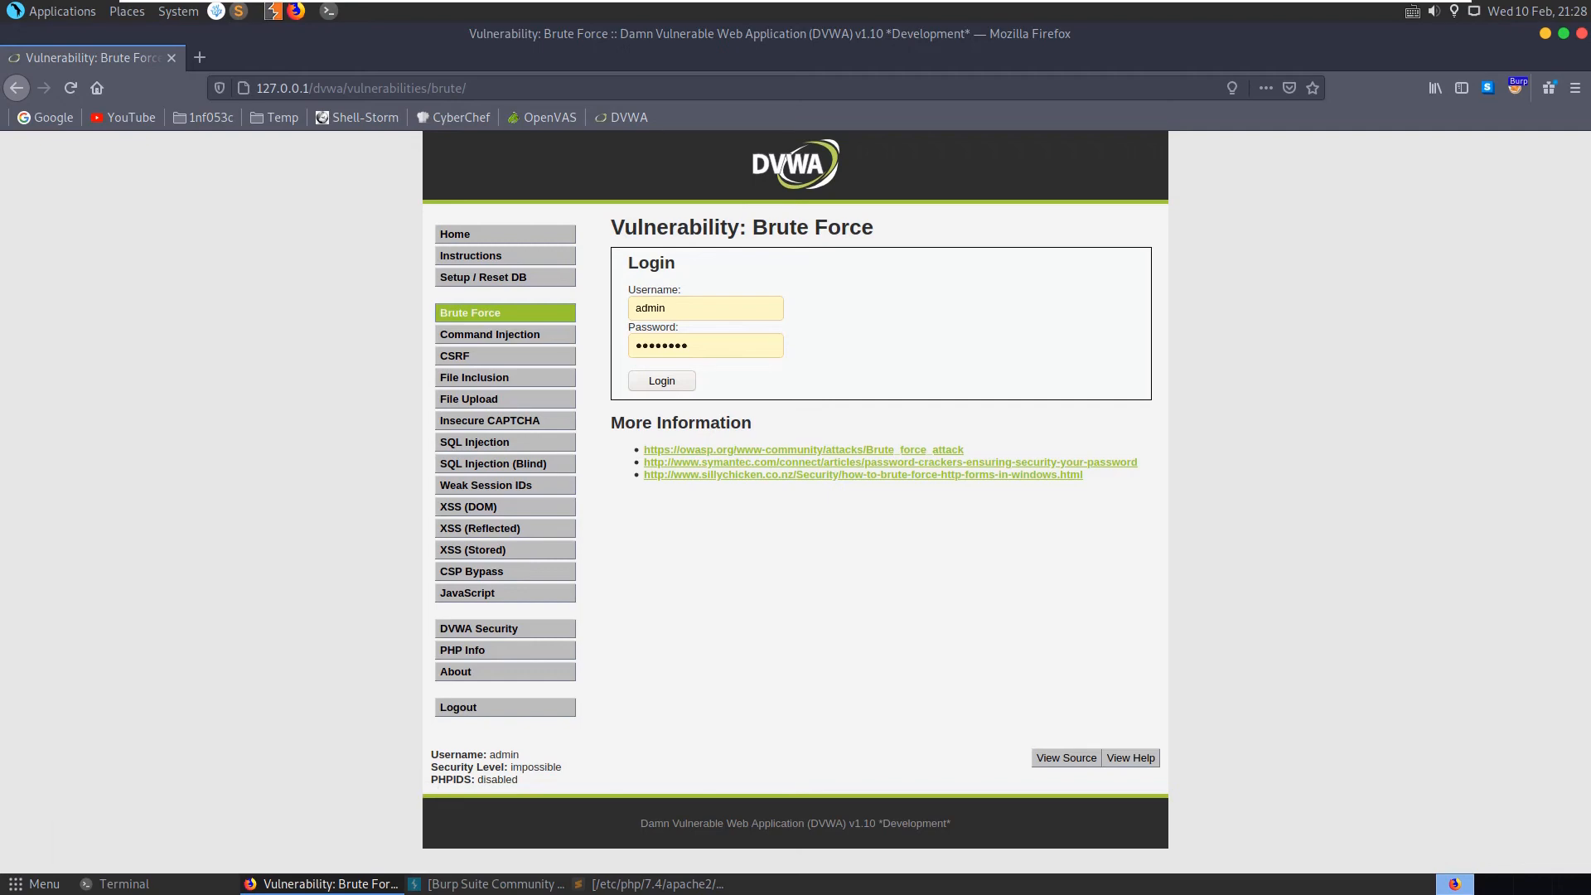
Switch from Firefox through Sublime Text to the Terminal in the DVWA config folder
left_click(657, 884)
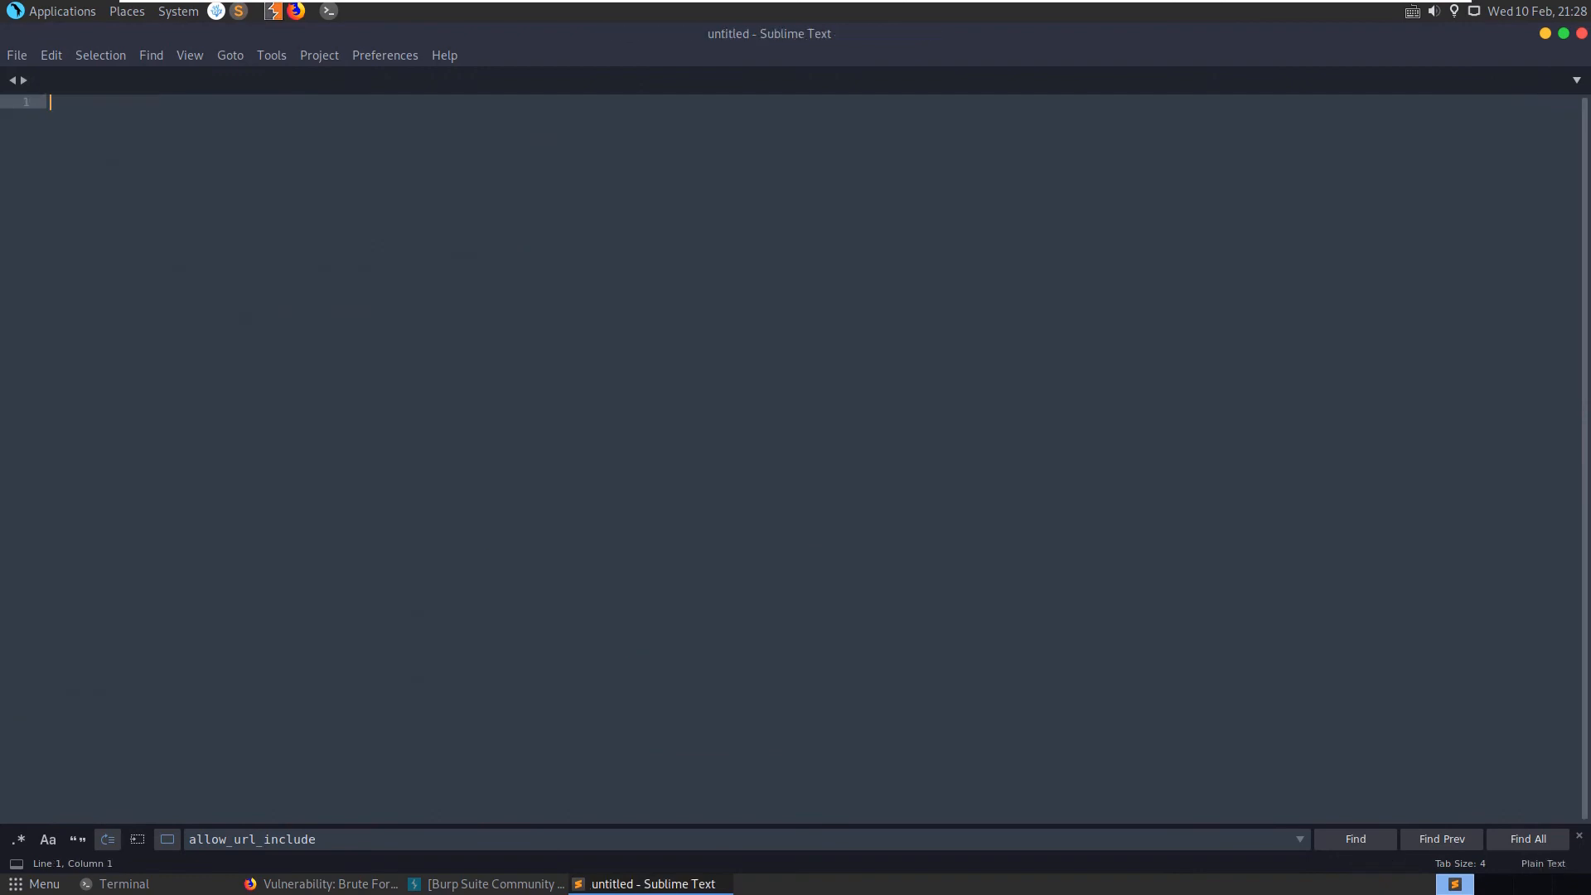
left_click(125, 884)
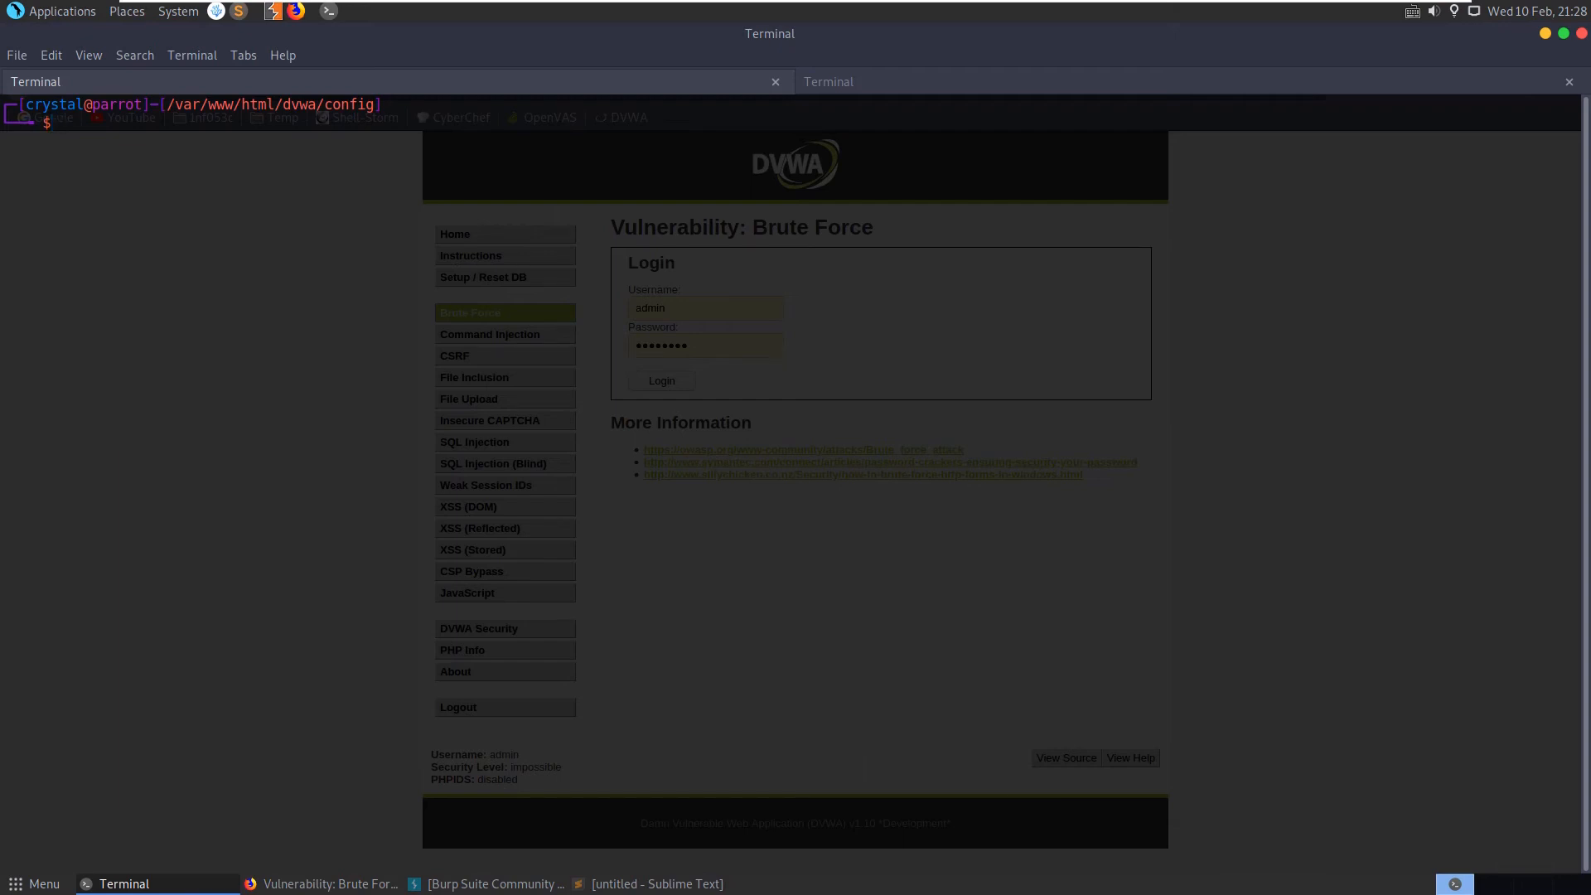
Echo "sudo service mysql start && sudo service apache2 start" into ~/.bash_aliases
type("cat \"")
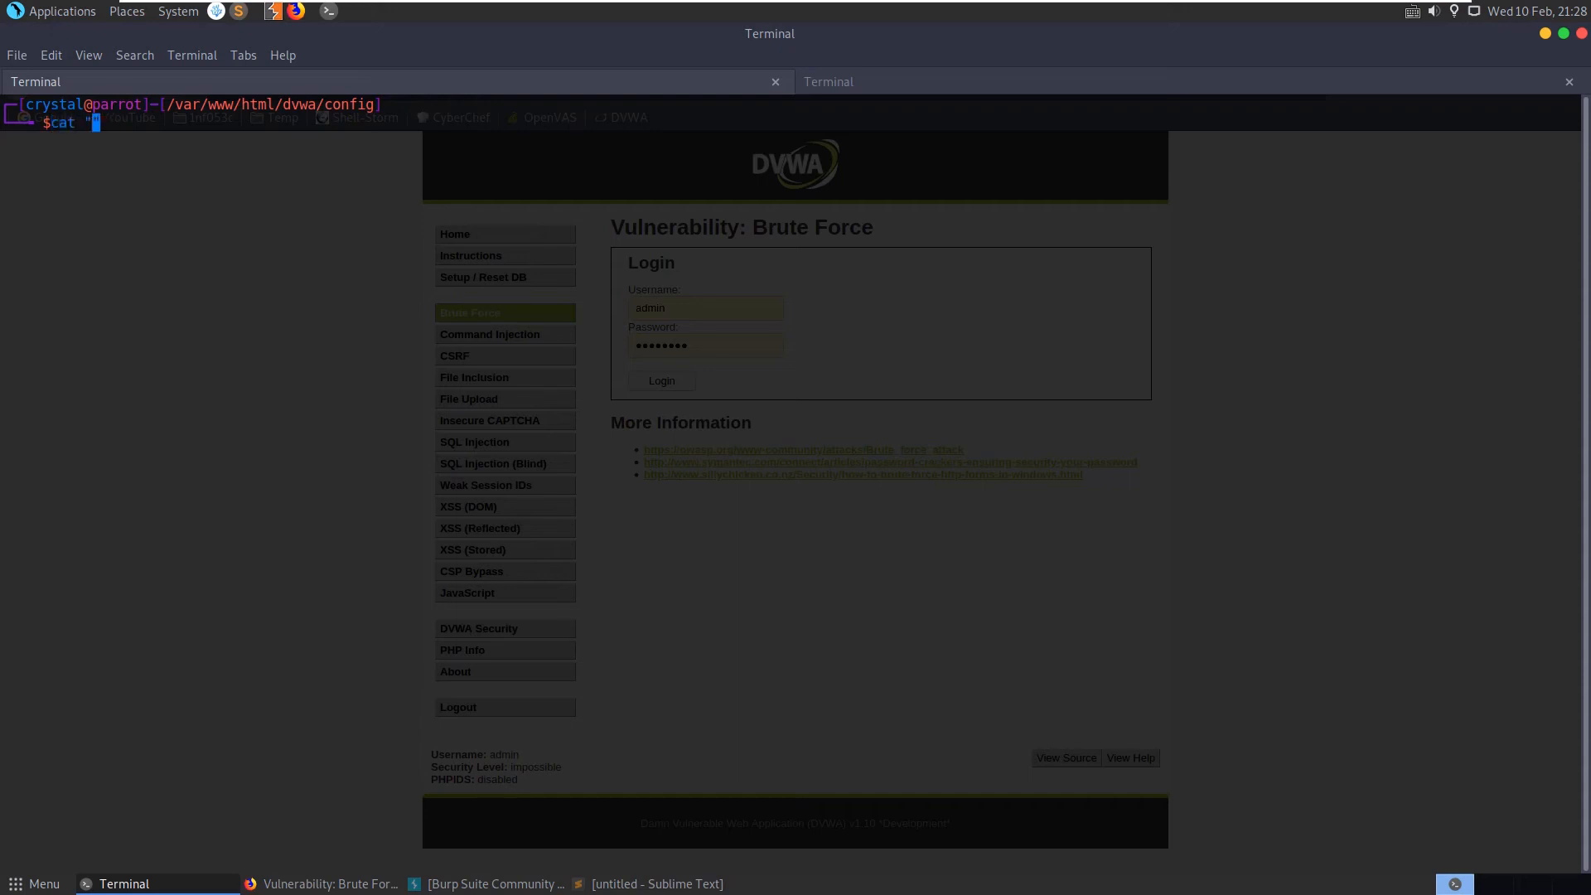
type("sudo serv")
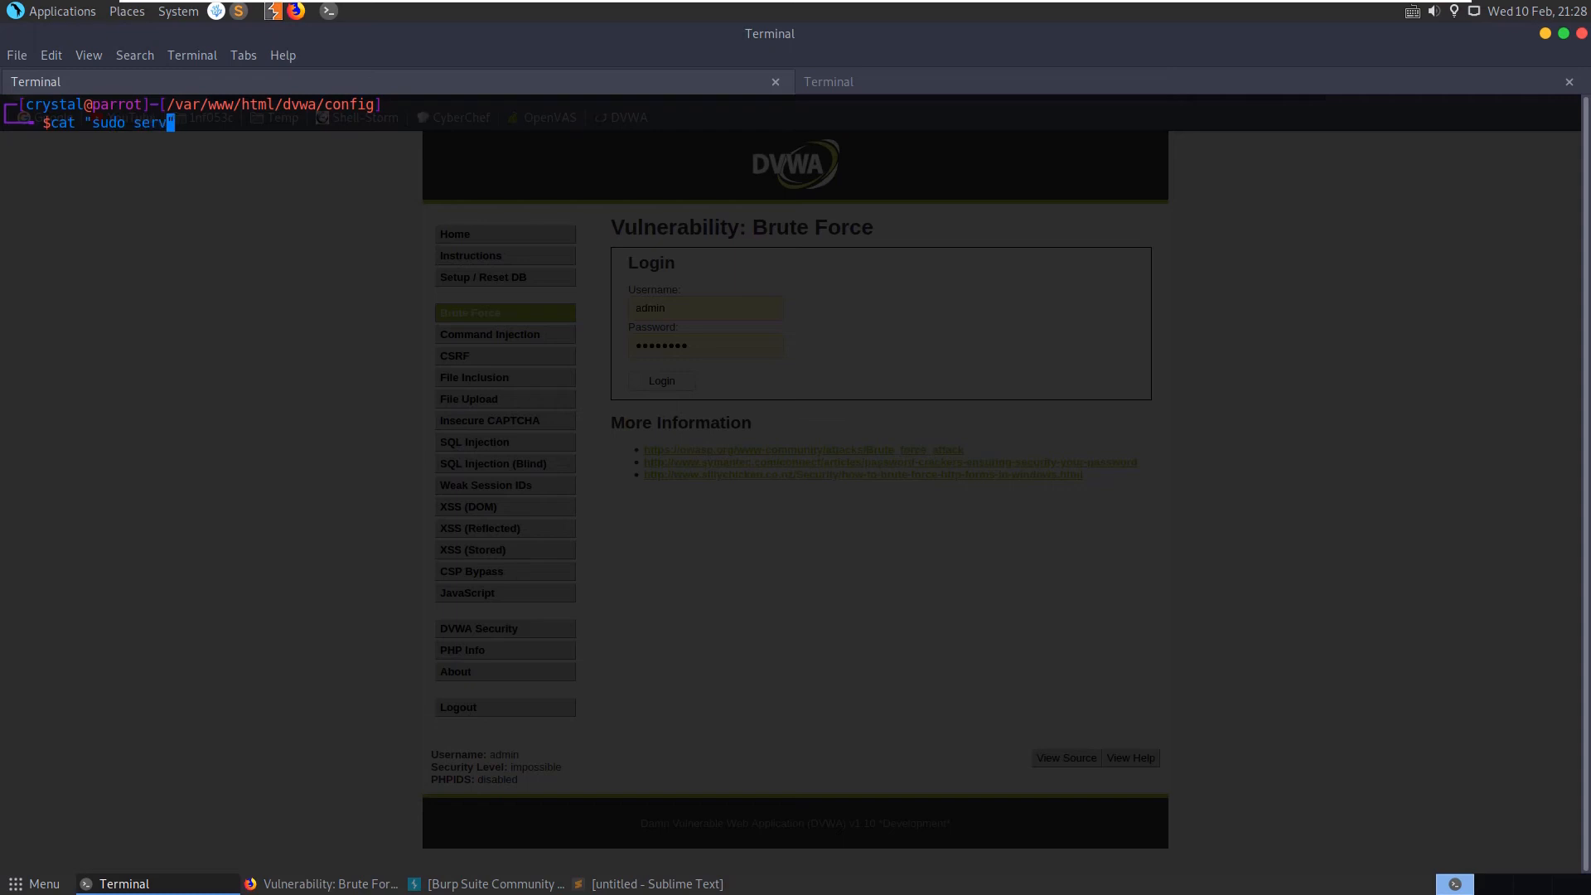
type("ice mysql star")
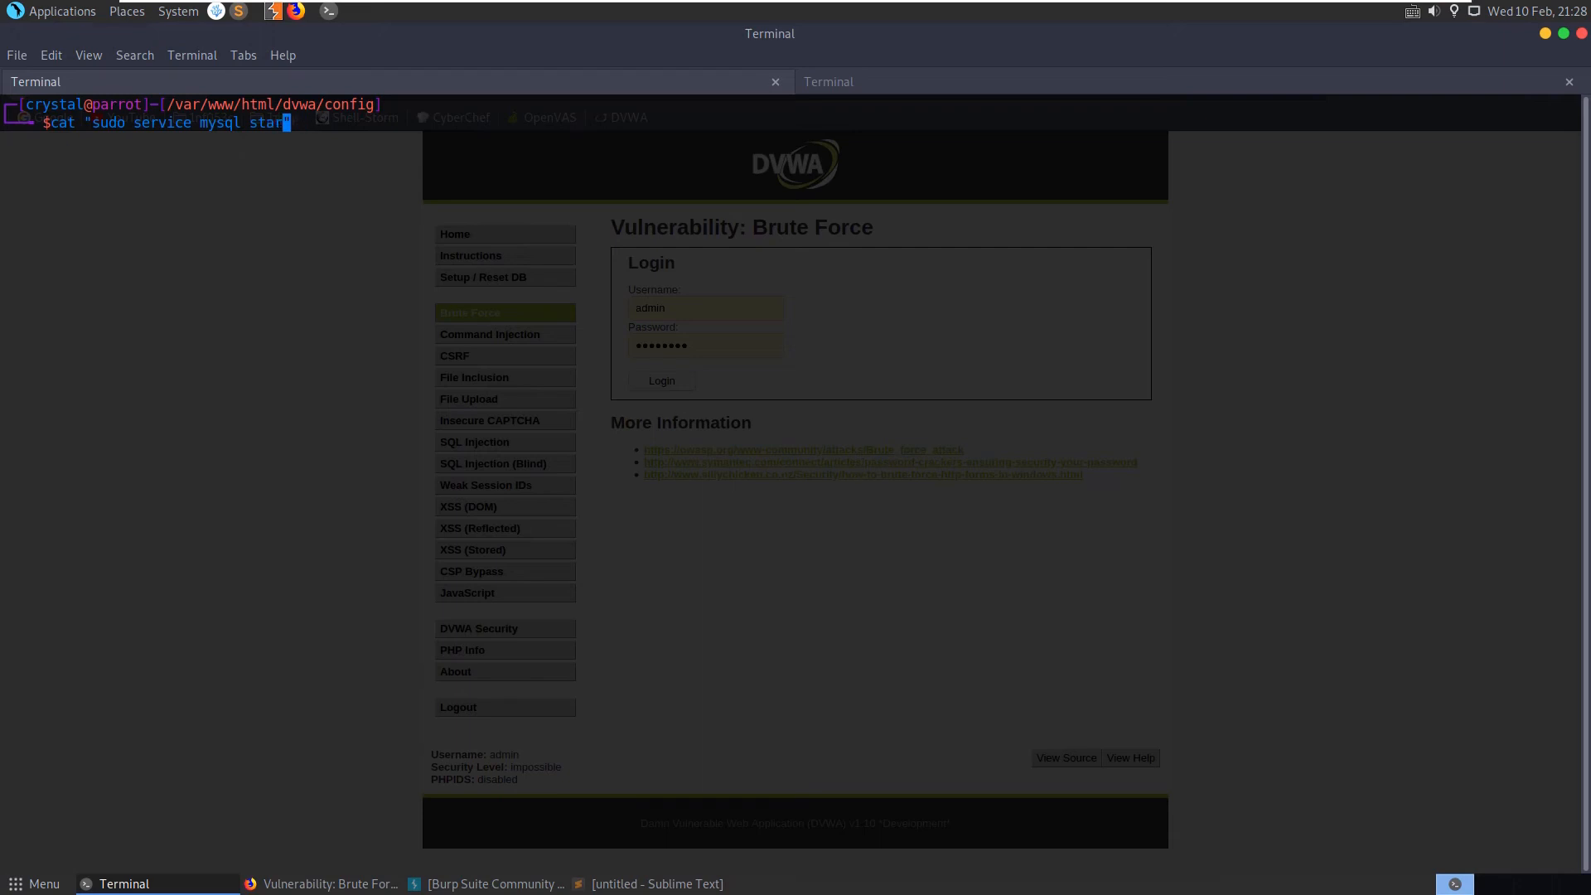
type("t\"")
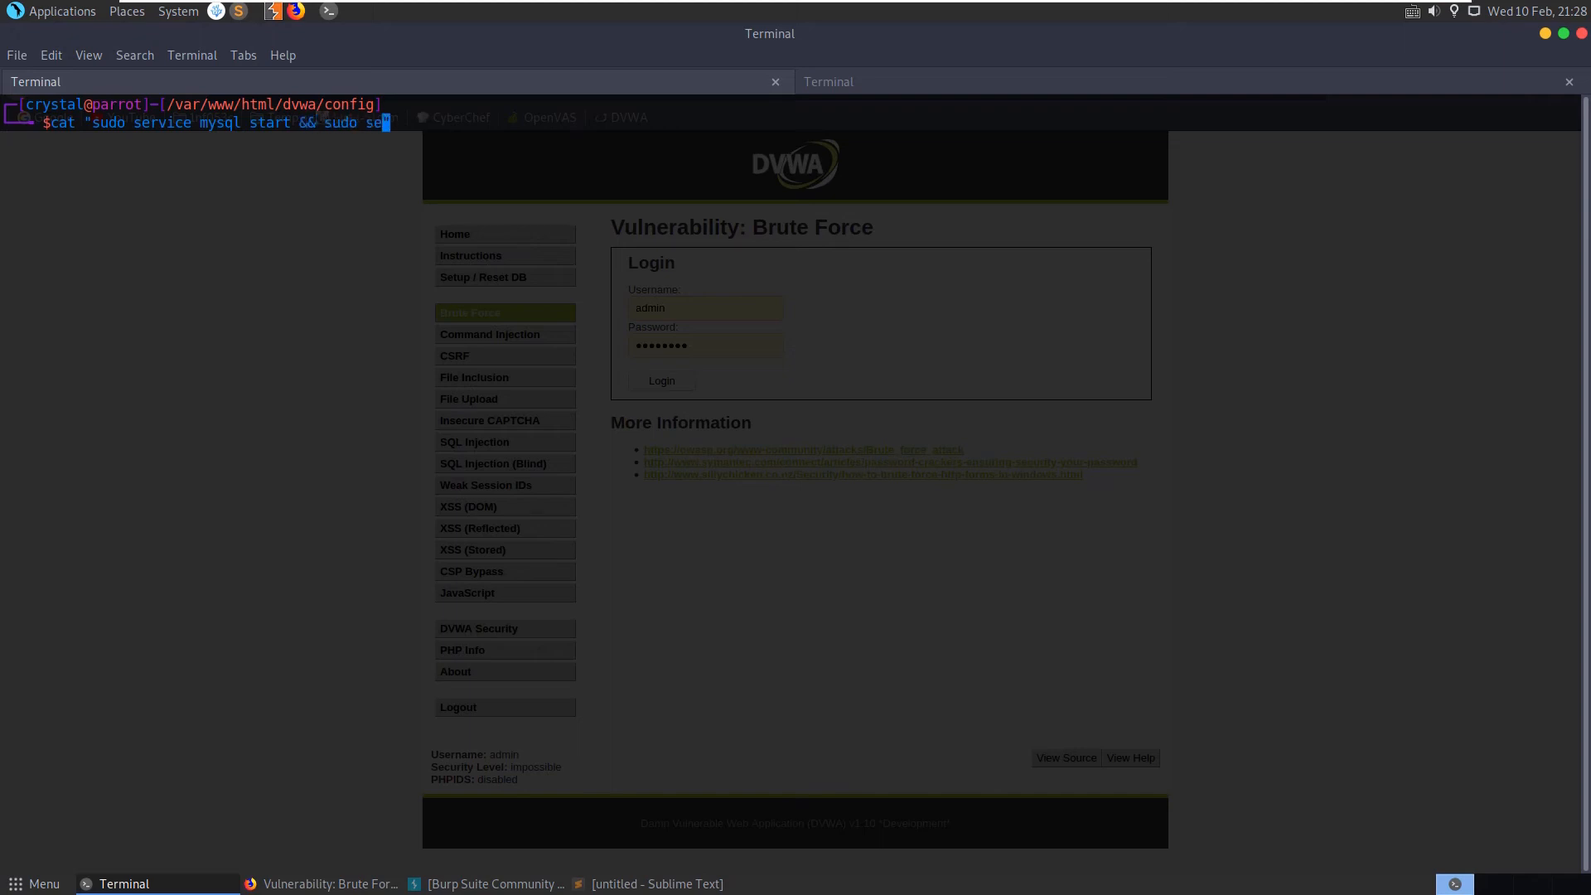
type("service apa")
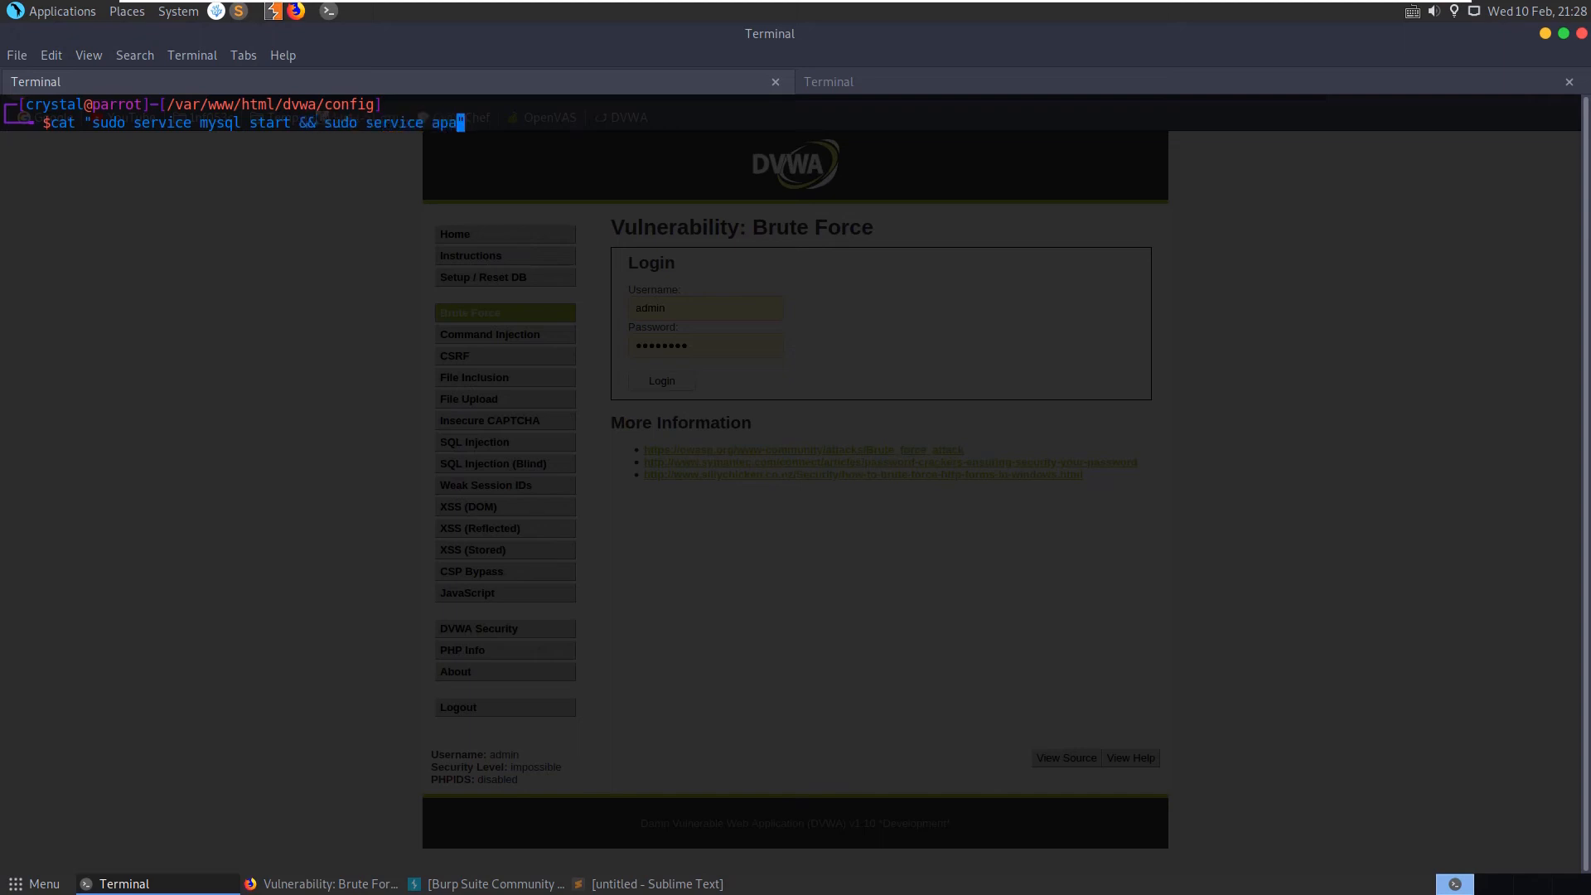
type("che2 start\"")
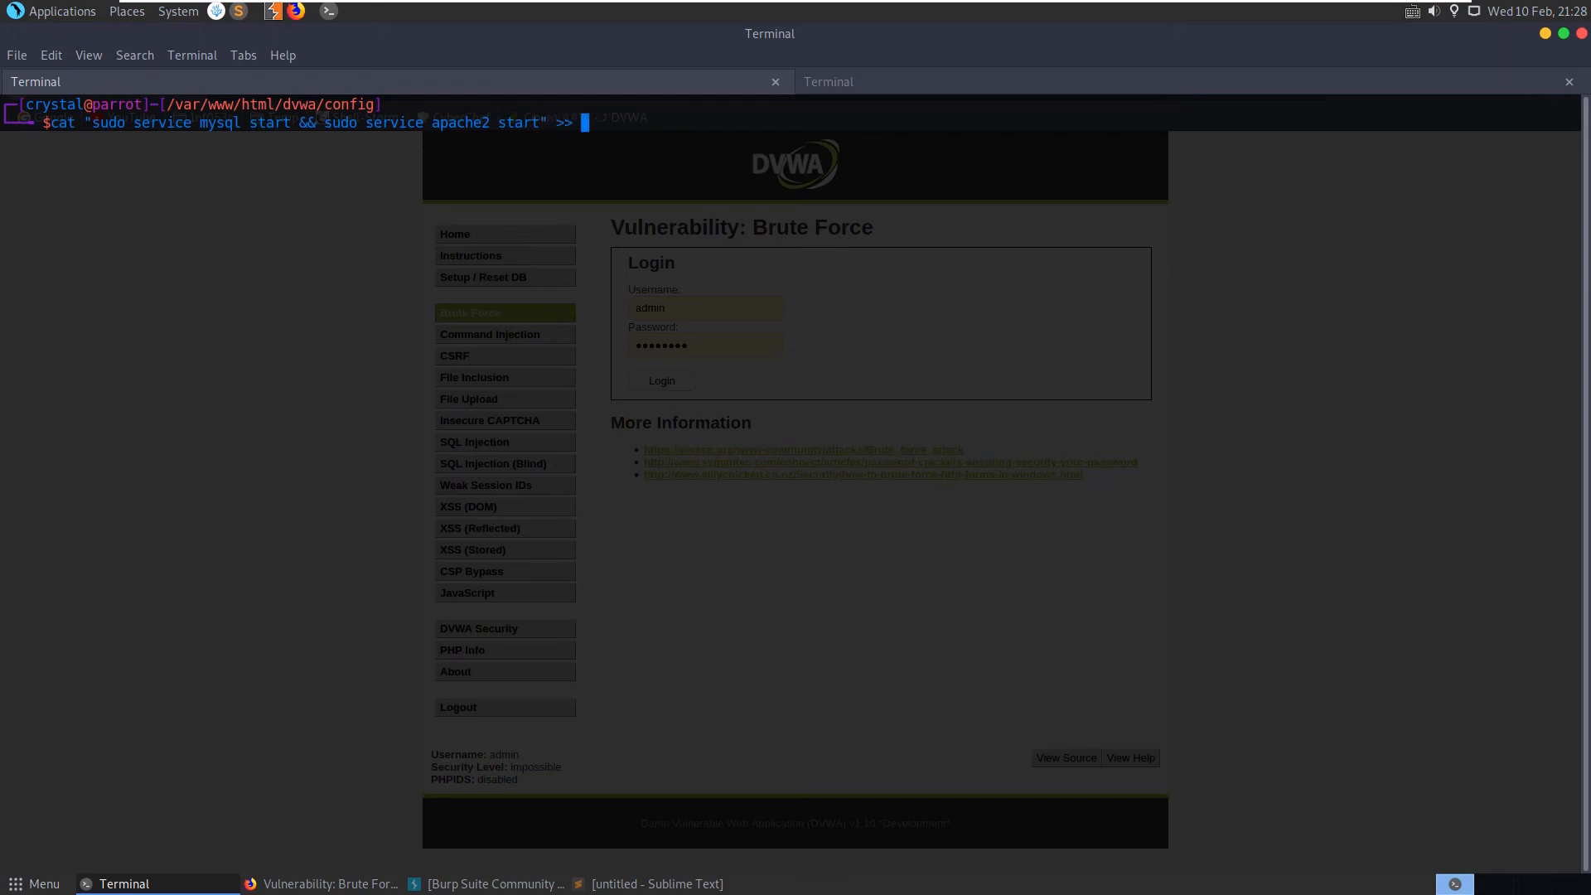
type("~.")
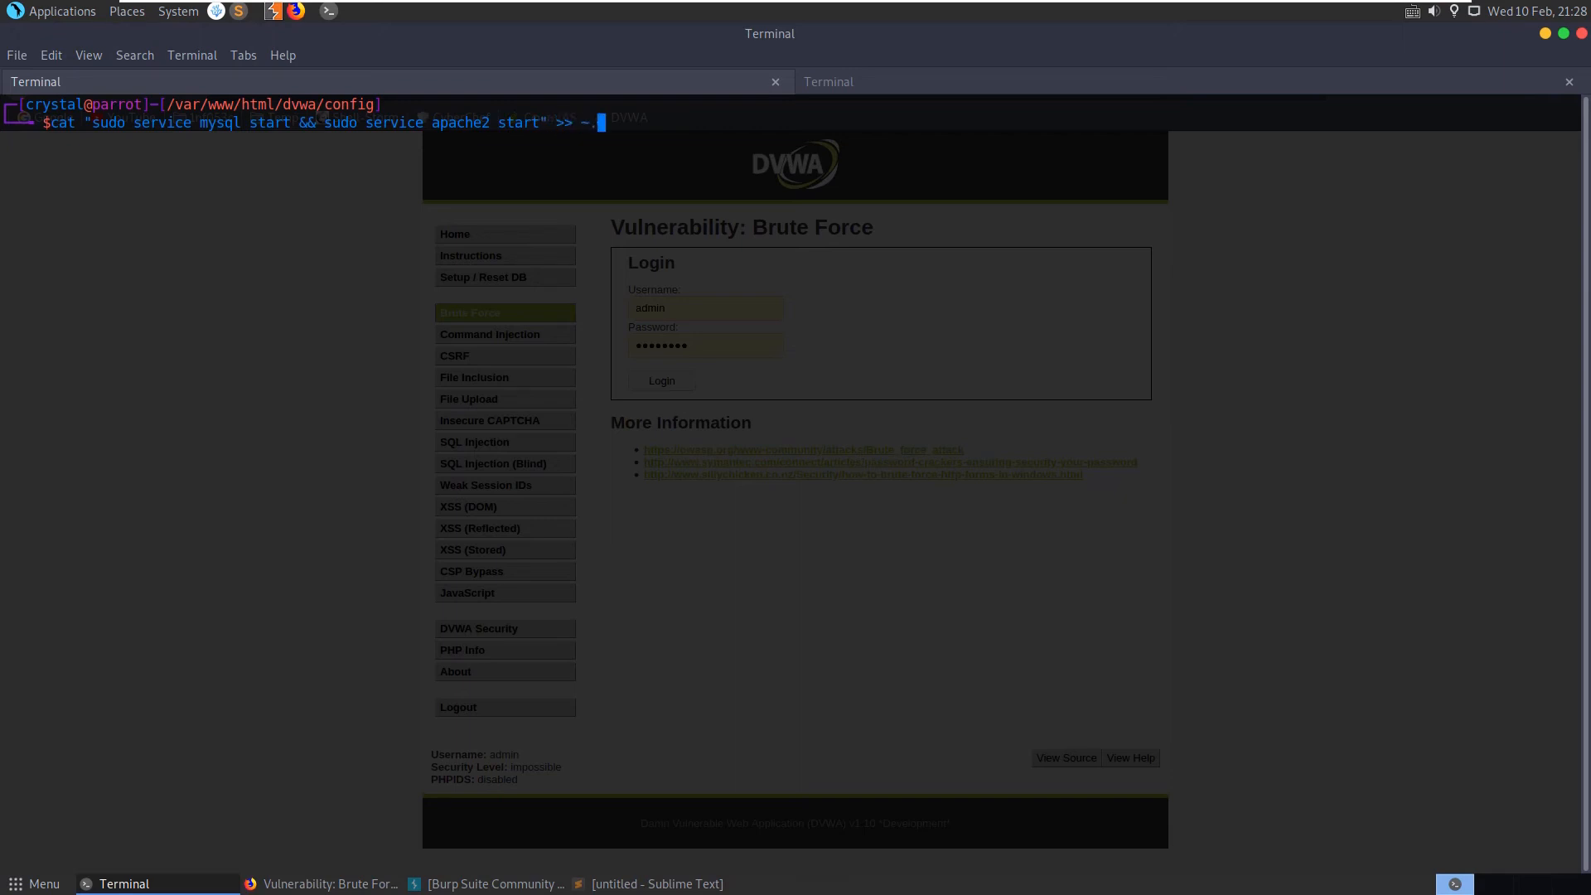
type("bash_aliases")
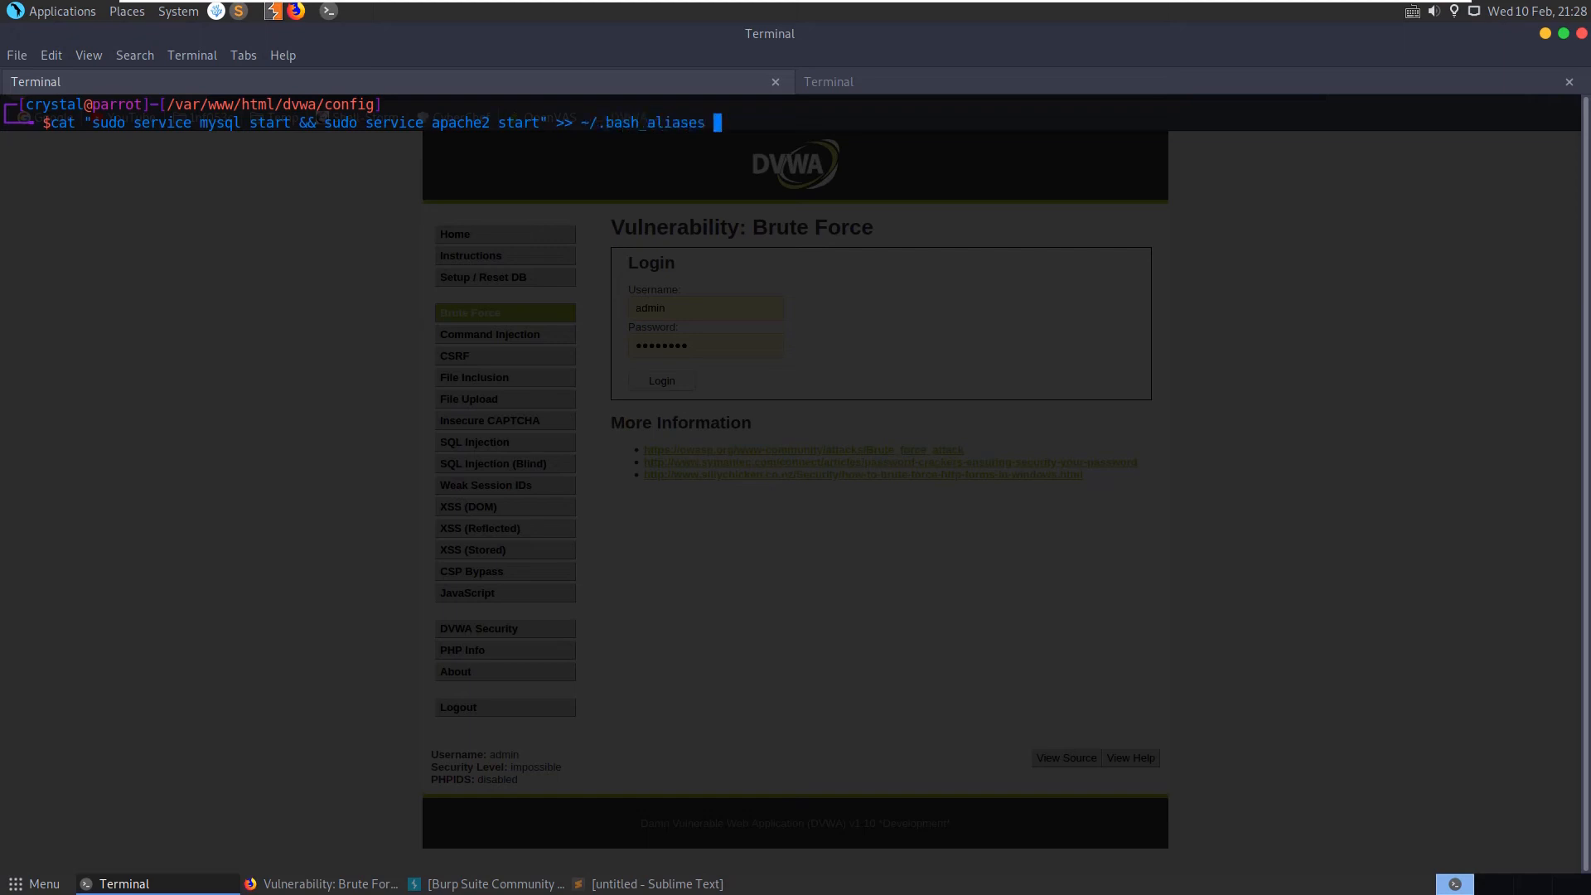
key("Return")
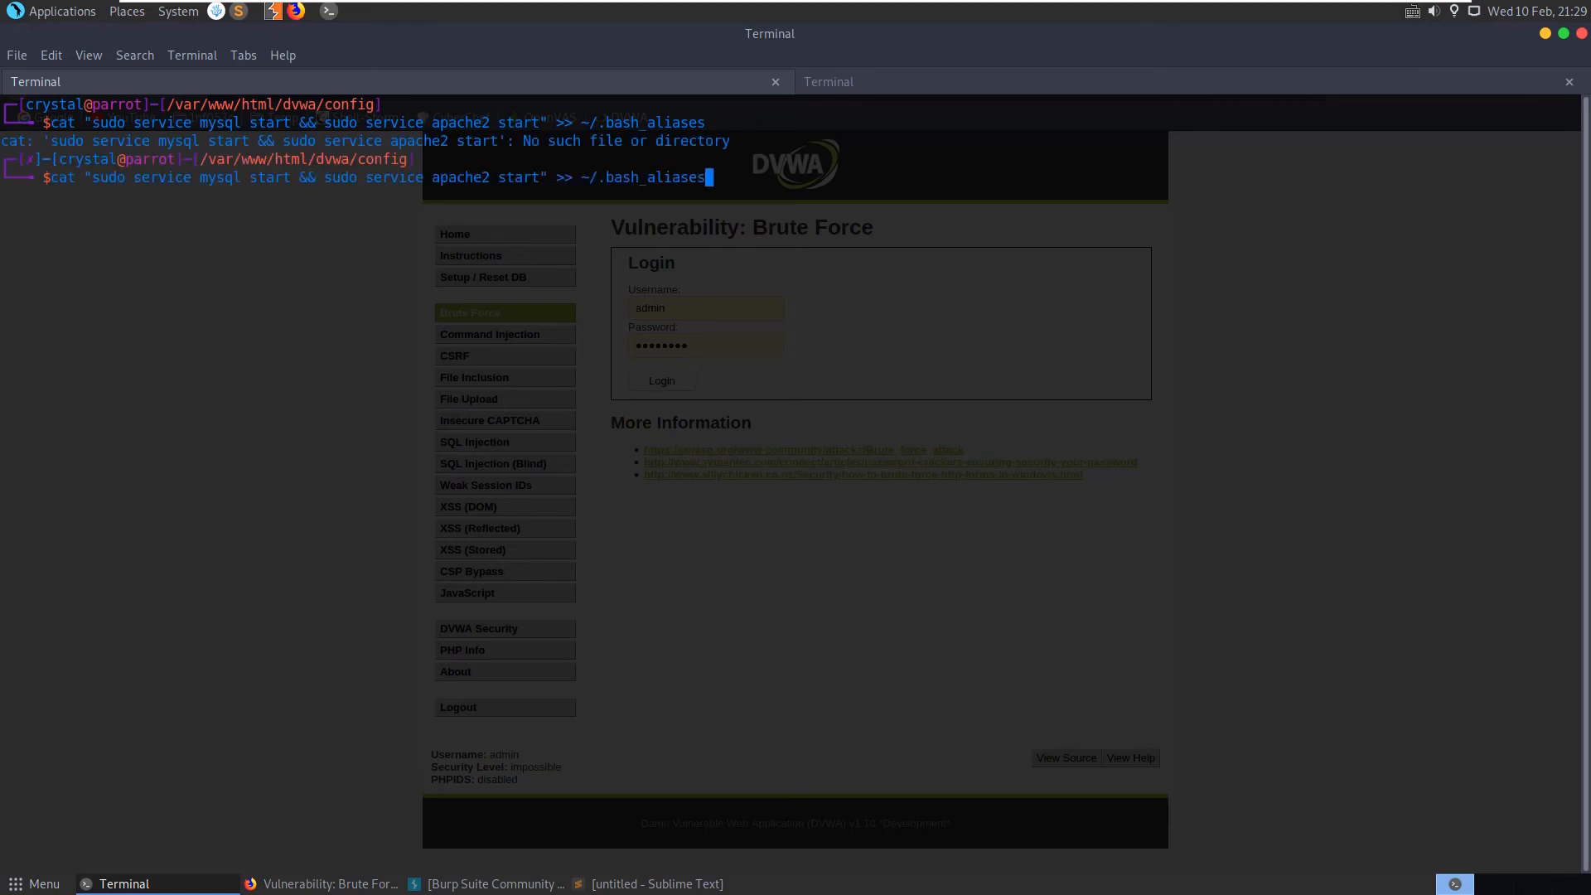
Reload the shell with bash, which reports alias not-found errors
type("\" \"")
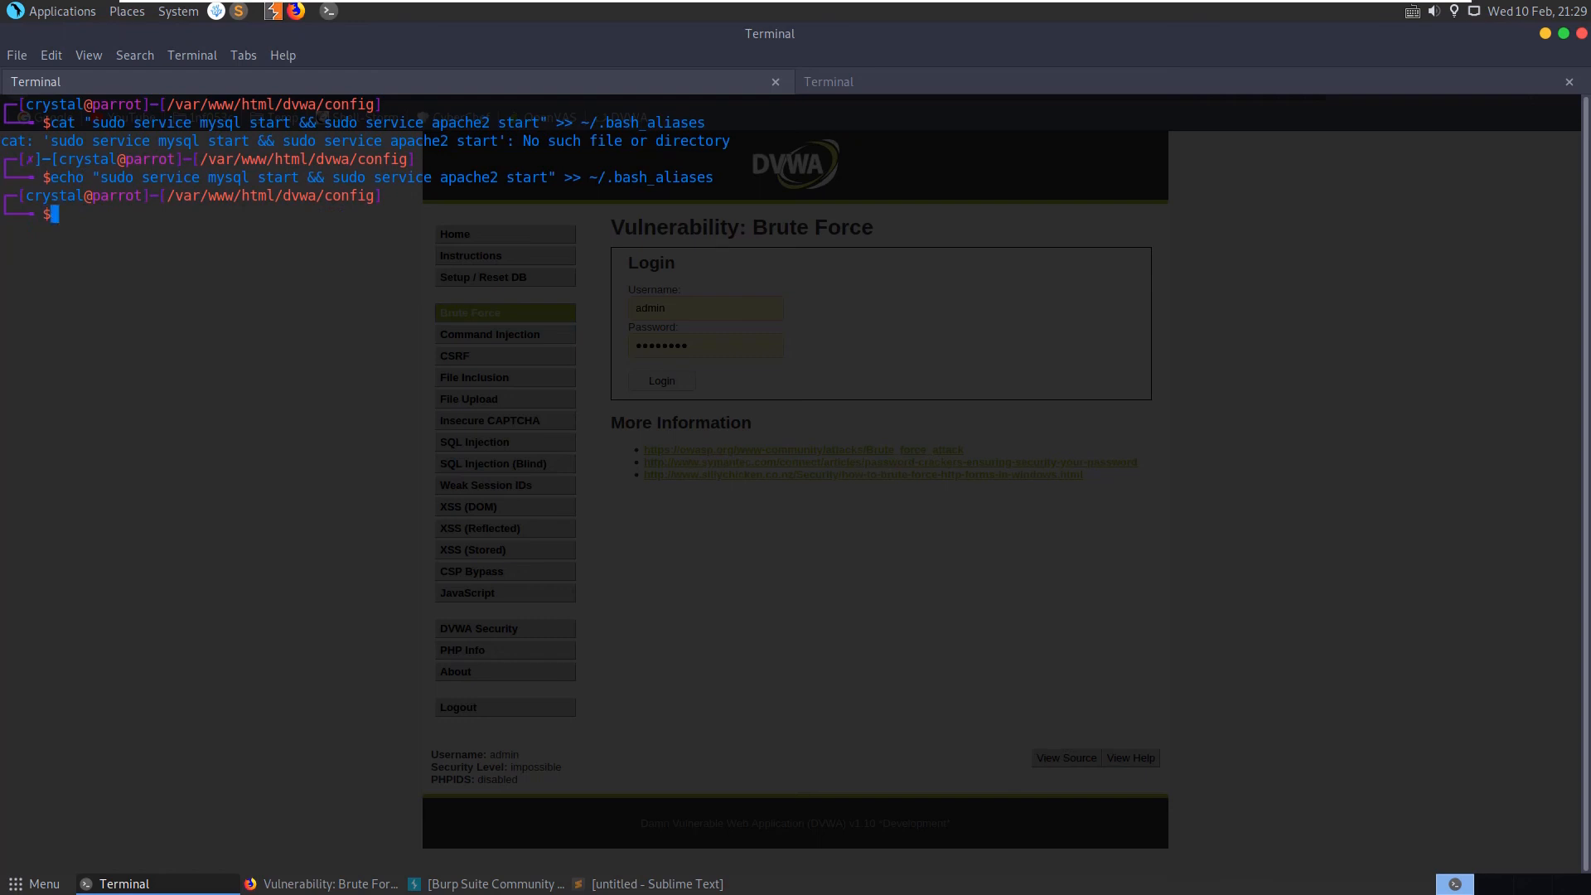
type("bash")
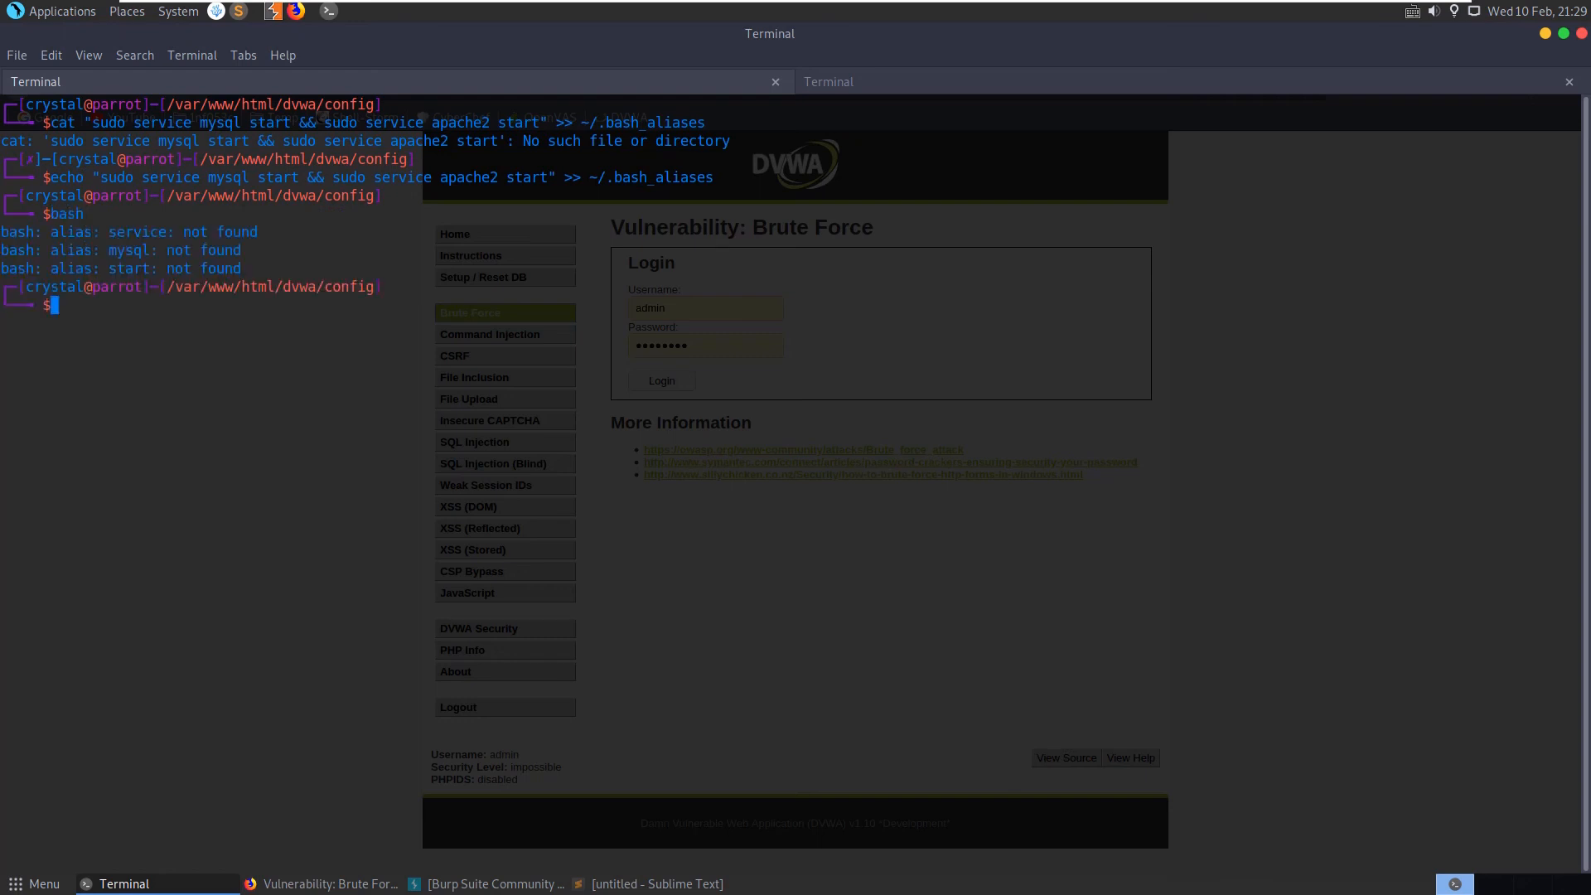
type("c")
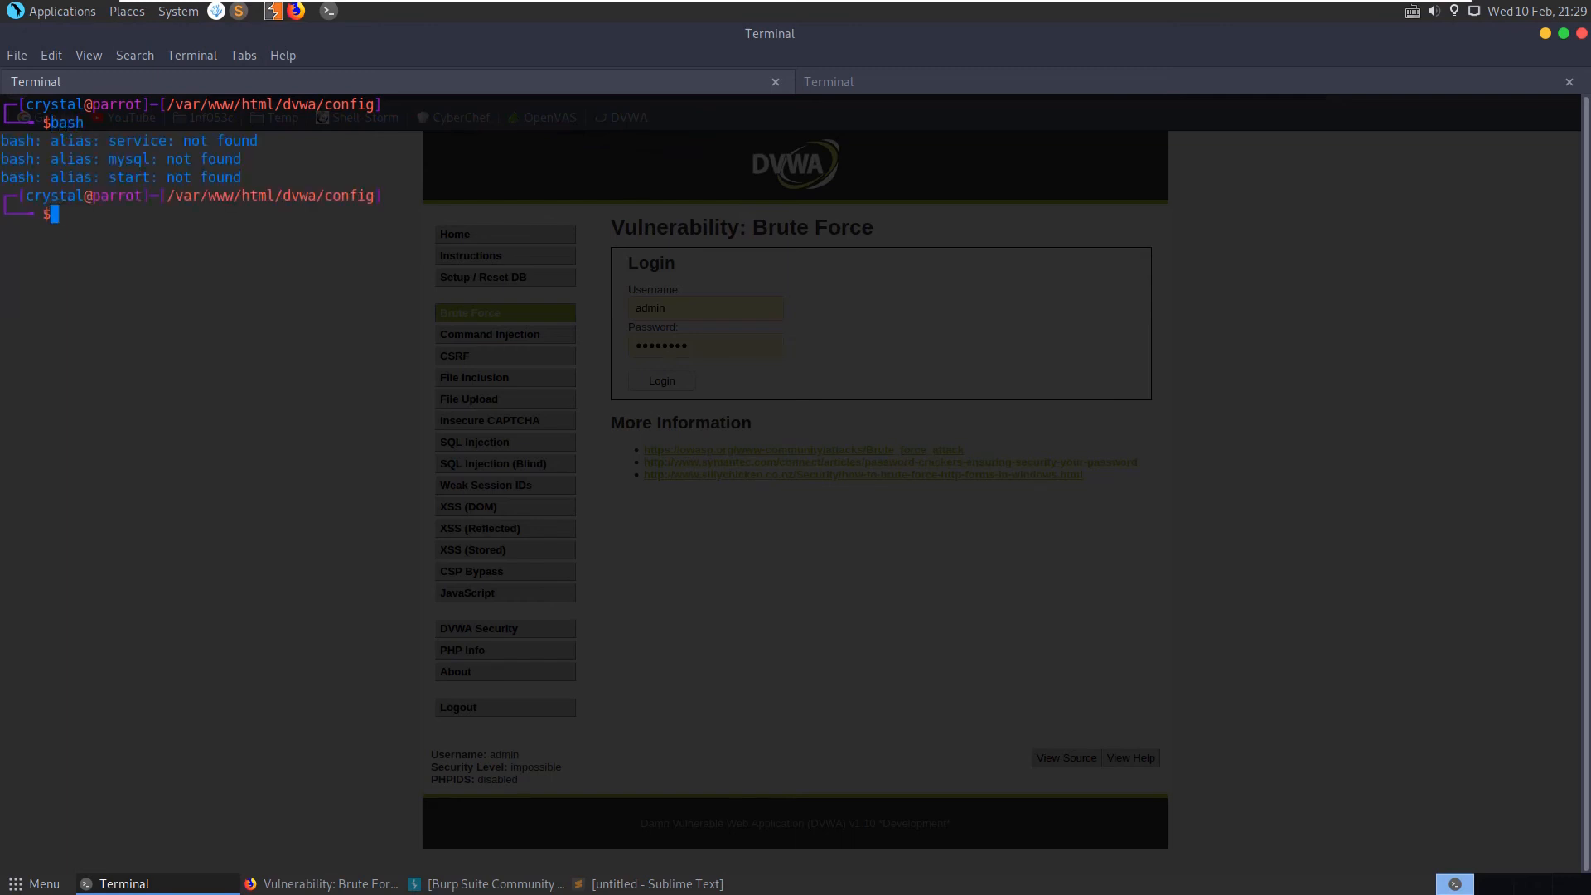
Open ~/.bash_aliases in Sublime Text with subl
type("s")
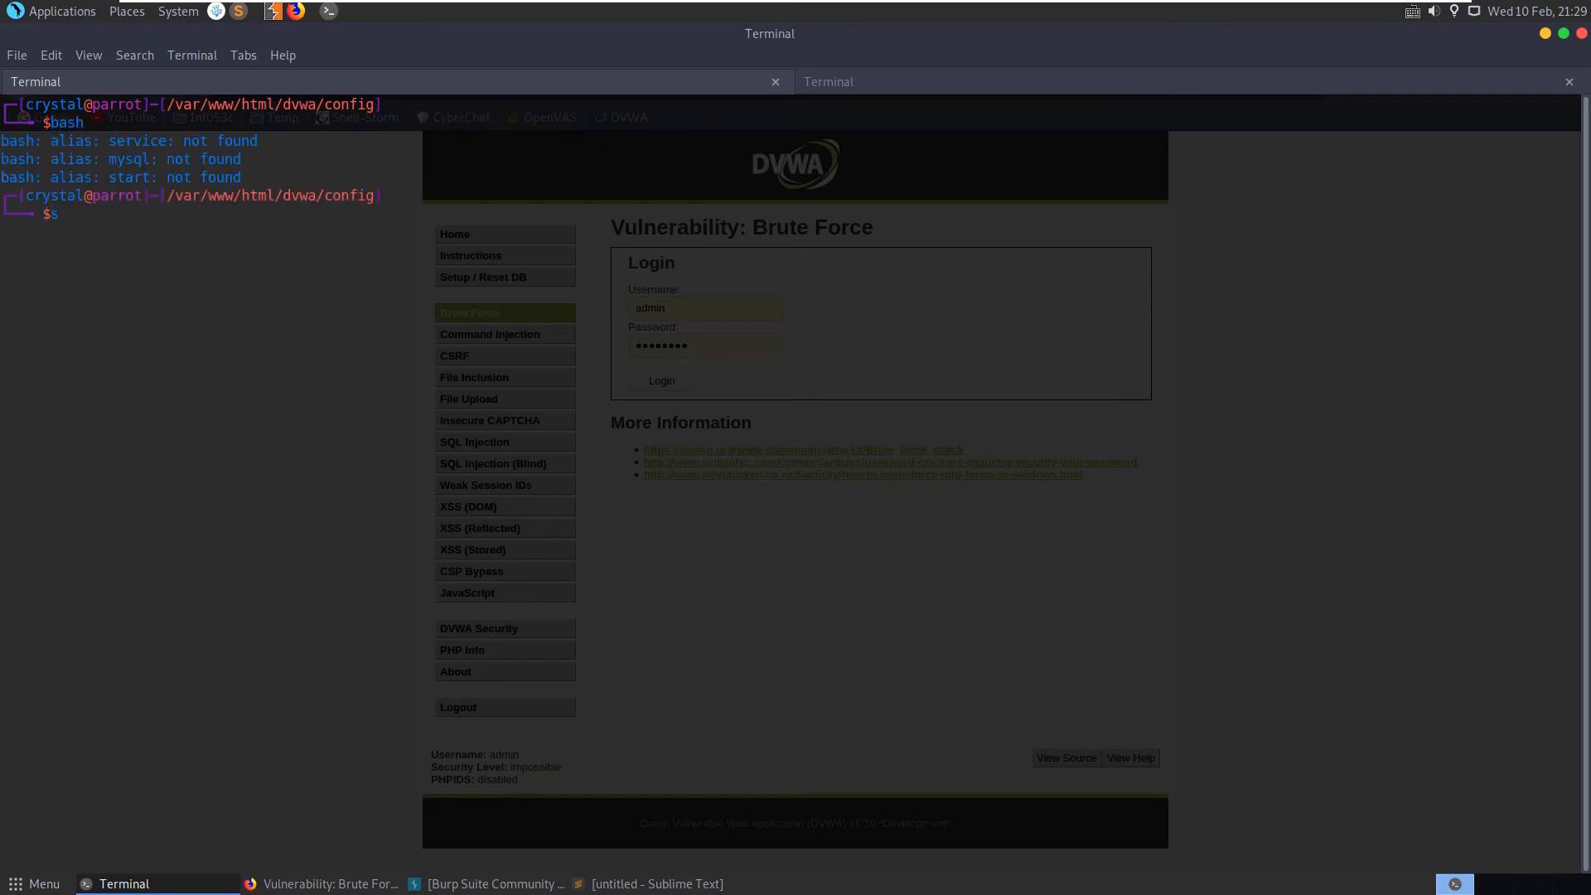
type("subl")
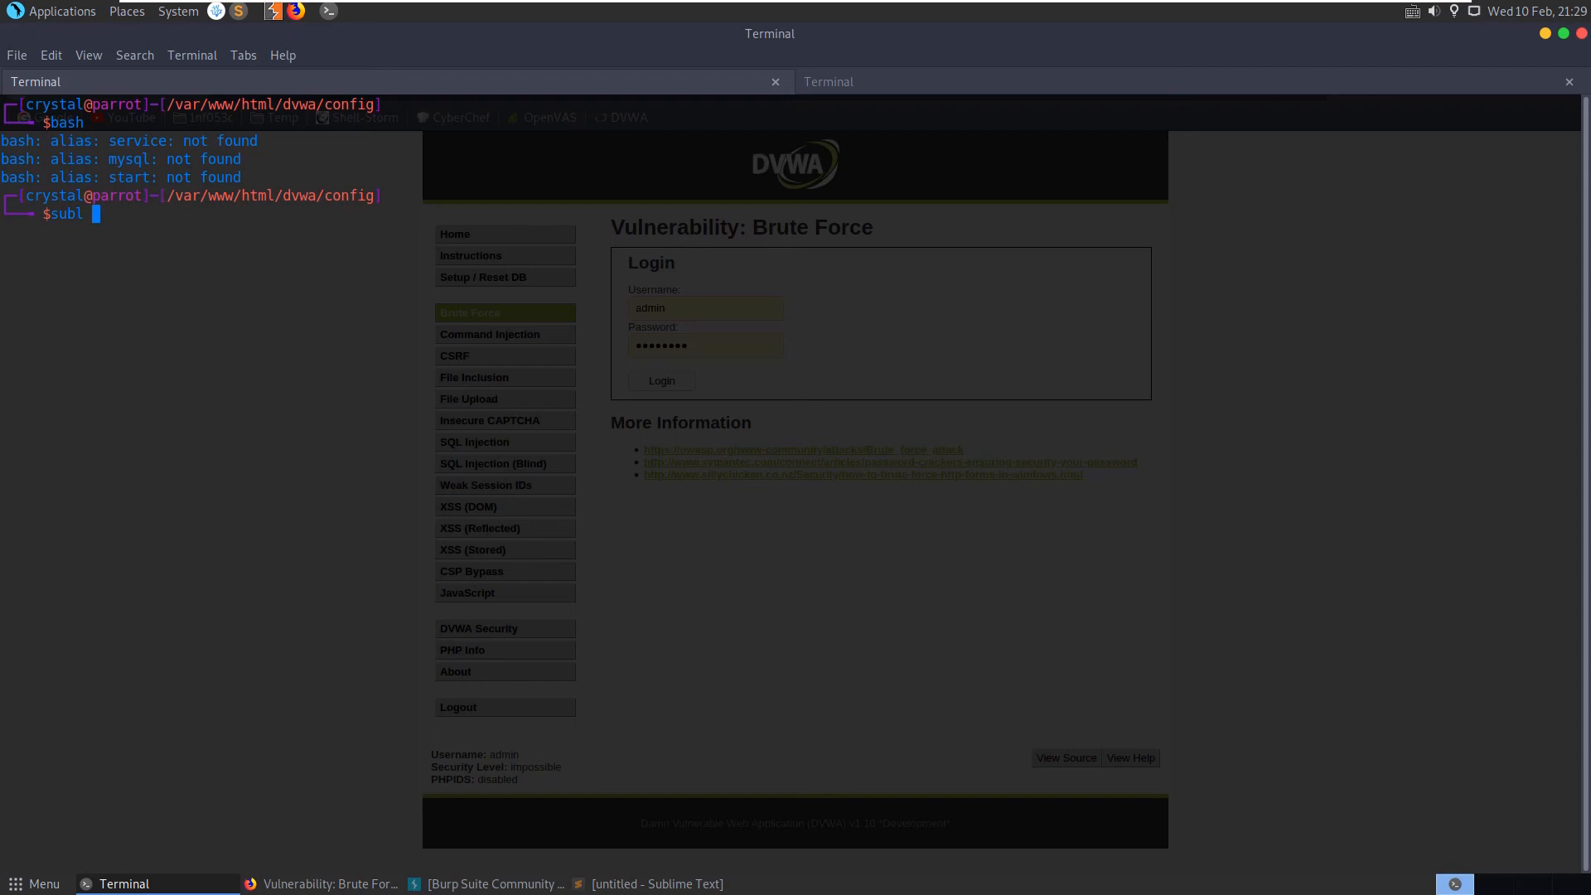
type("~/.")
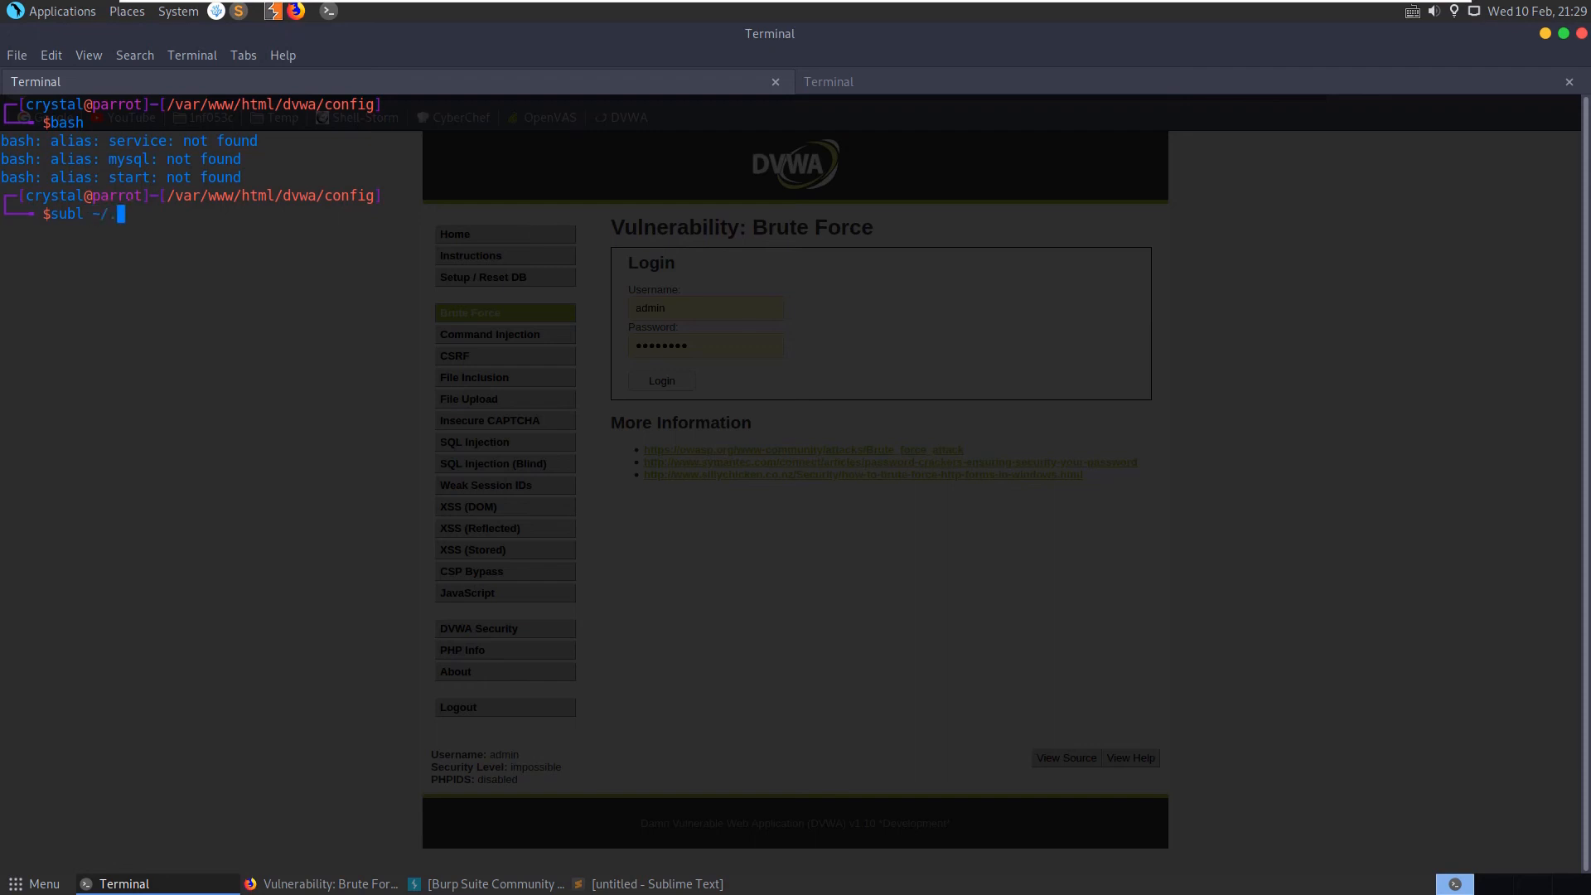
type("bash_a;")
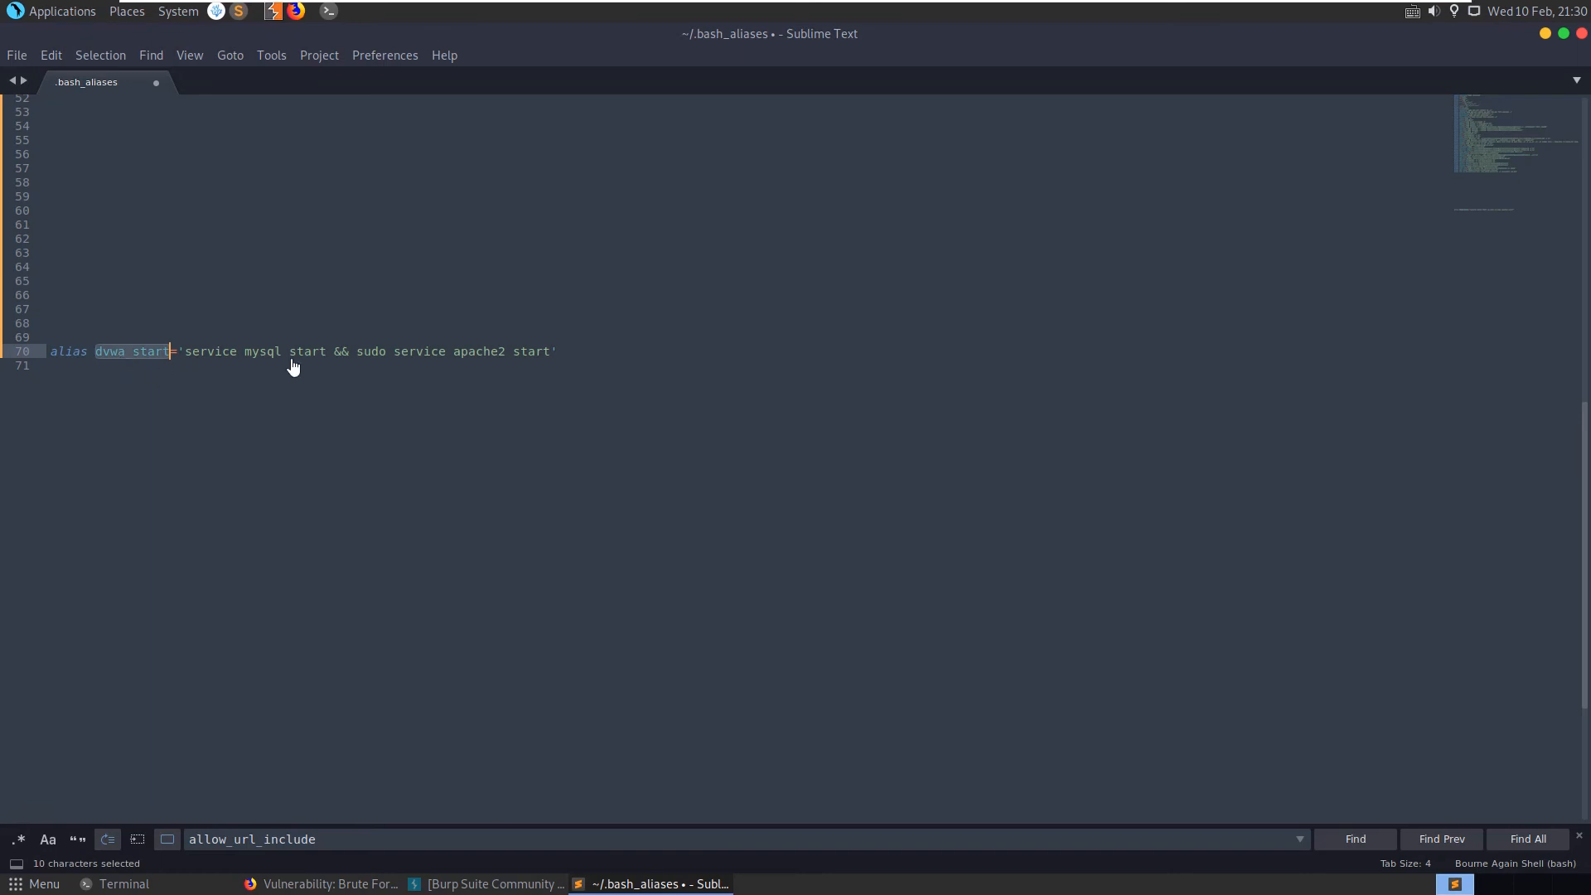
Wrap the start commands in alias dvwa_start='...' and save the file
left_click(145, 365)
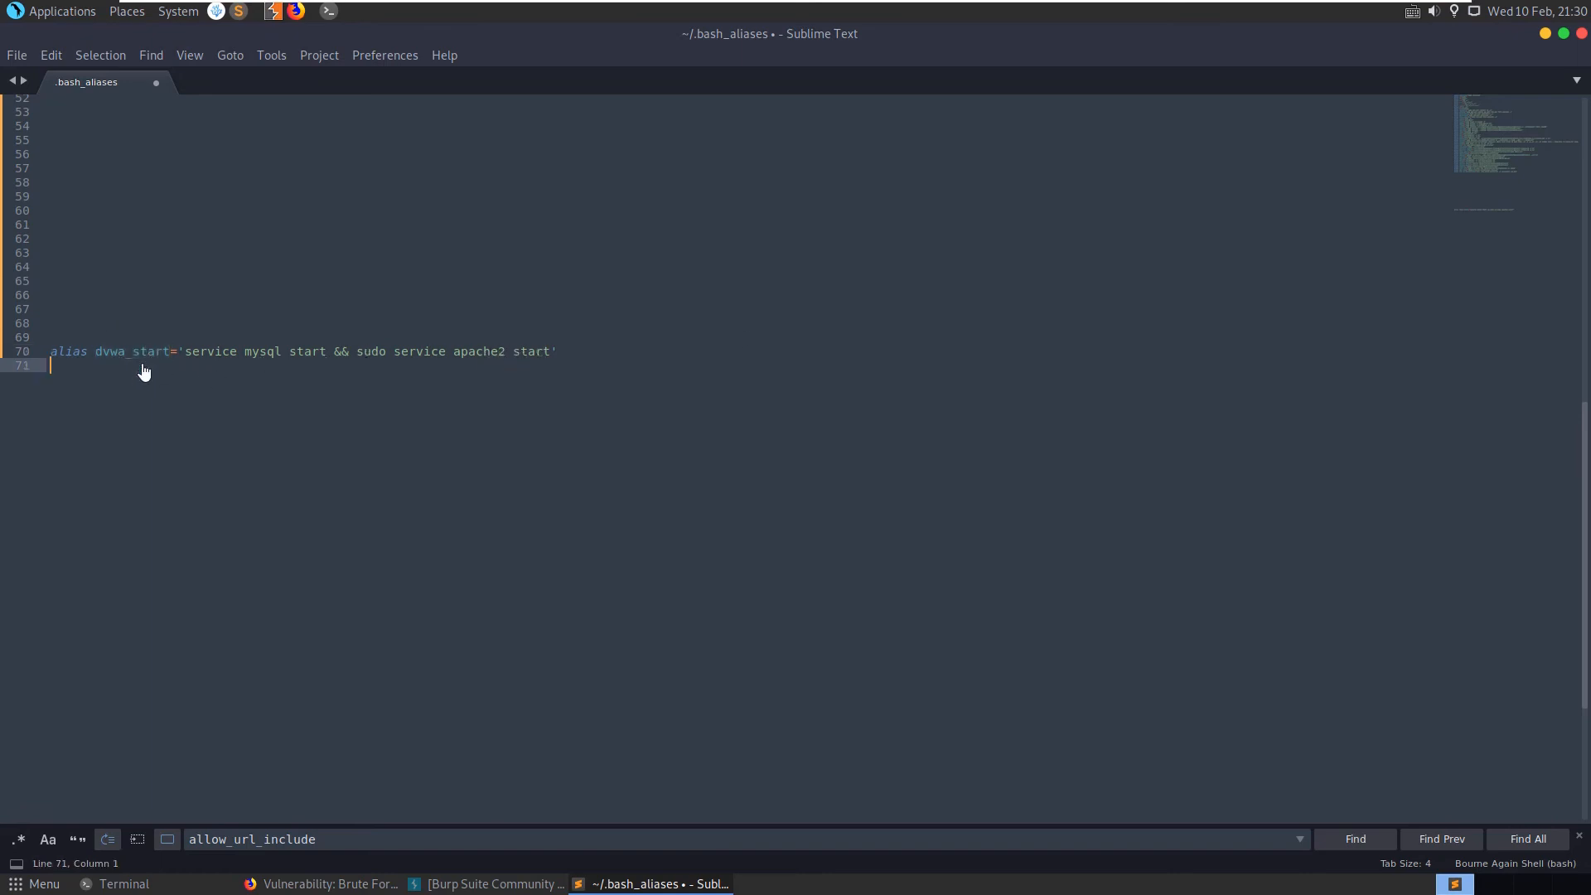
left_click_drag(51, 365, 174, 351)
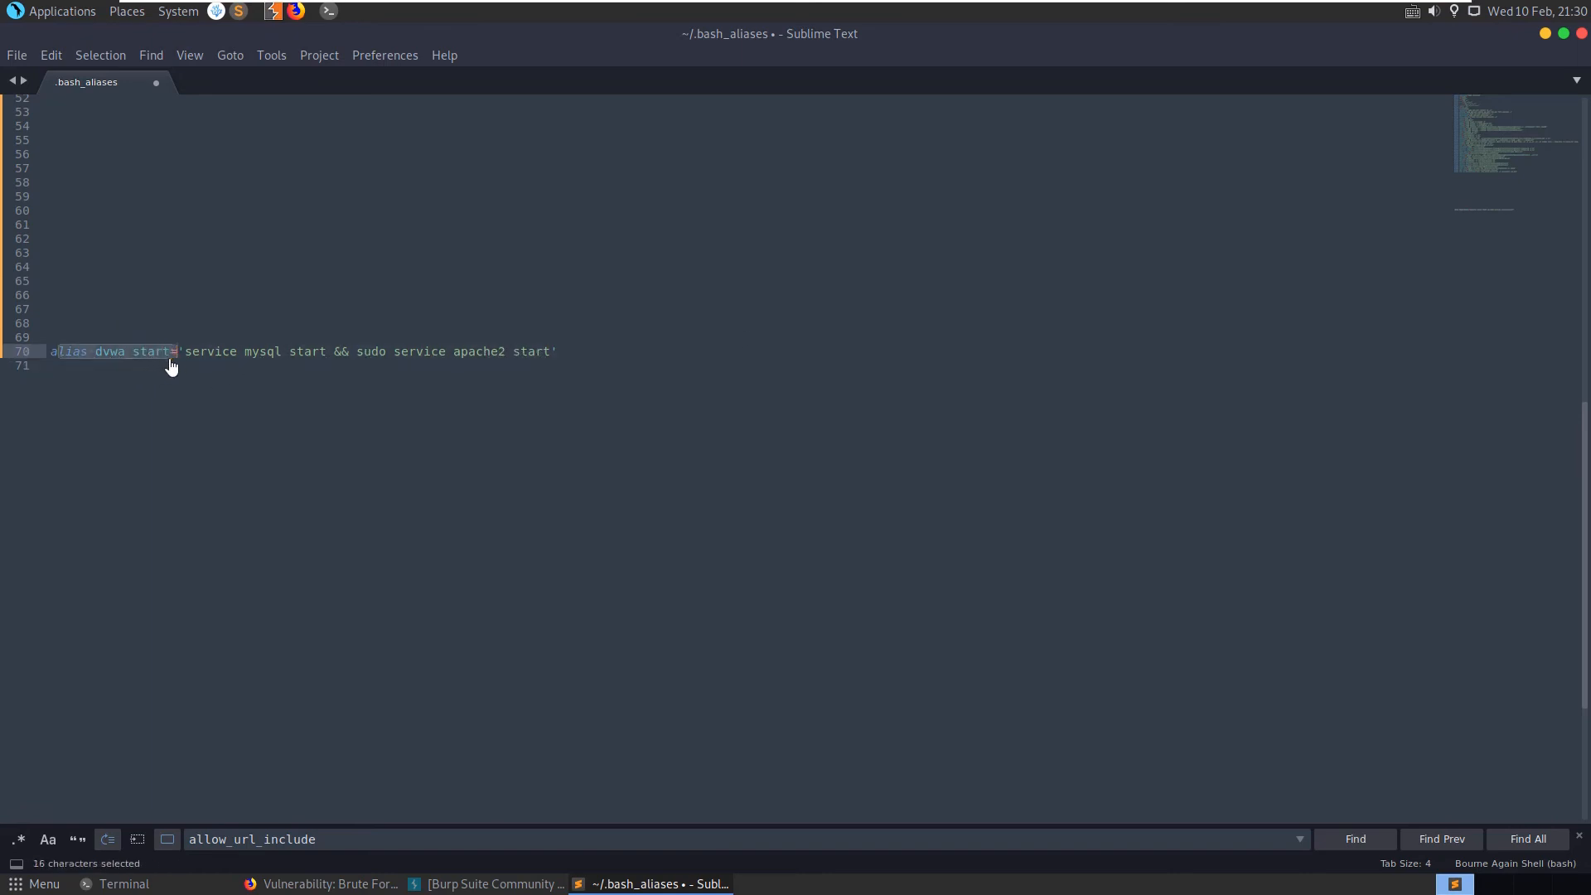
left_click(572, 351)
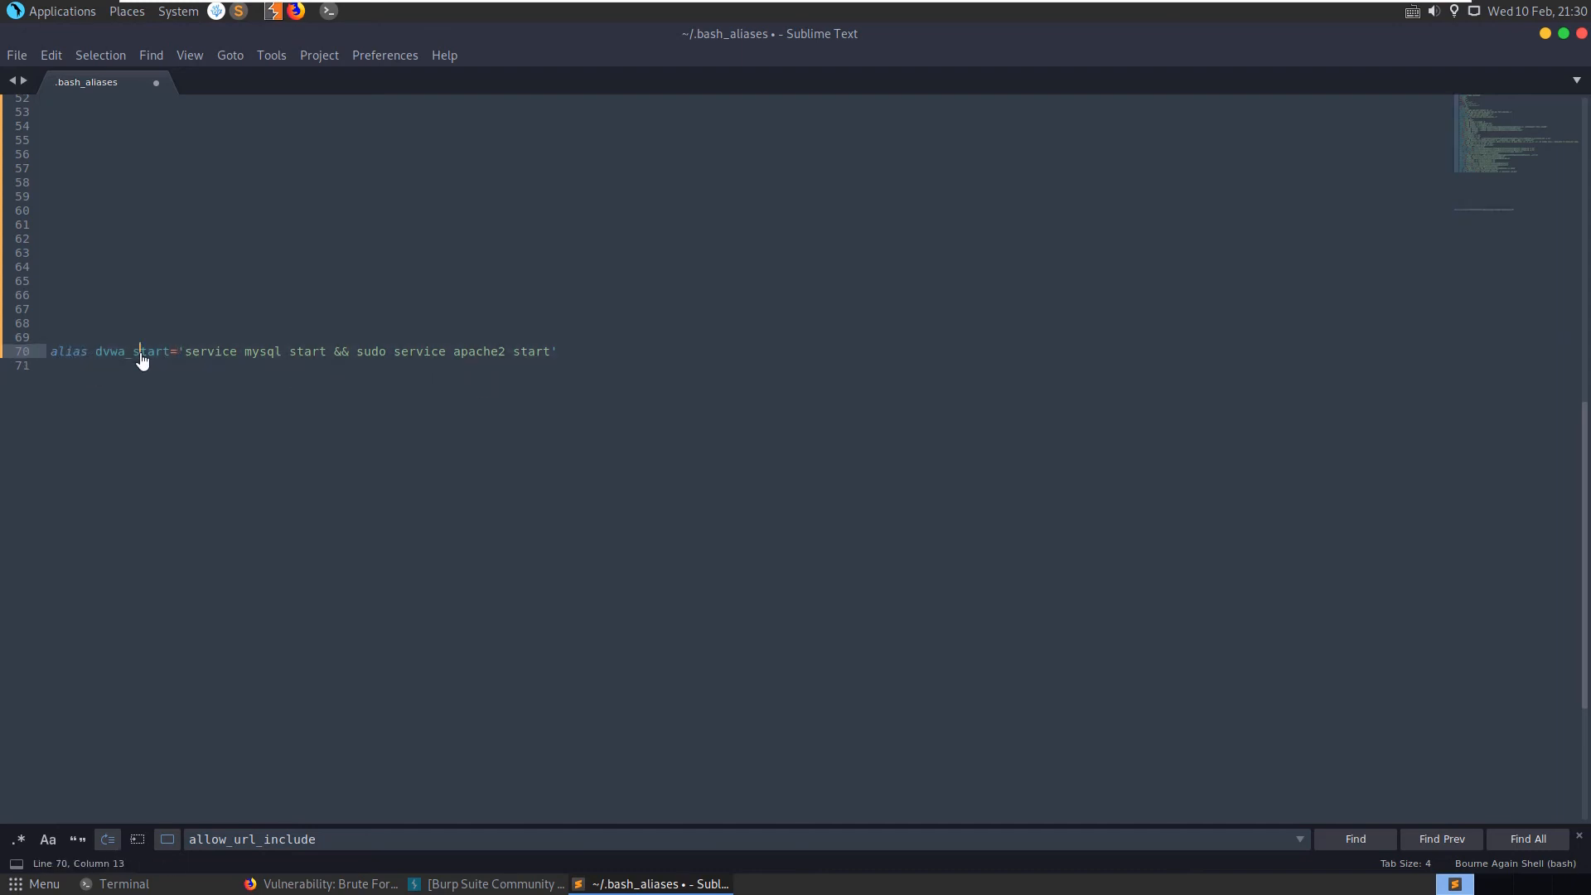
key("ctrl+s")
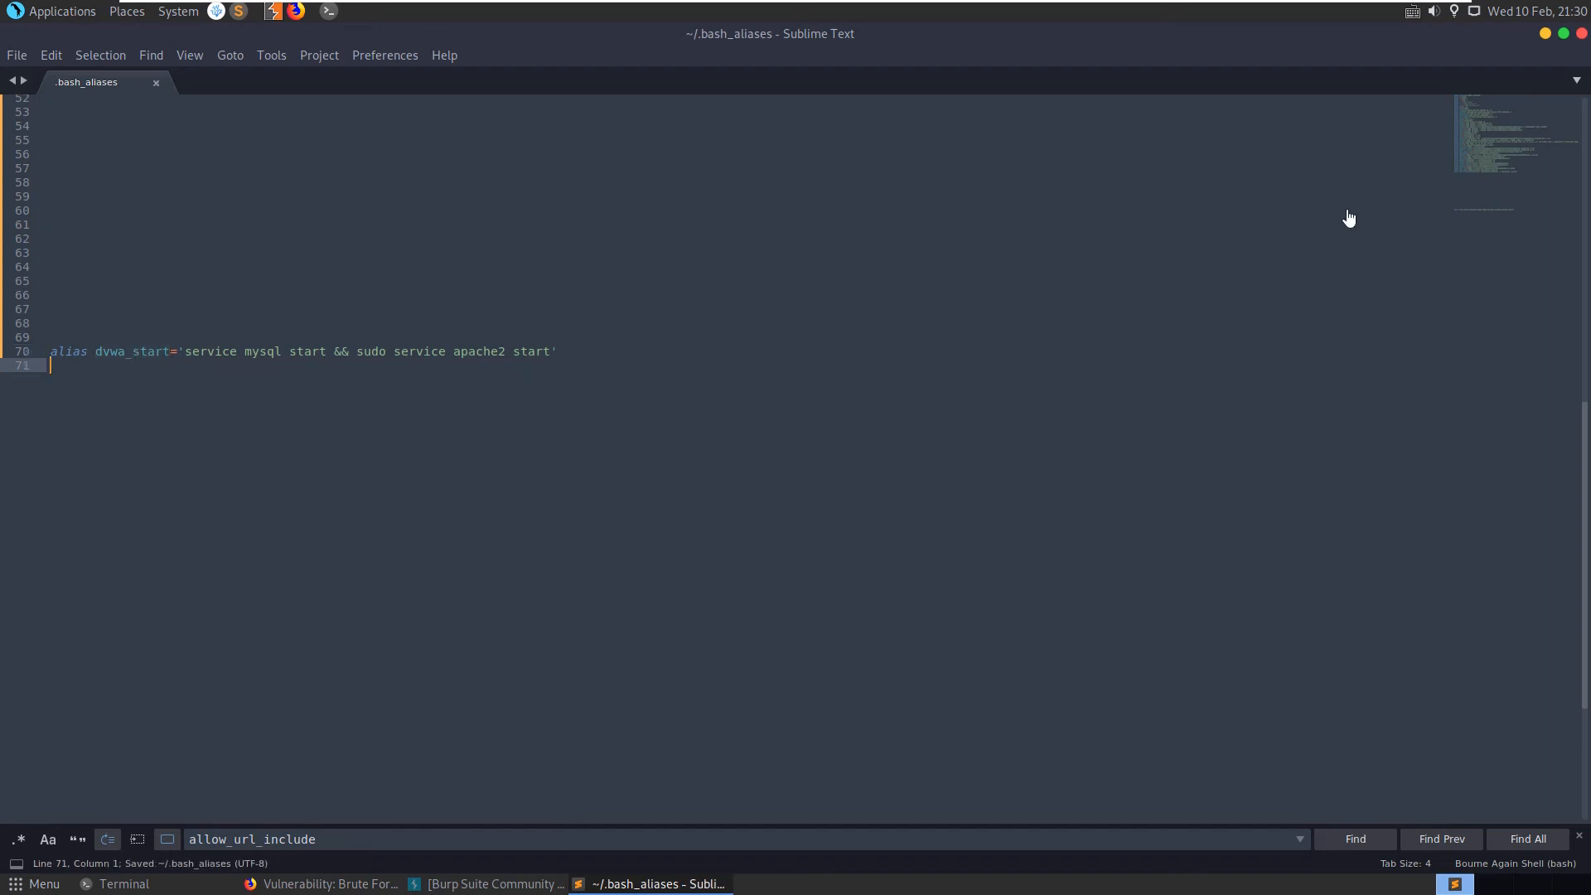
mouse_move(1545, 33)
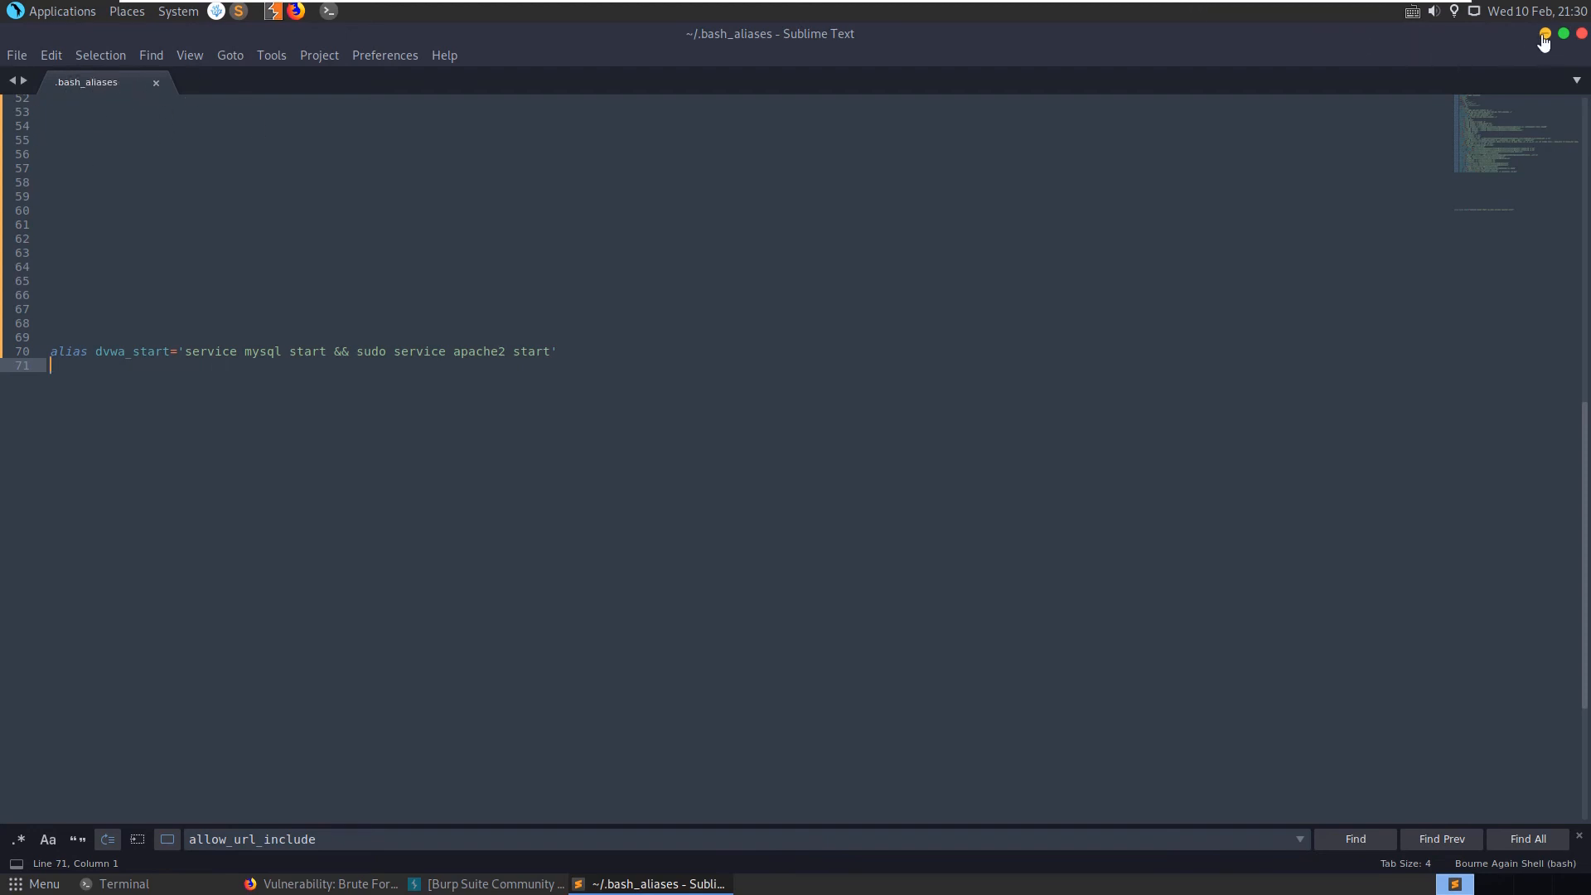
Run dvwa_start in Terminal and dismiss the MariaDB password prompt after access denied
left_click(124, 883)
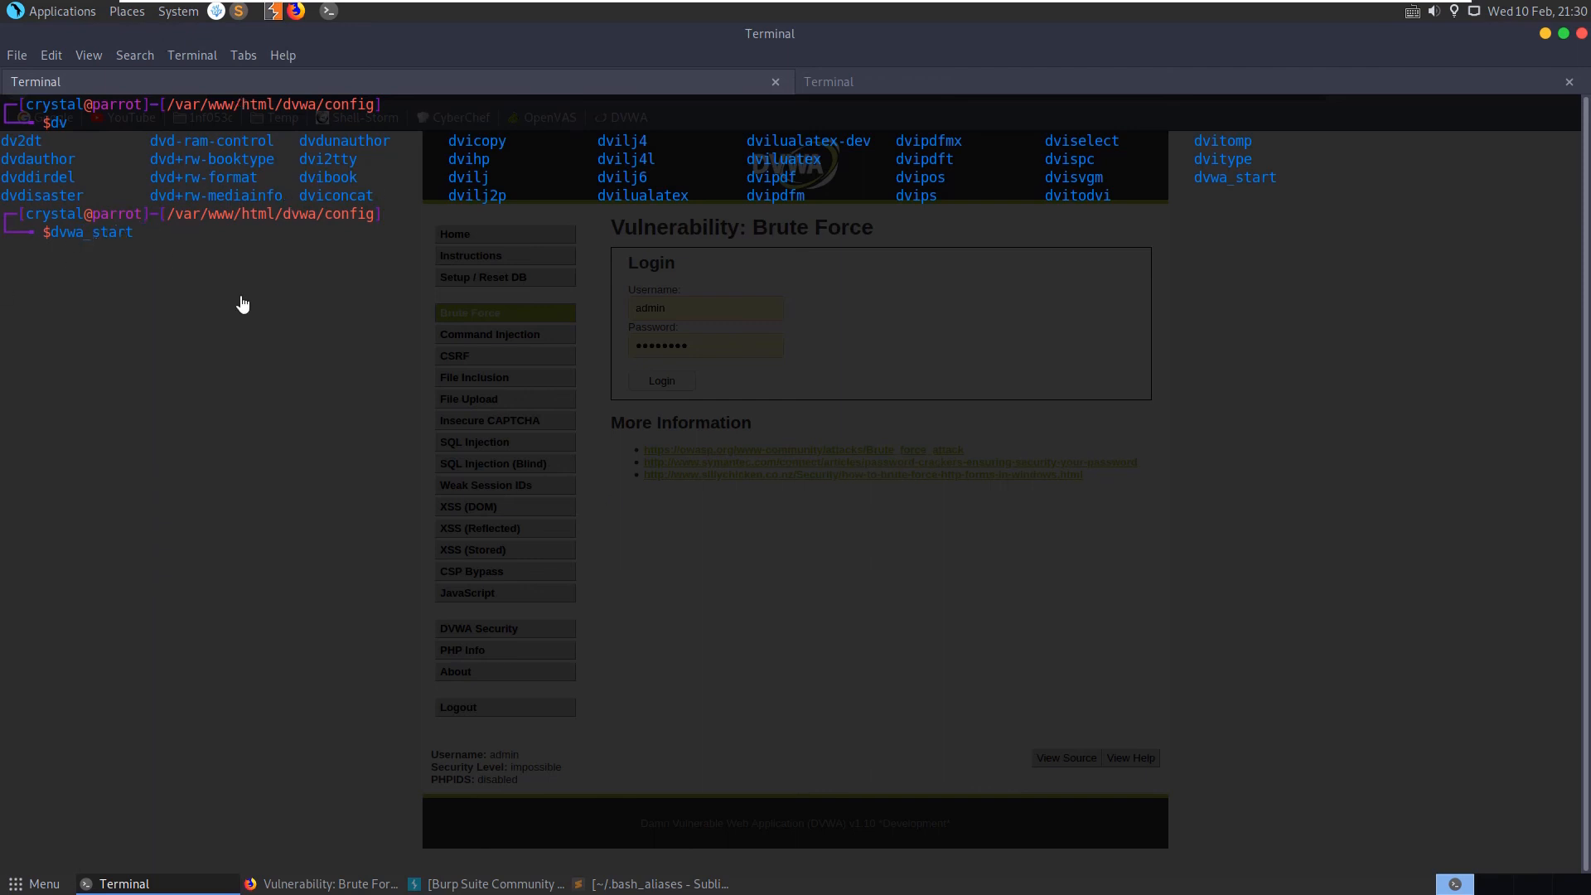
key("Return")
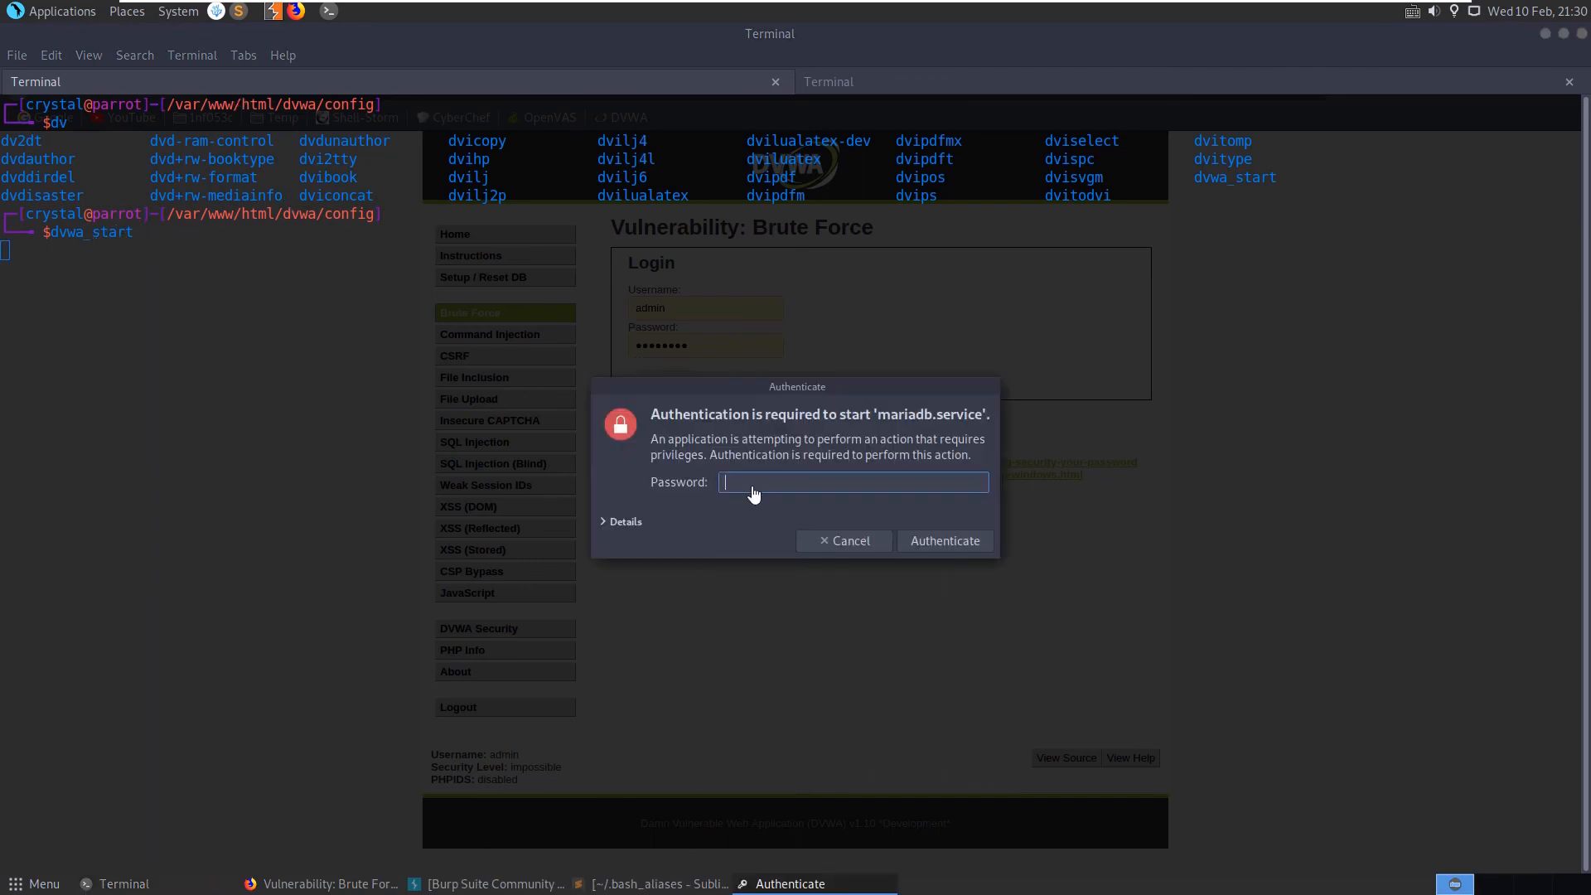
left_click(844, 541)
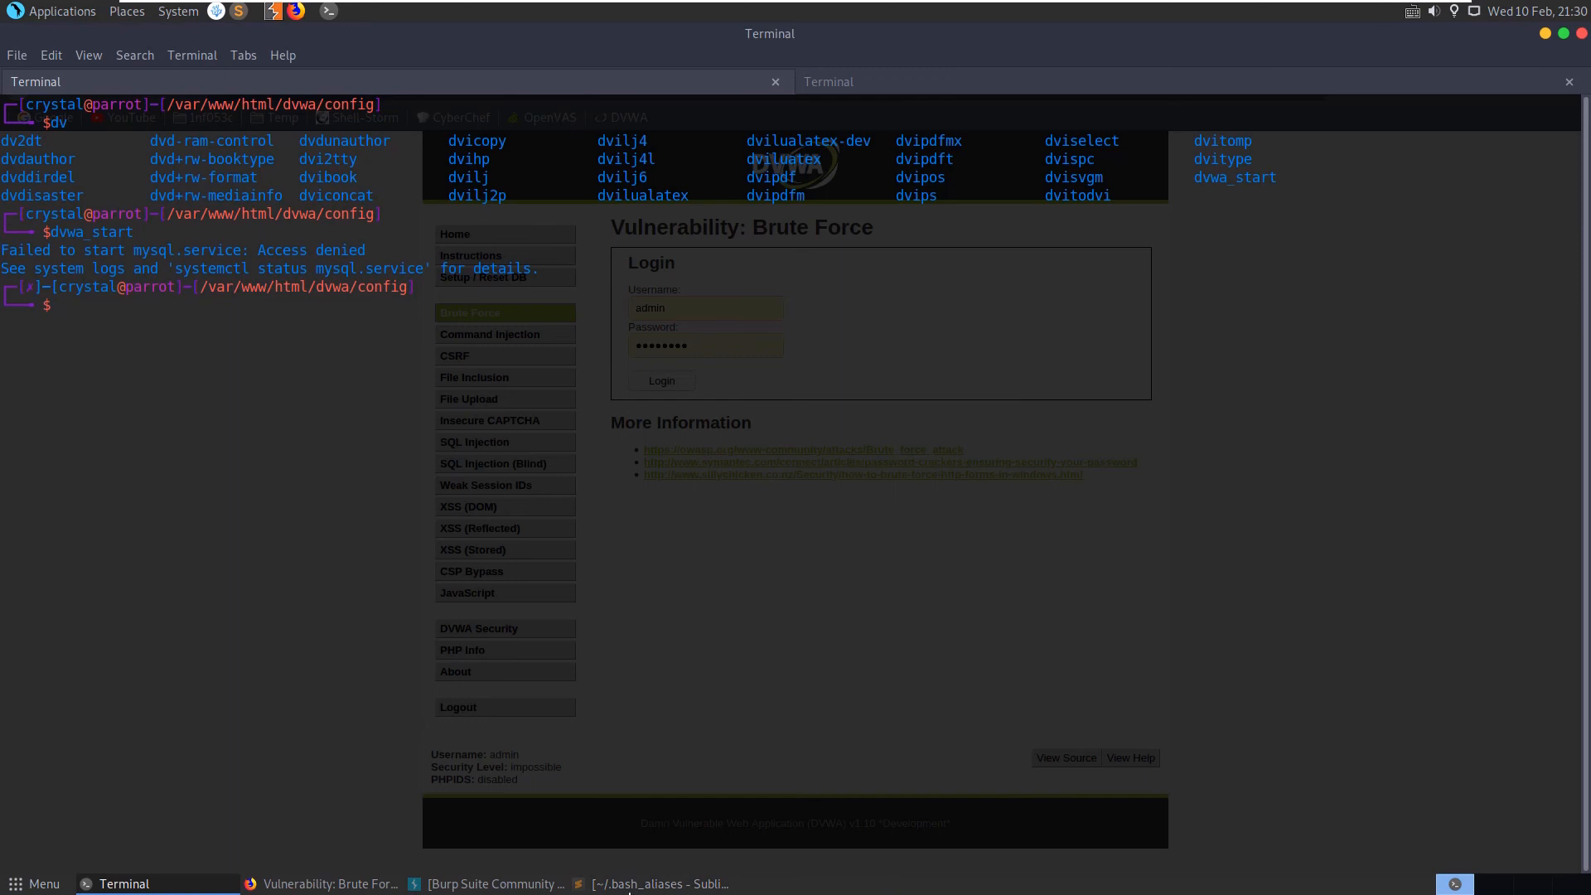
Prefix the alias's service mysql start with sudo and save .bash_aliases
left_click(657, 883)
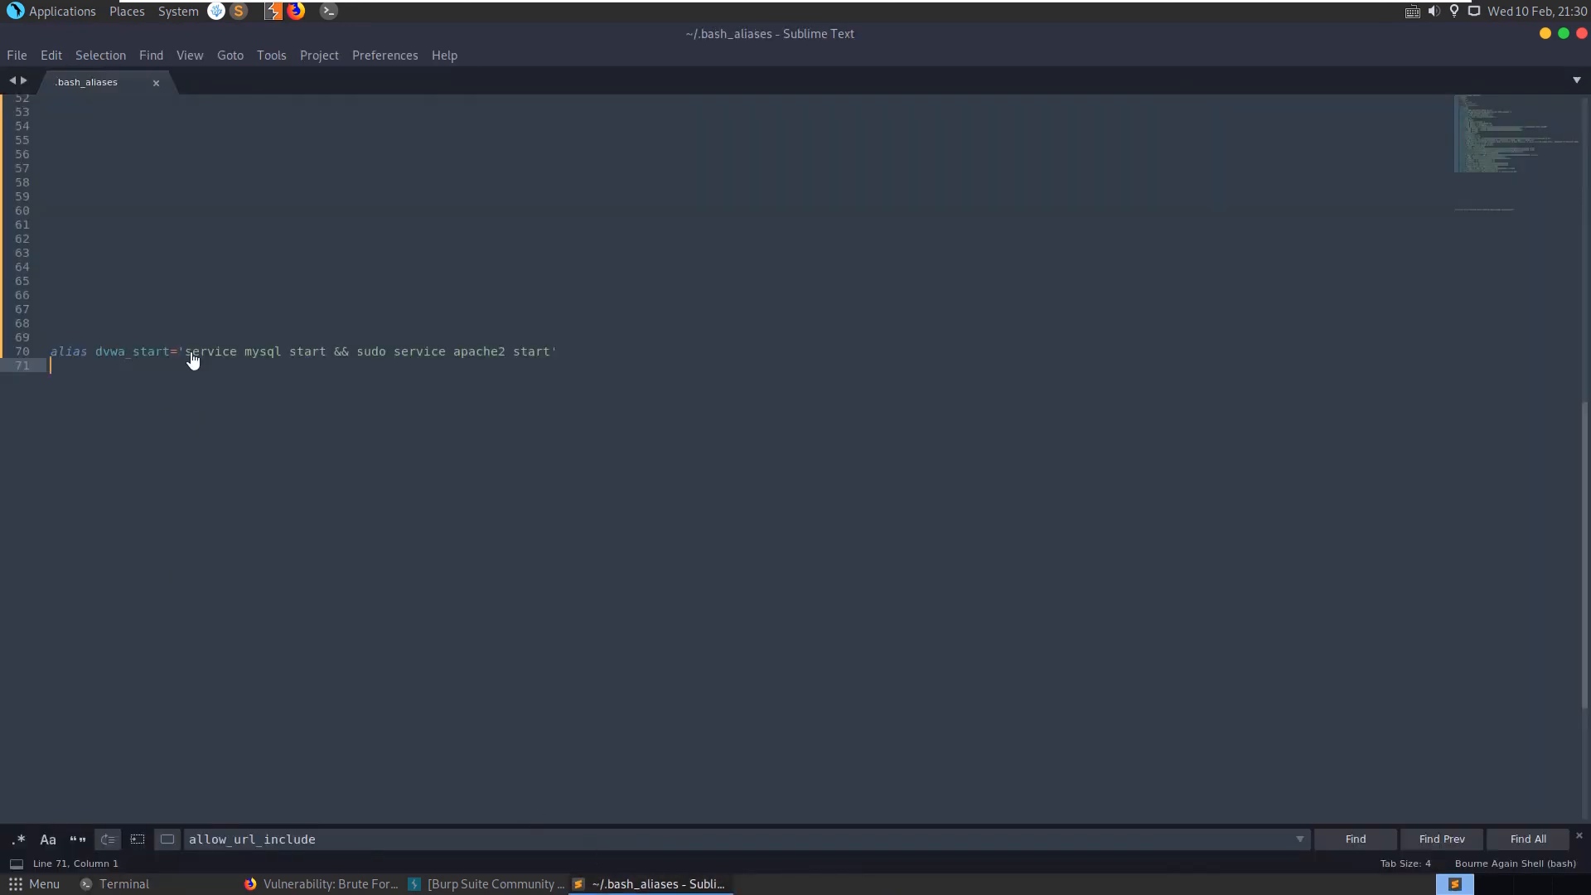
type("sudo")
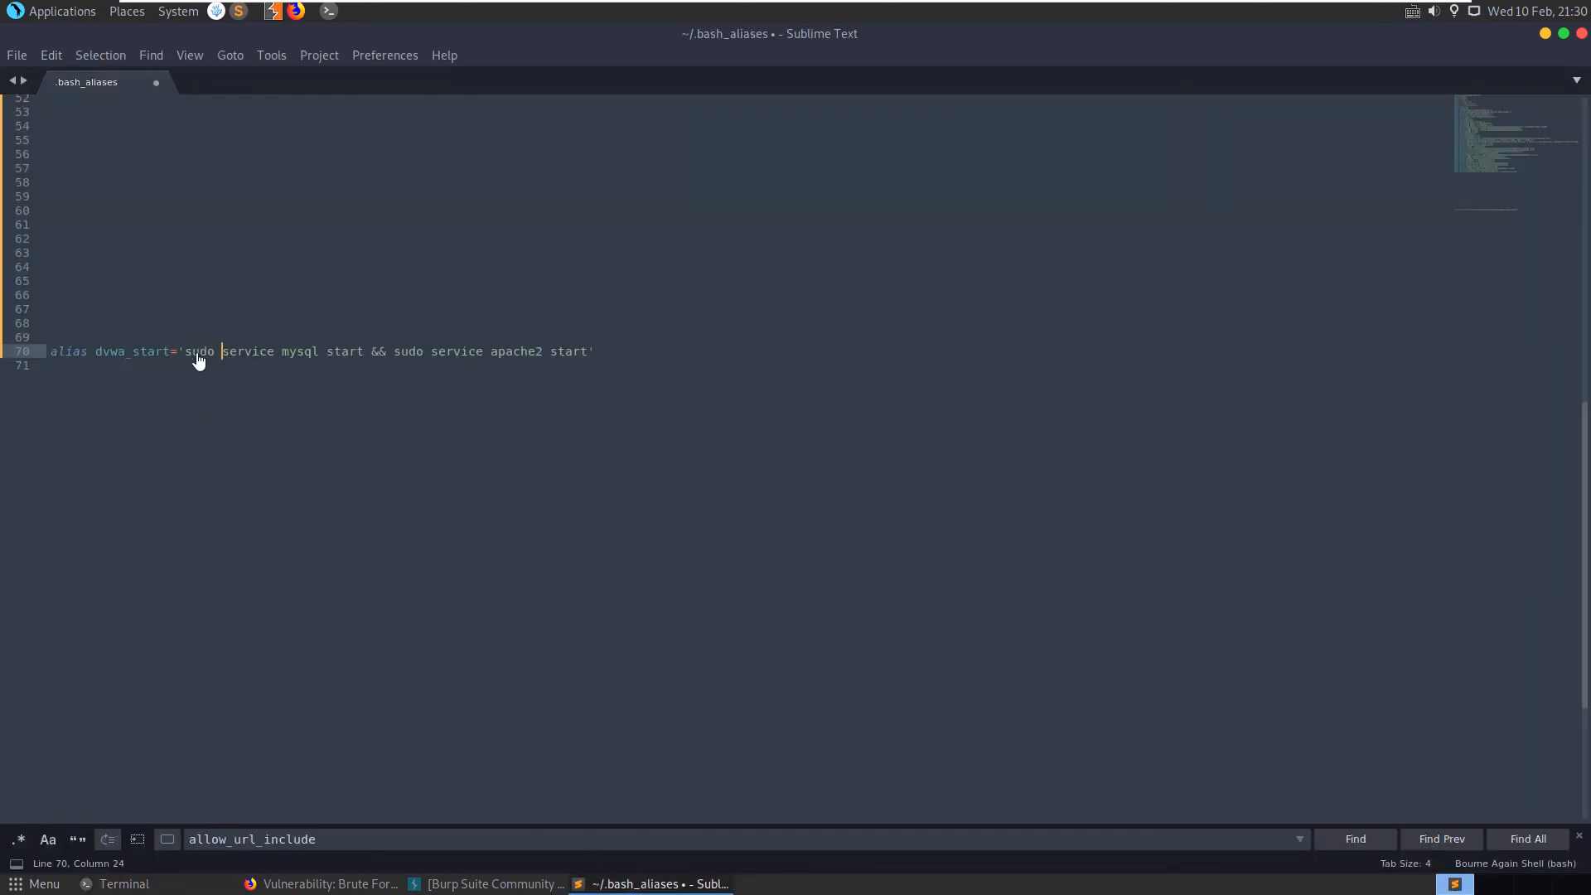
key("ctrl+s")
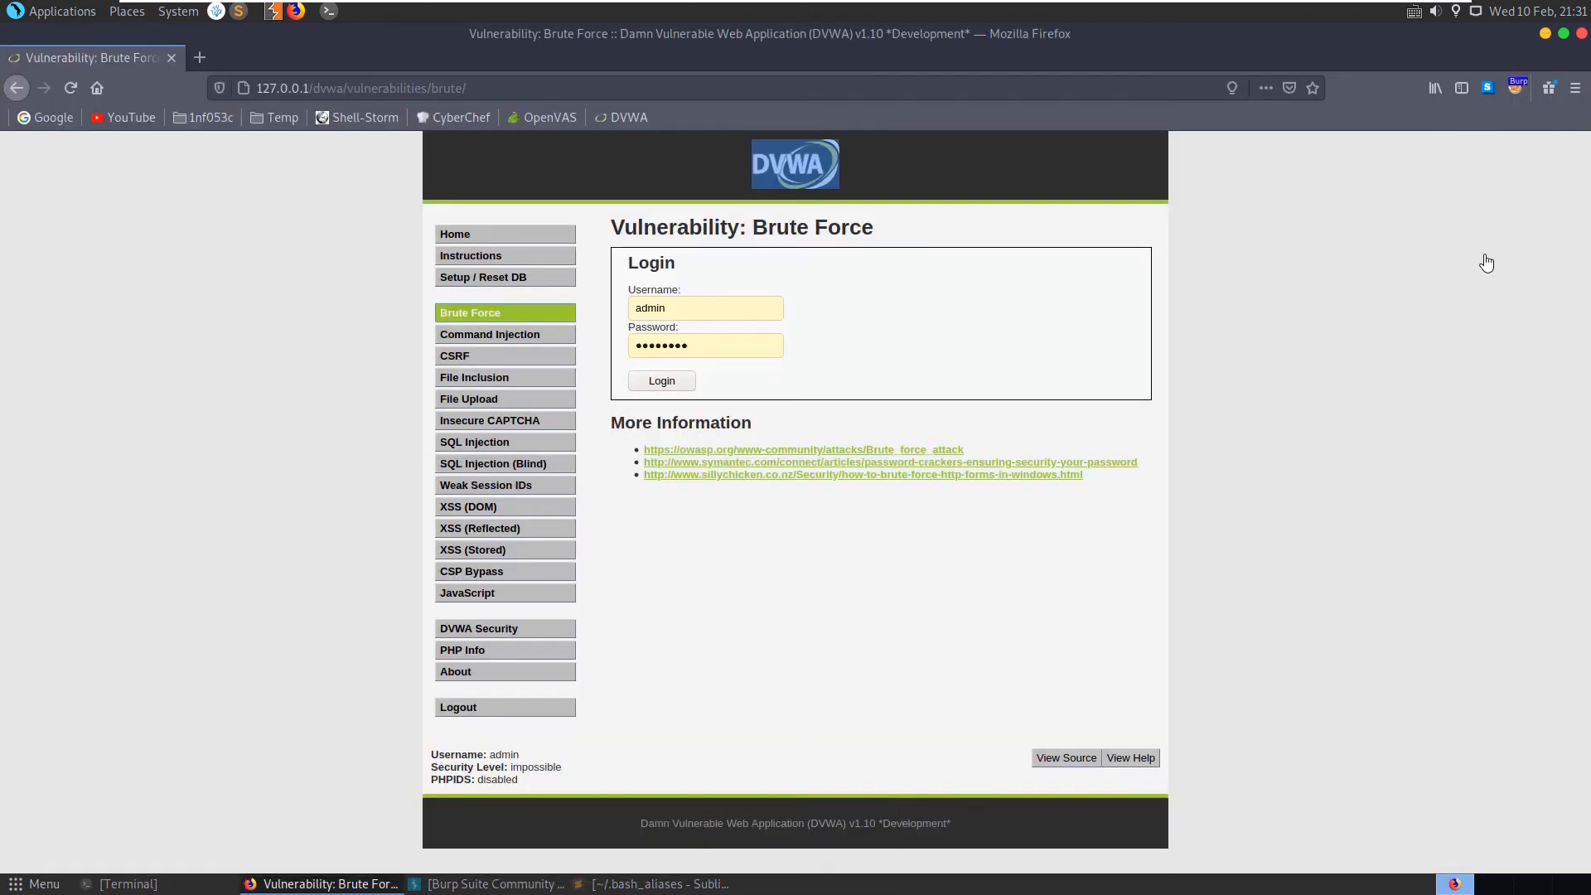
Fix the FoxyProxy Burp entry's address typo to 127.0.0.1 and save it
left_click(1517, 88)
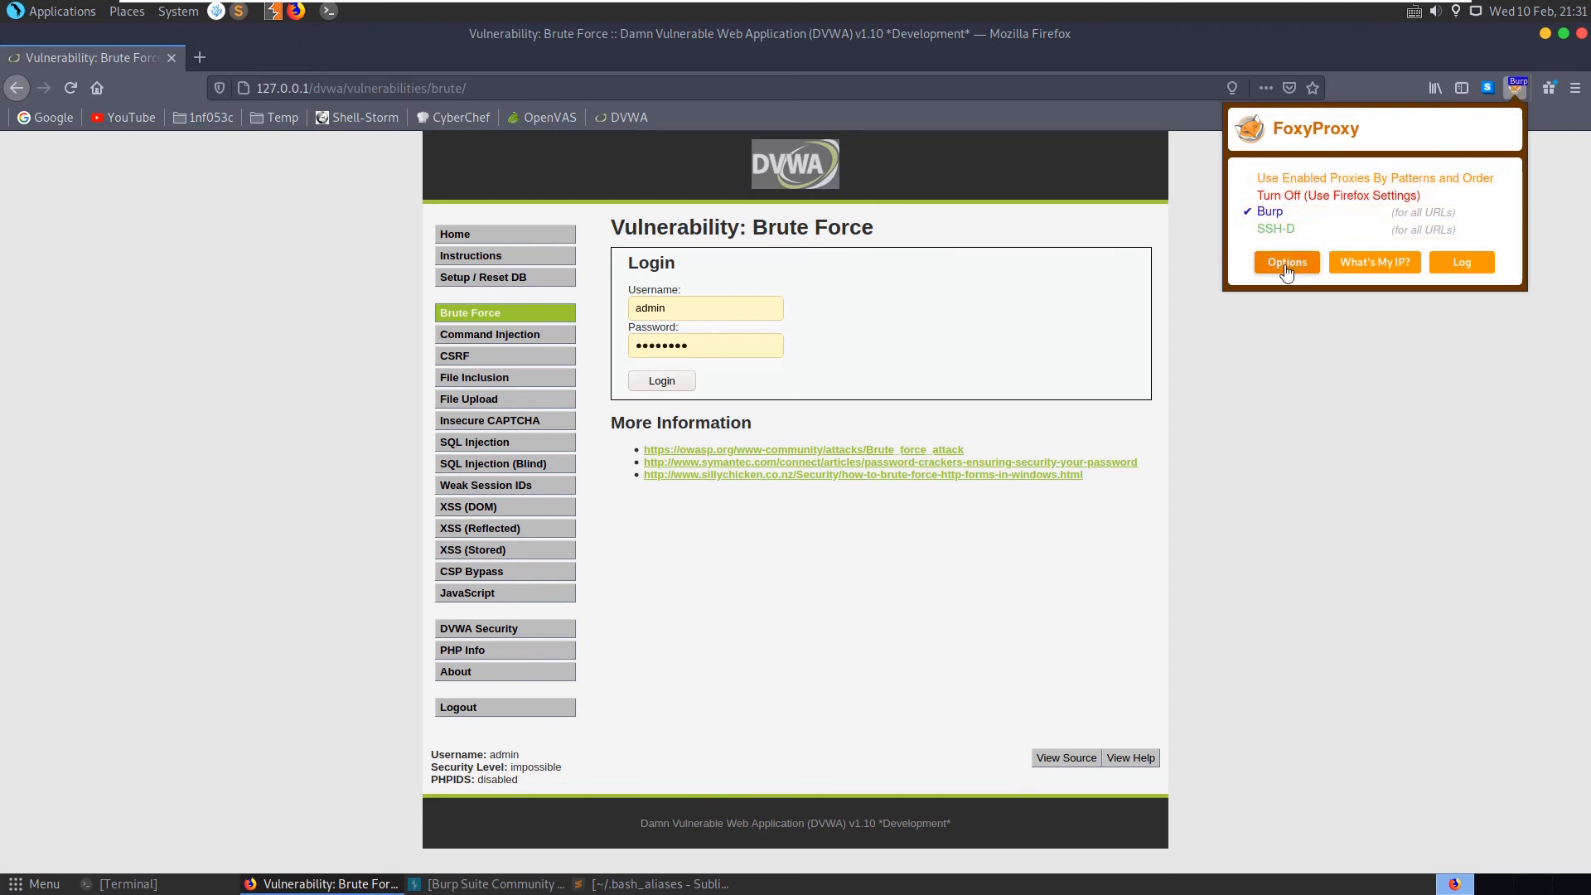
left_click(1287, 261)
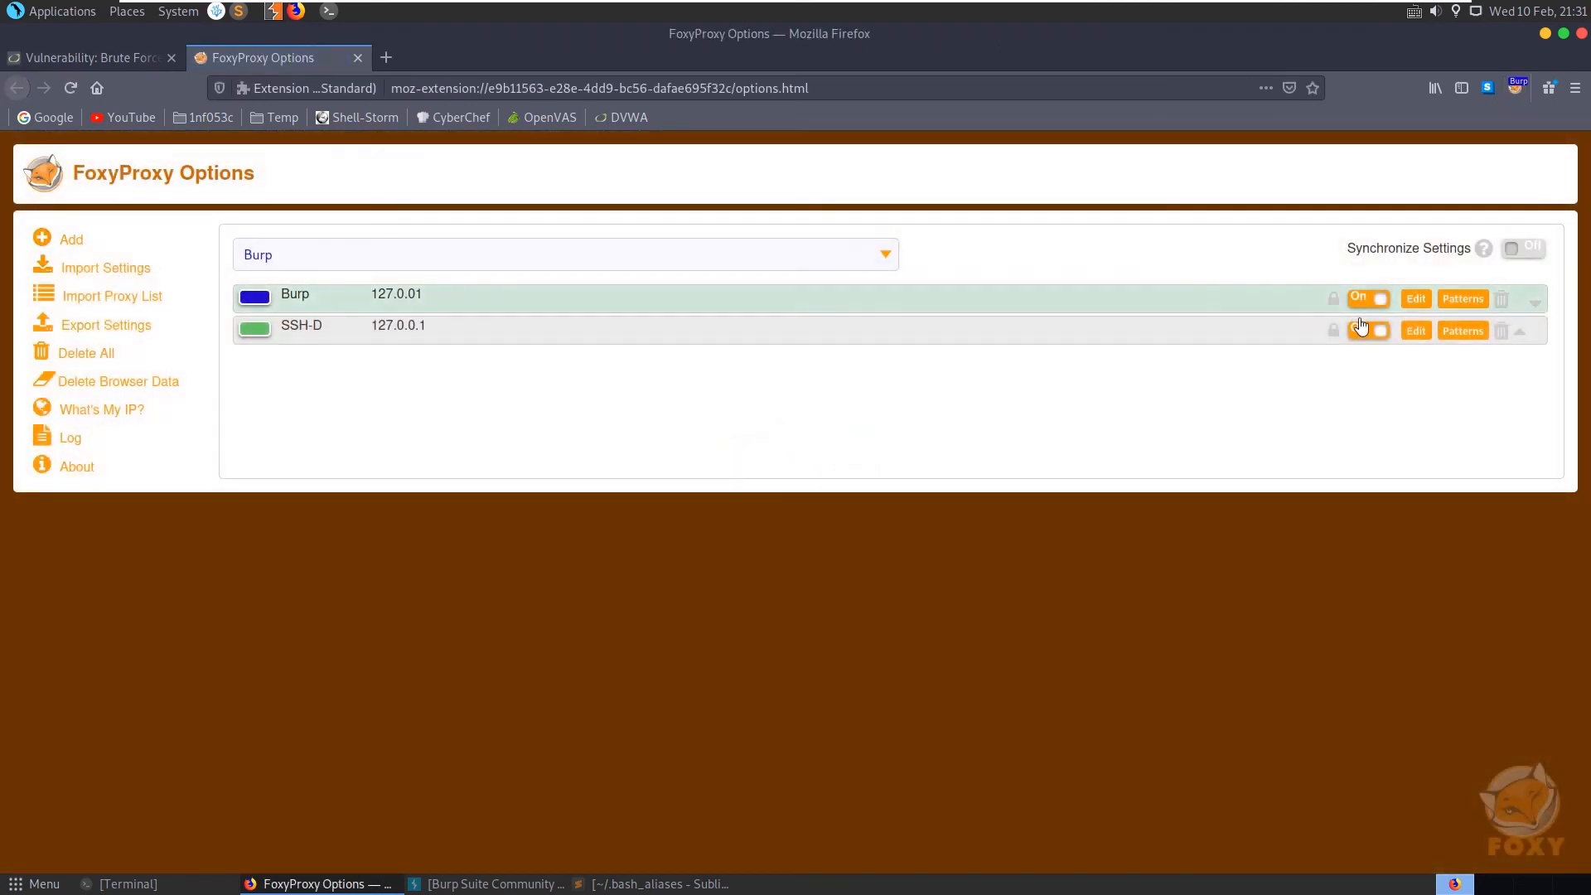
left_click(1414, 298)
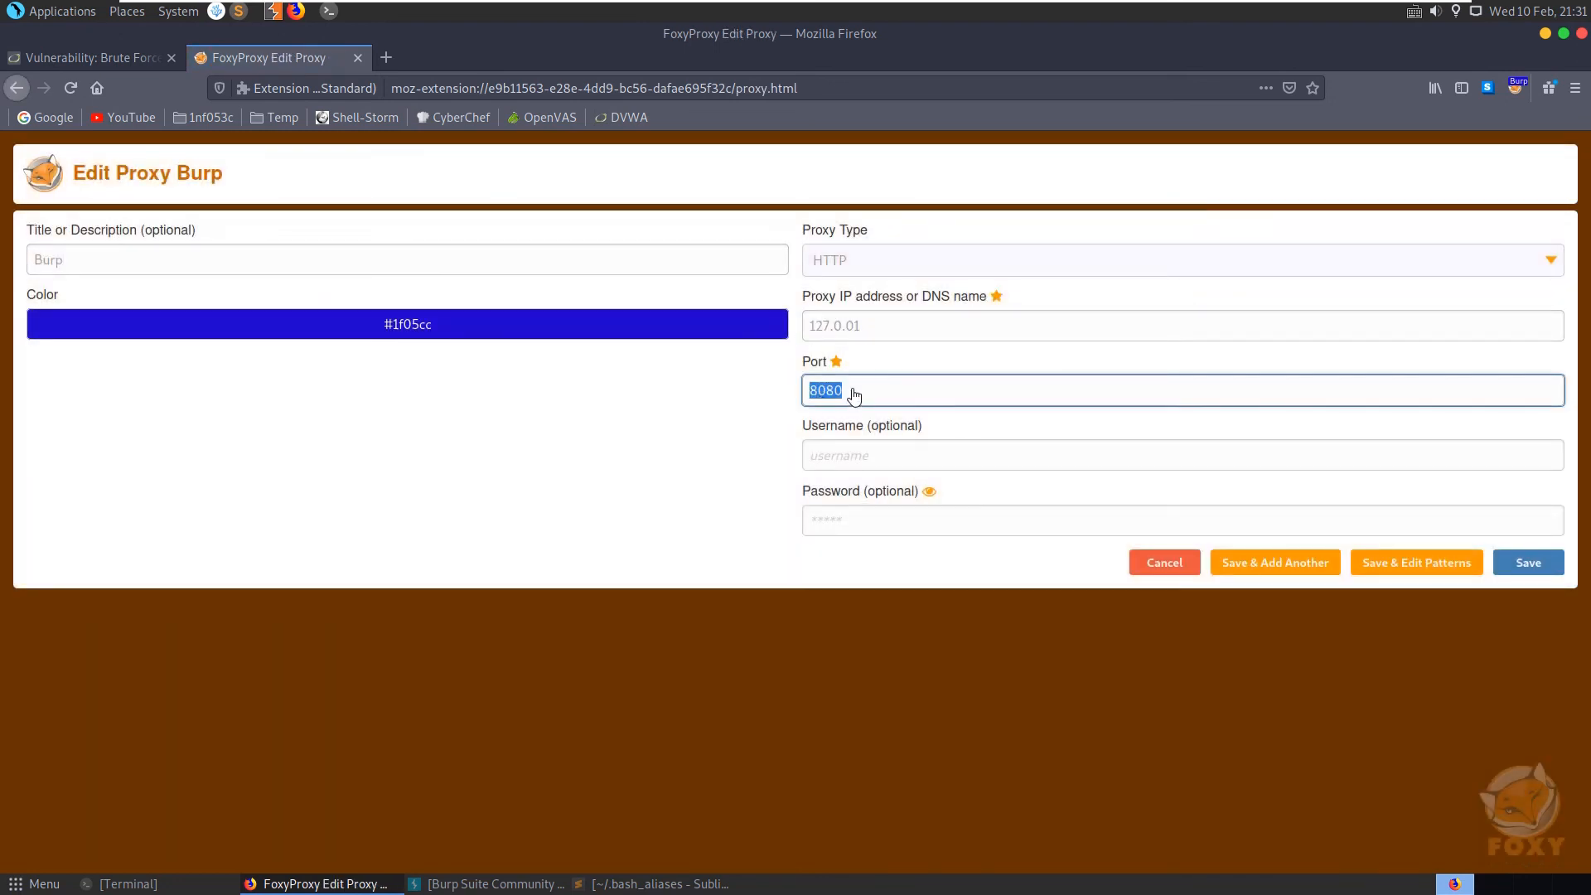
left_click(1182, 326)
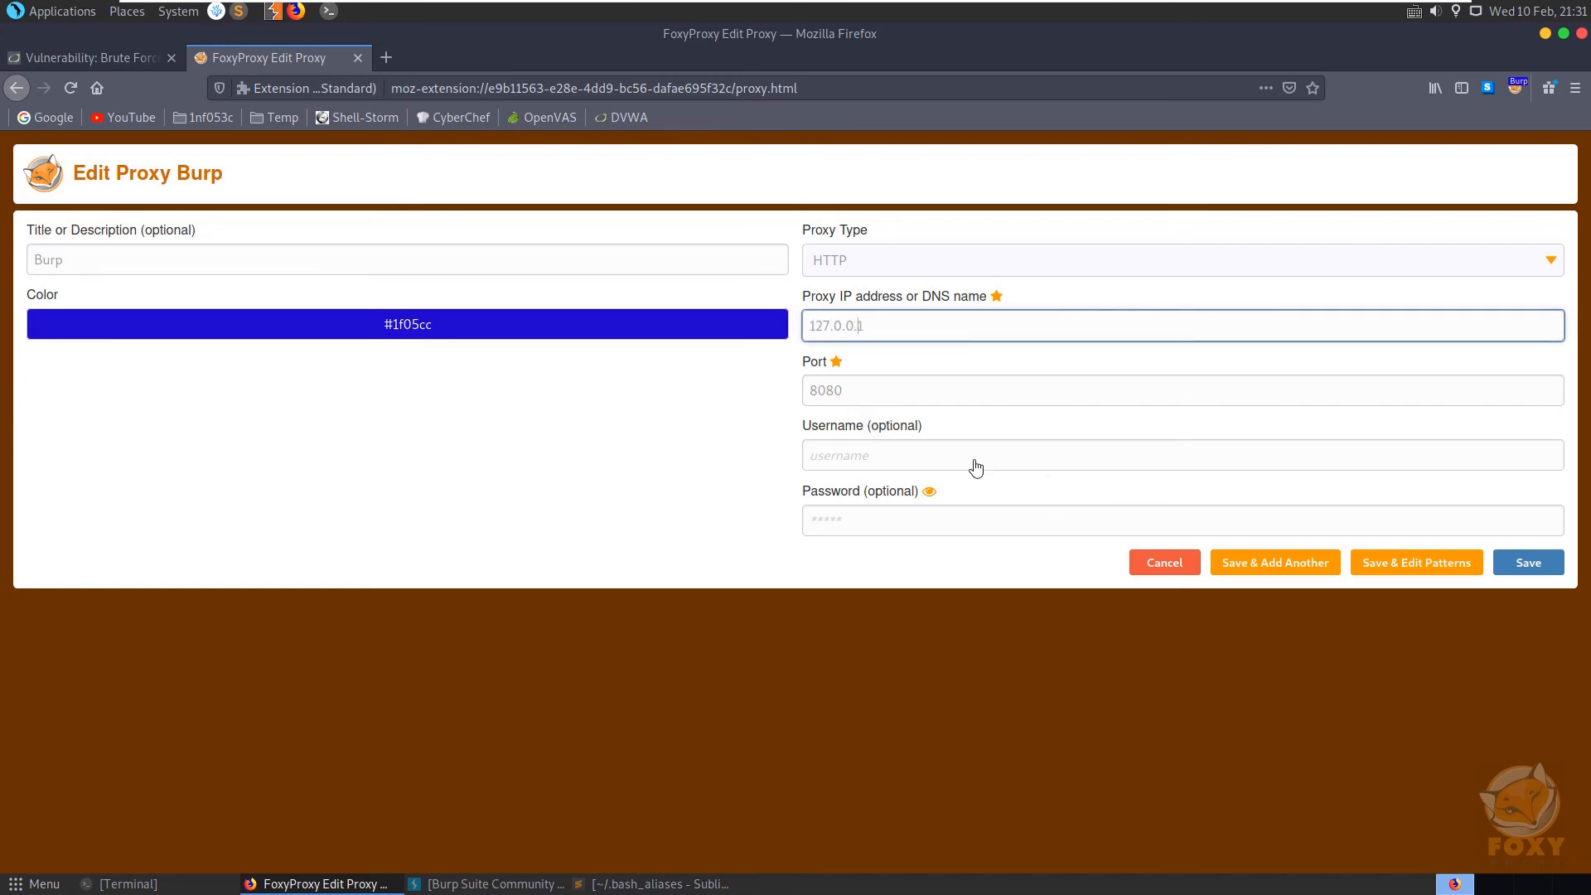
left_click(1527, 562)
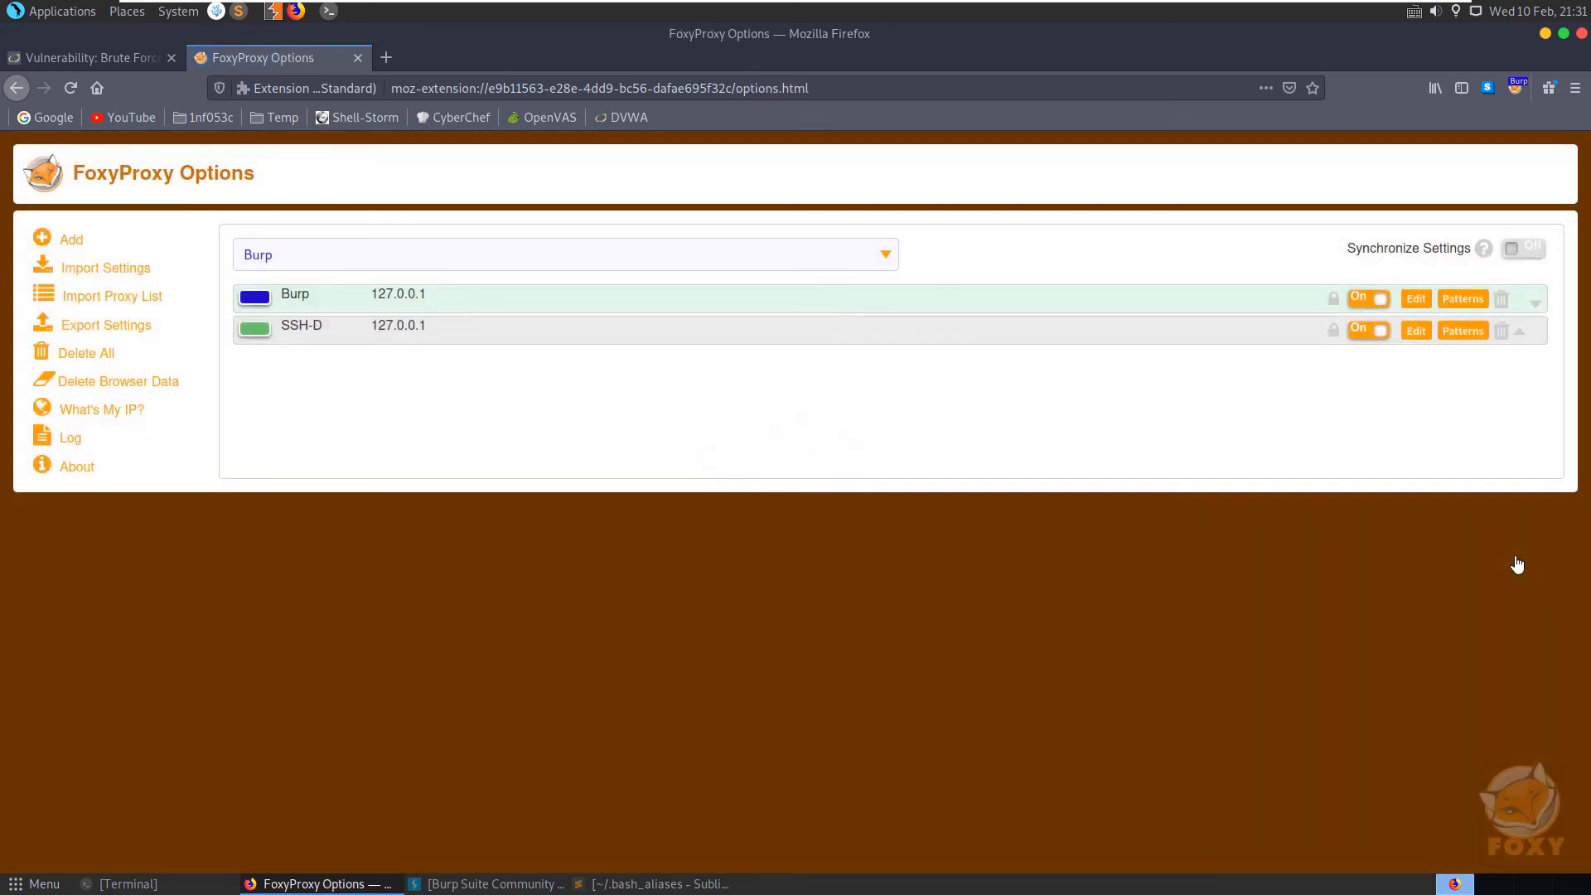
Recheck the Burp entry shows 127.0.0.1 on port 8080, then head to the browser menu
left_click(1414, 298)
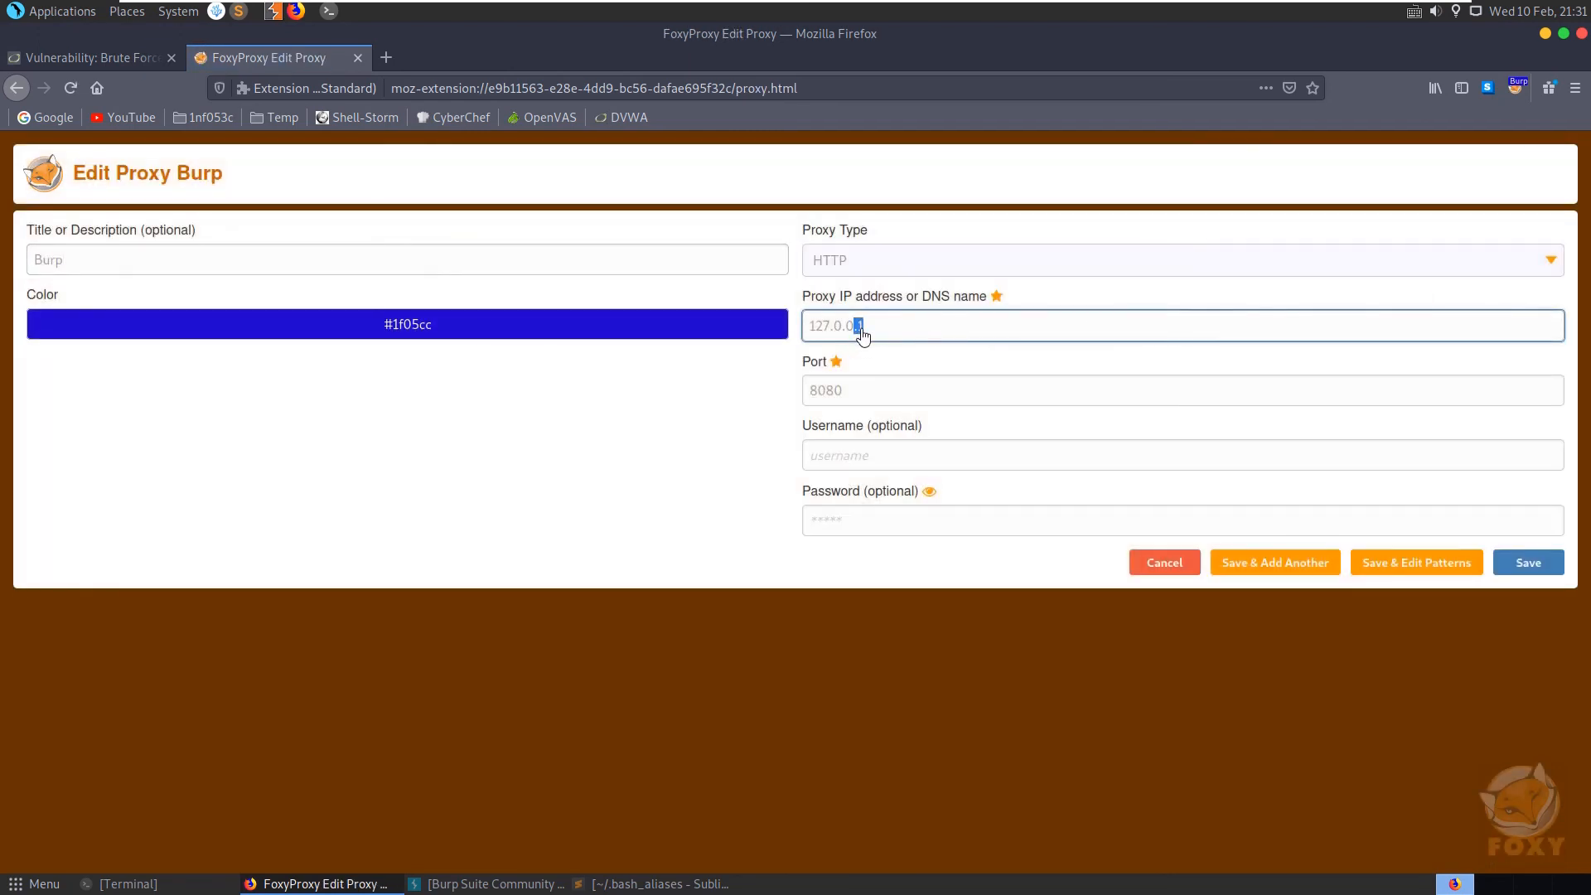
left_click(1181, 390)
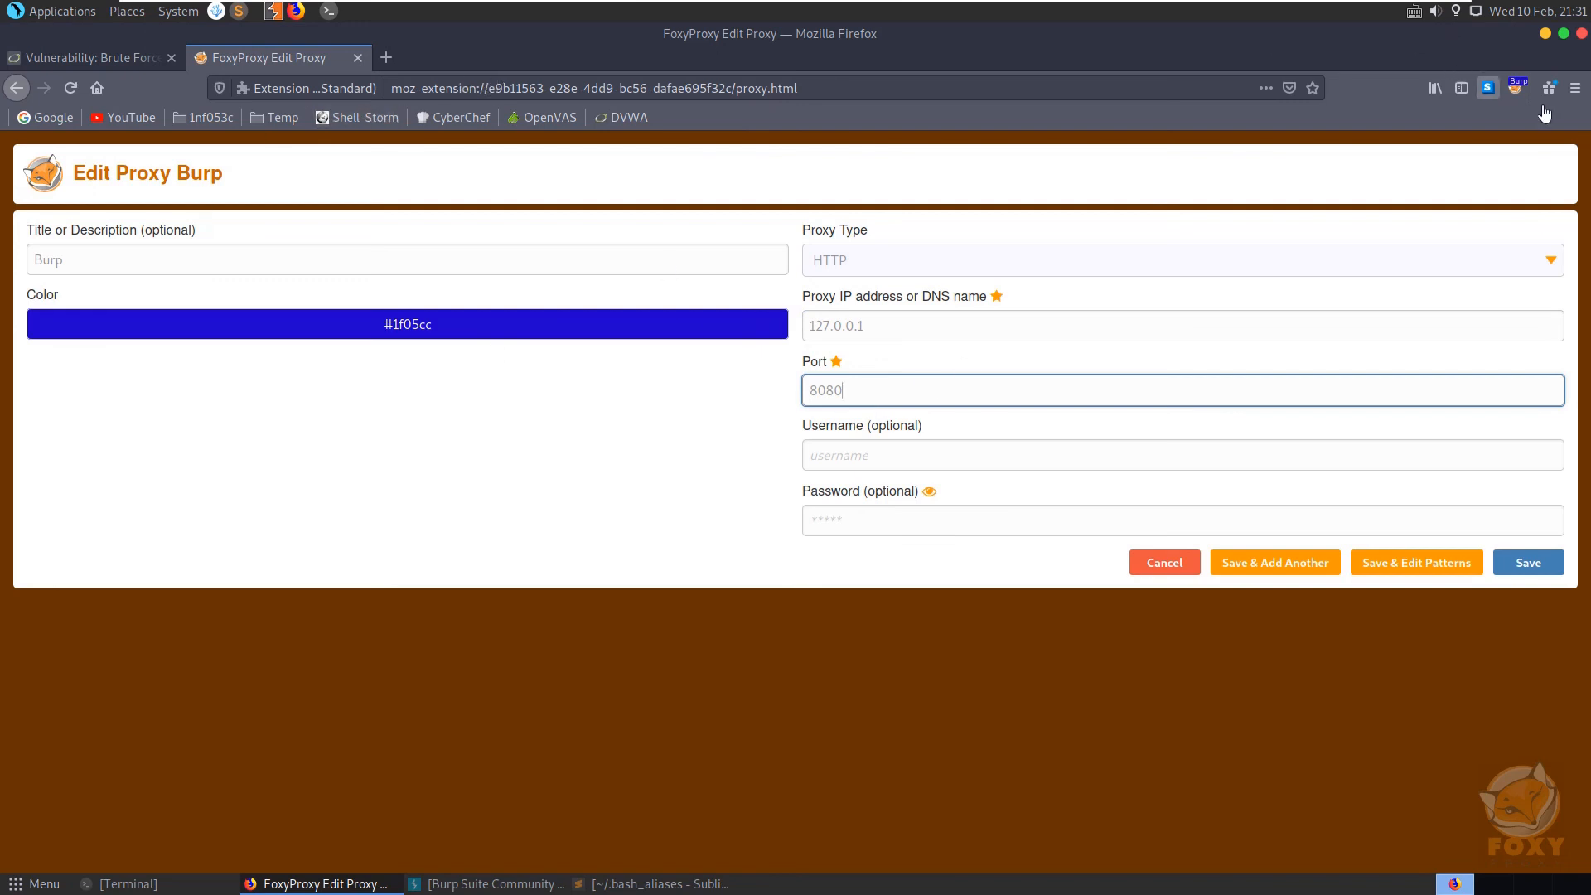
left_click(1575, 88)
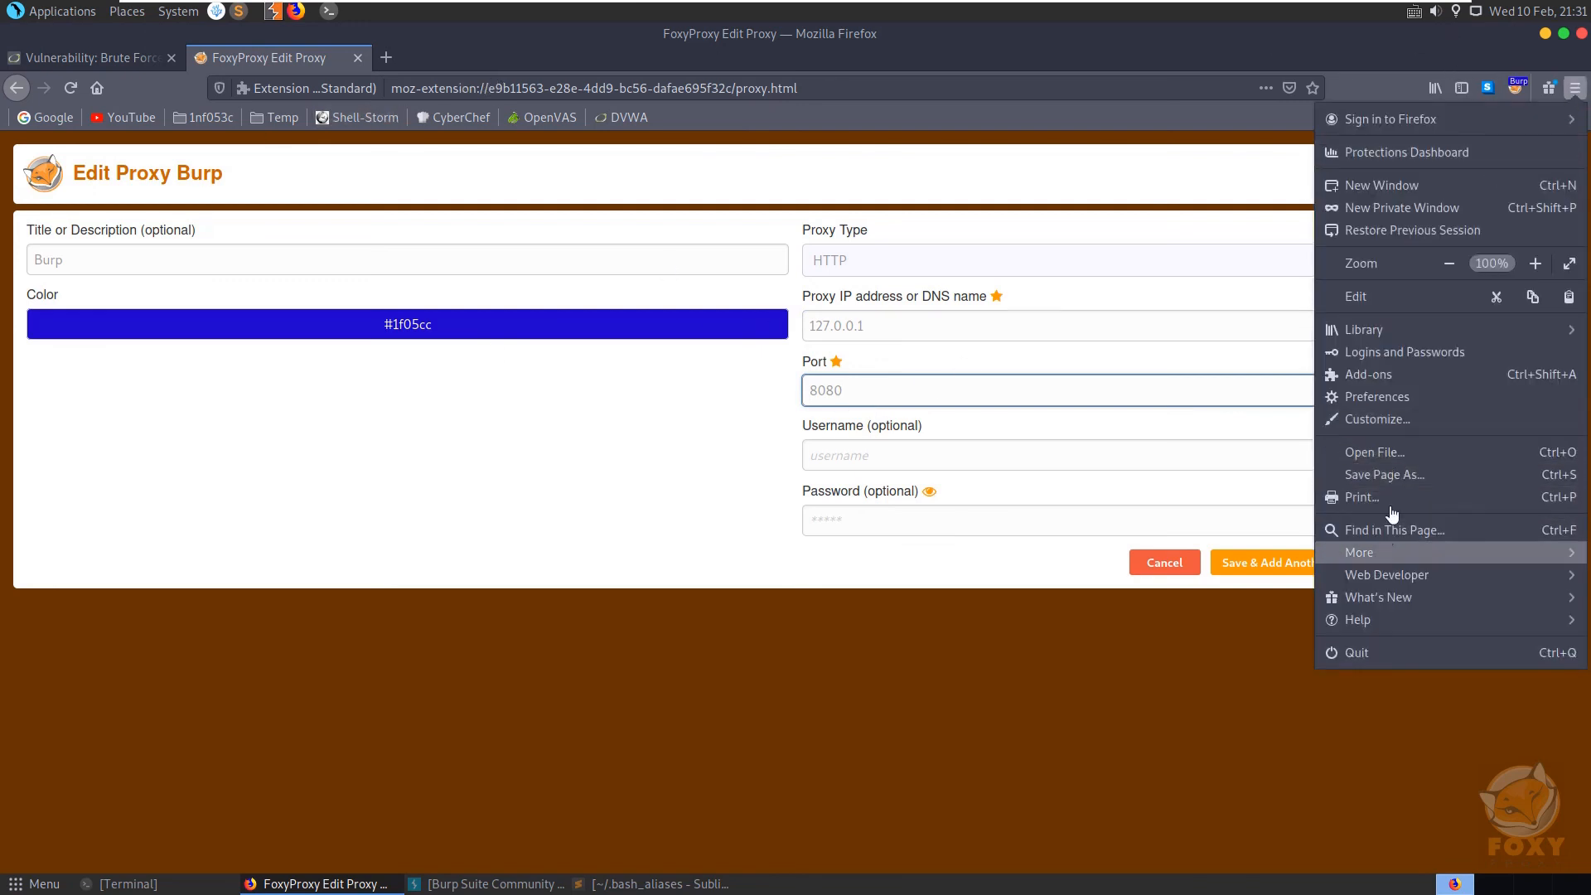
Reach the certificate manager from the Privacy & Security preferences
left_click(1378, 396)
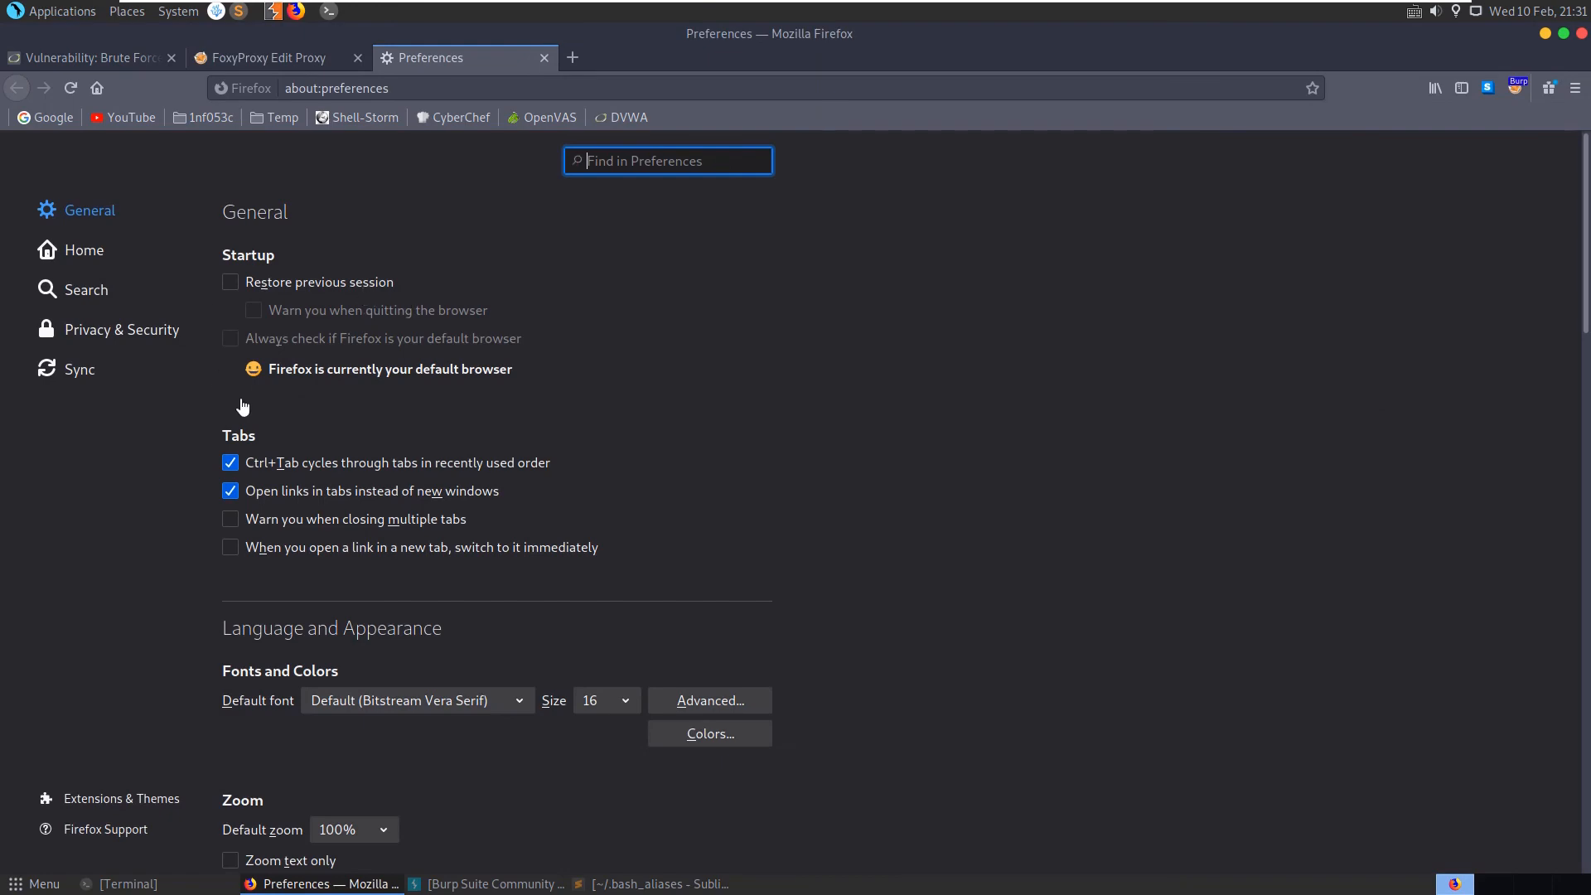
left_click(121, 330)
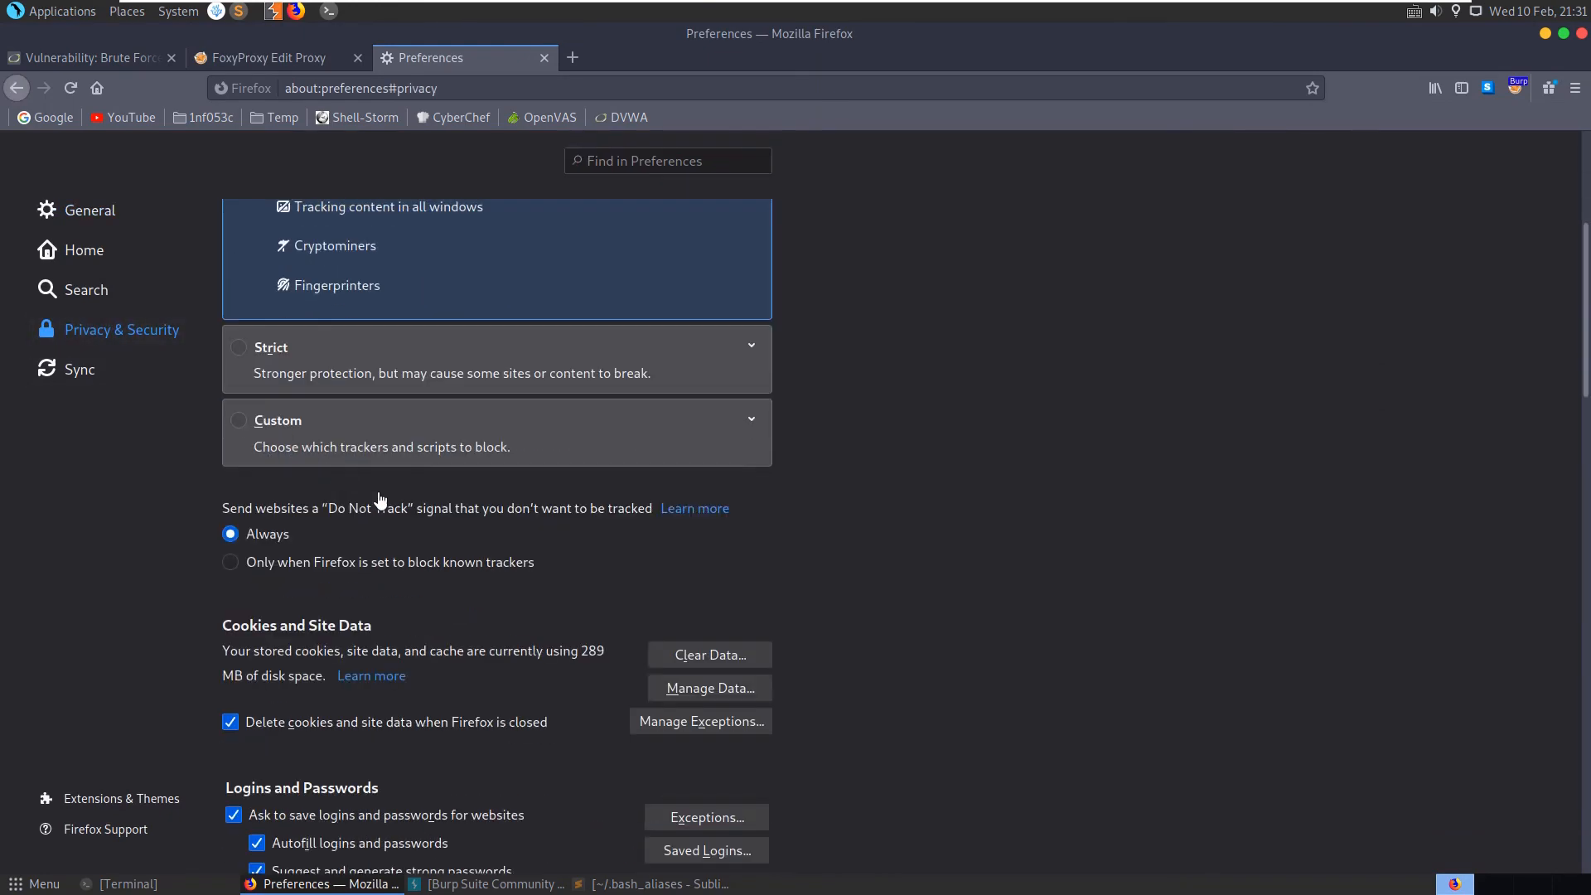
scroll("down", 3)
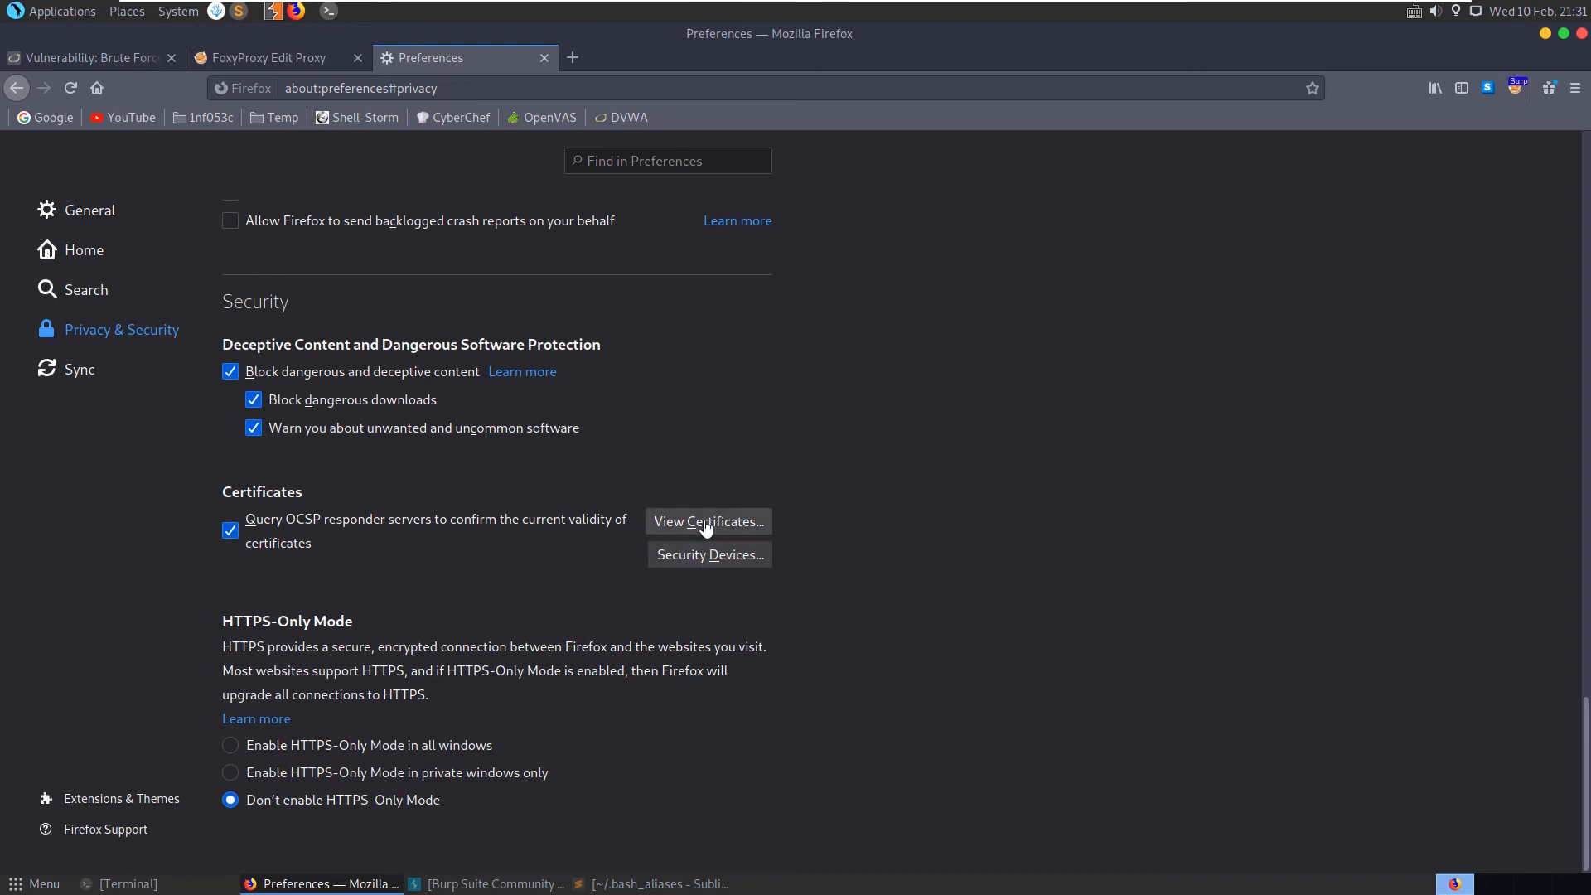
left_click(708, 520)
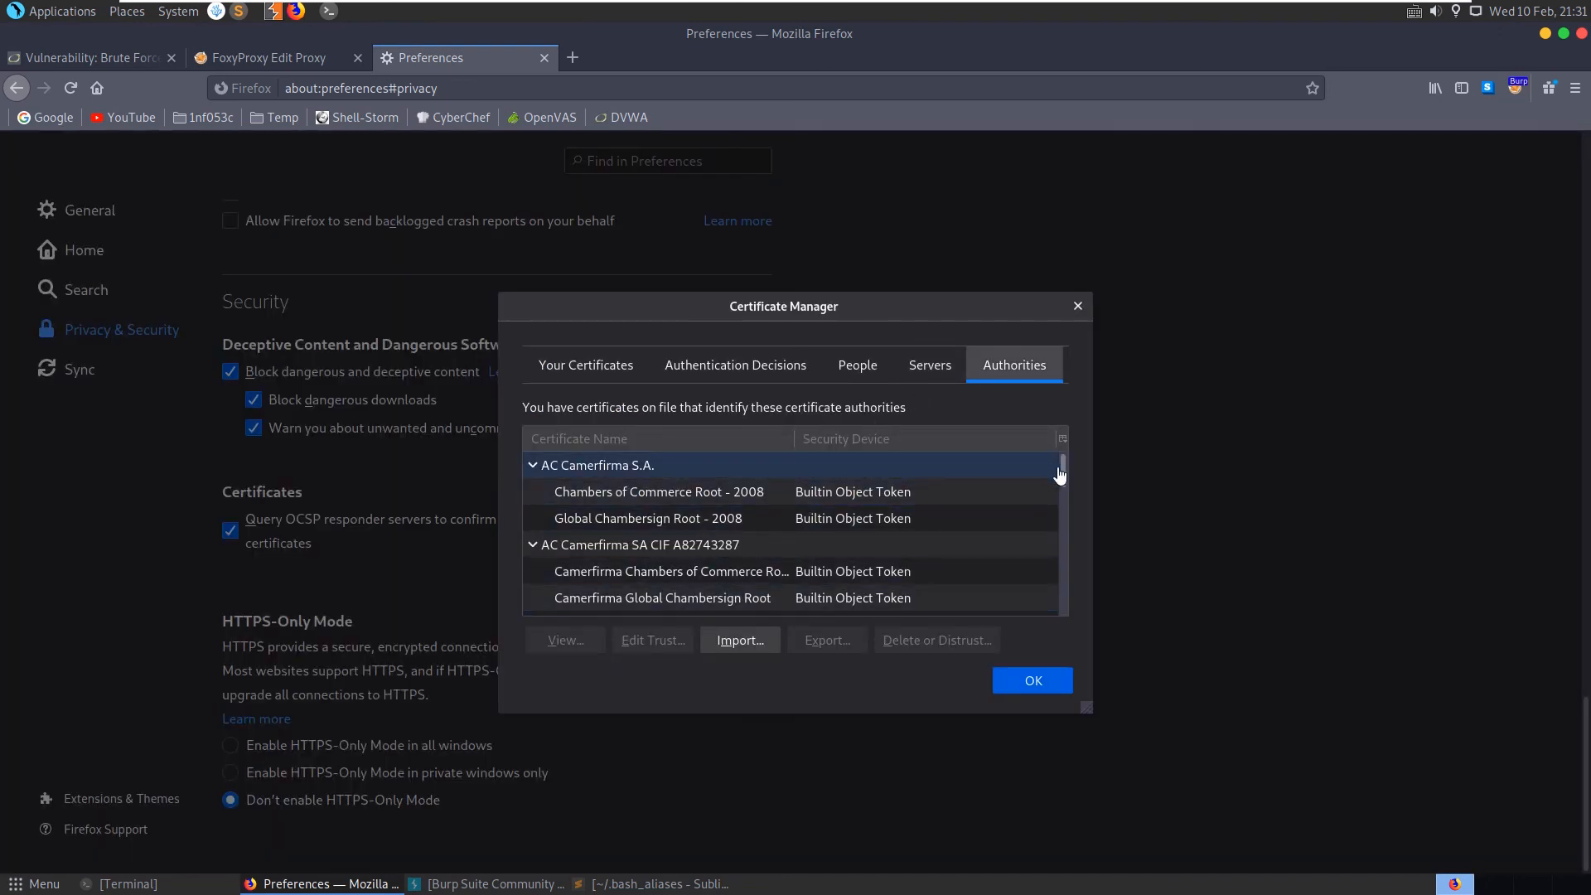
Scroll the Authorities list down to the PortSwigger CA entry
scroll("down", 3)
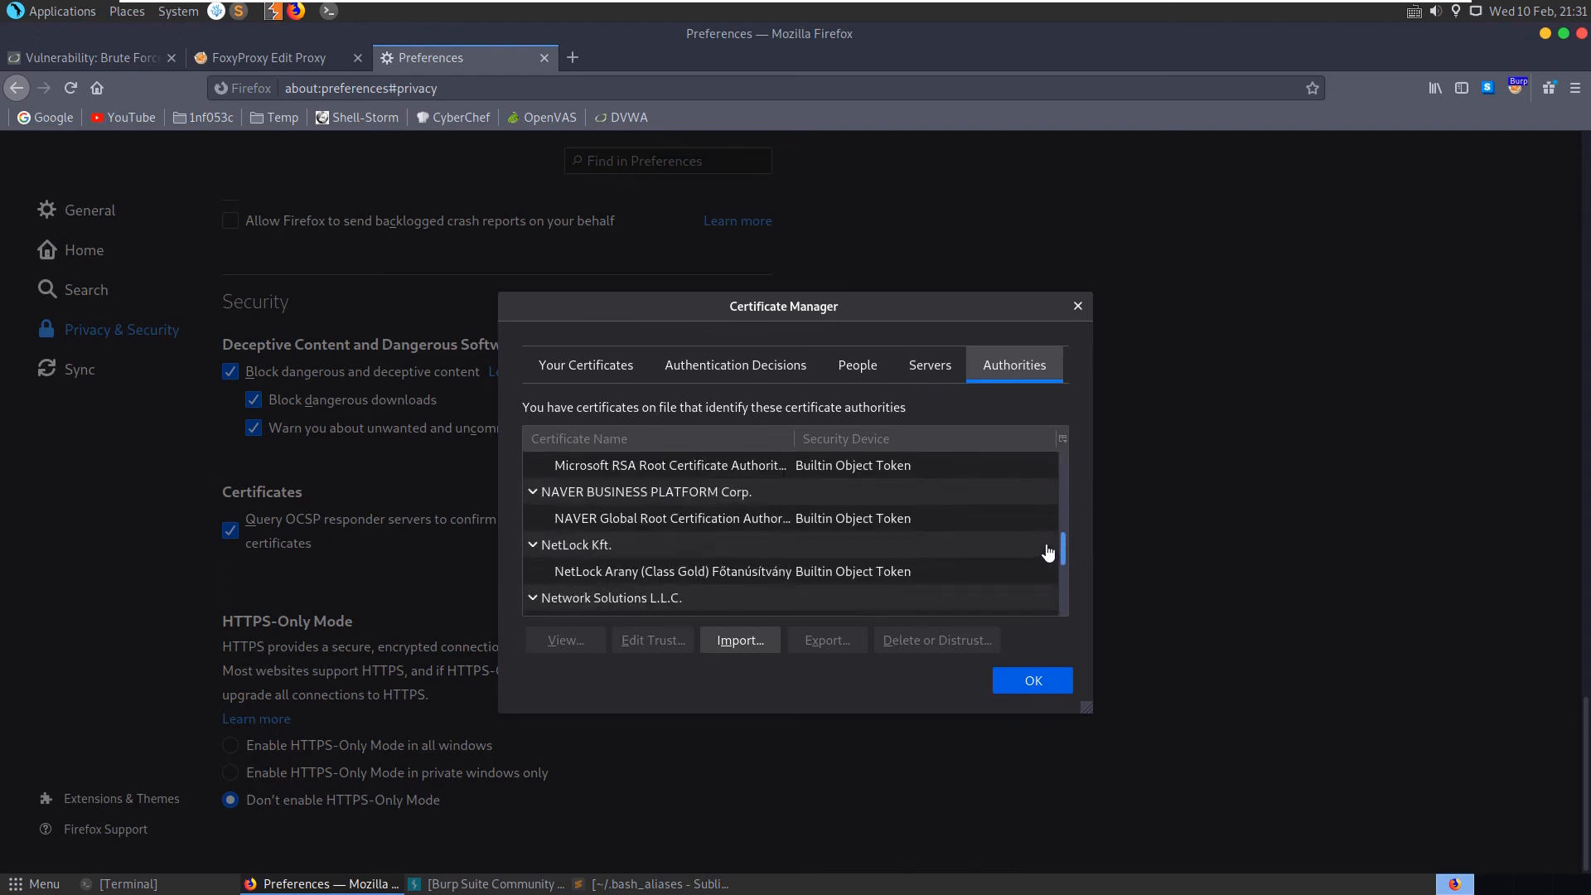
scroll("down", 3)
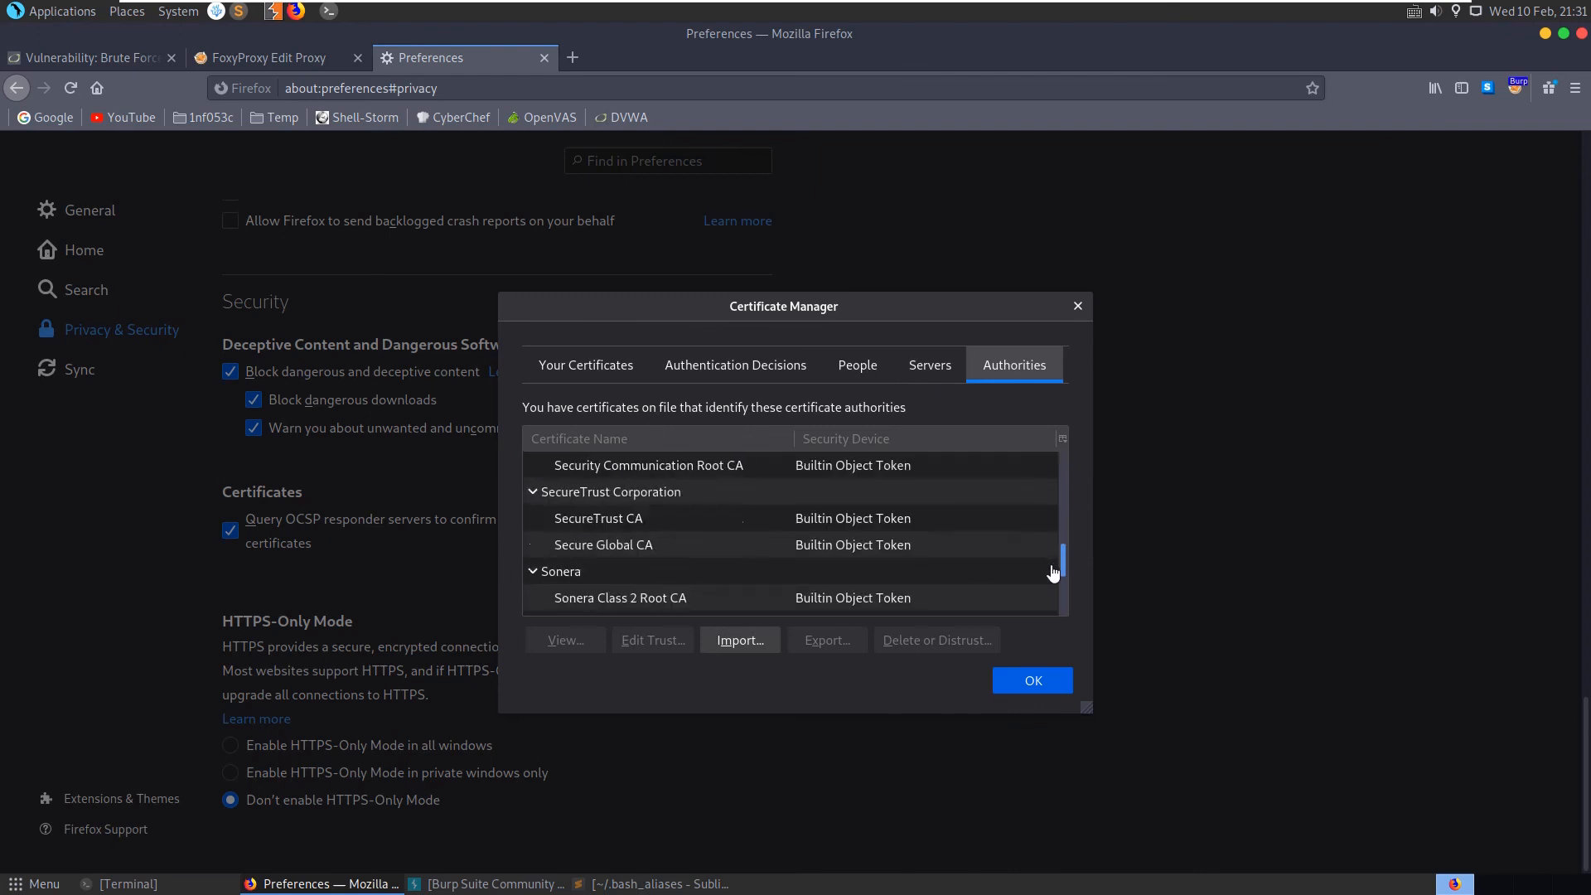
scroll("down", 3)
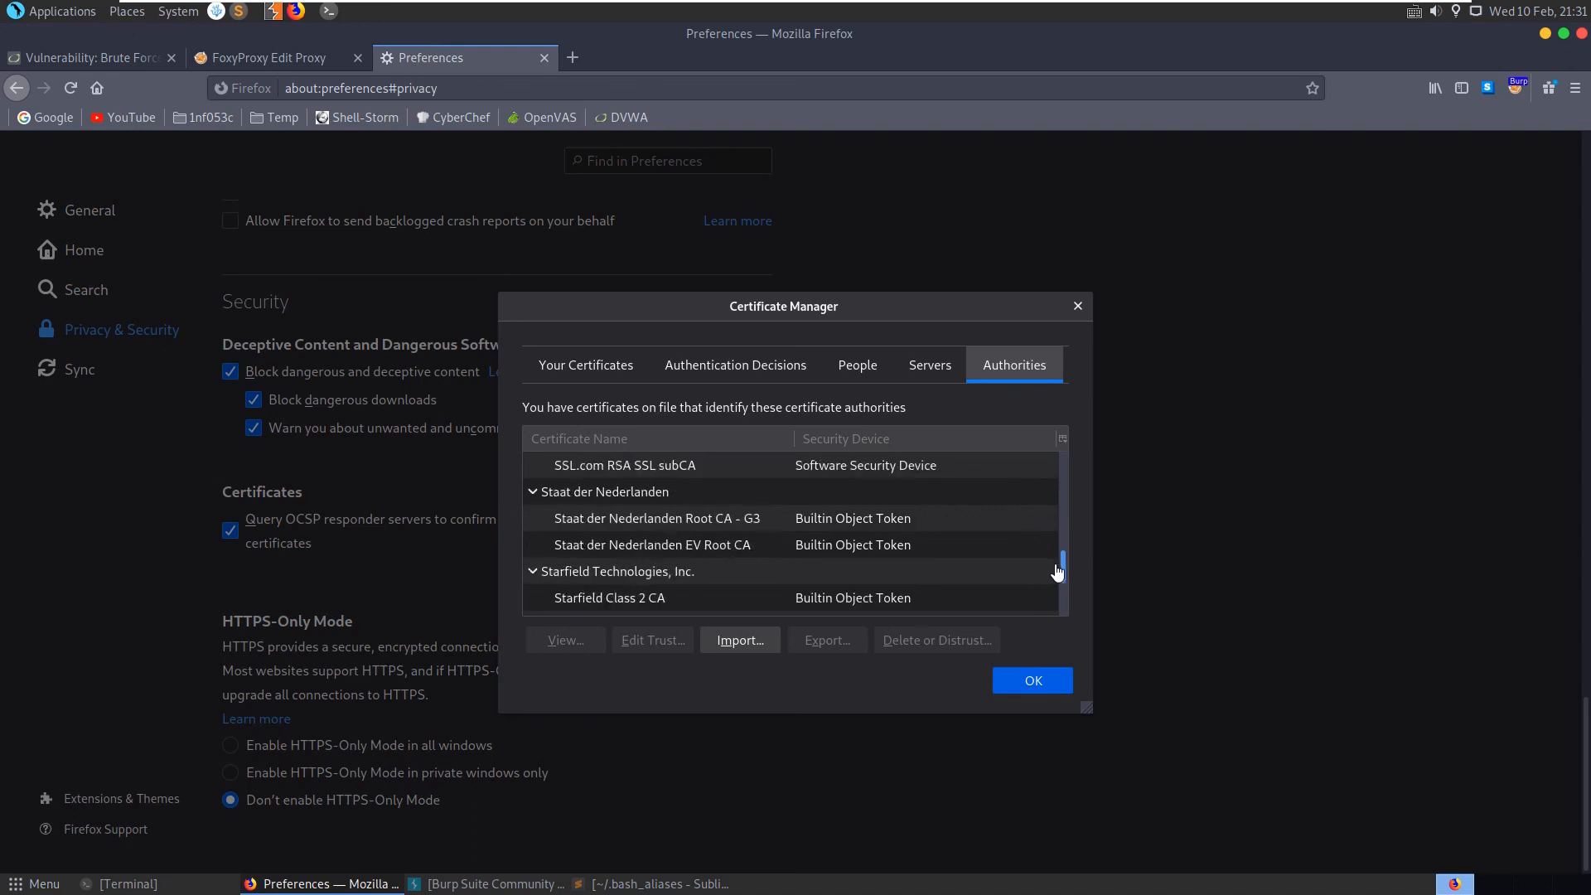
scroll("down", 3)
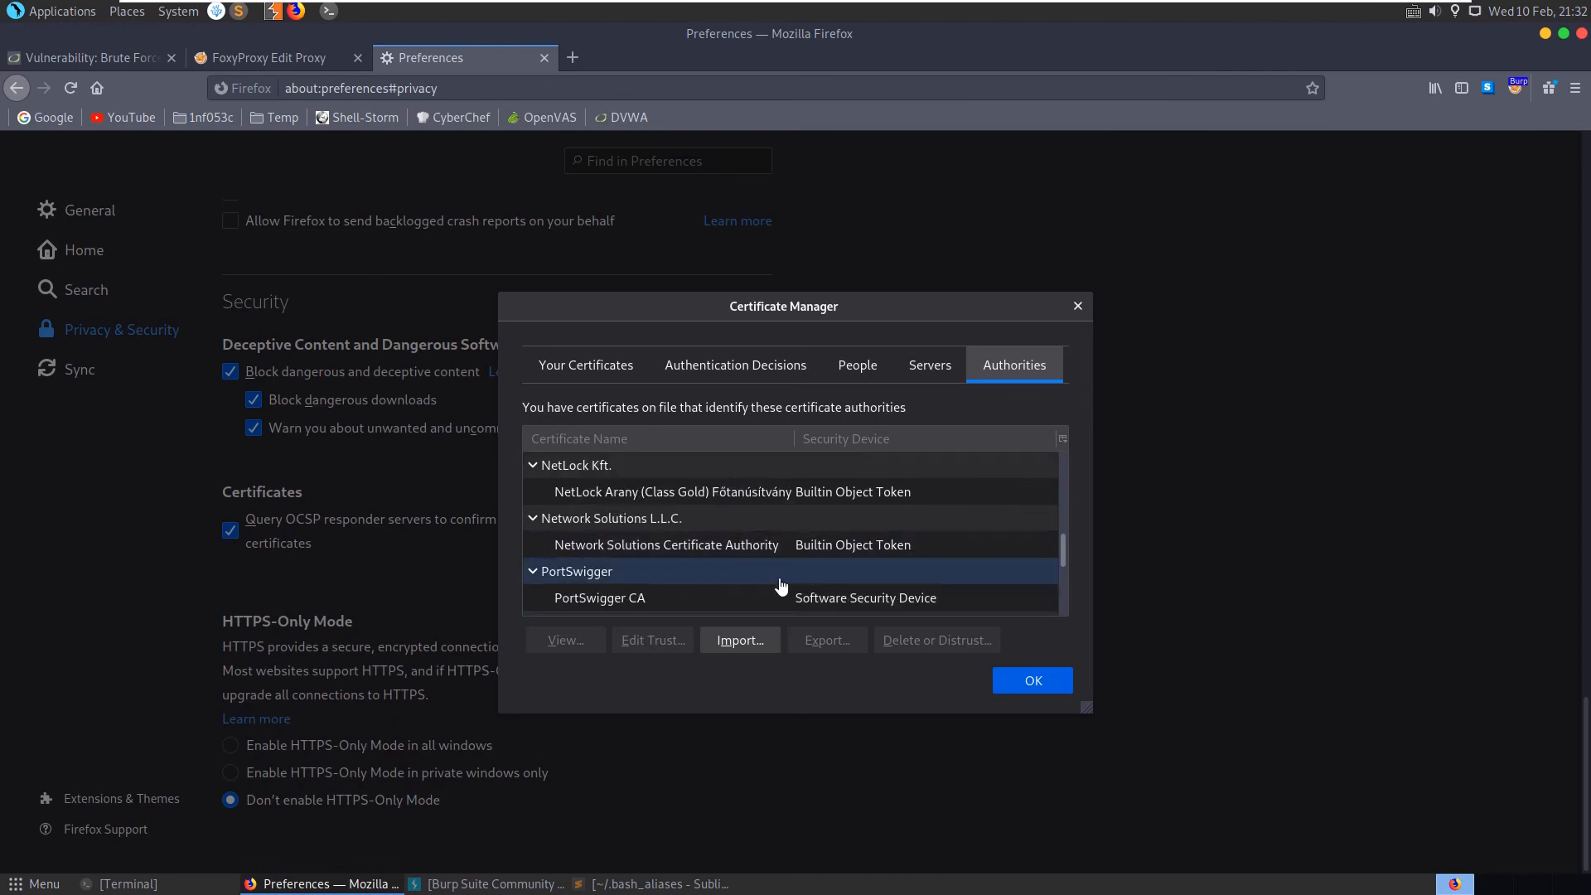
scroll("down", 3)
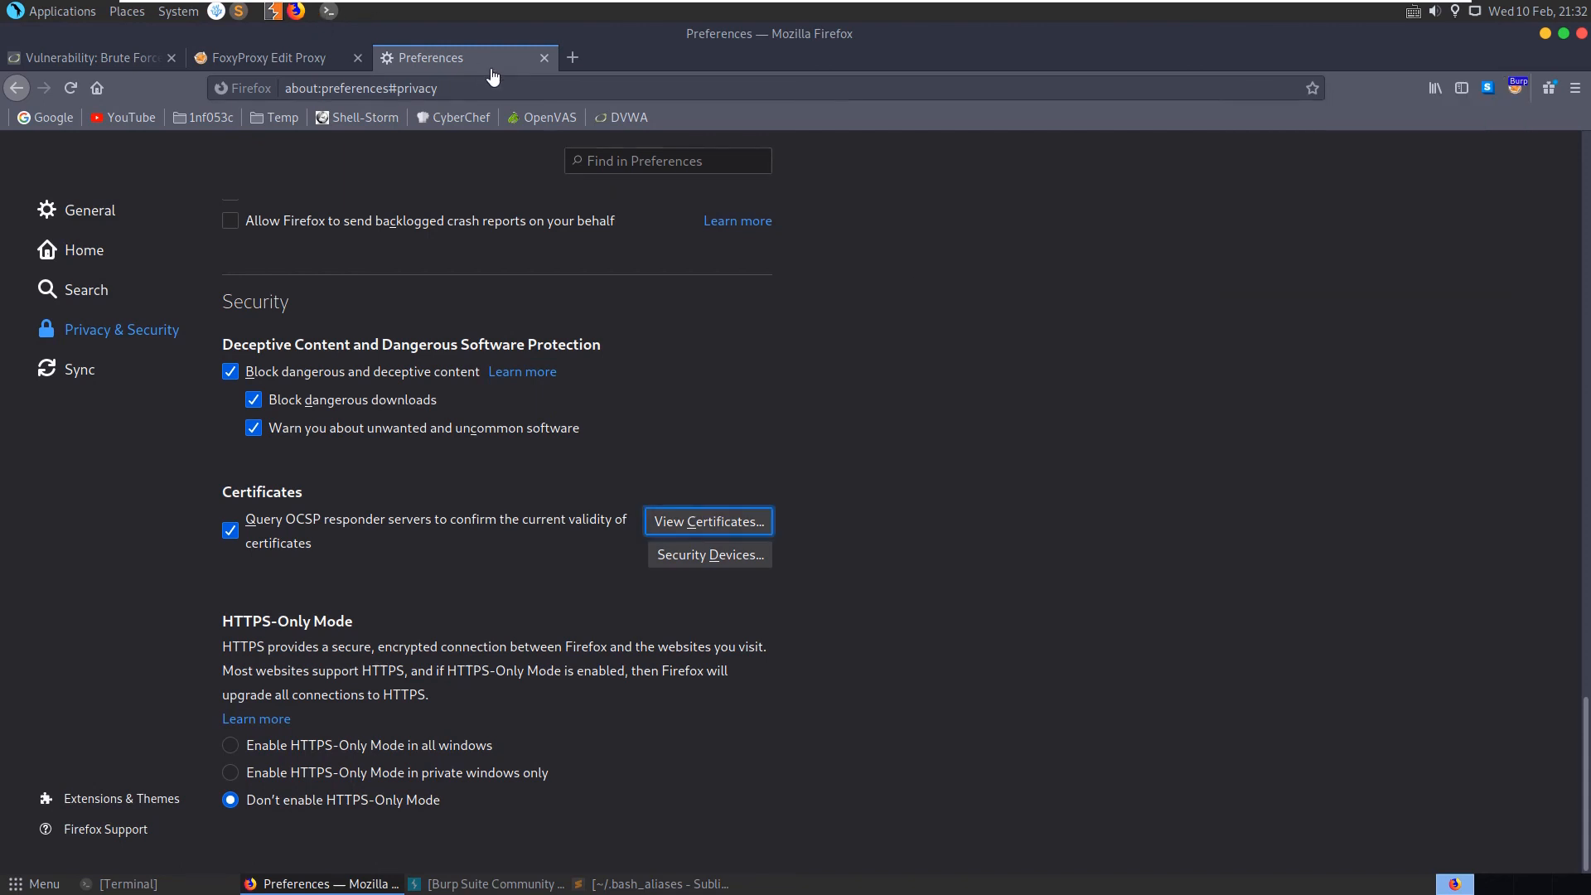
Turn Burp interception off so the Brute Force page loads, then submit admin's login
left_click(269, 59)
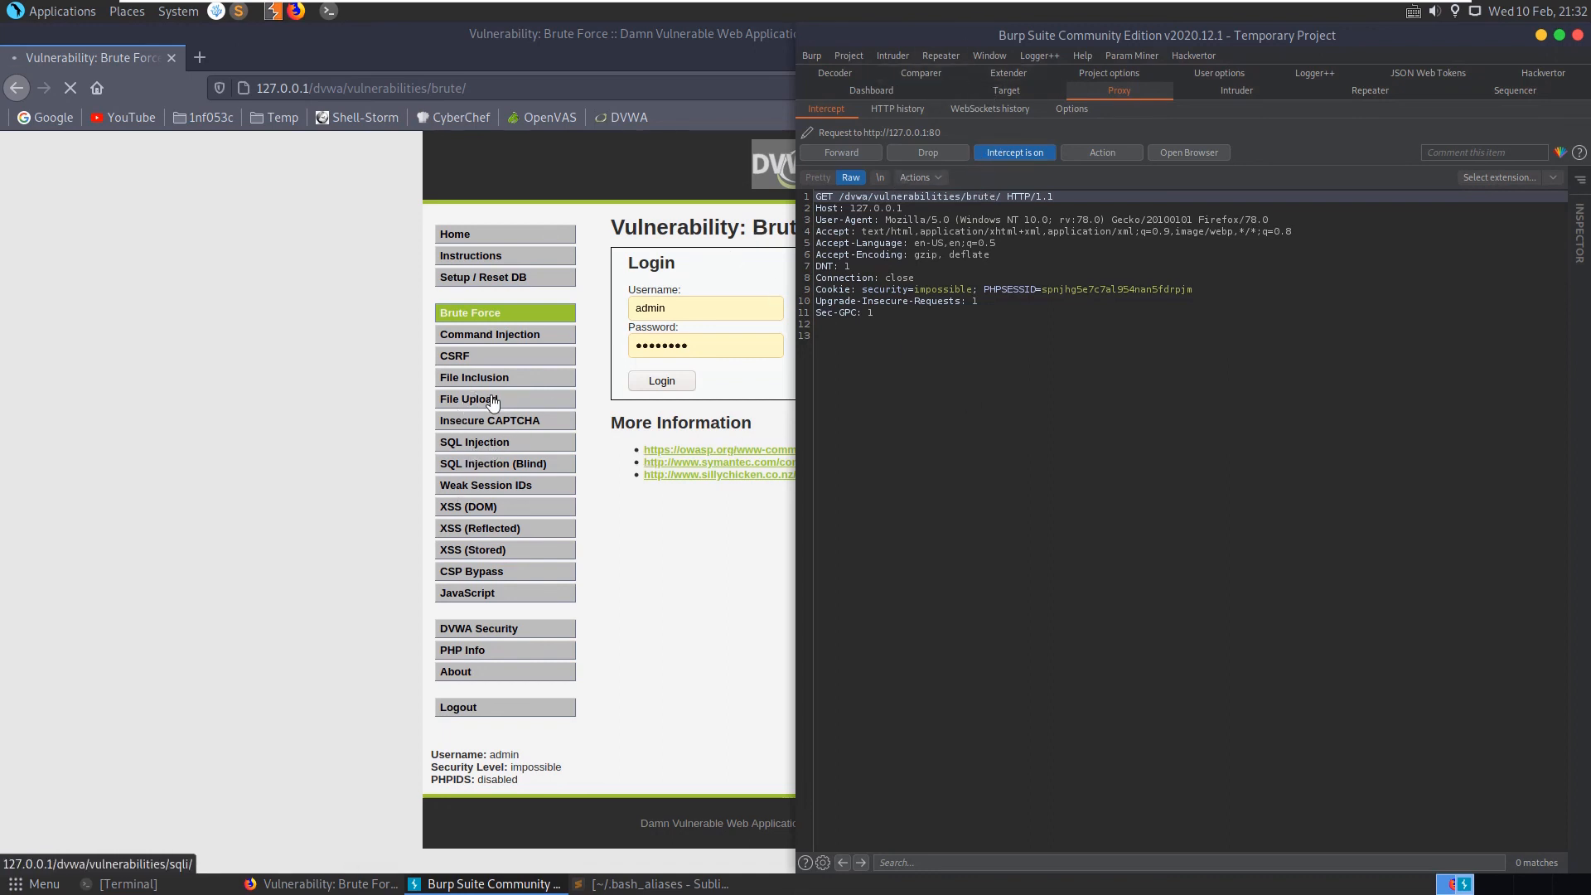
mouse_move(1015, 153)
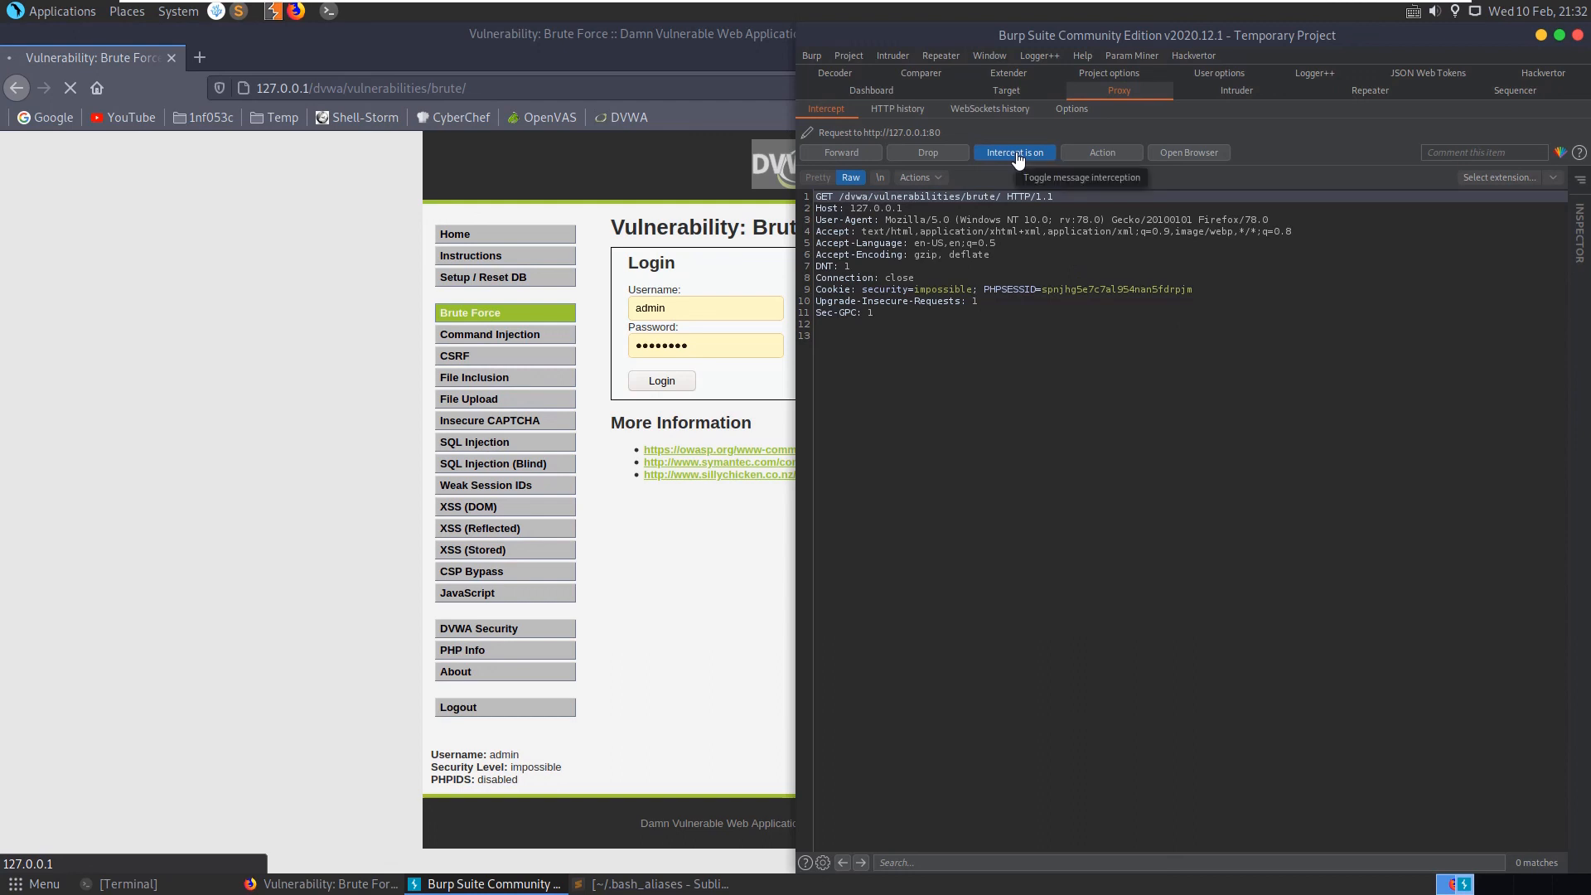
left_click(1013, 152)
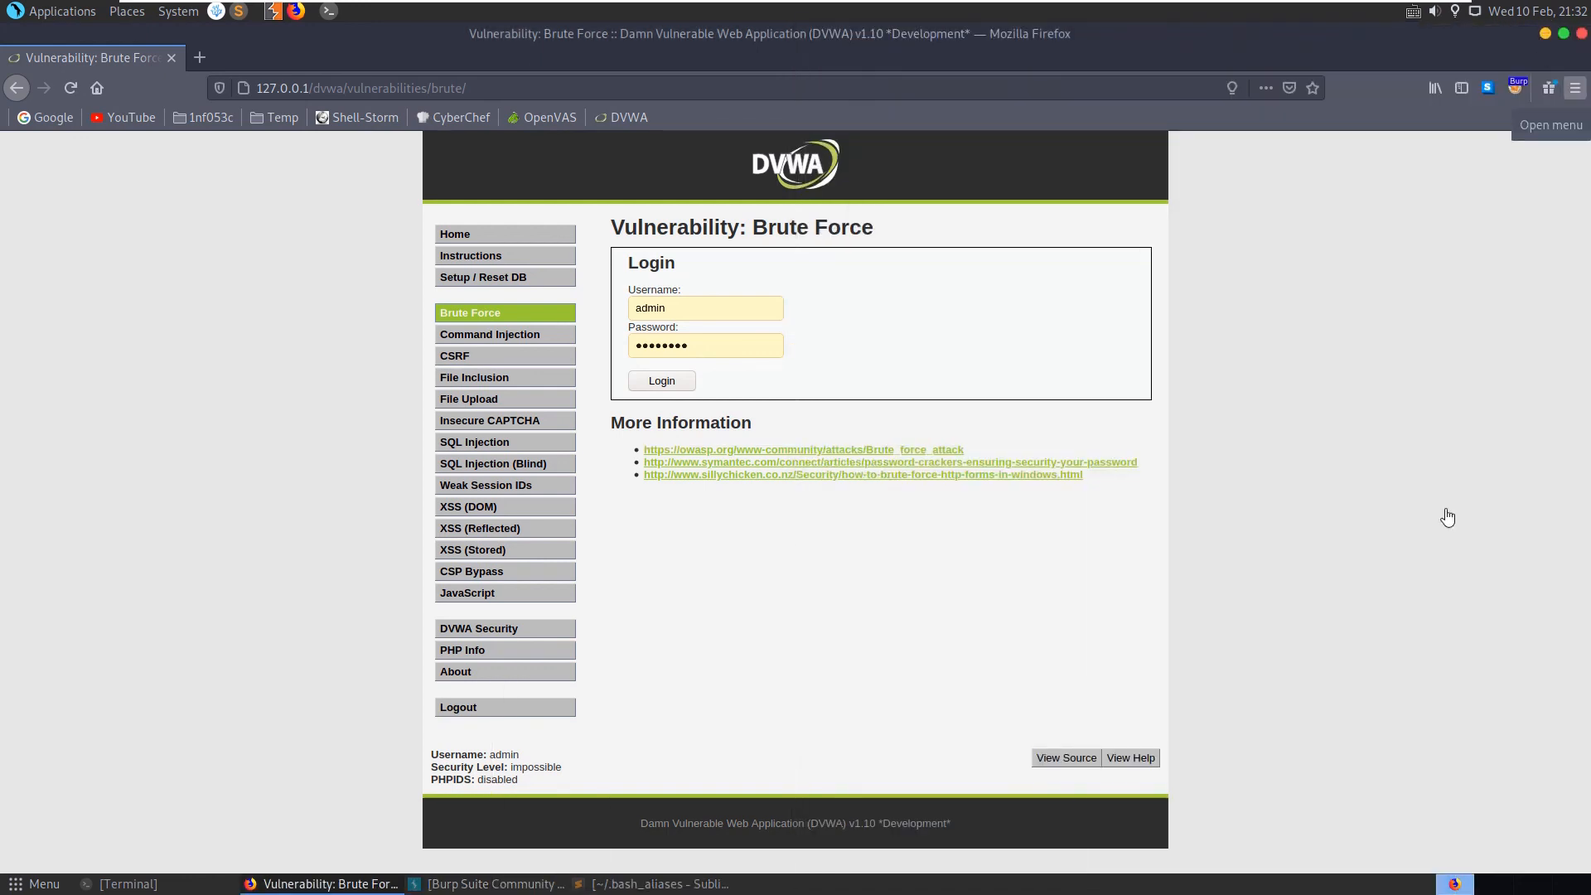
mouse_move(955, 582)
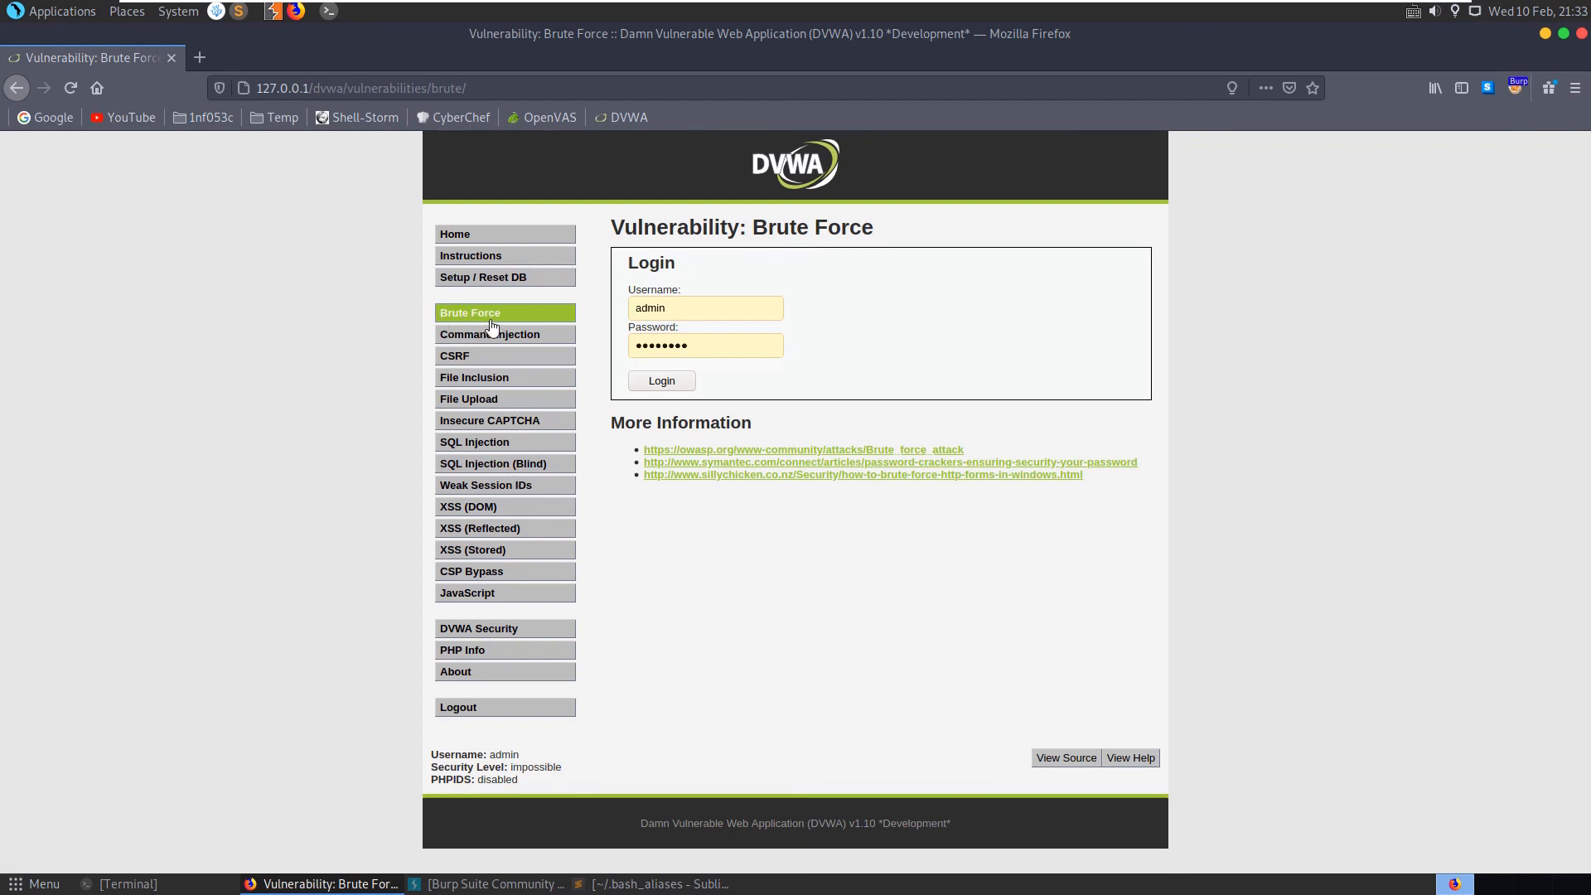
left_click(662, 382)
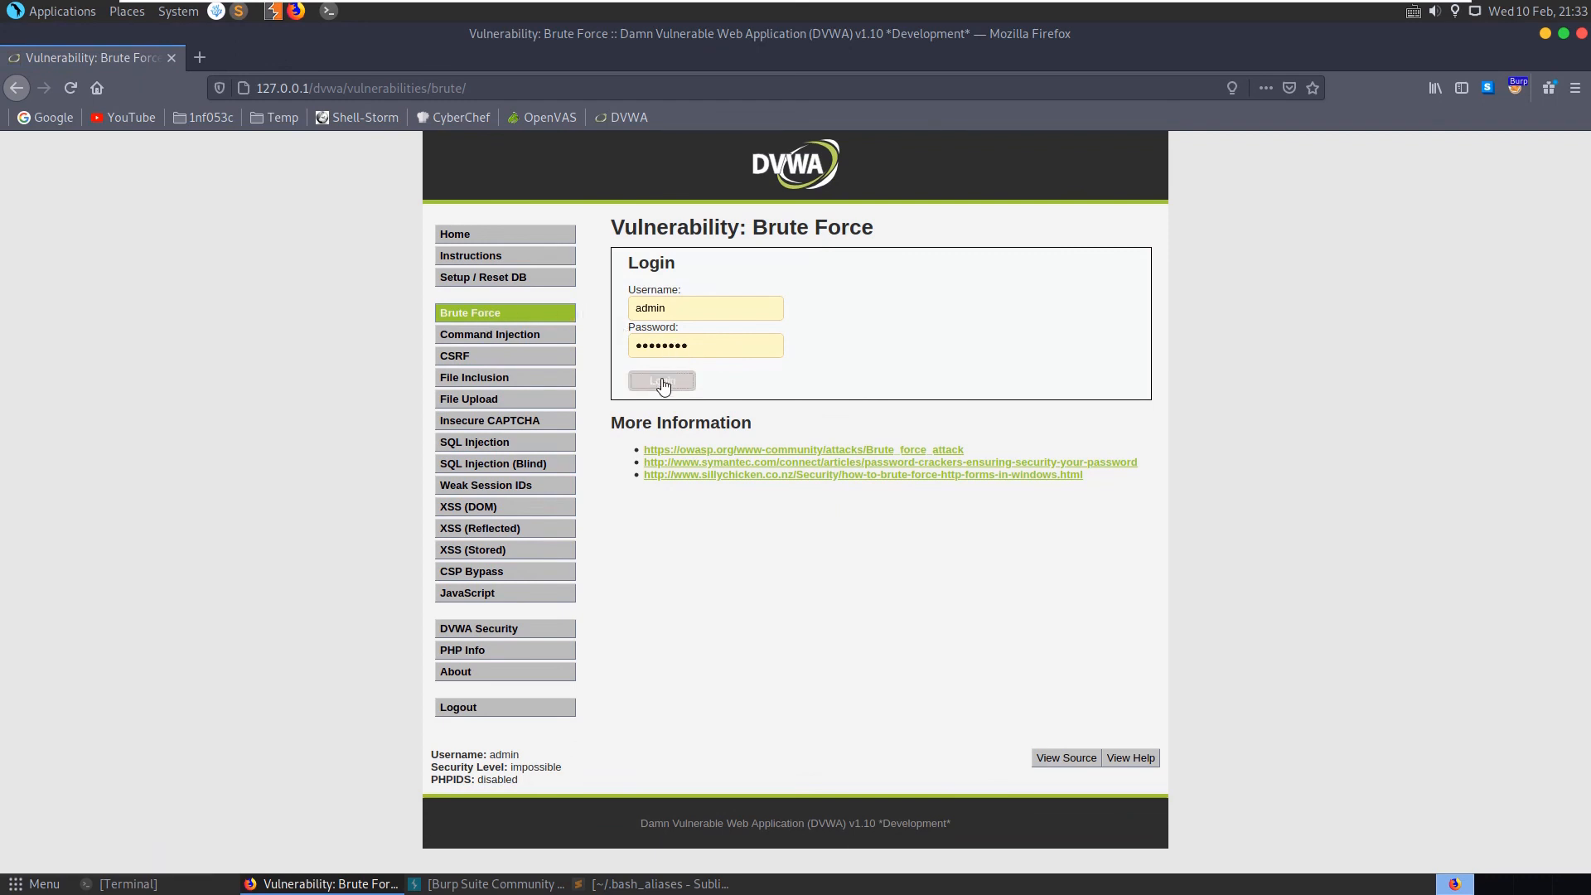